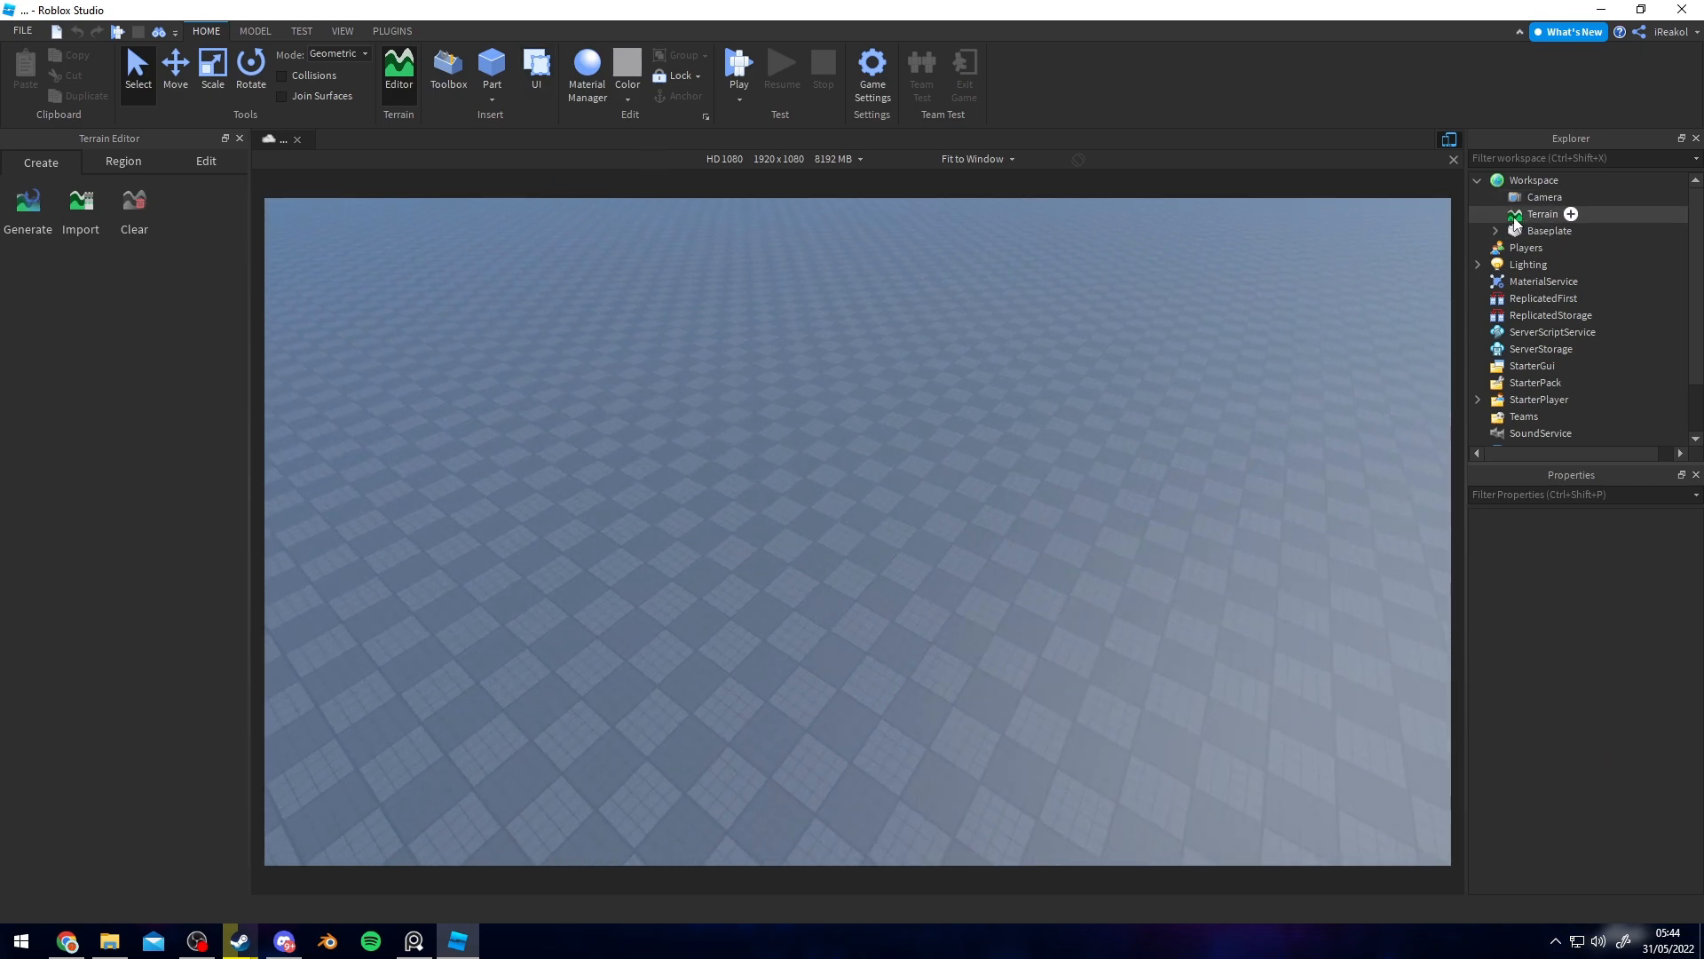
# - Paint a grass terrain mound with the Edit > Add brush and change the Grass colour to brighter green
pyautogui.click(1541, 214)
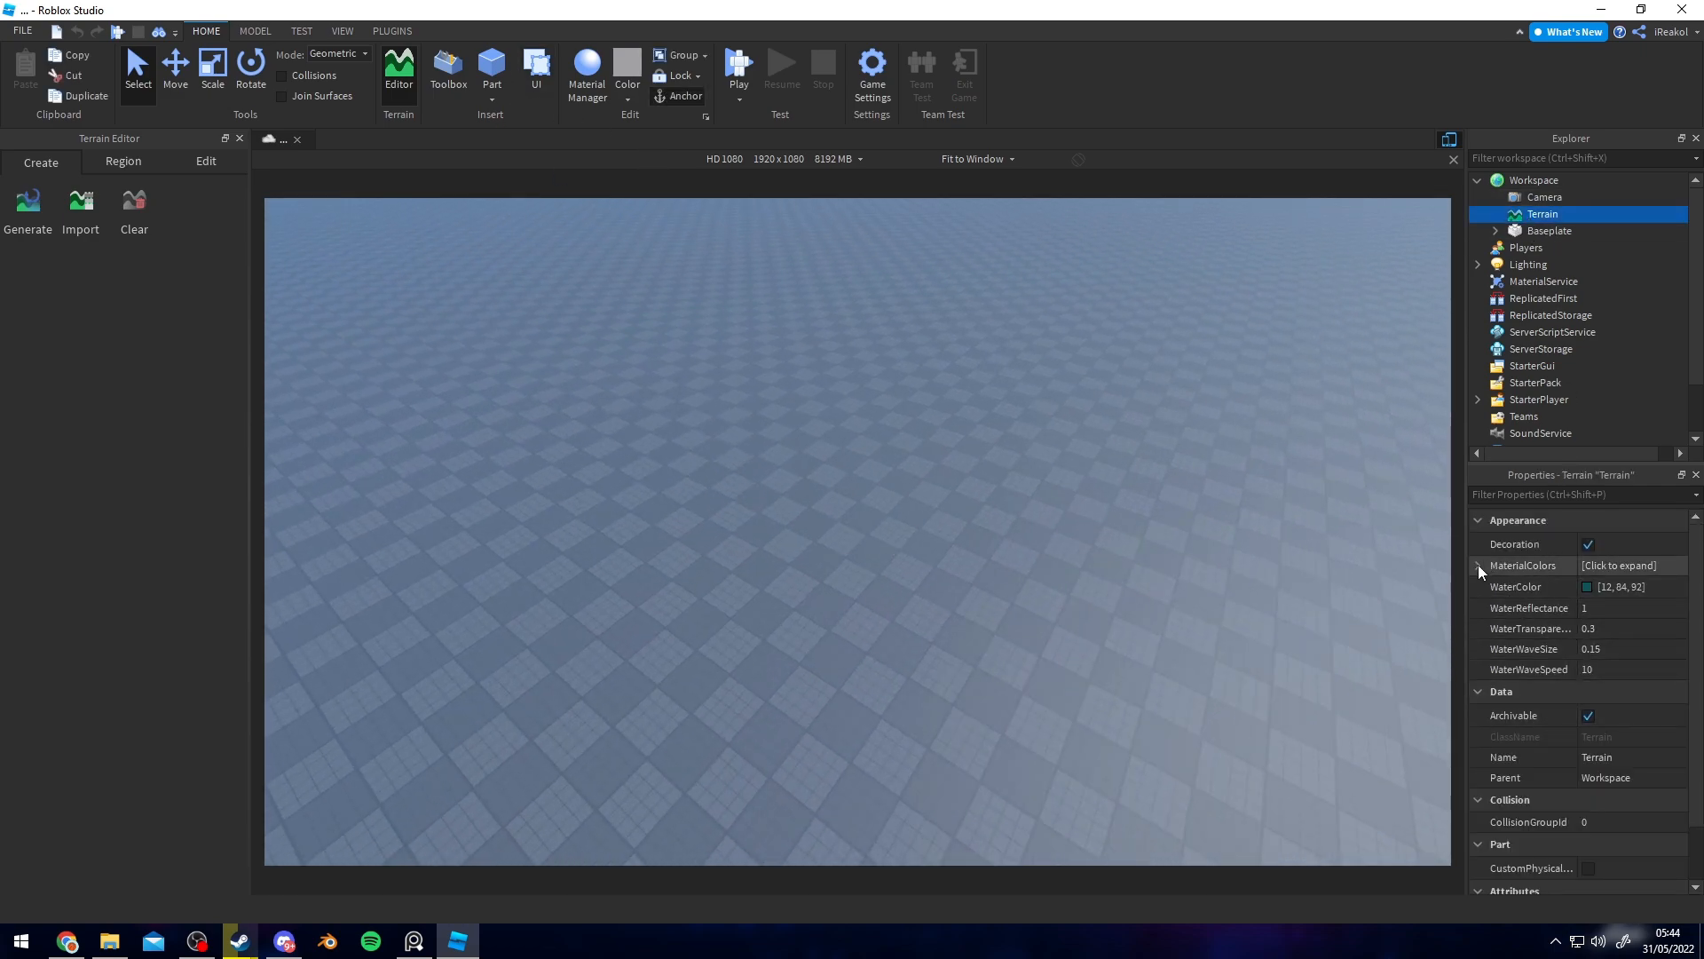
pyautogui.click(1478, 566)
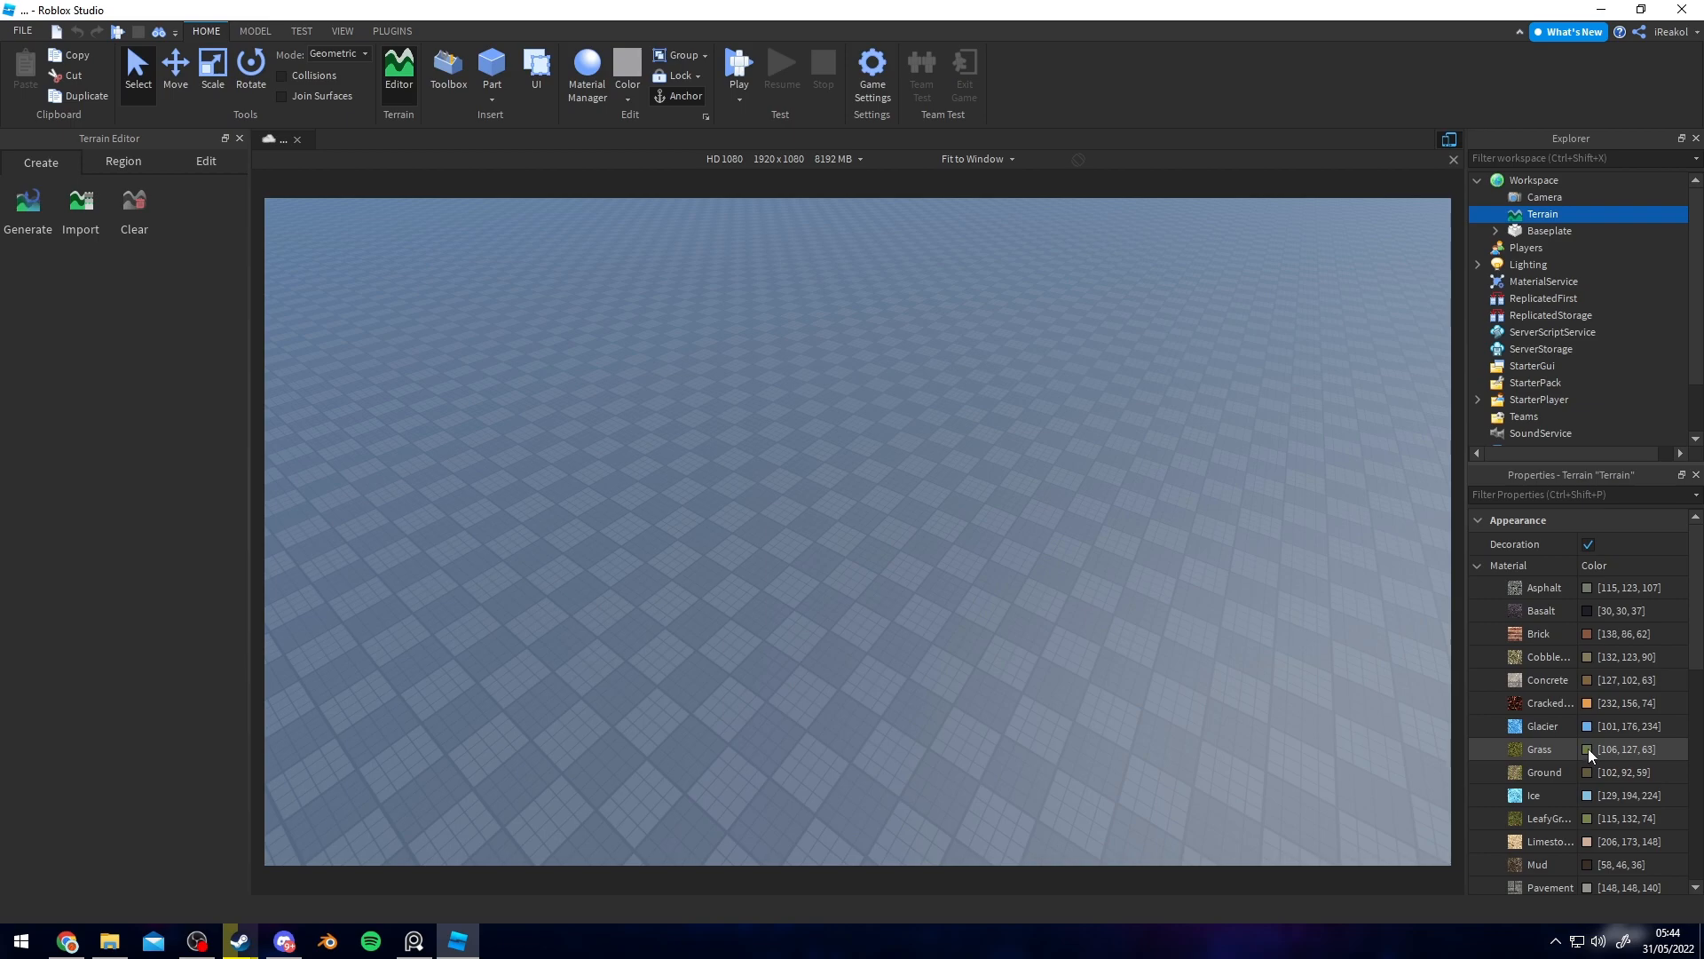
pyautogui.click(205, 161)
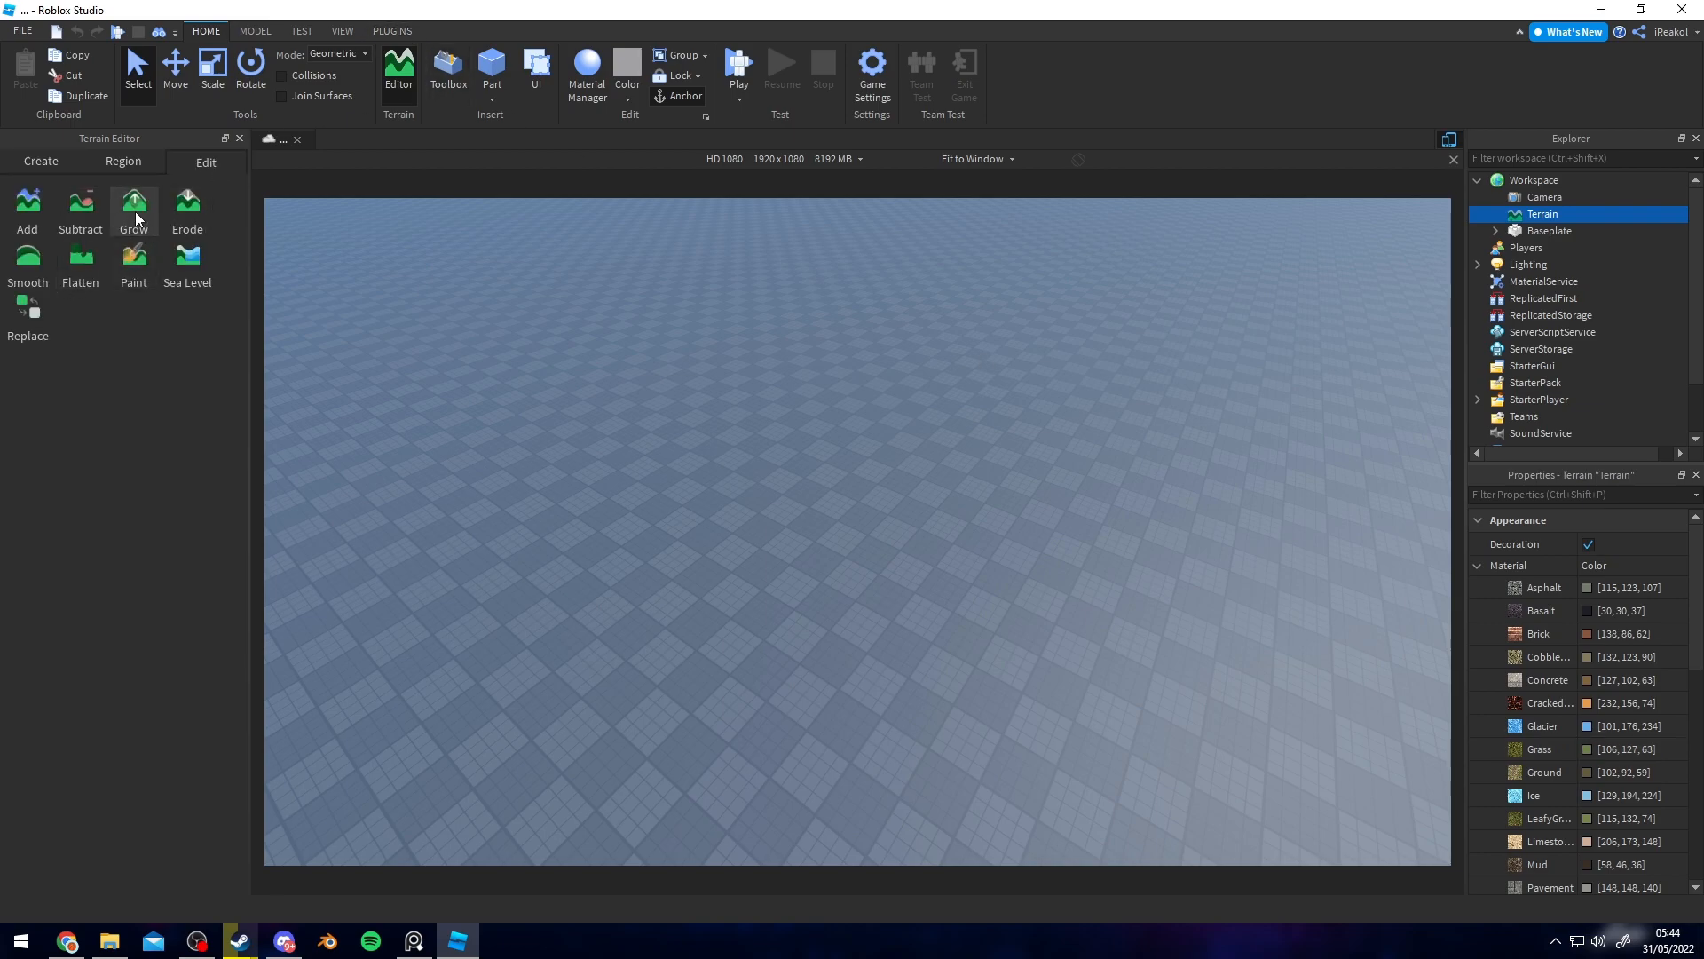
pyautogui.click(27, 207)
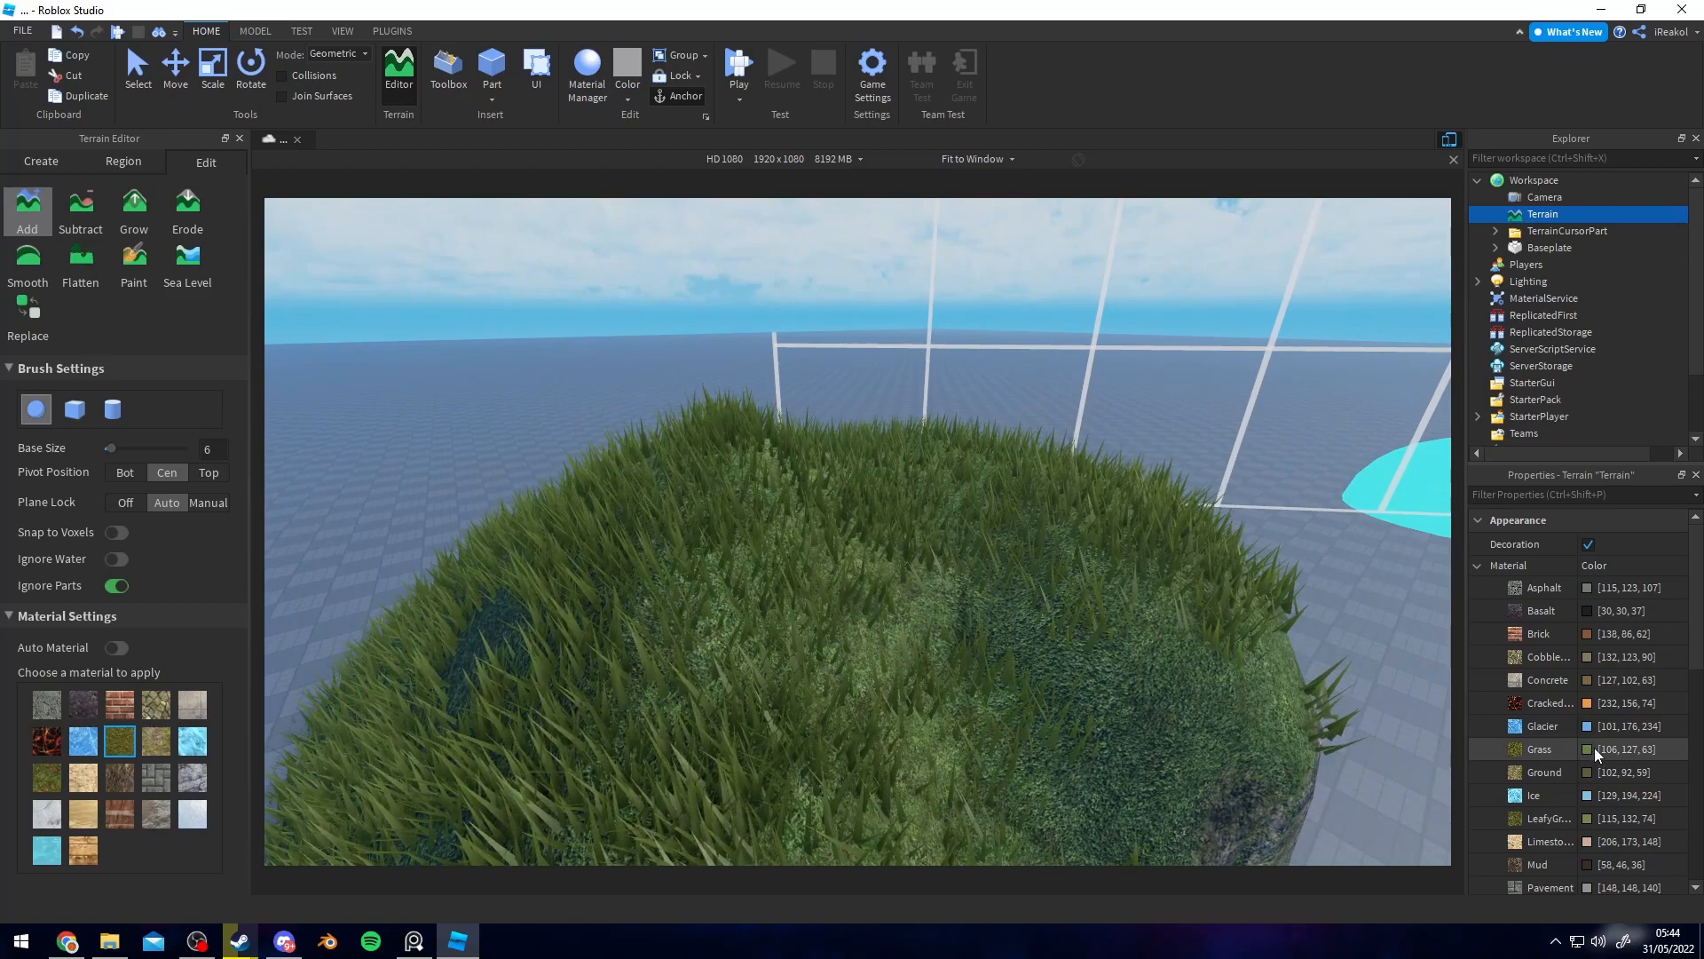
pyautogui.click(1589, 749)
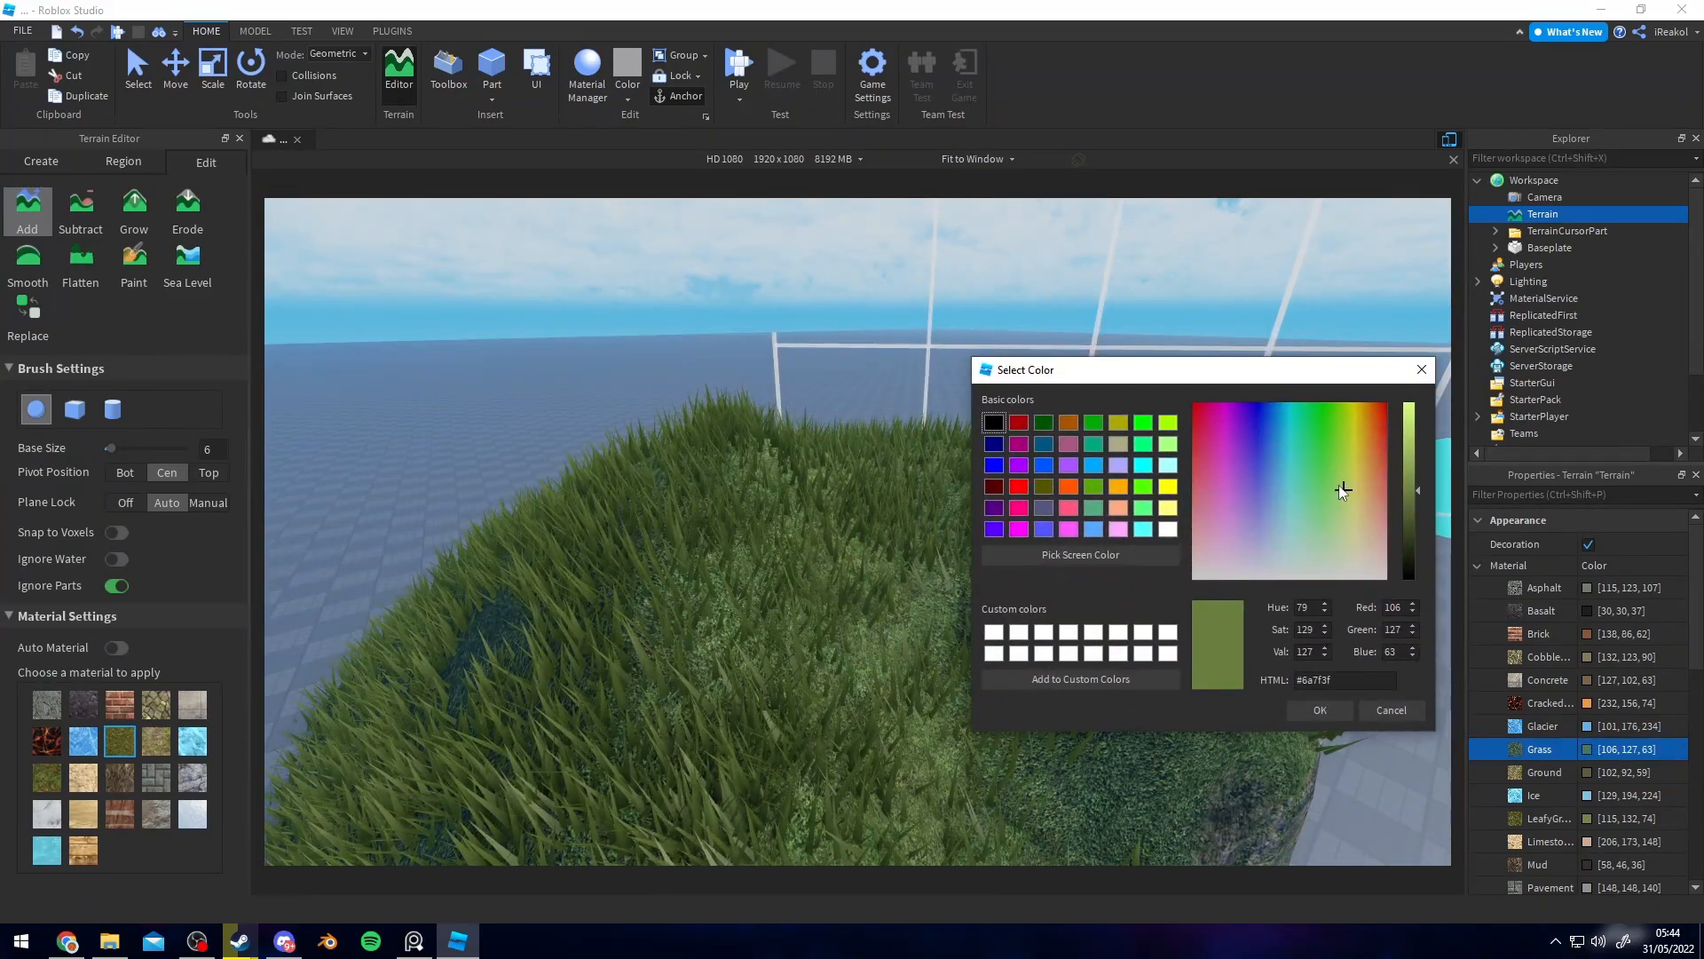
pyautogui.click(1316, 449)
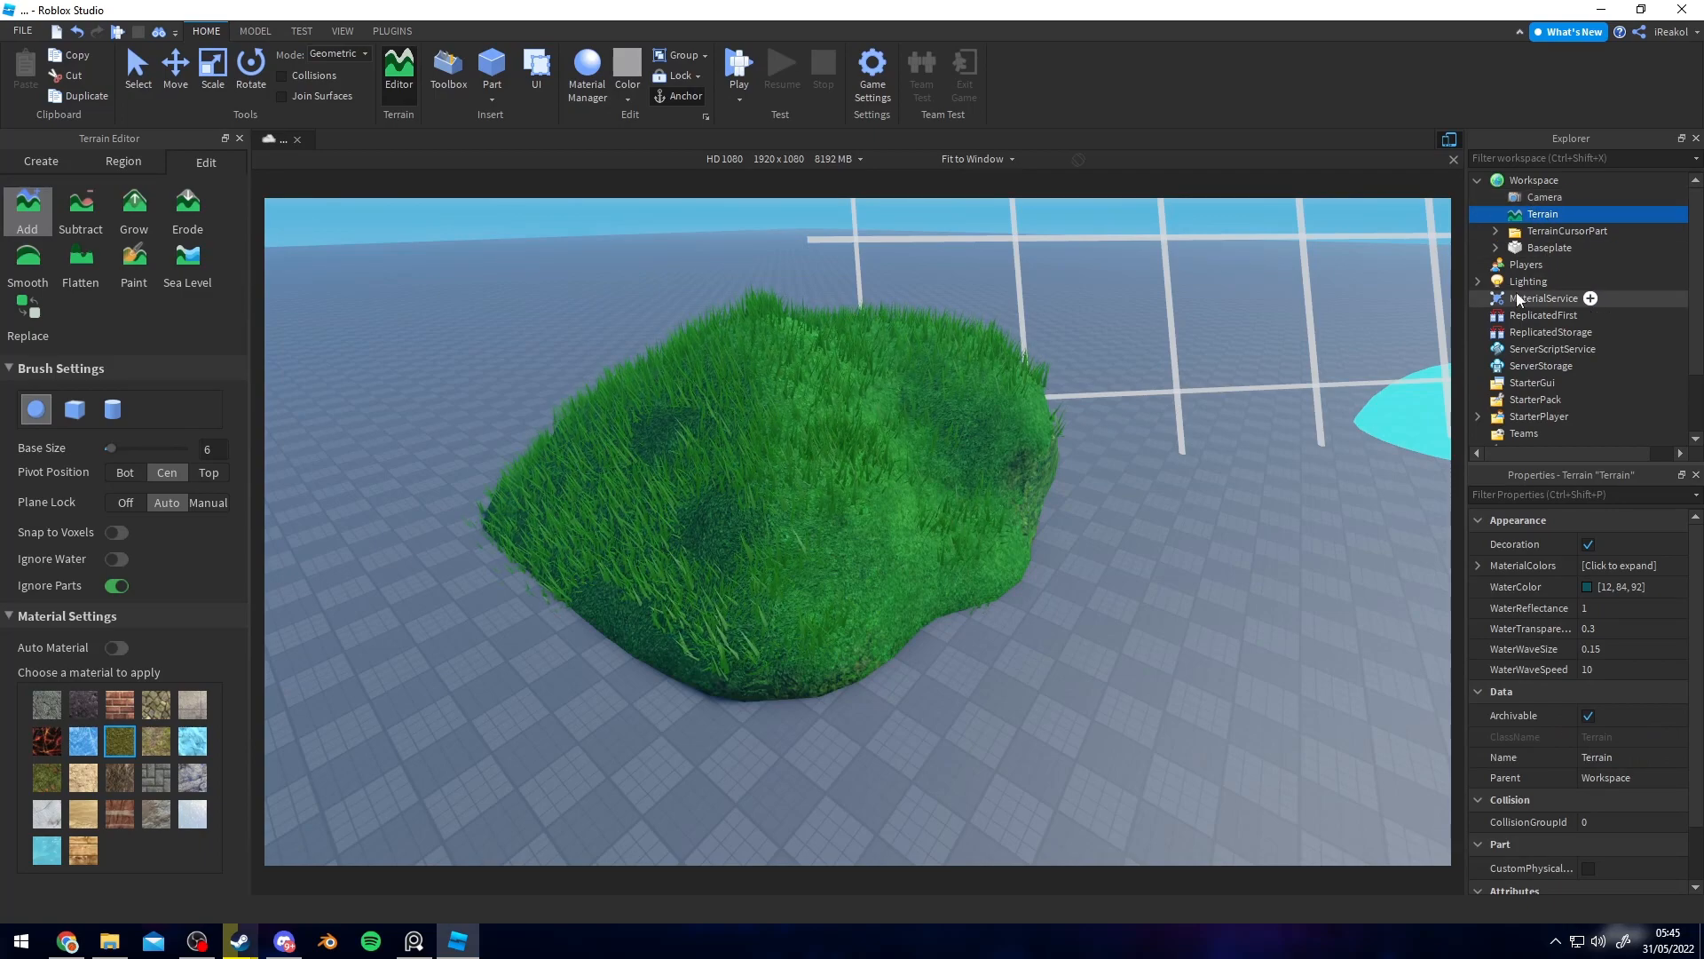
# - Set the Lighting Ambient property to a teal colour
pyautogui.click(1528, 280)
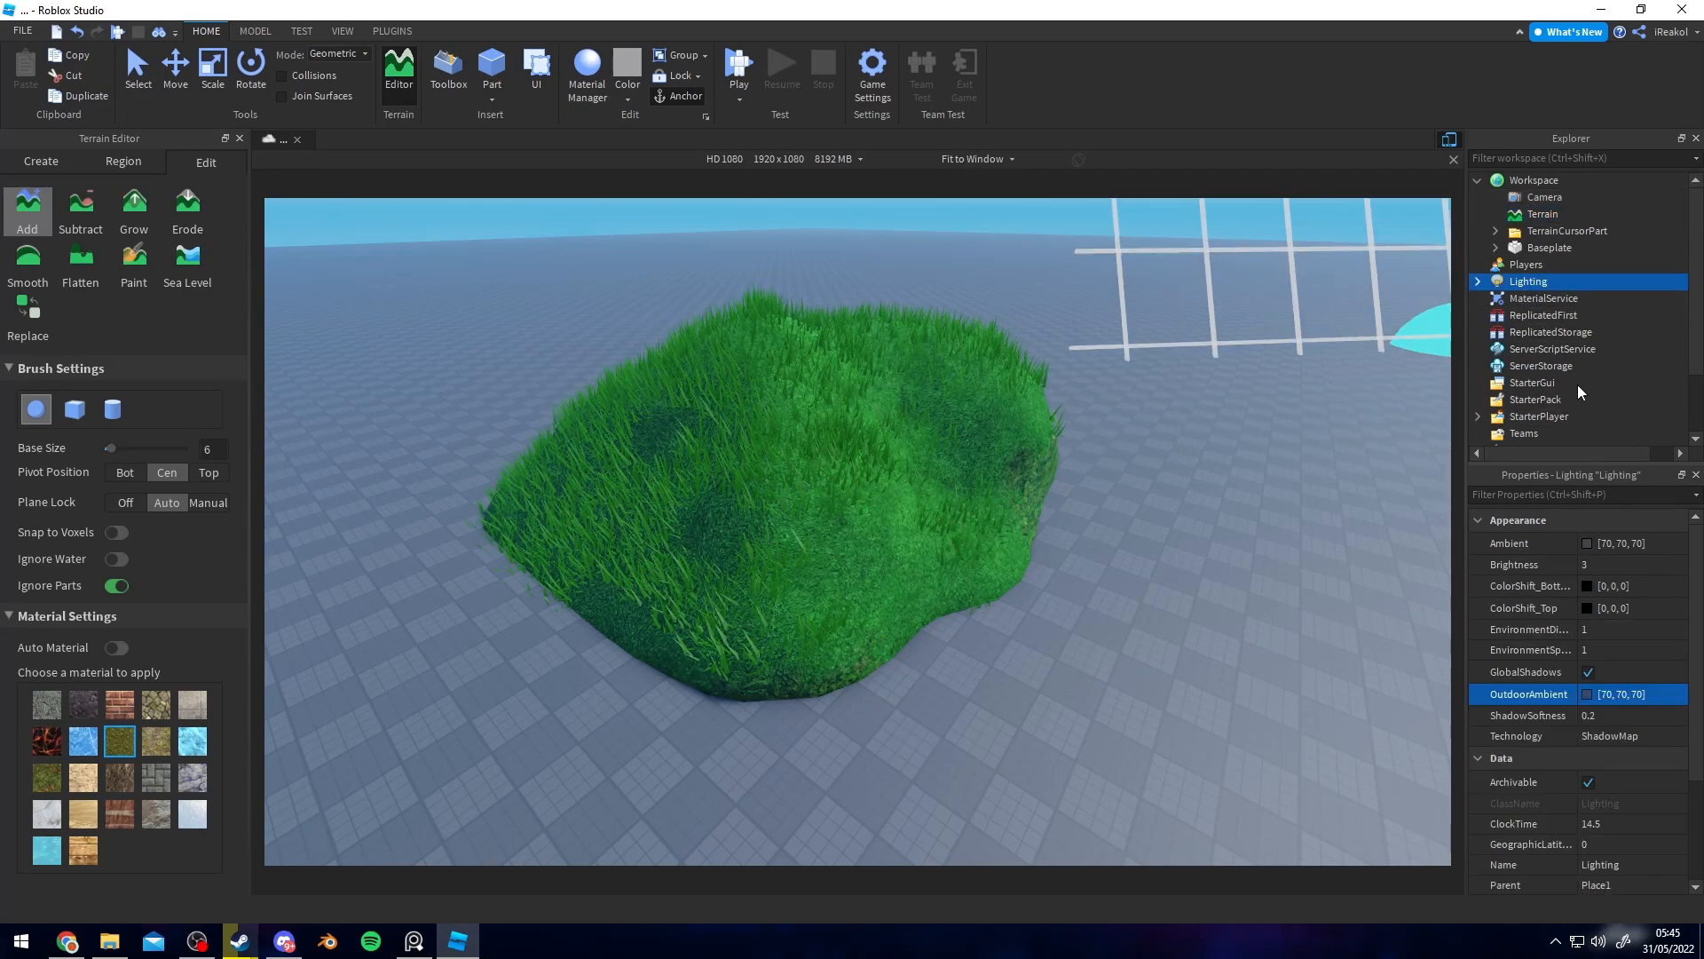
pyautogui.click(1587, 543)
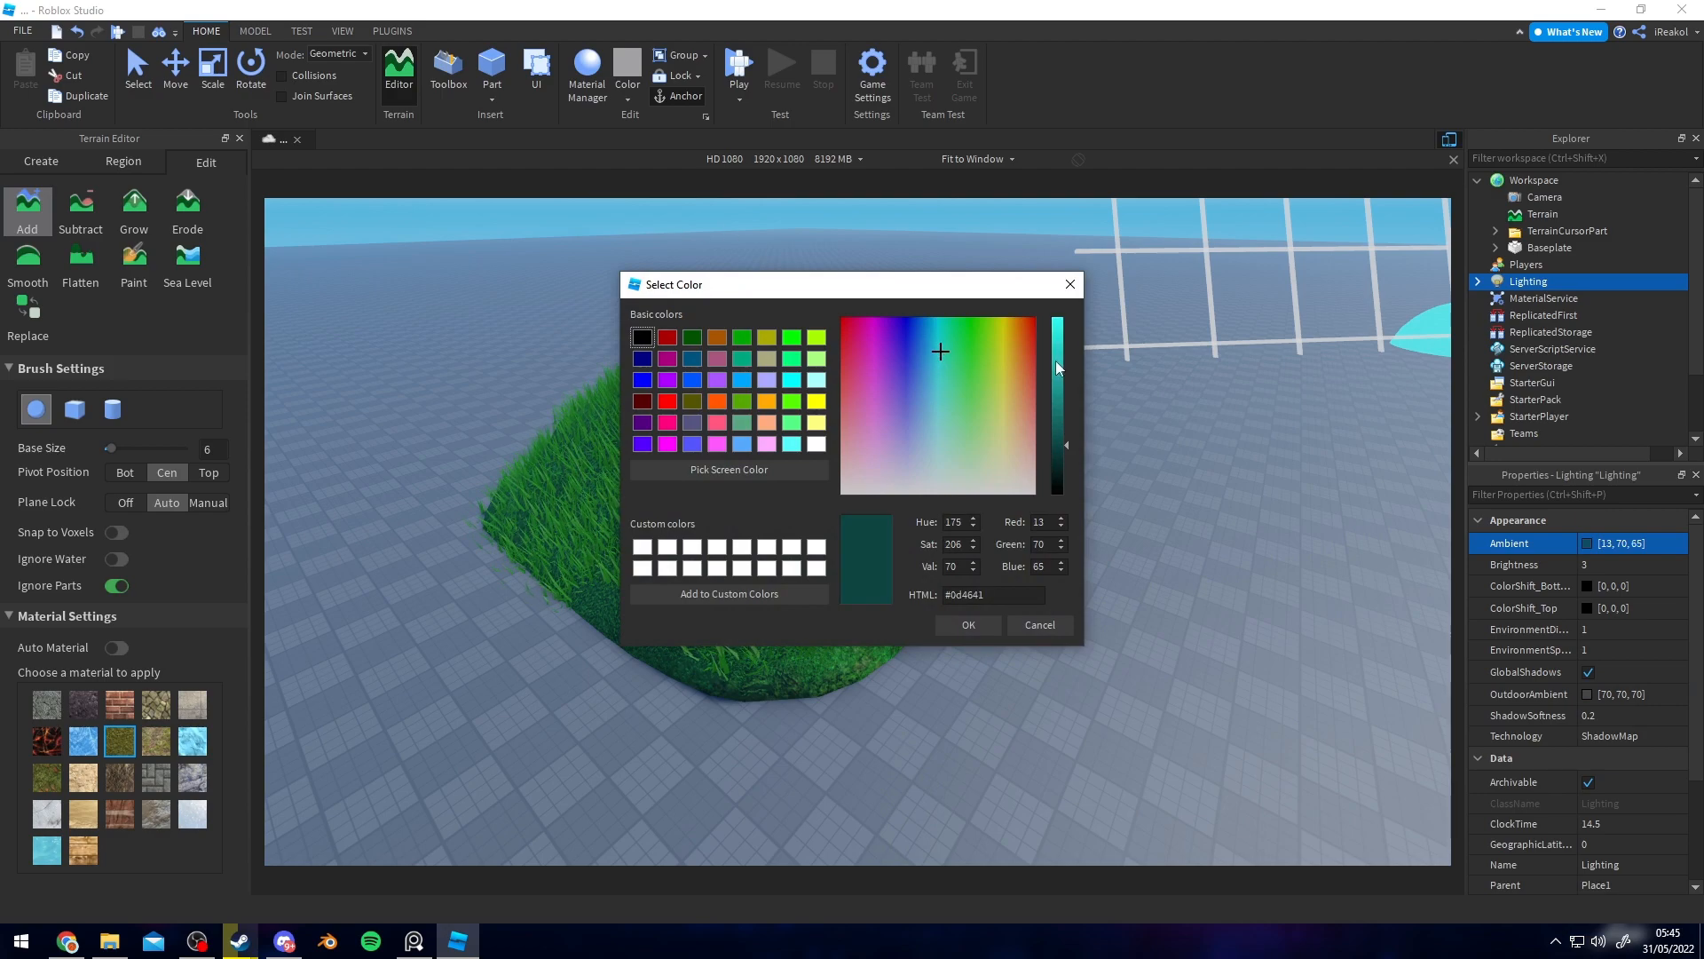
pyautogui.click(940, 364)
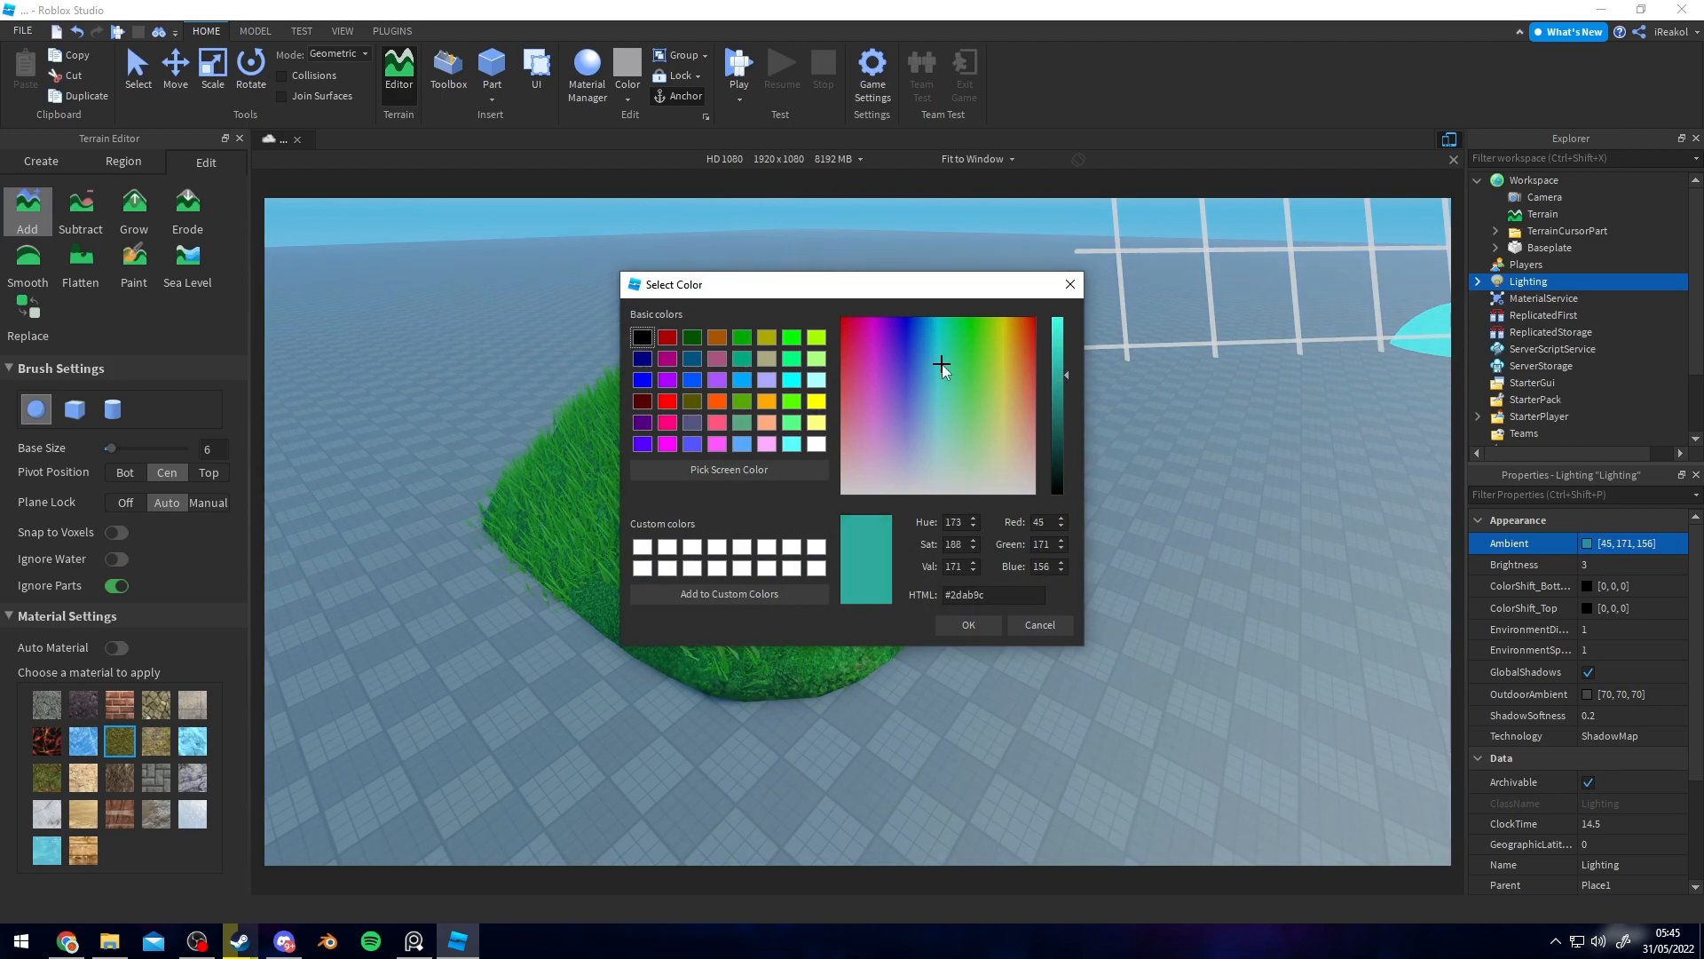
pyautogui.click(937, 358)
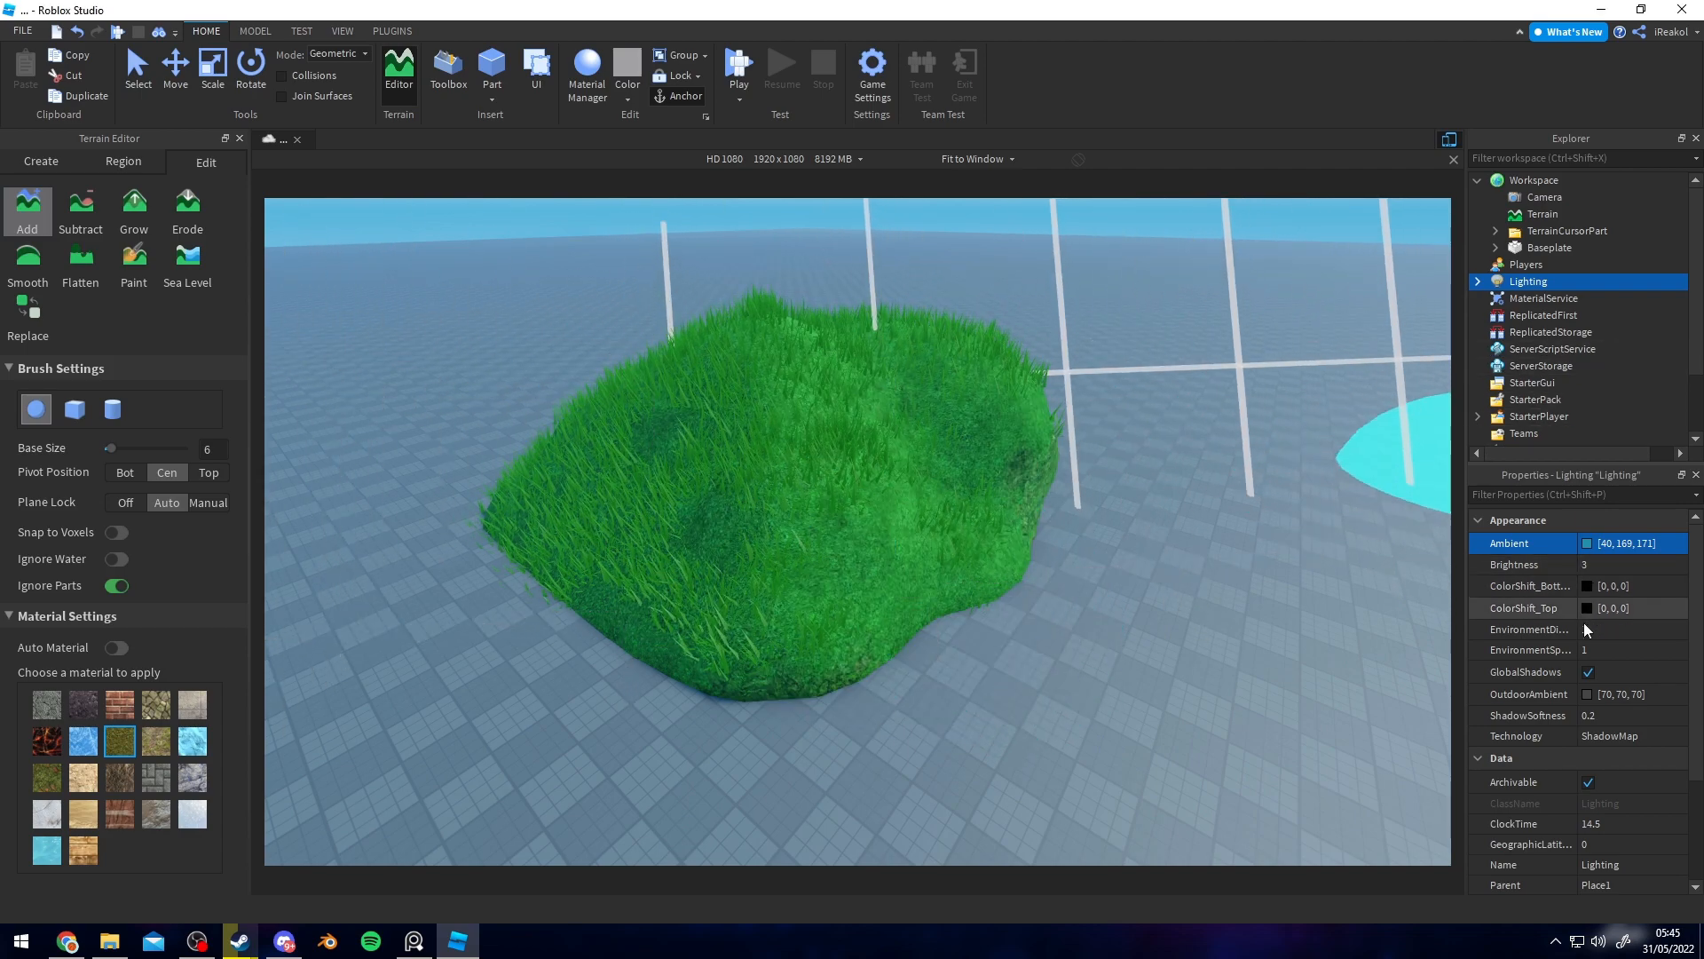
pyautogui.click(1619, 693)
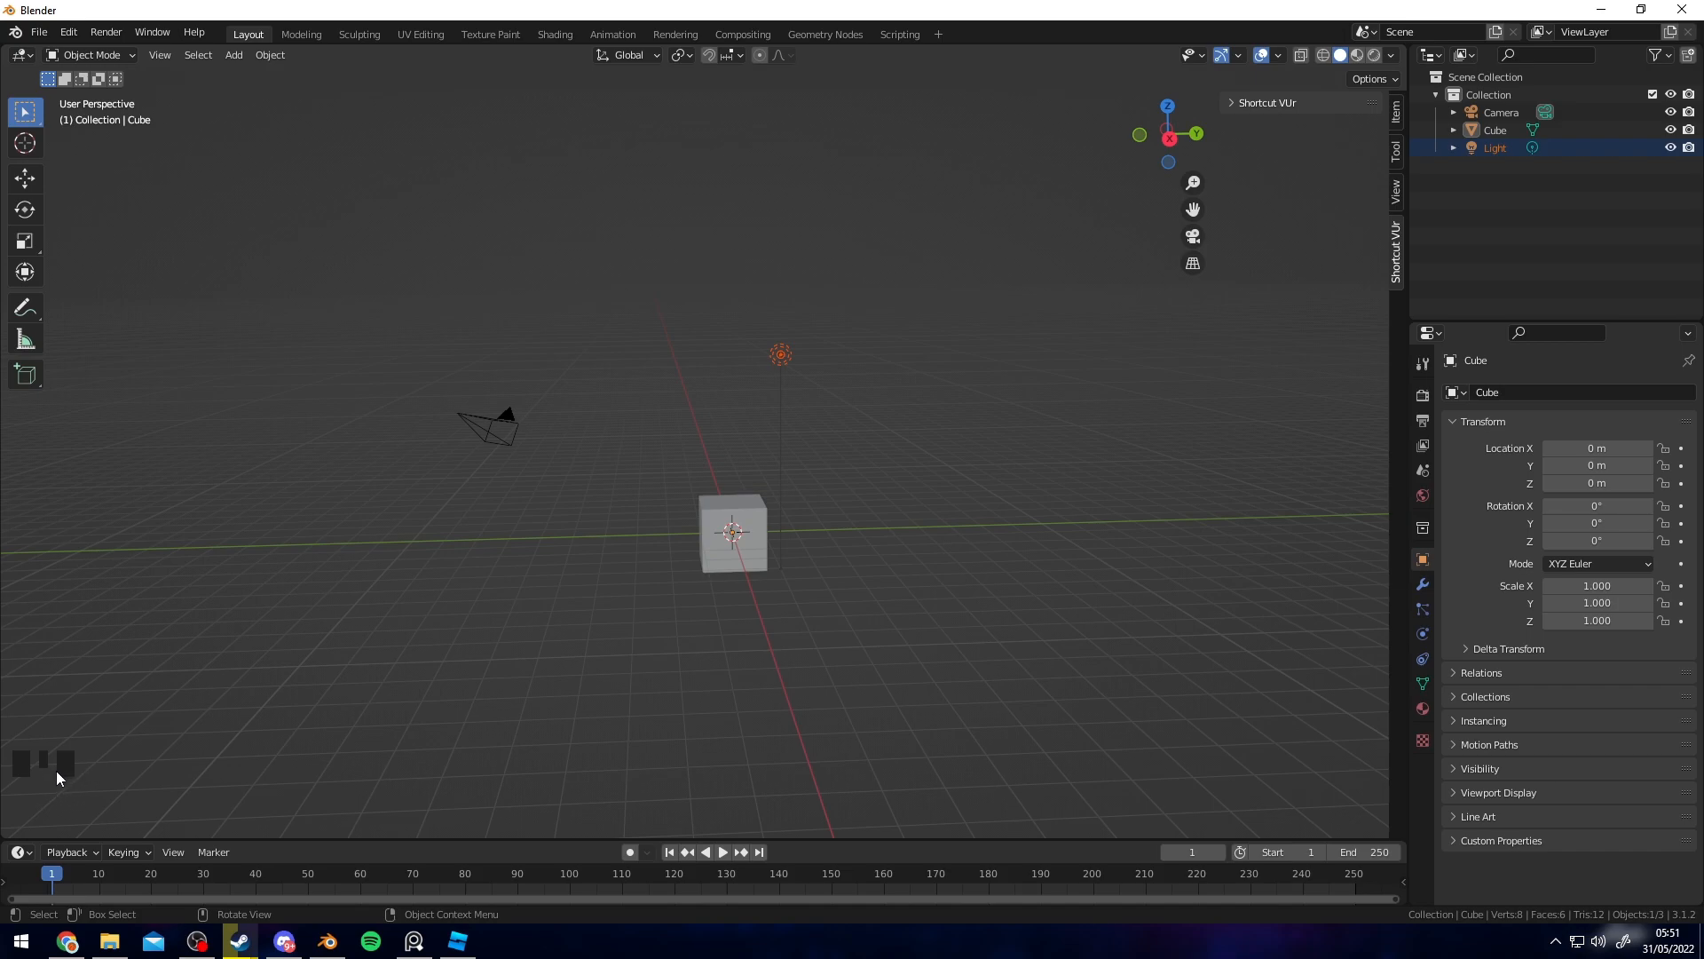
pyautogui.moveTo(840, 520)
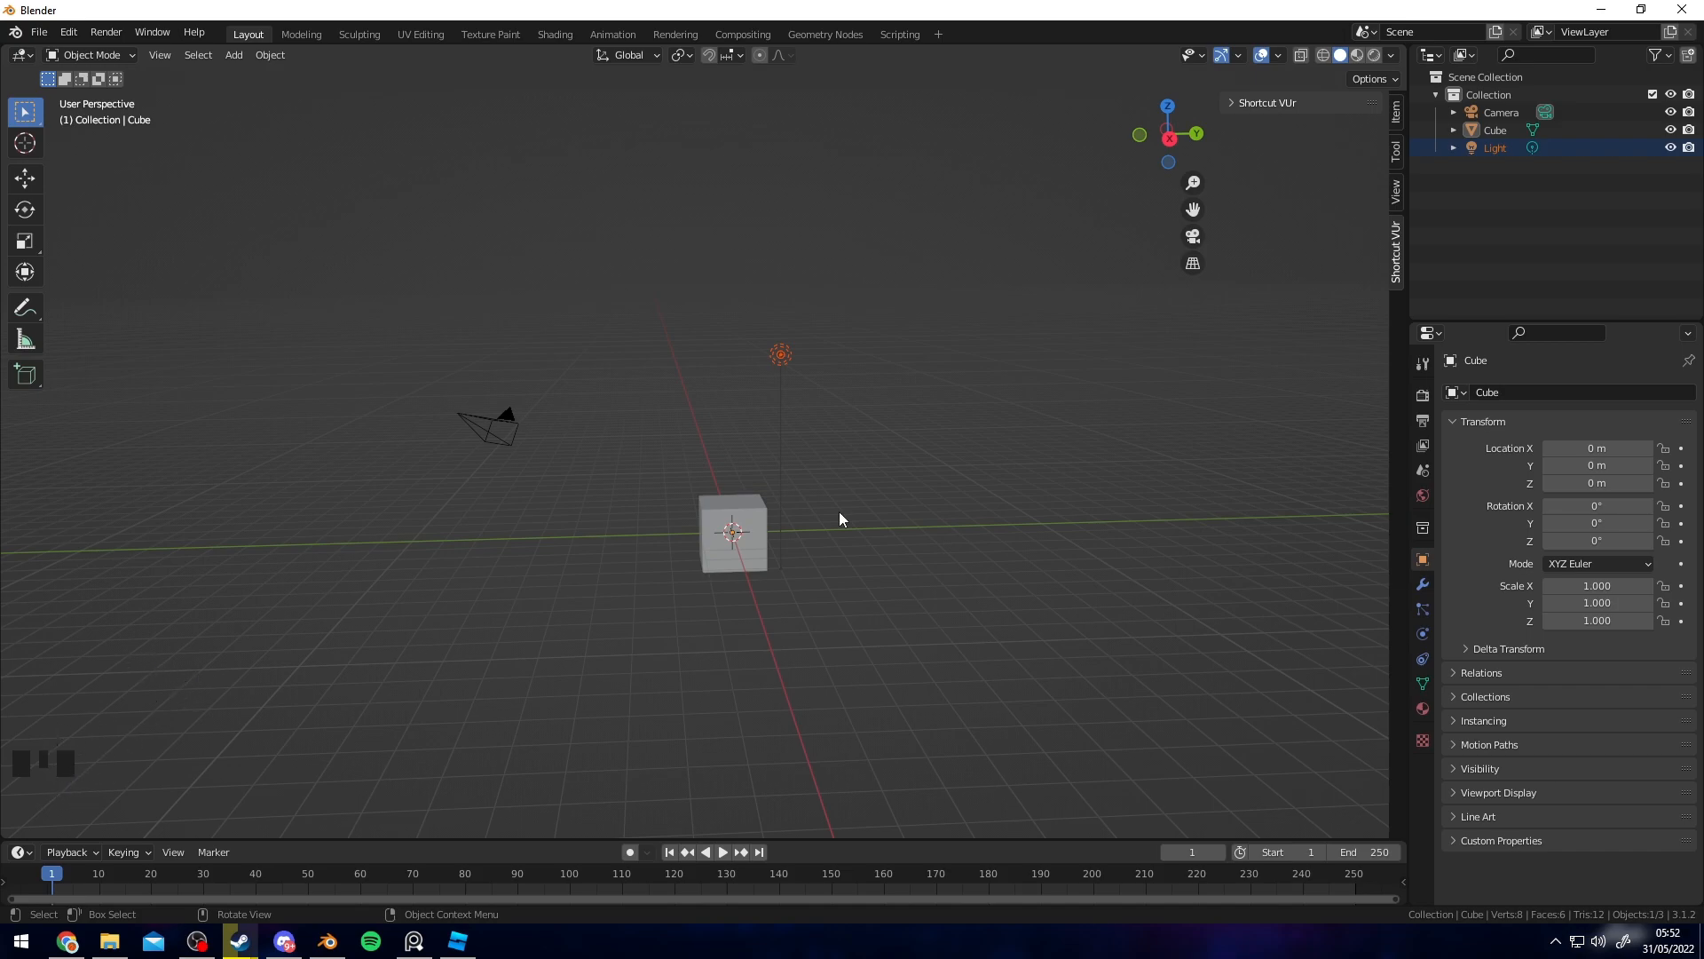
# - Box-select the camera and light in the Blender scene
pyautogui.moveTo(842, 520); pyautogui.dragTo(837, 512)
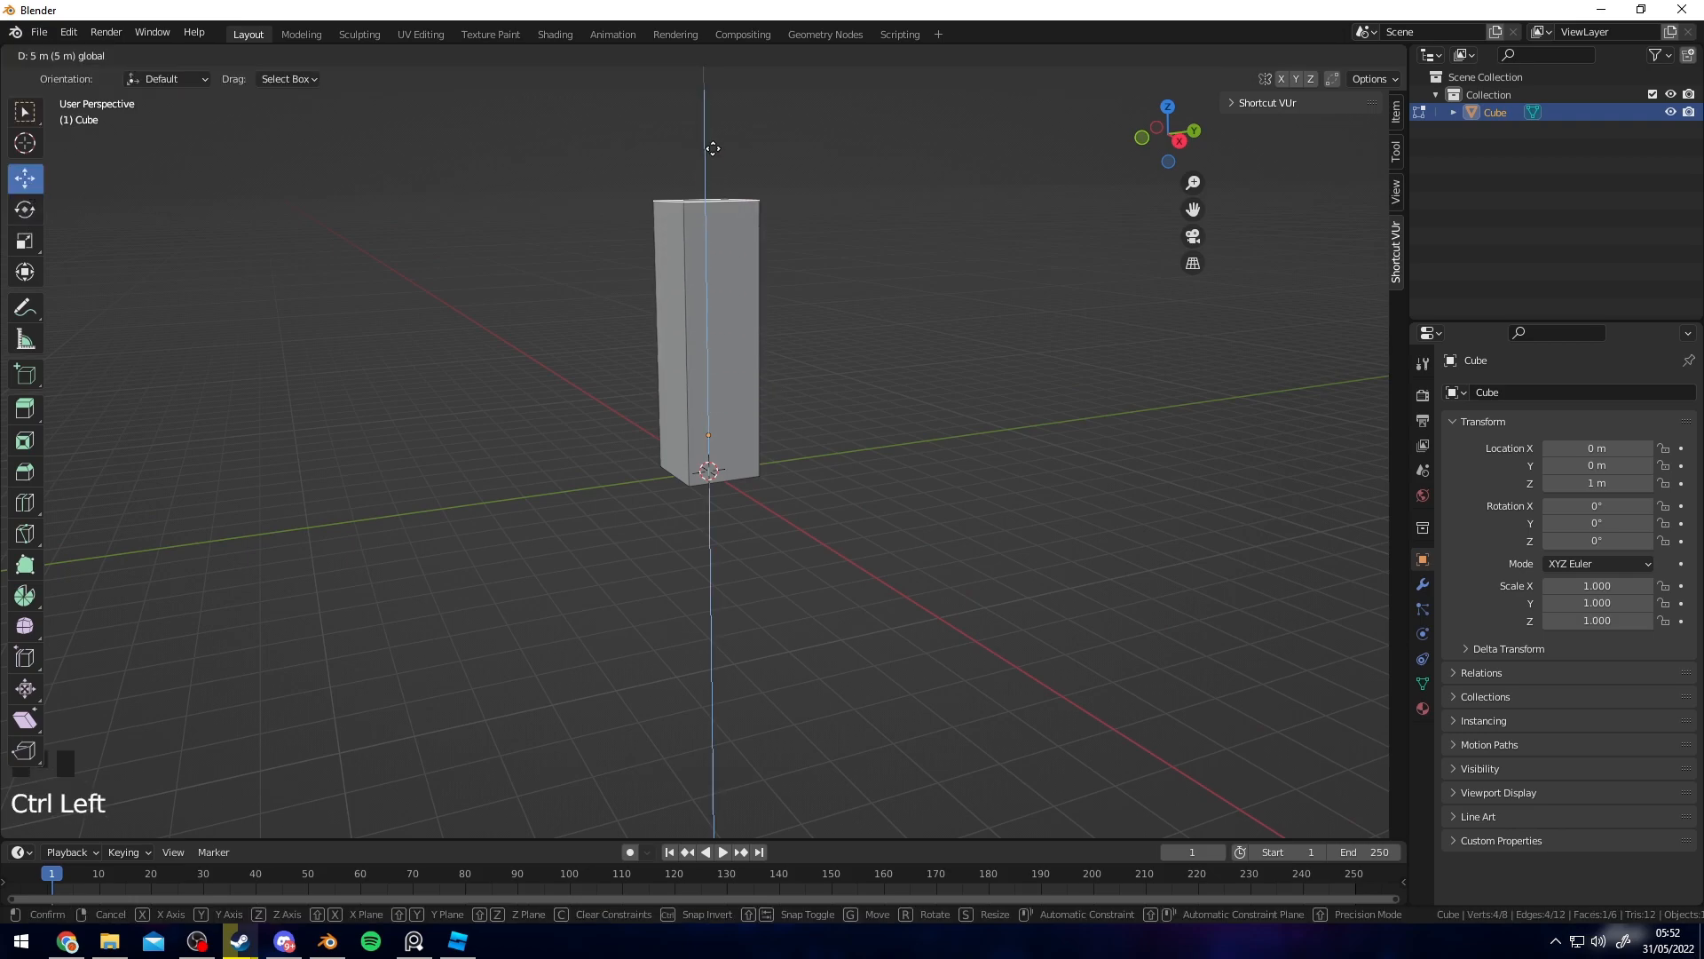
# - Finish stretching the cube and bevel its edges into a chunky rock block
pyautogui.press('Tab')
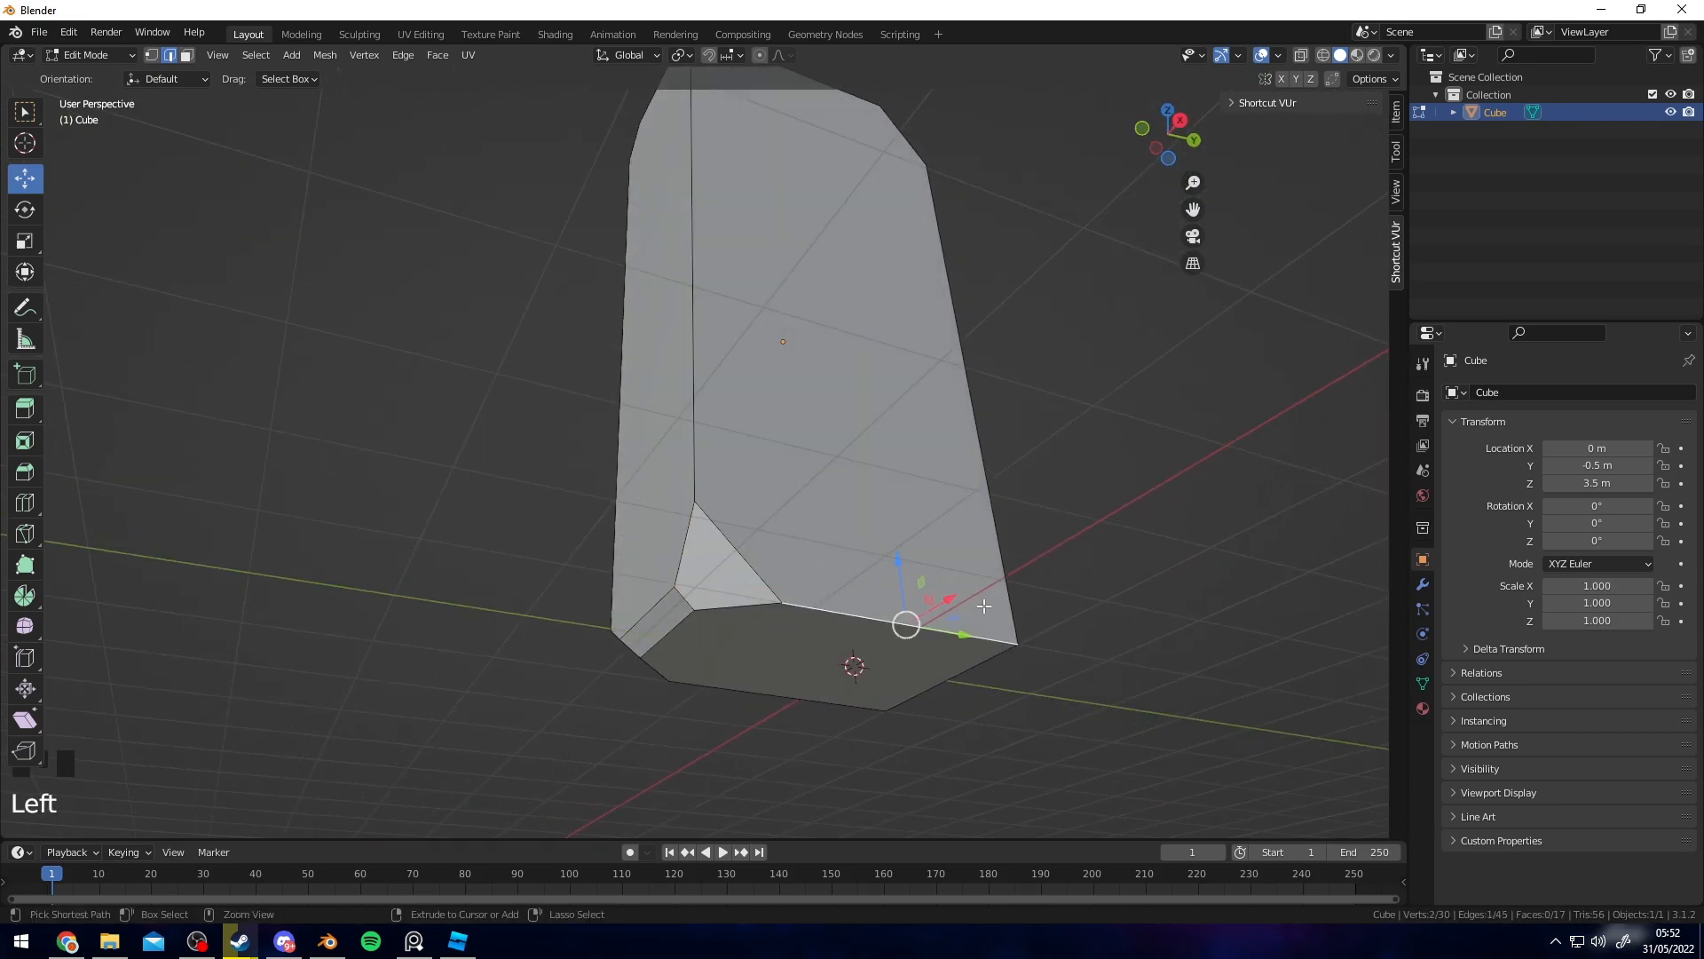
pyautogui.press('ctrl+b')
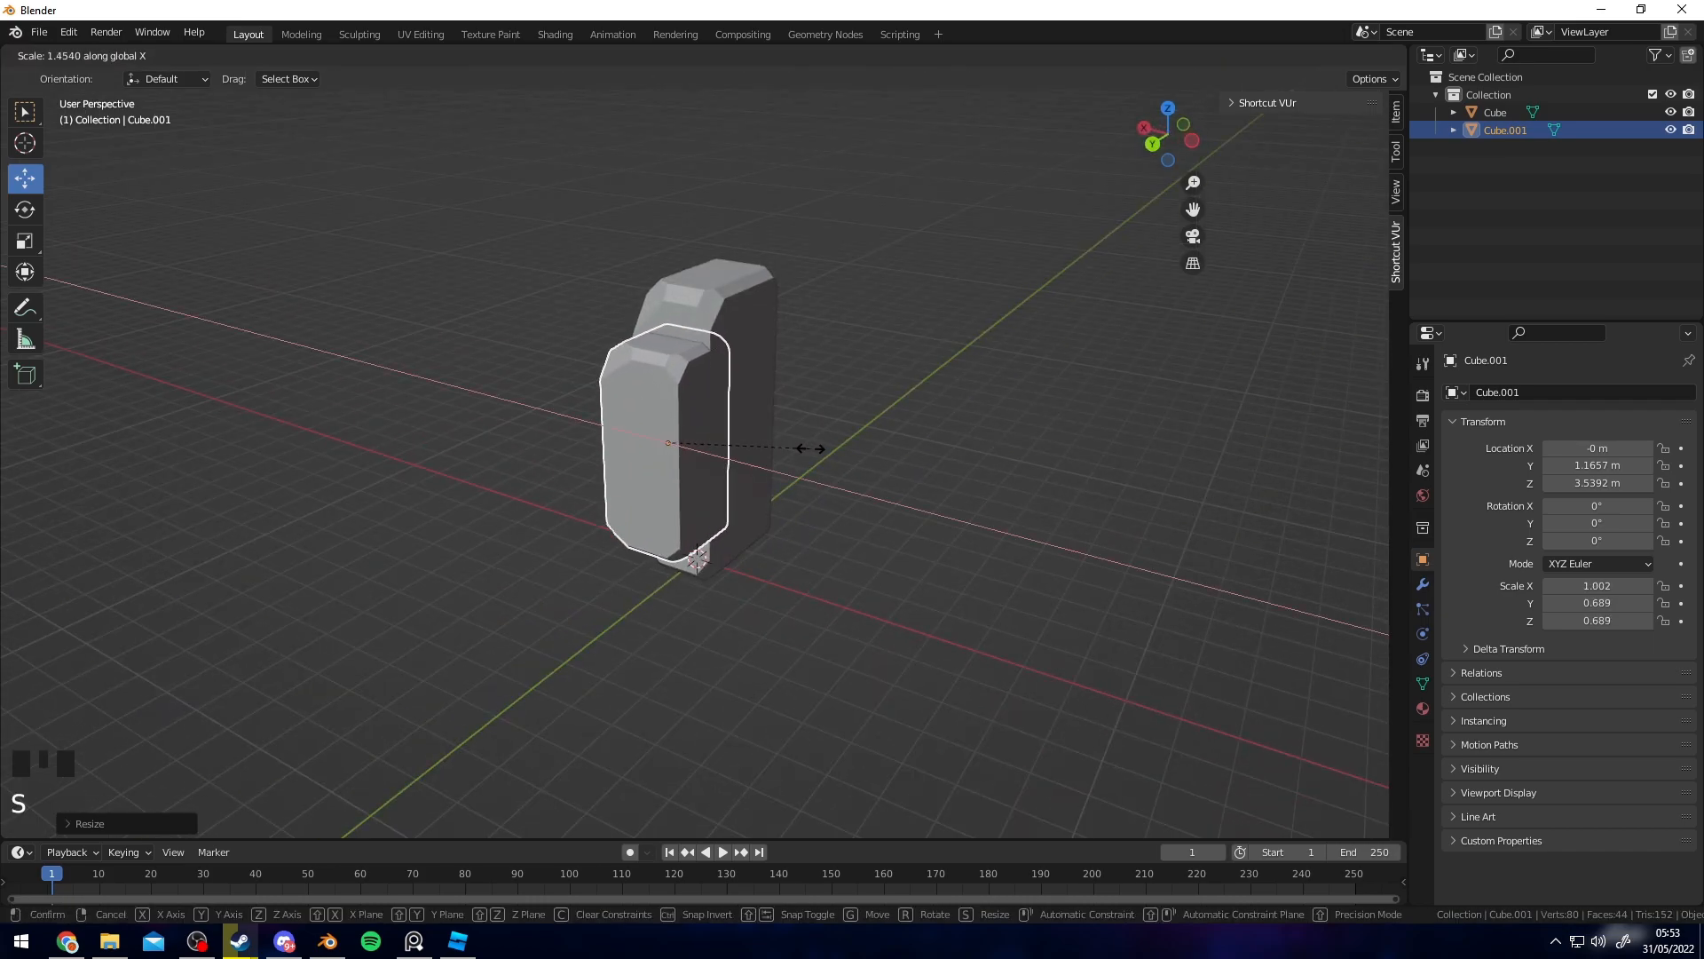
# - Rotate the copied rock block, then duplicate and resize another block copy
pyautogui.press('r')
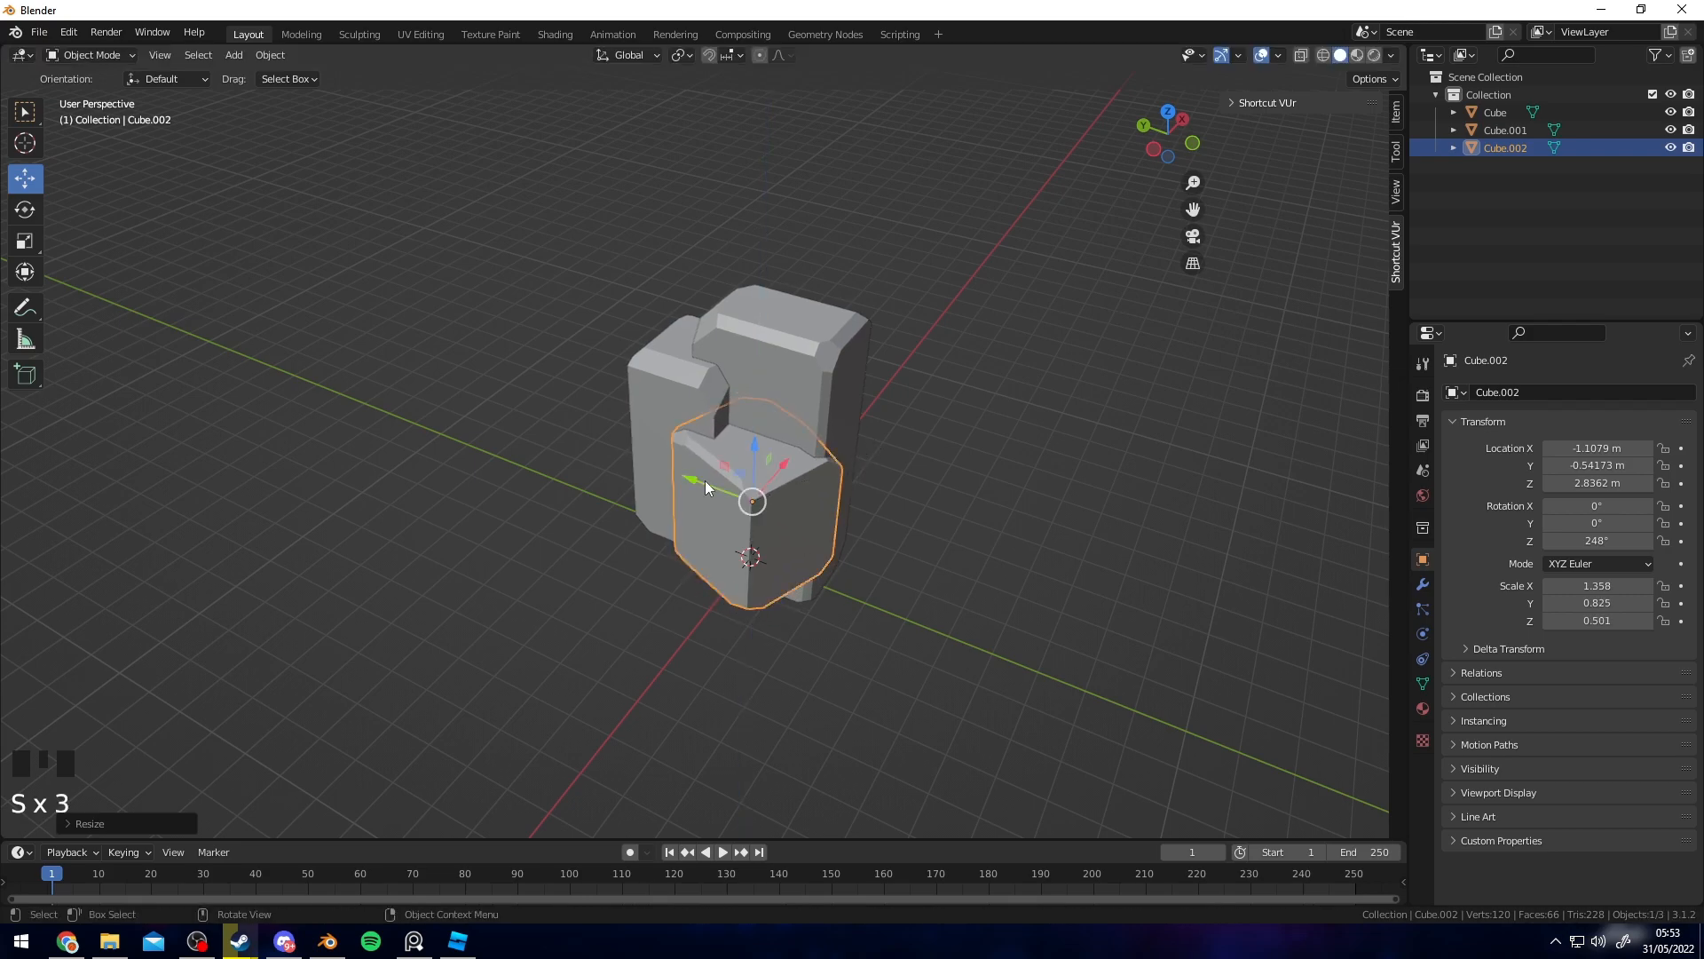
pyautogui.press('shift+d')
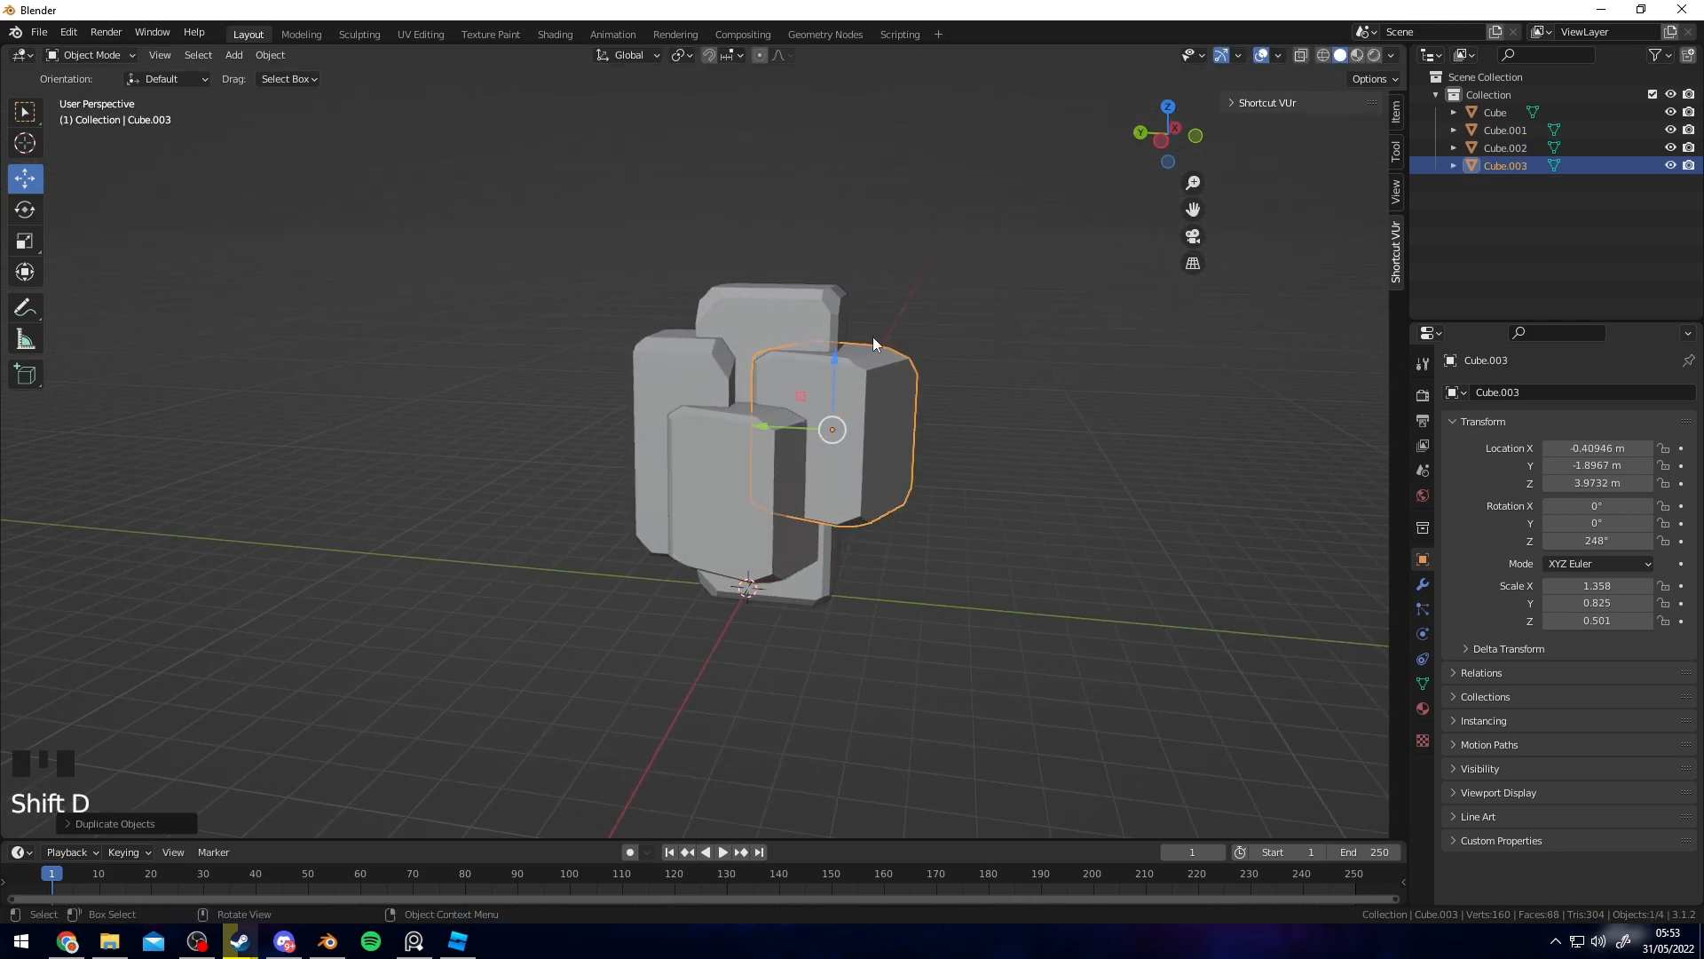
pyautogui.press('s')
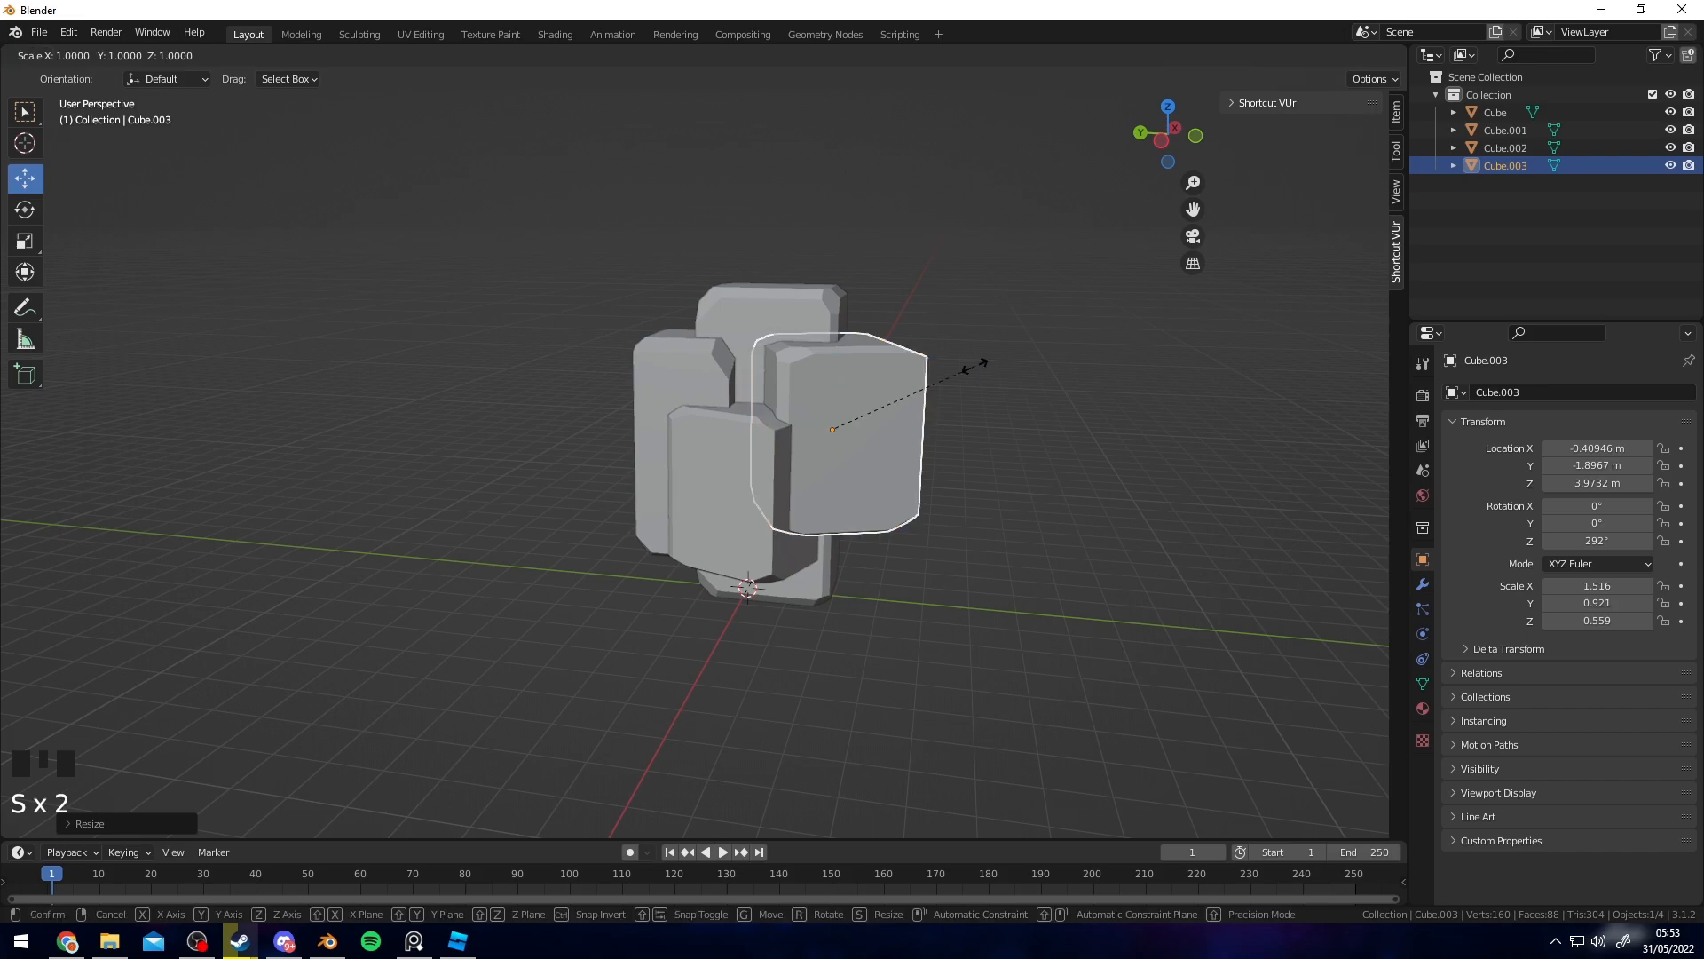
pyautogui.press('shift+d')
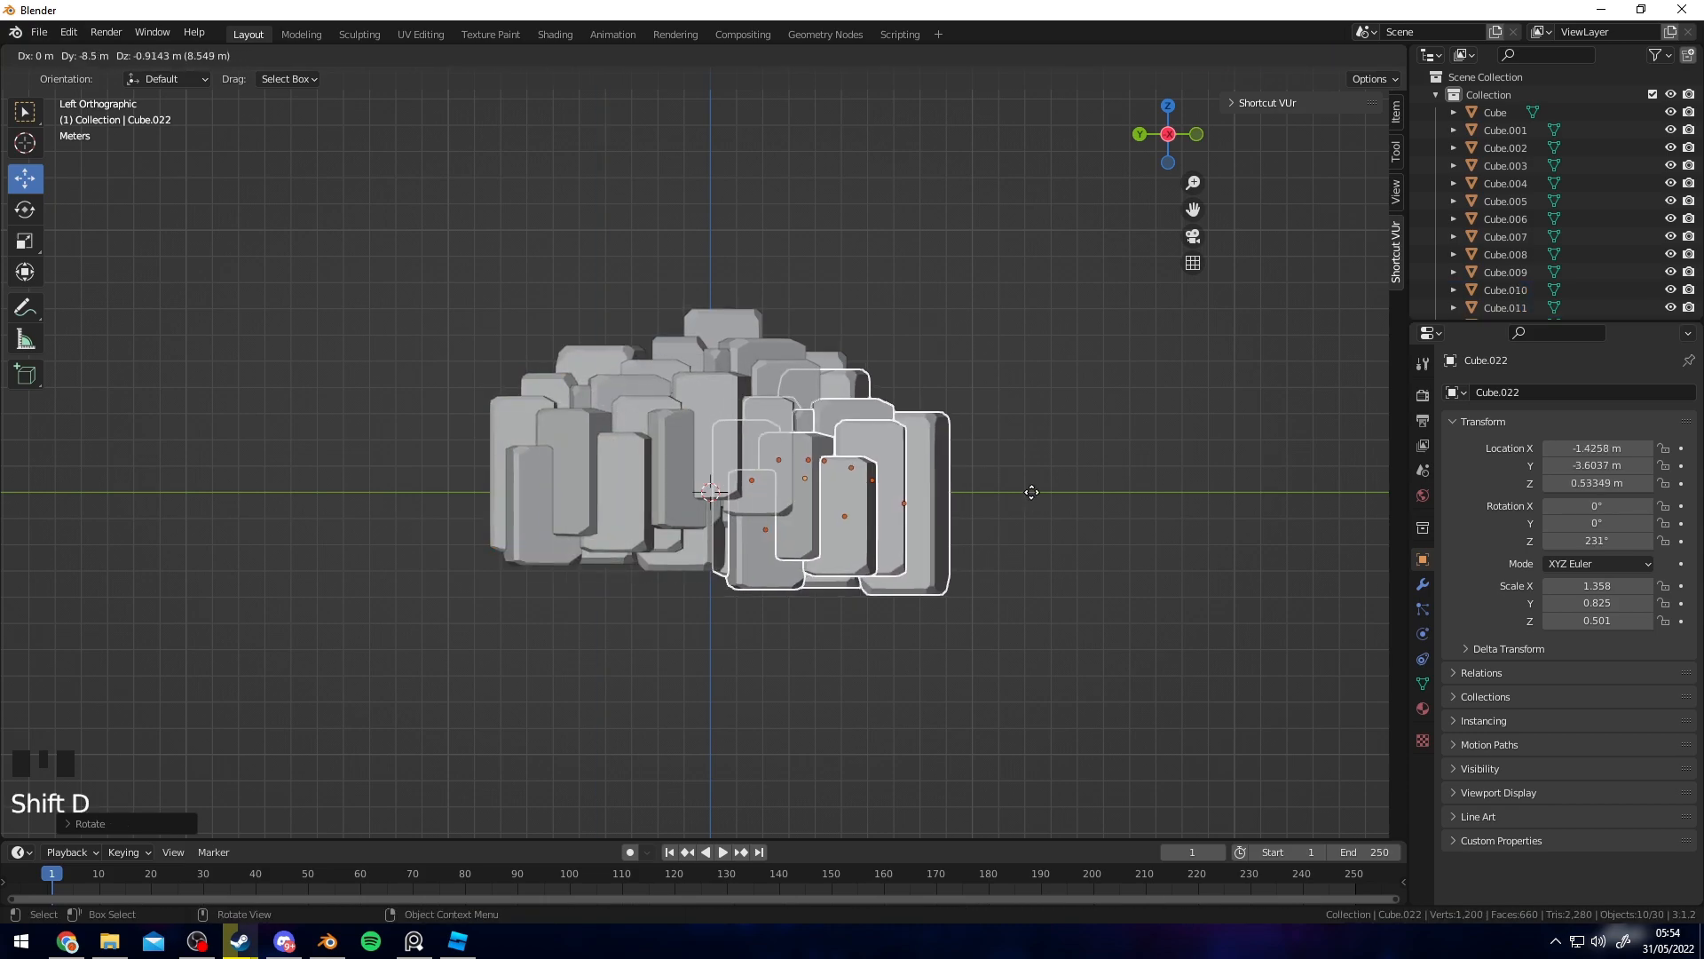
# - Rotate and slightly shrink a duplicated group of blocks to fill out the cliff
pyautogui.moveTo(1031, 493); pyautogui.dragTo(982, 464)
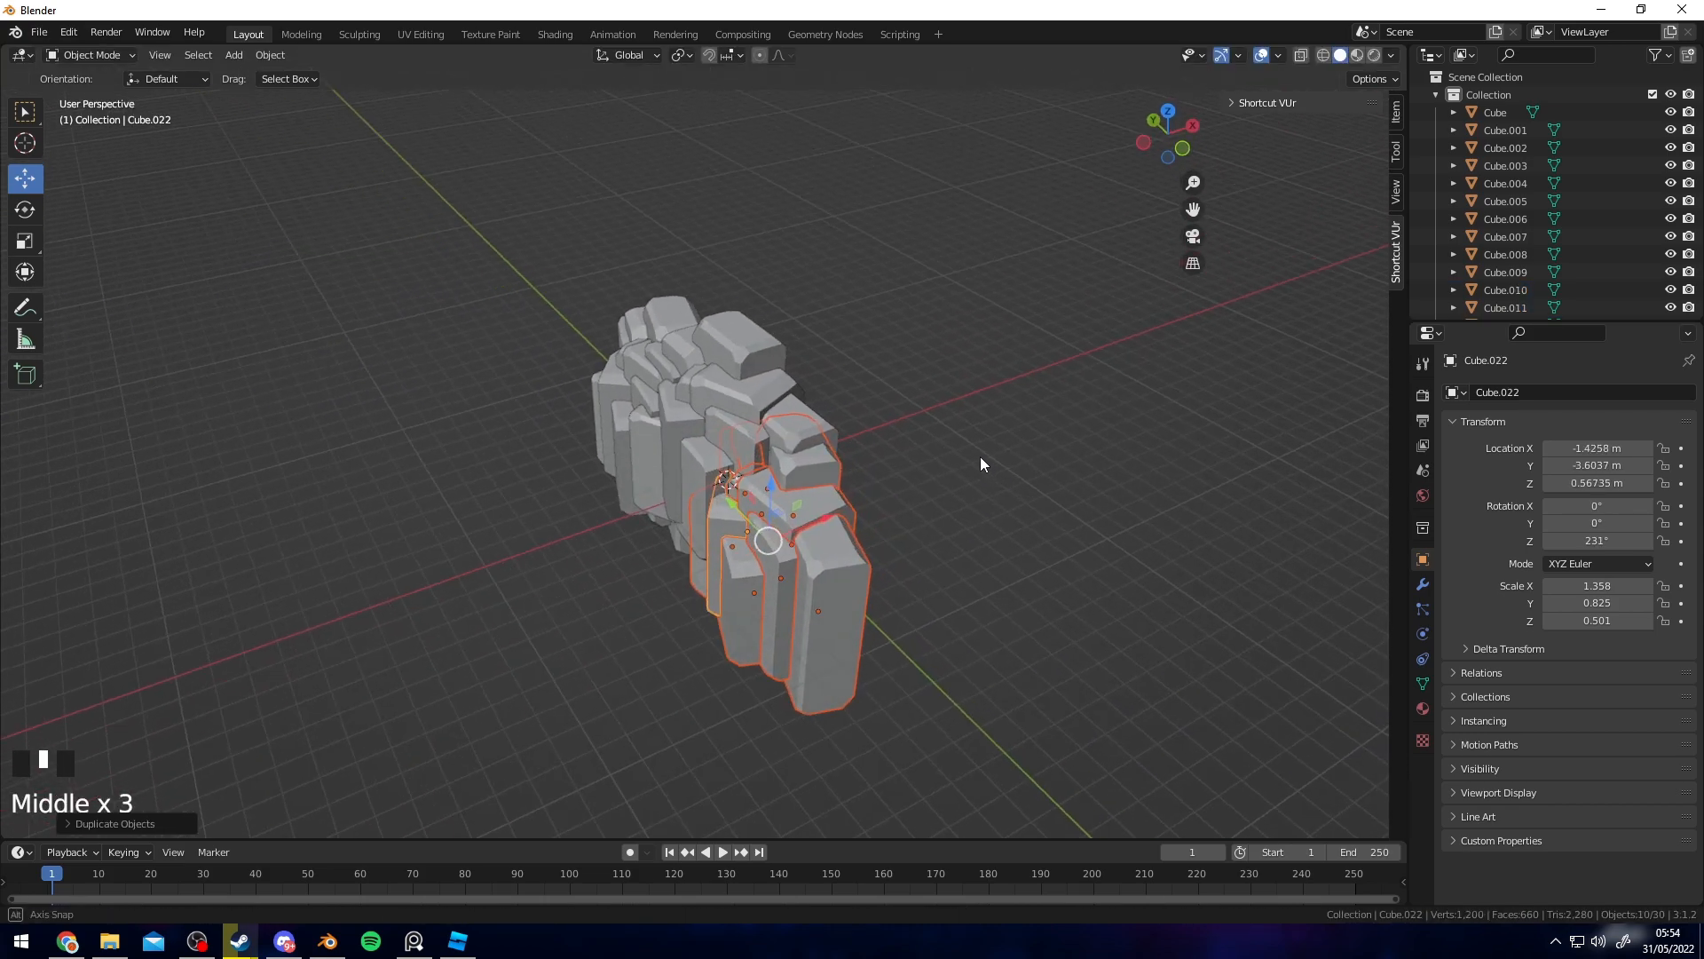
pyautogui.press('r')
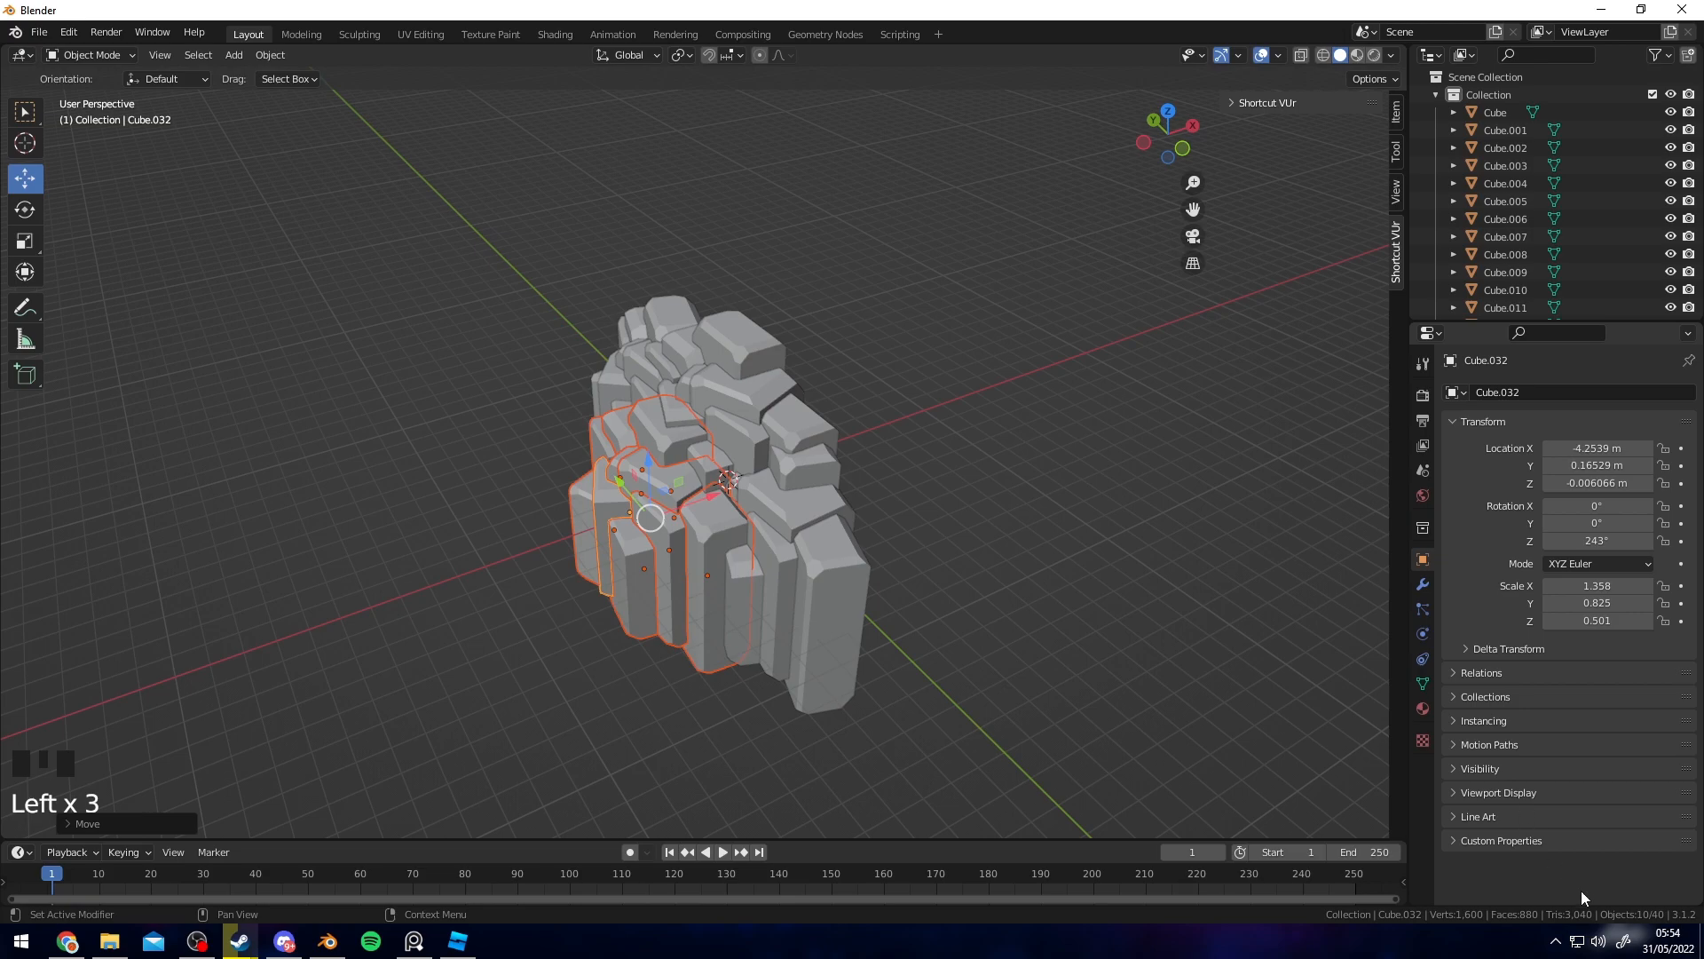
pyautogui.moveTo(1321, 816)
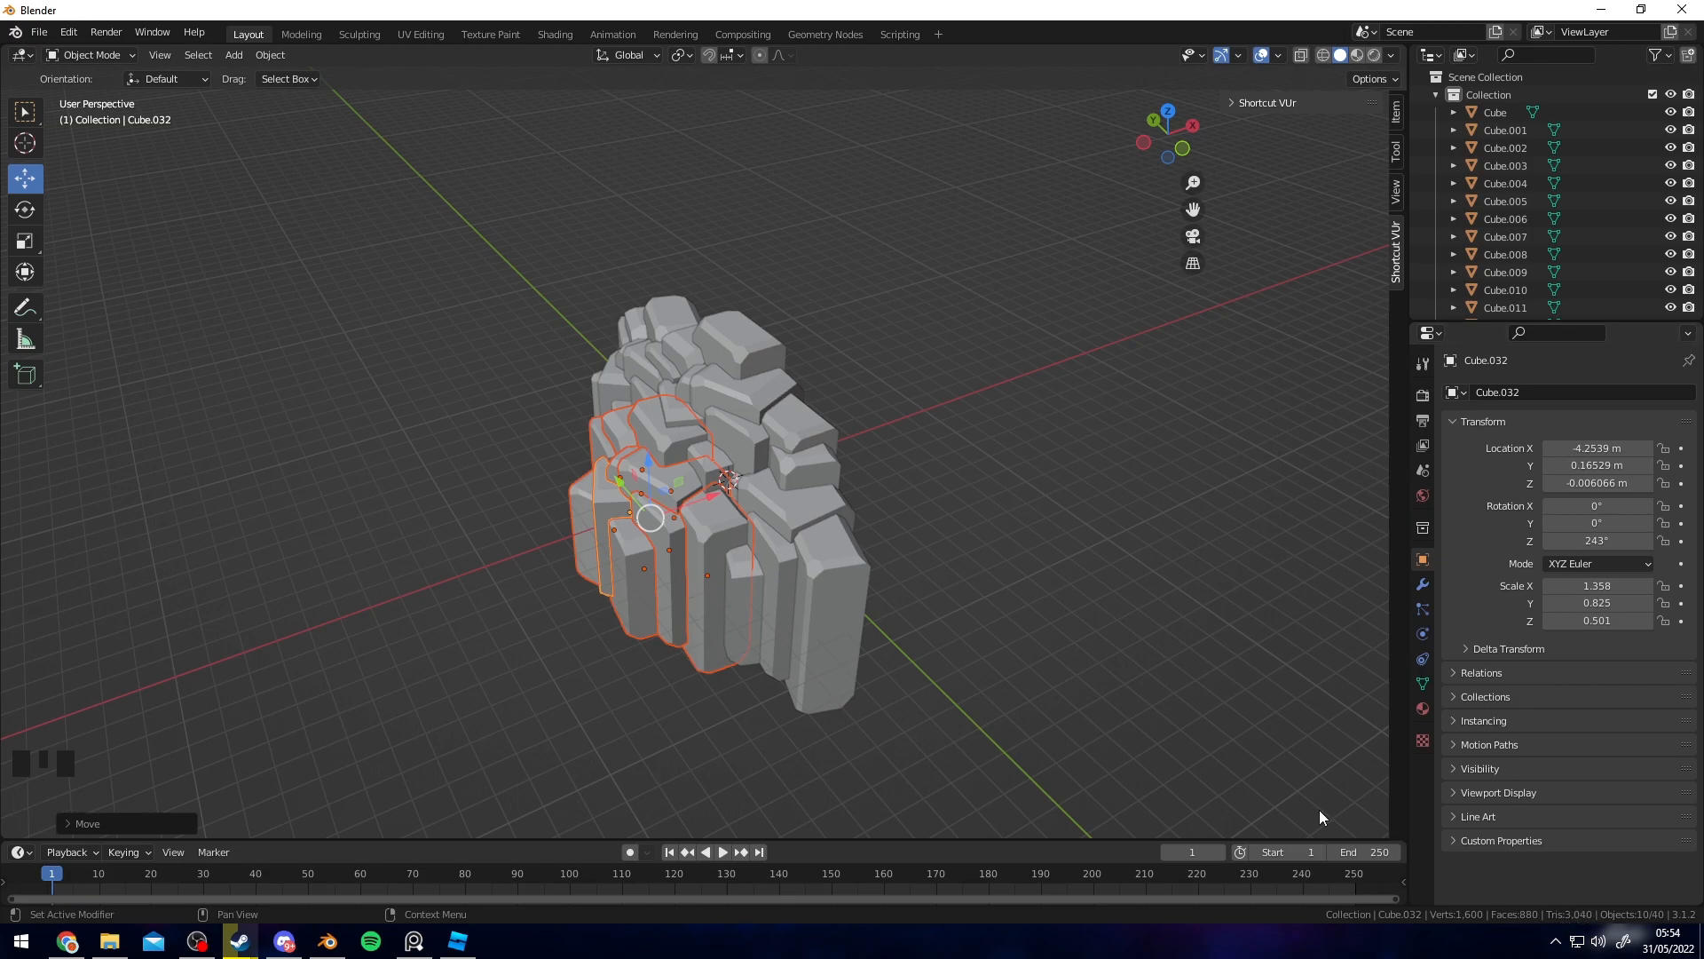
pyautogui.press('s')
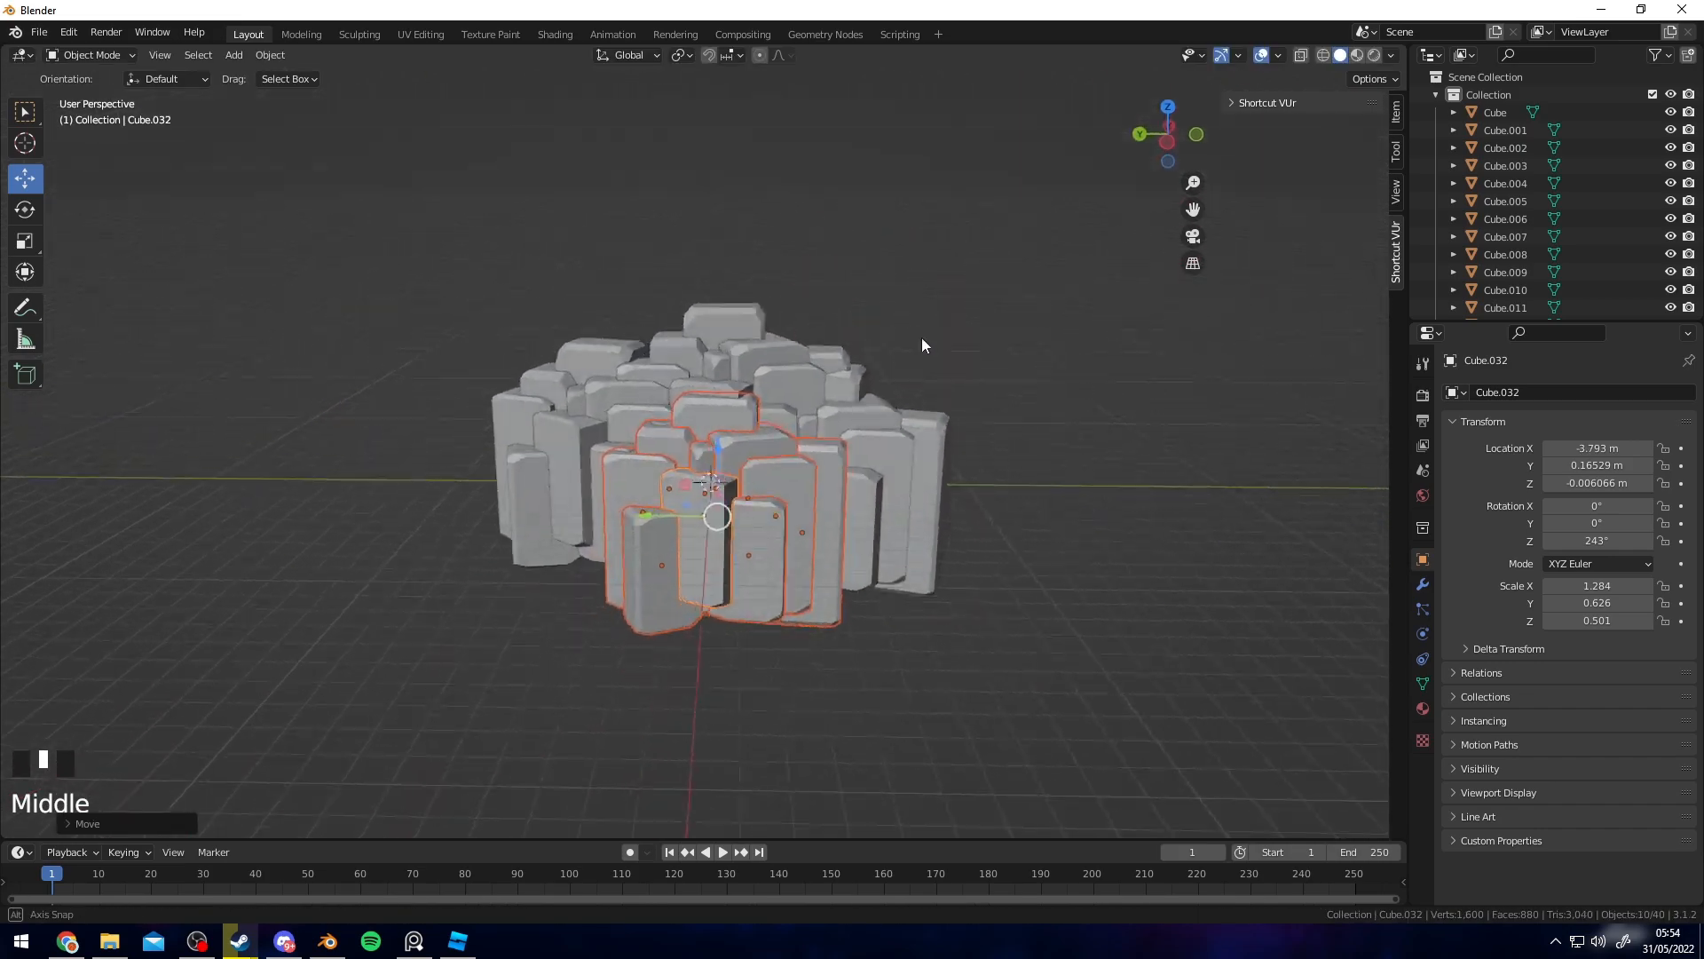
# - Join all blocks into one cliff object and export it as FBX
pyautogui.moveTo(924, 345); pyautogui.dragTo(896, 495)
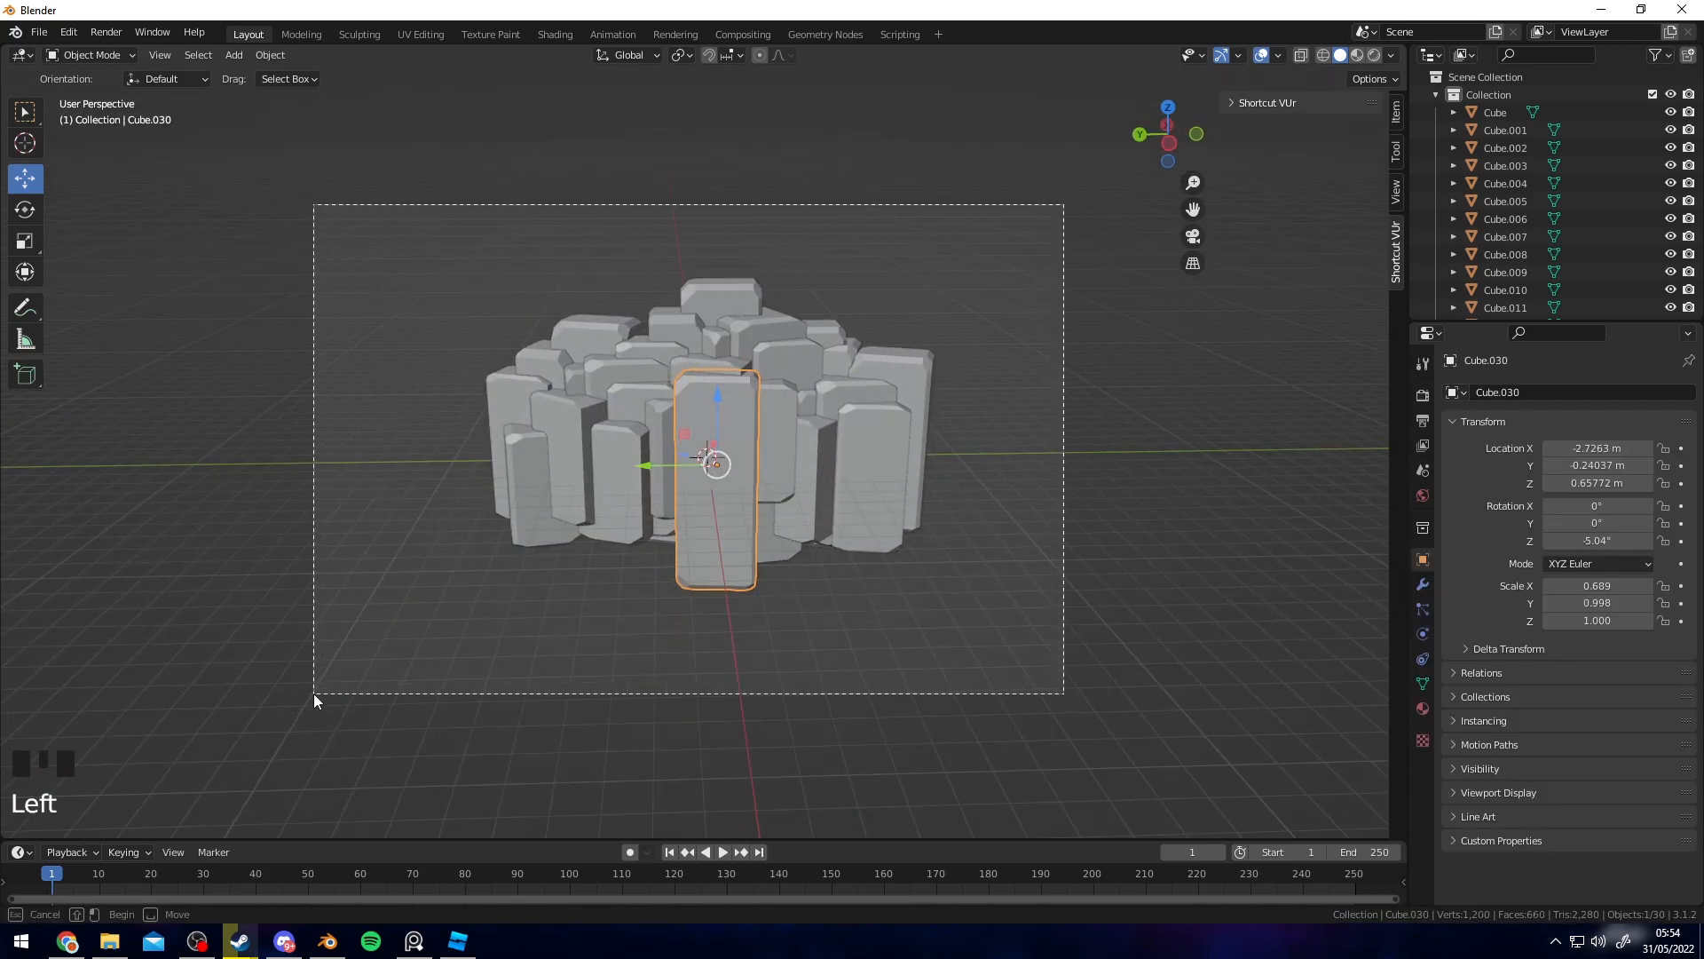
pyautogui.press('ctrl+j')
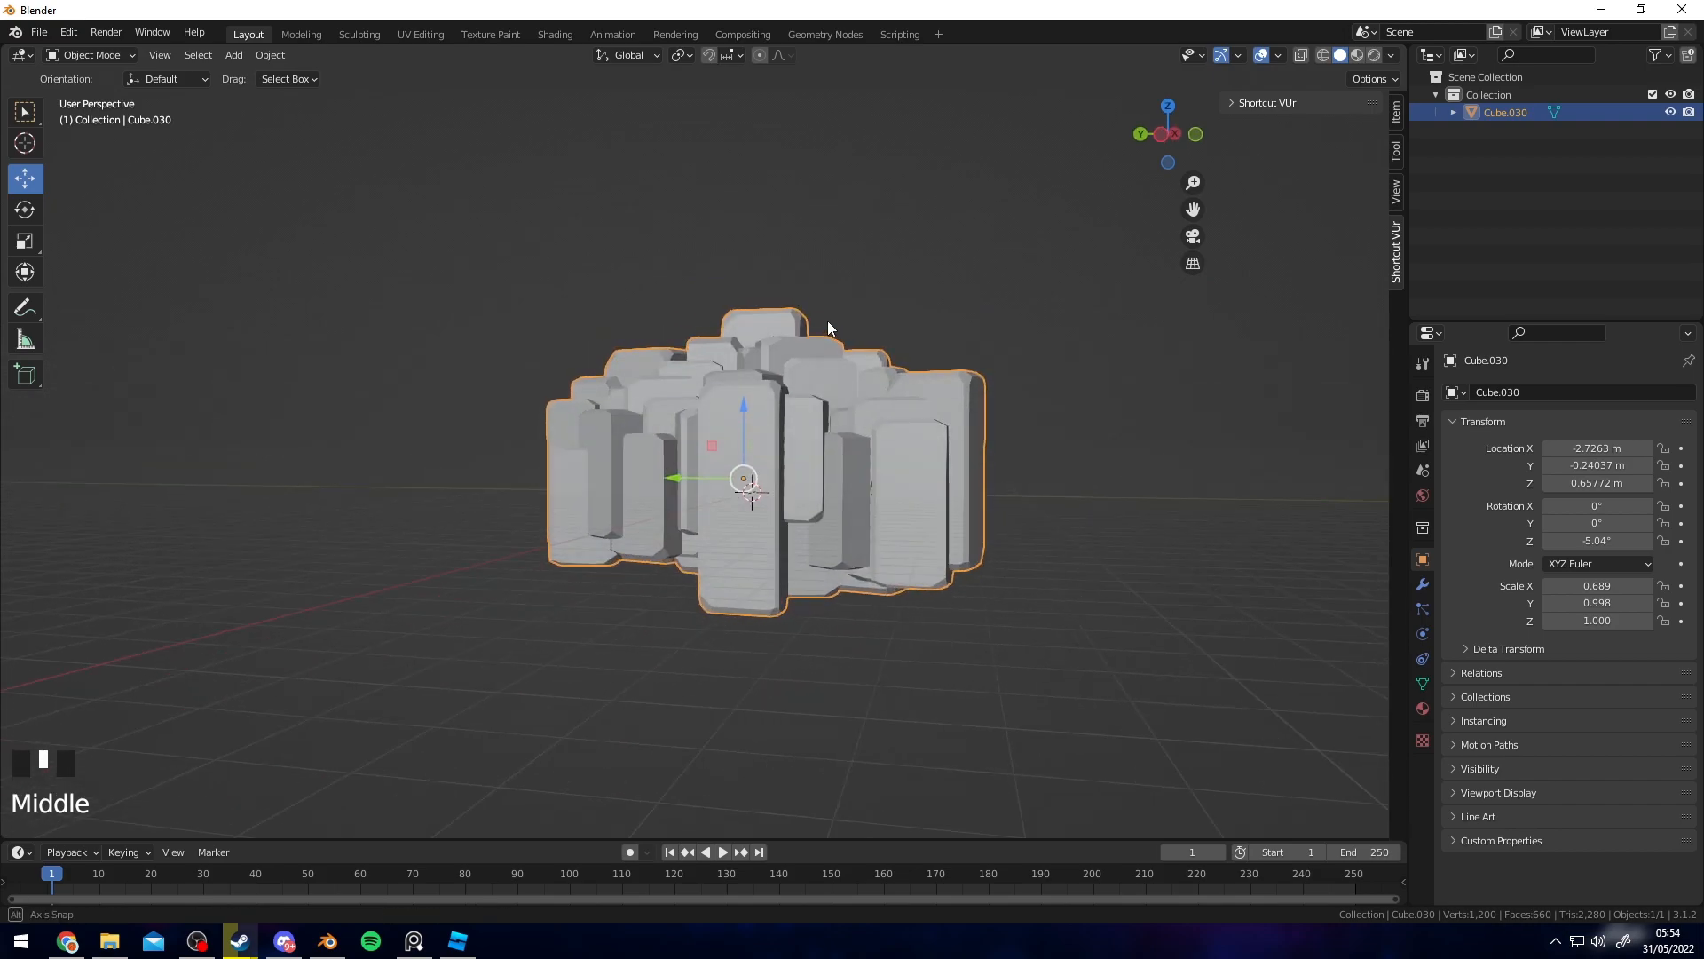
pyautogui.scroll(3)
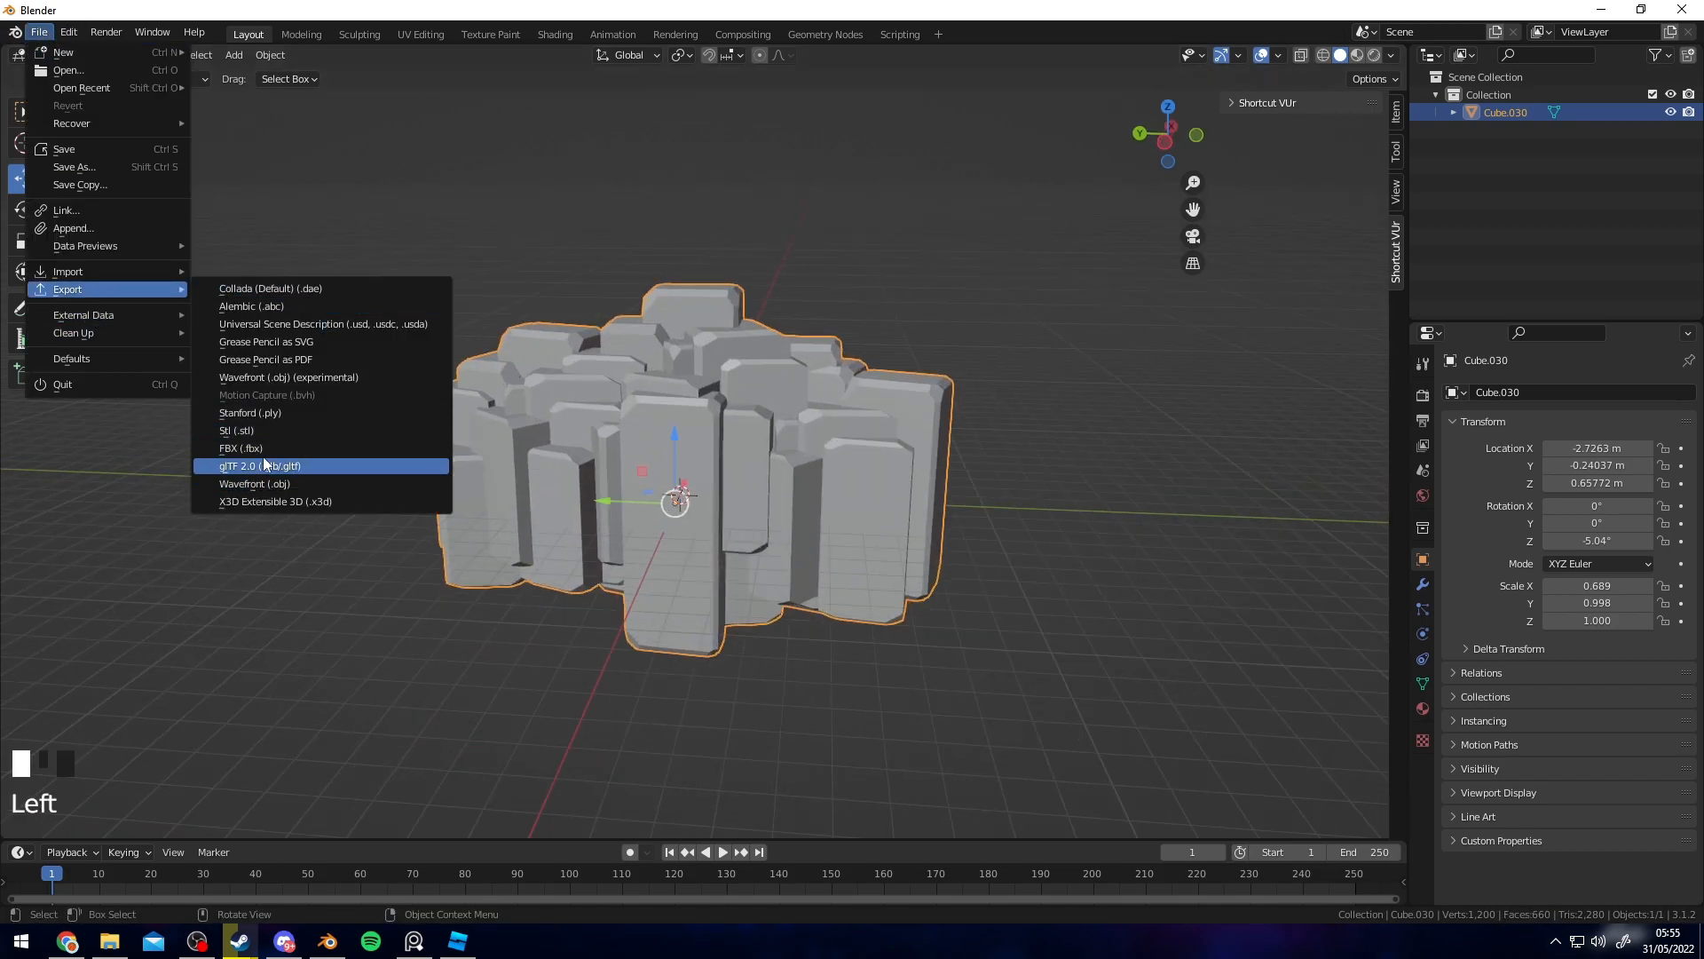
pyautogui.click(456, 941)
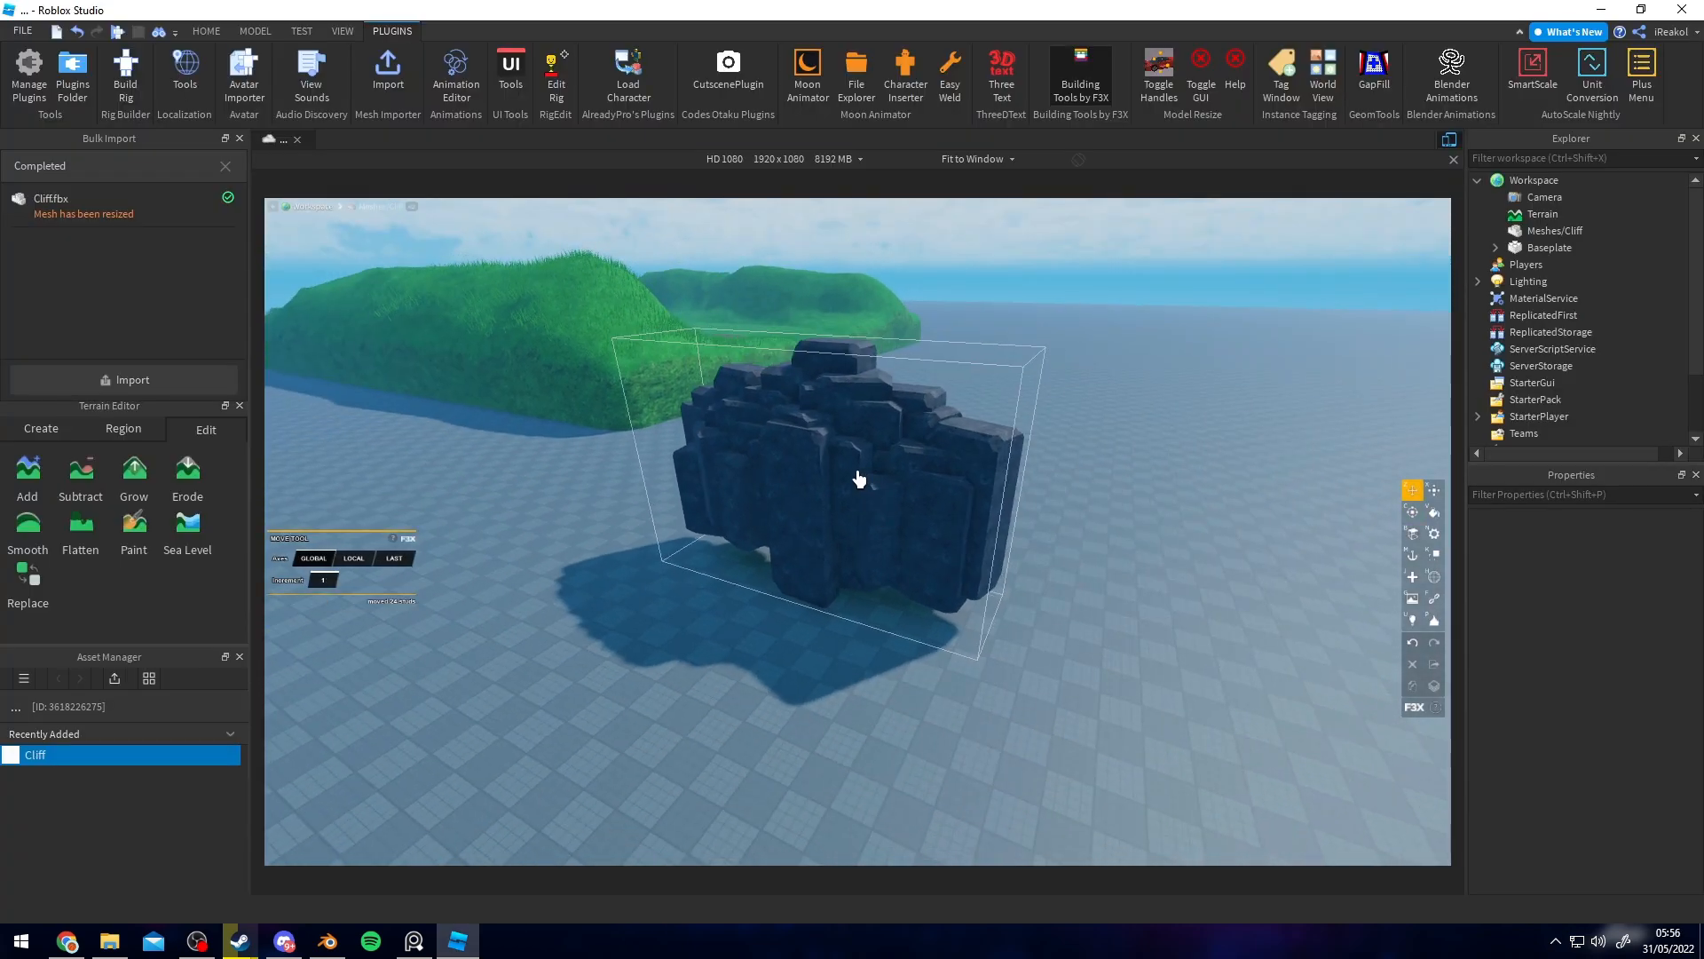
# - Recolour the imported cliff mesh and tilt it to lie along the hillside
pyautogui.click(859, 478)
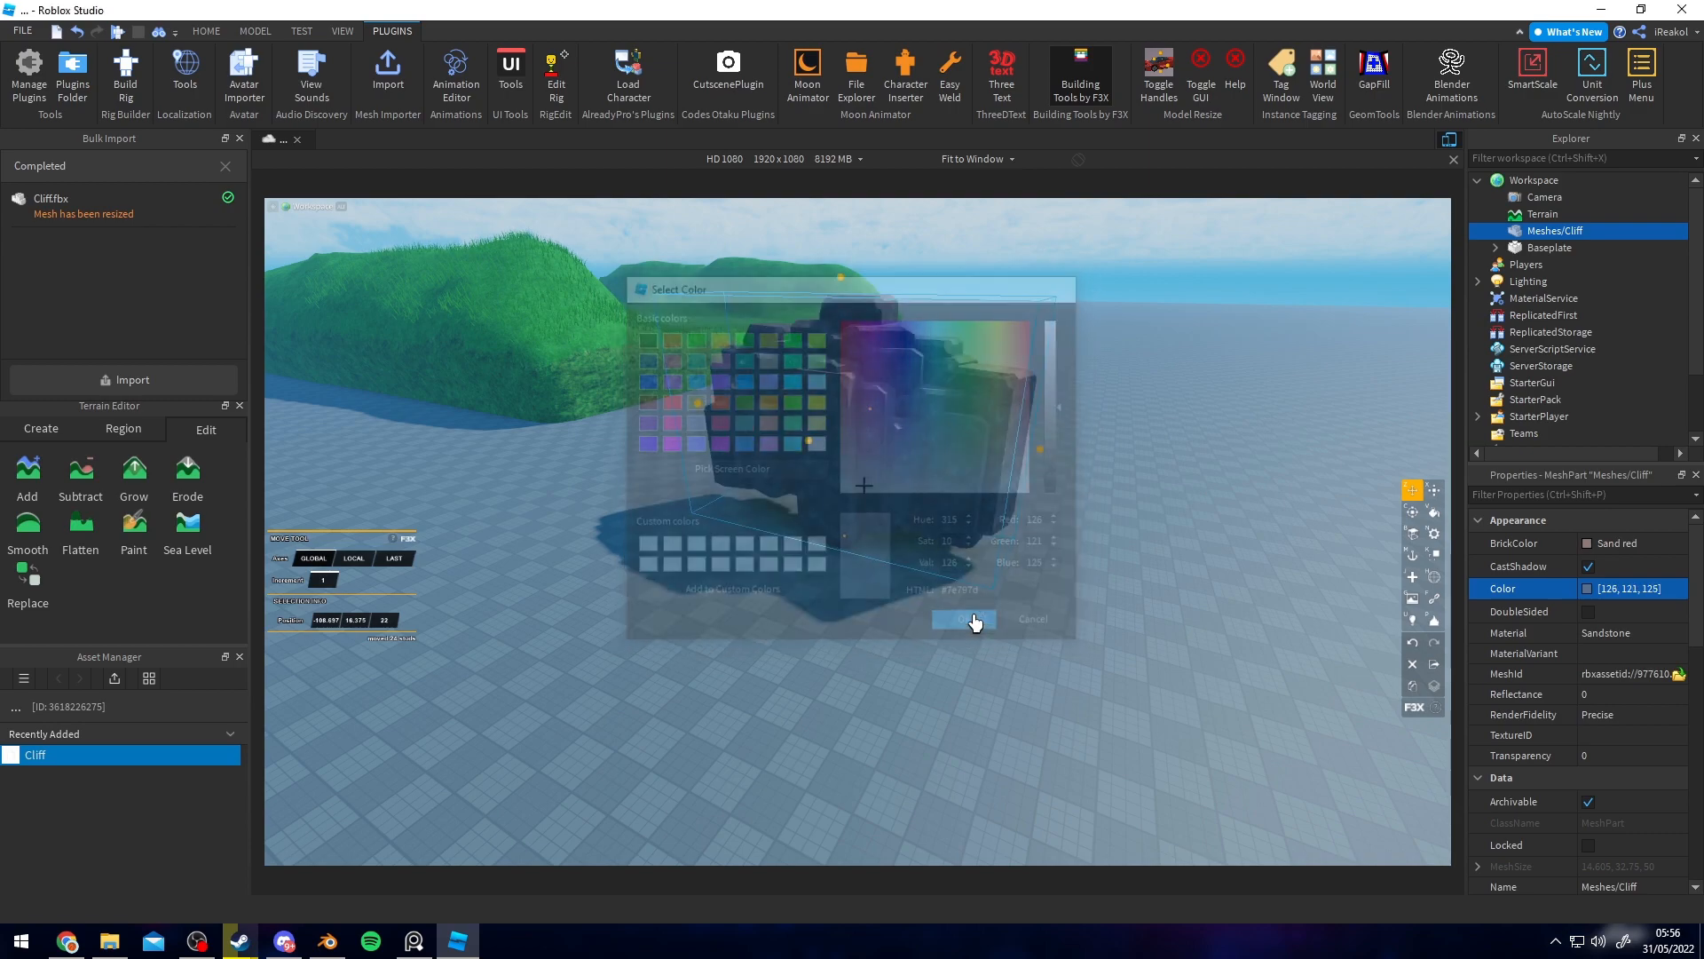
pyautogui.click(967, 619)
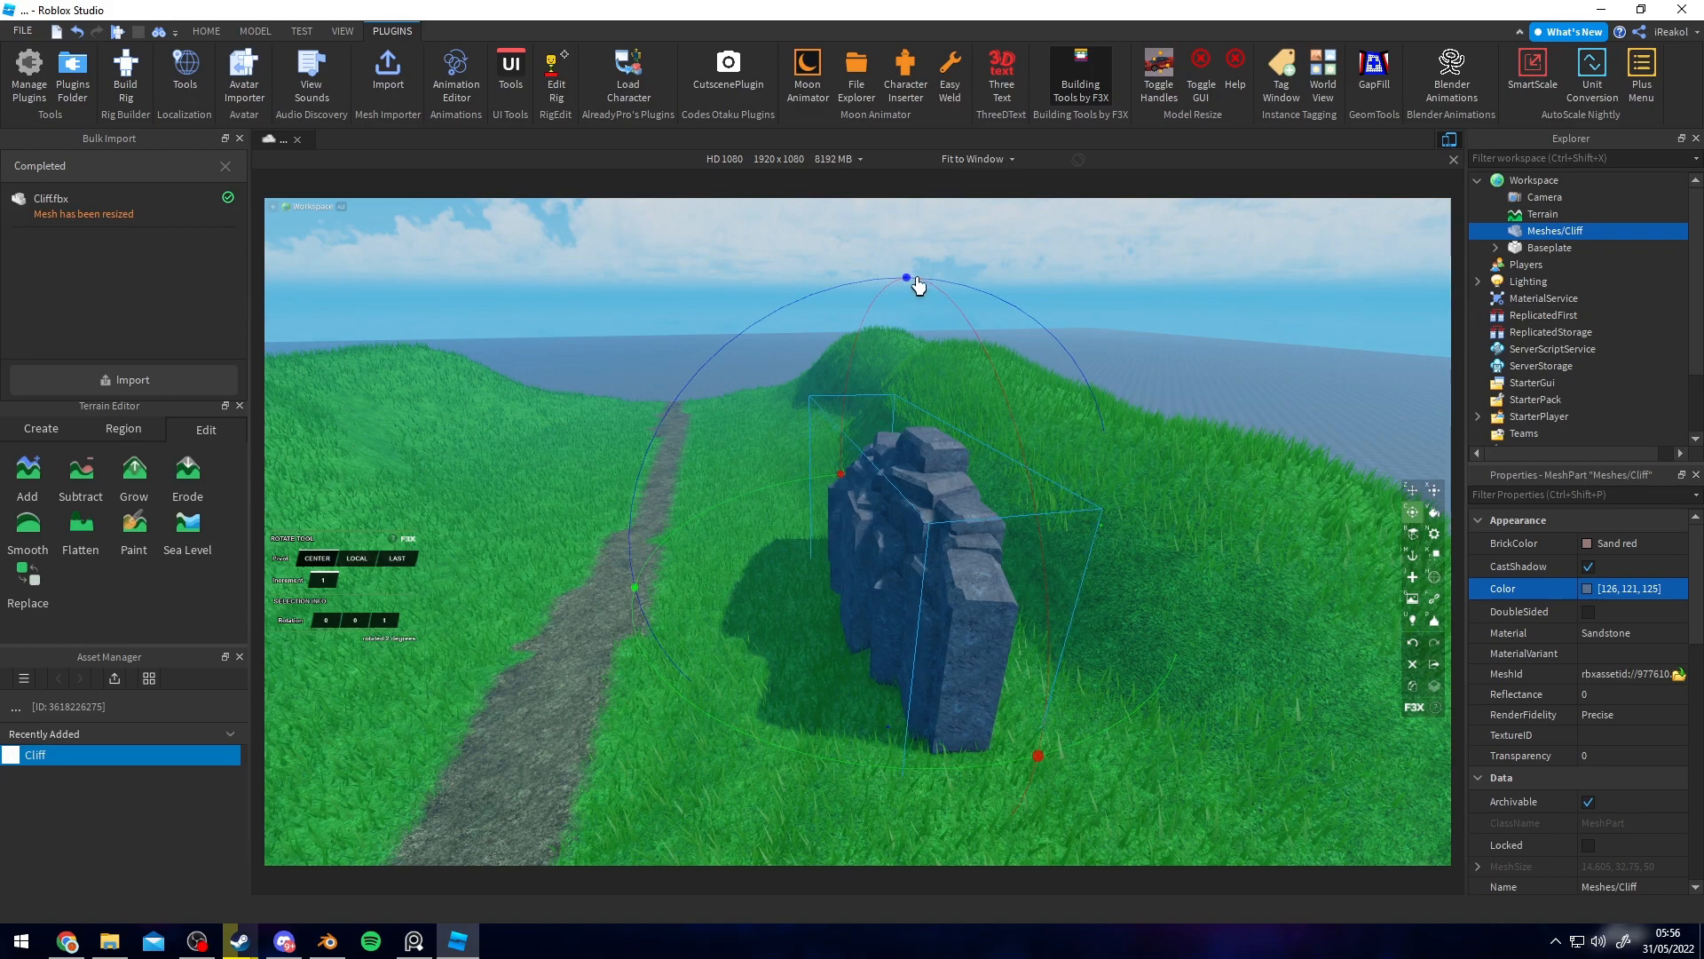
pyautogui.click(1413, 489)
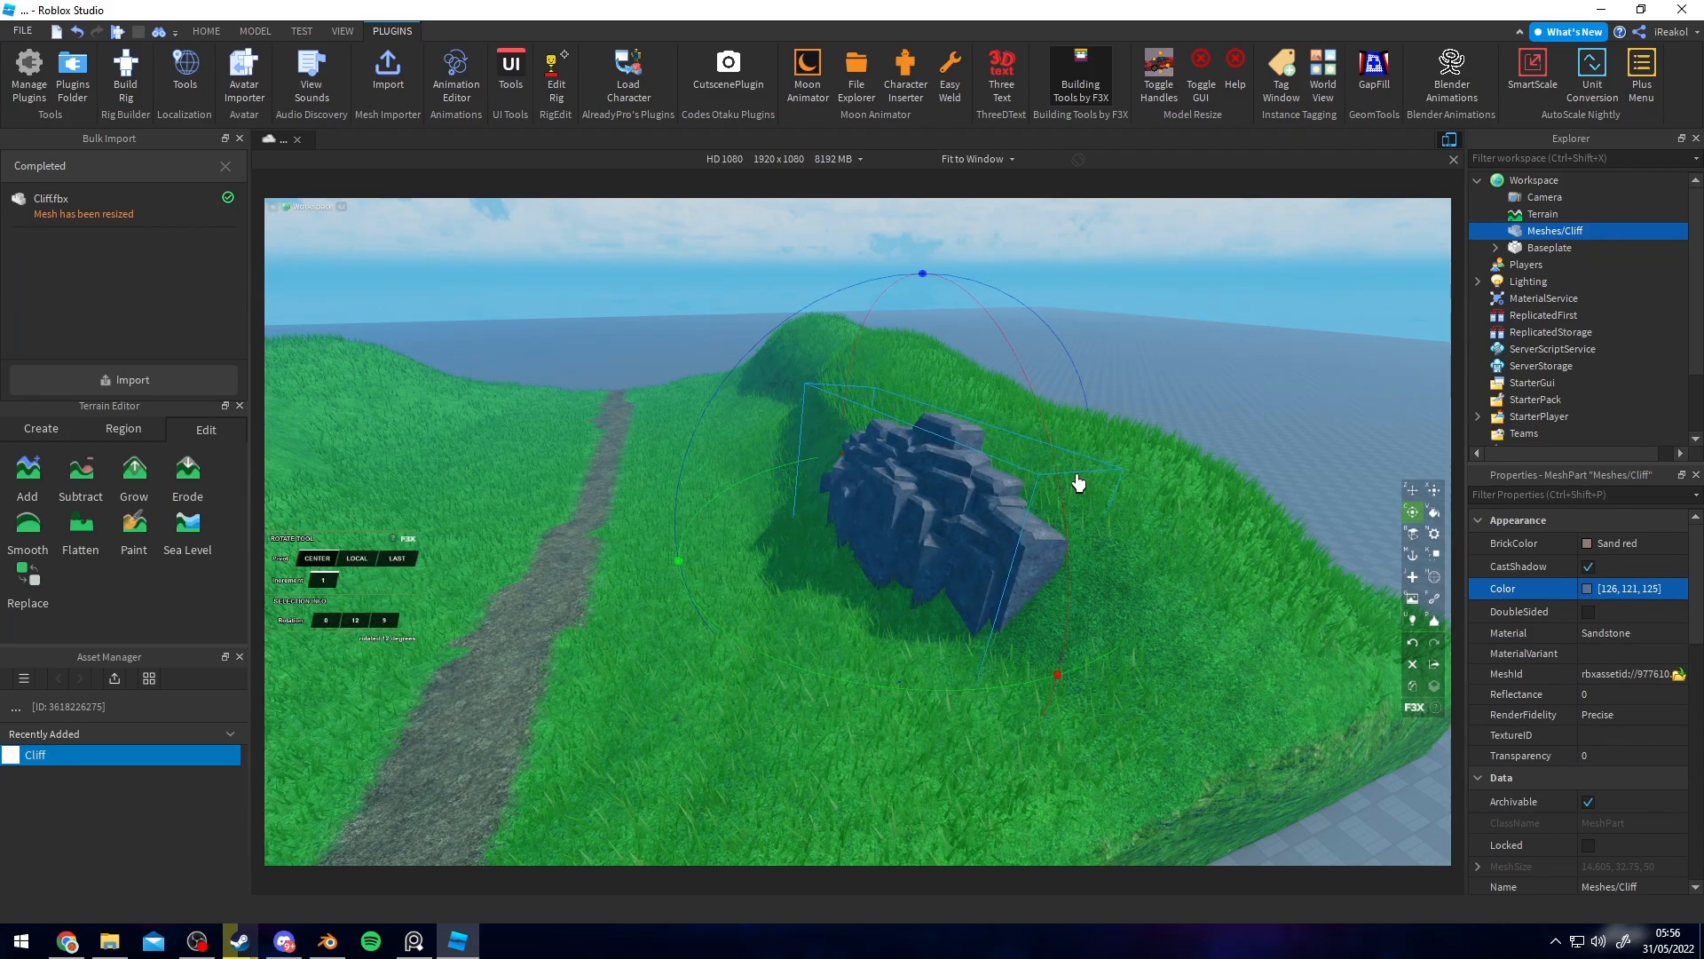
pyautogui.moveTo(1076, 481); pyautogui.dragTo(946, 261)
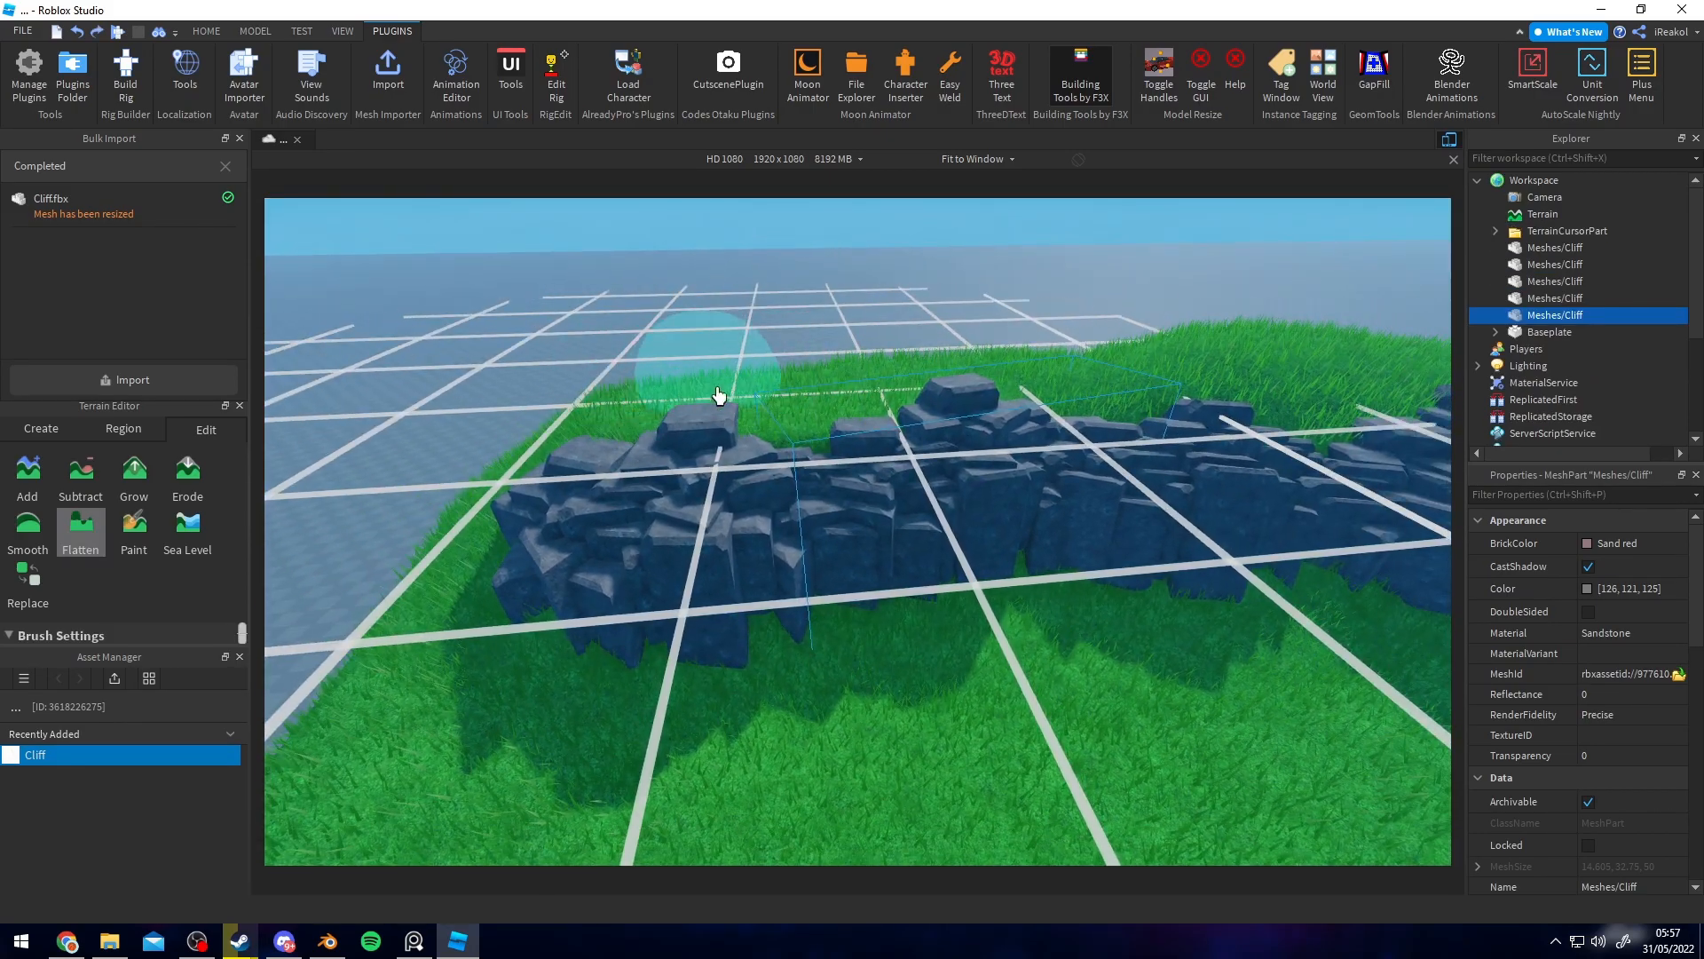
# - Switch the Terrain Editor to the Grow brush and adjust its brush size
pyautogui.moveTo(717, 396); pyautogui.dragTo(1182, 404)
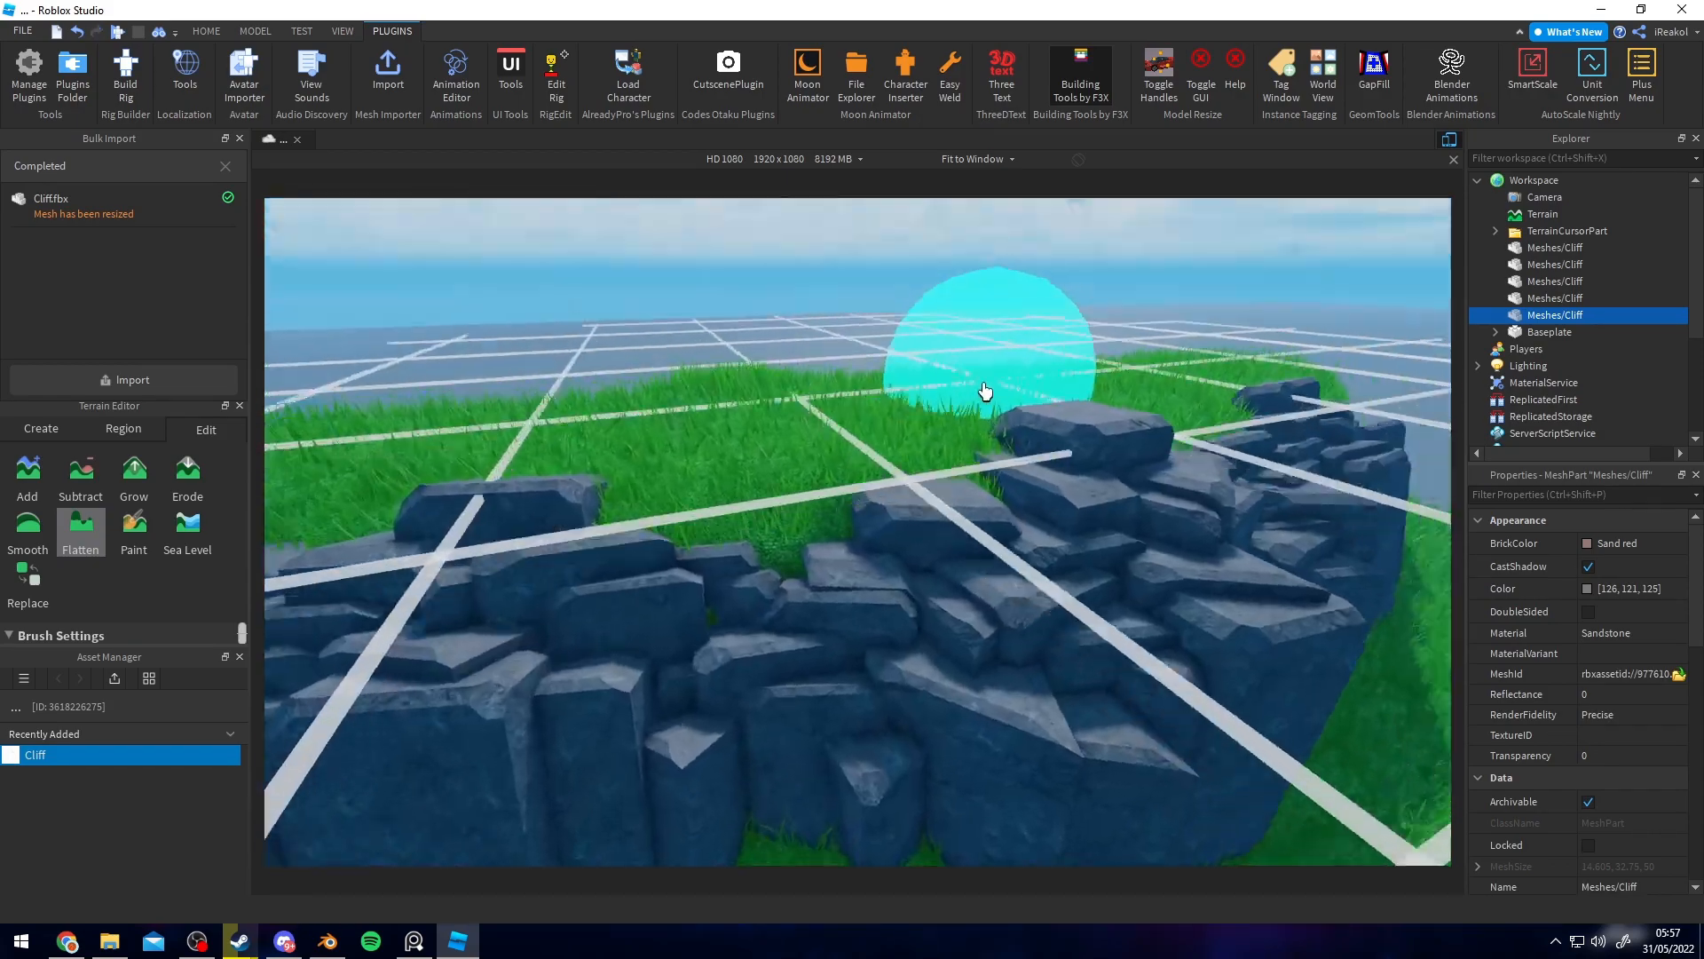
pyautogui.click(134, 470)
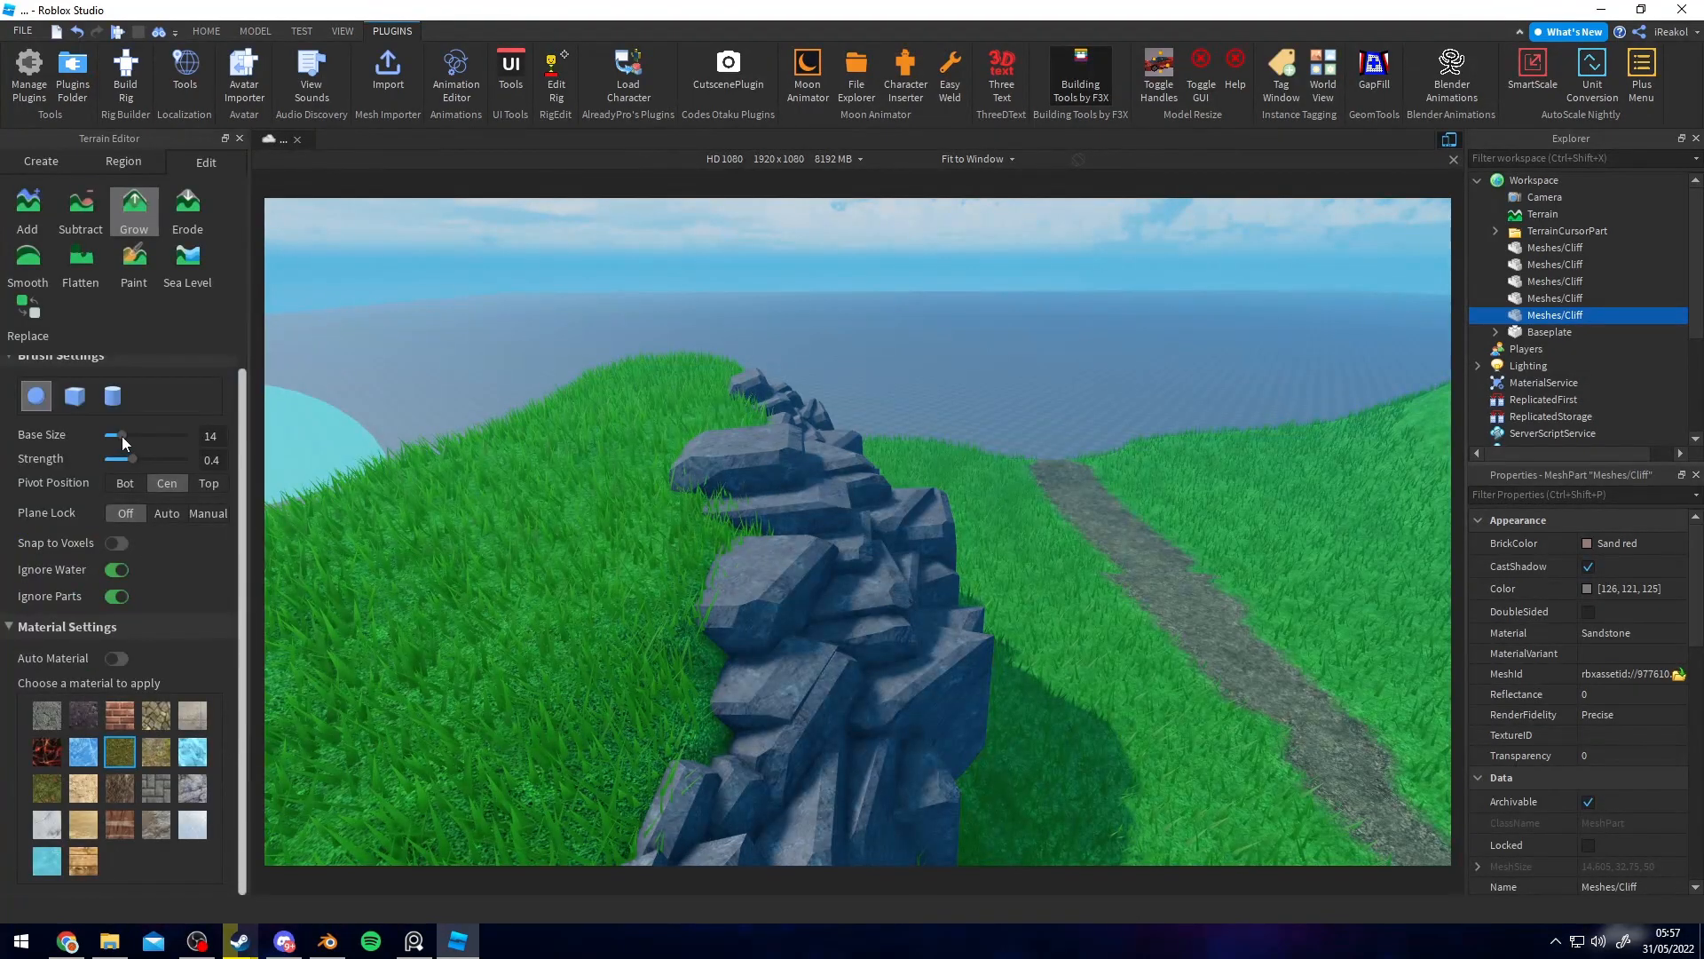
pyautogui.moveTo(132, 459); pyautogui.dragTo(111, 459)
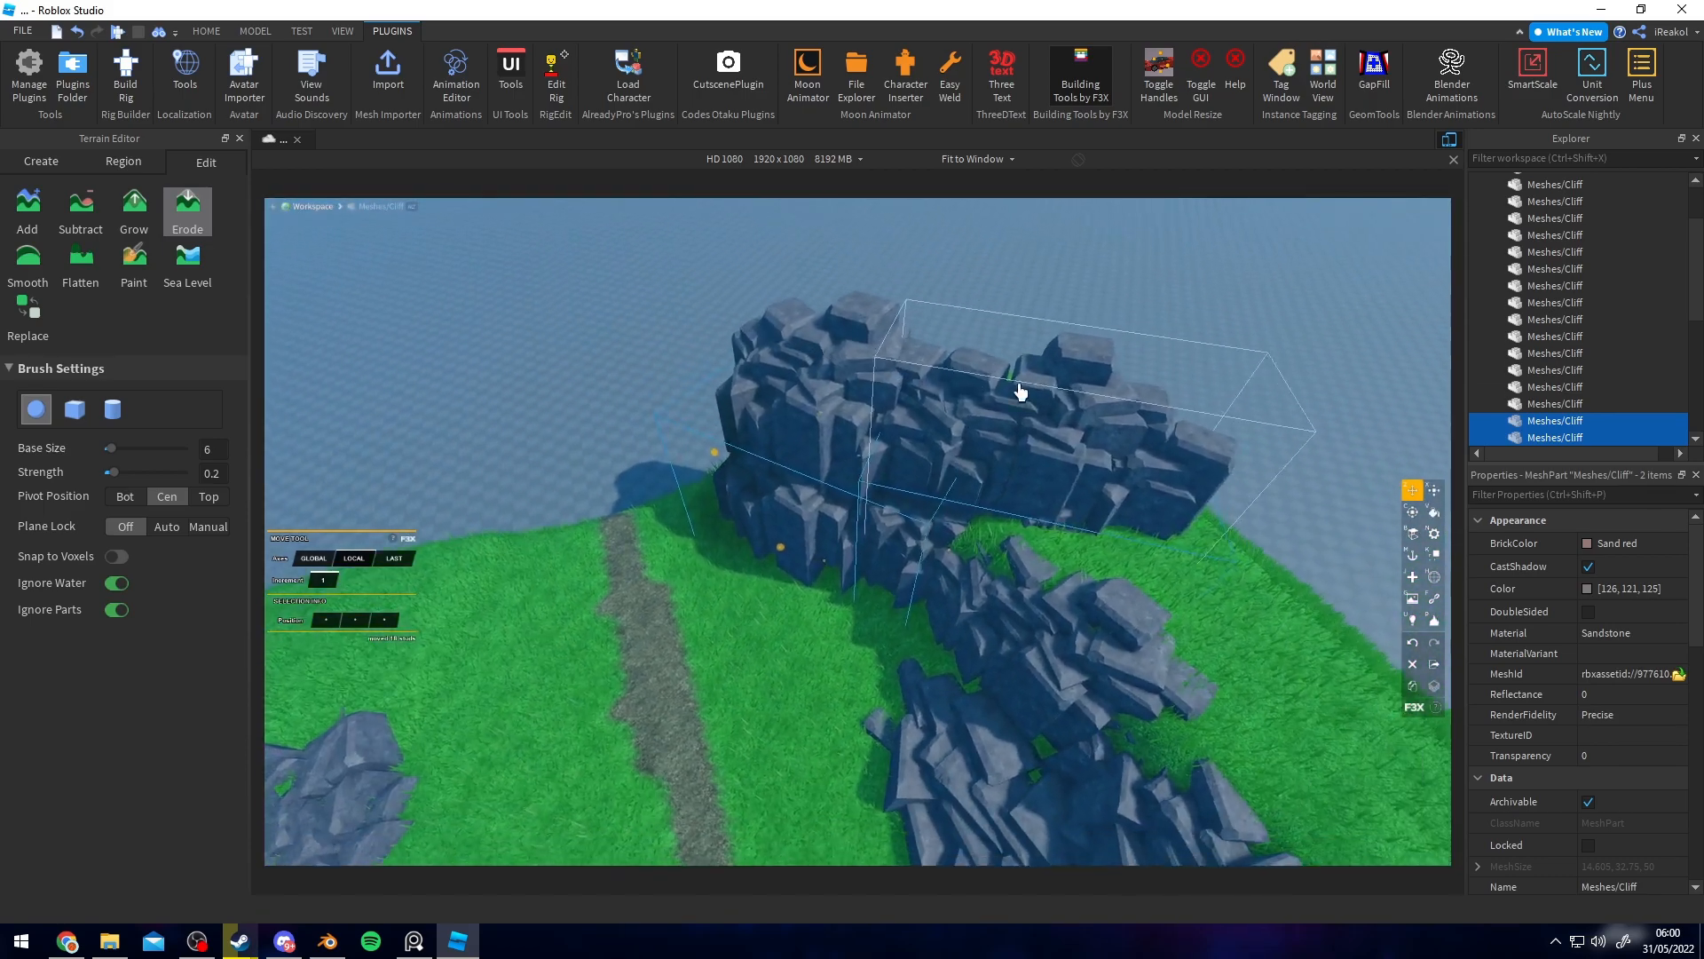
# - Choose Terrain Editor brushes, starting with Add, to sculpt ground around the rock walls
pyautogui.click(26, 209)
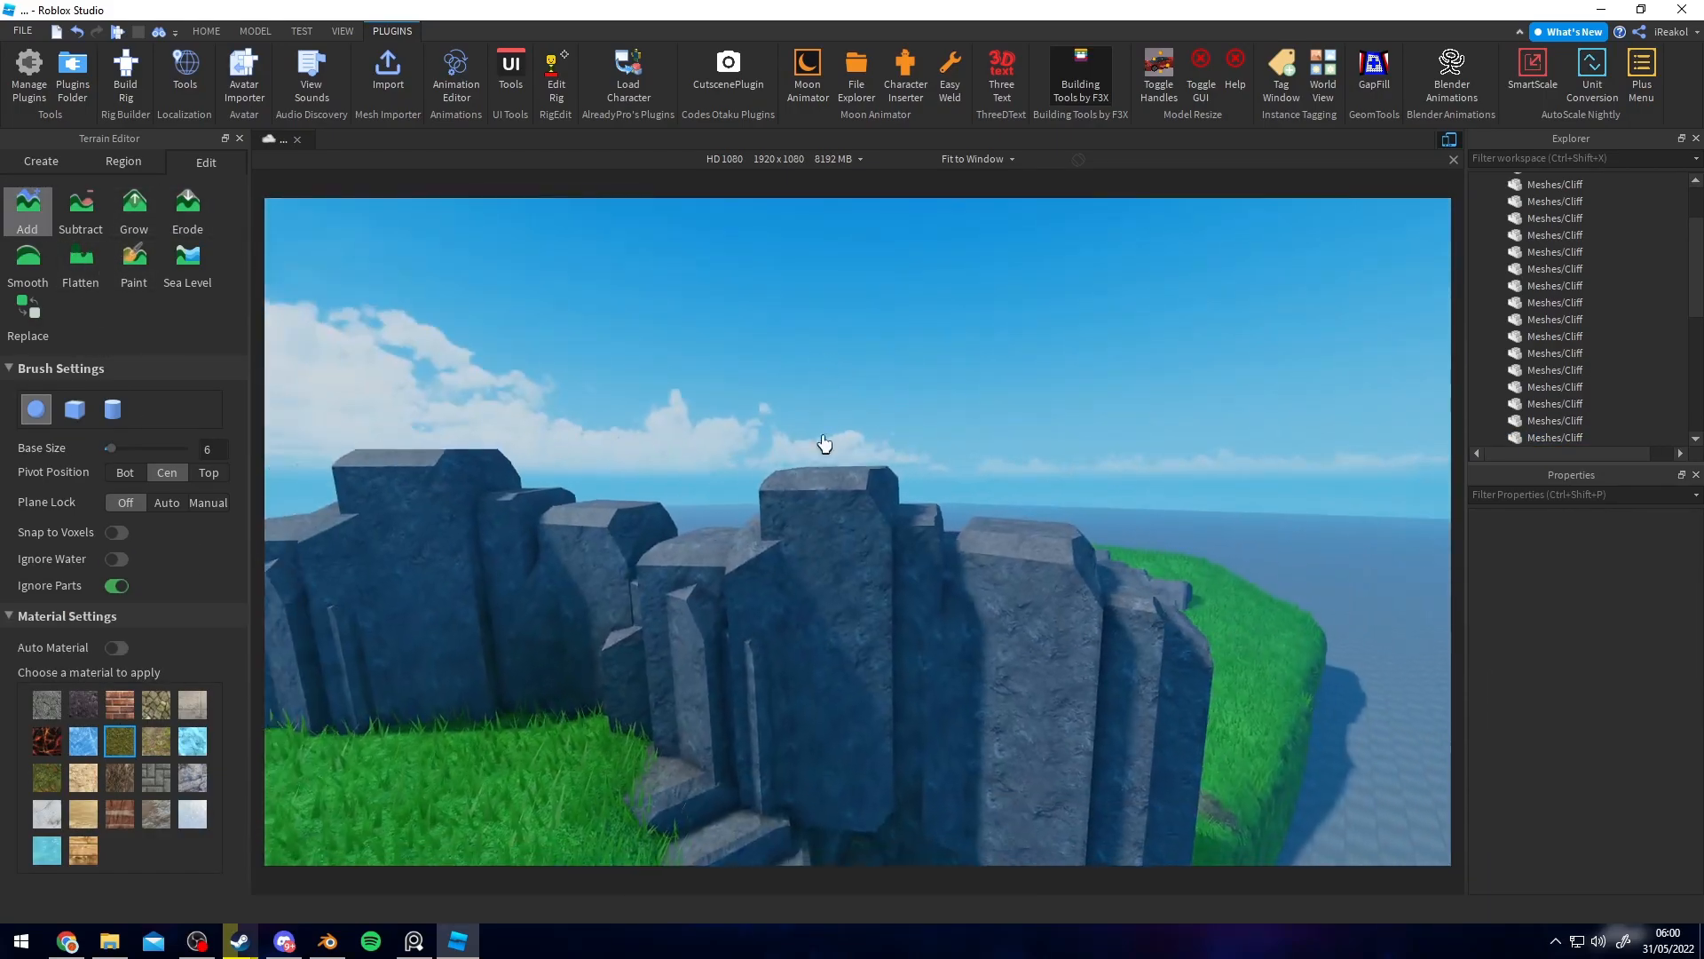
pyautogui.click(134, 207)
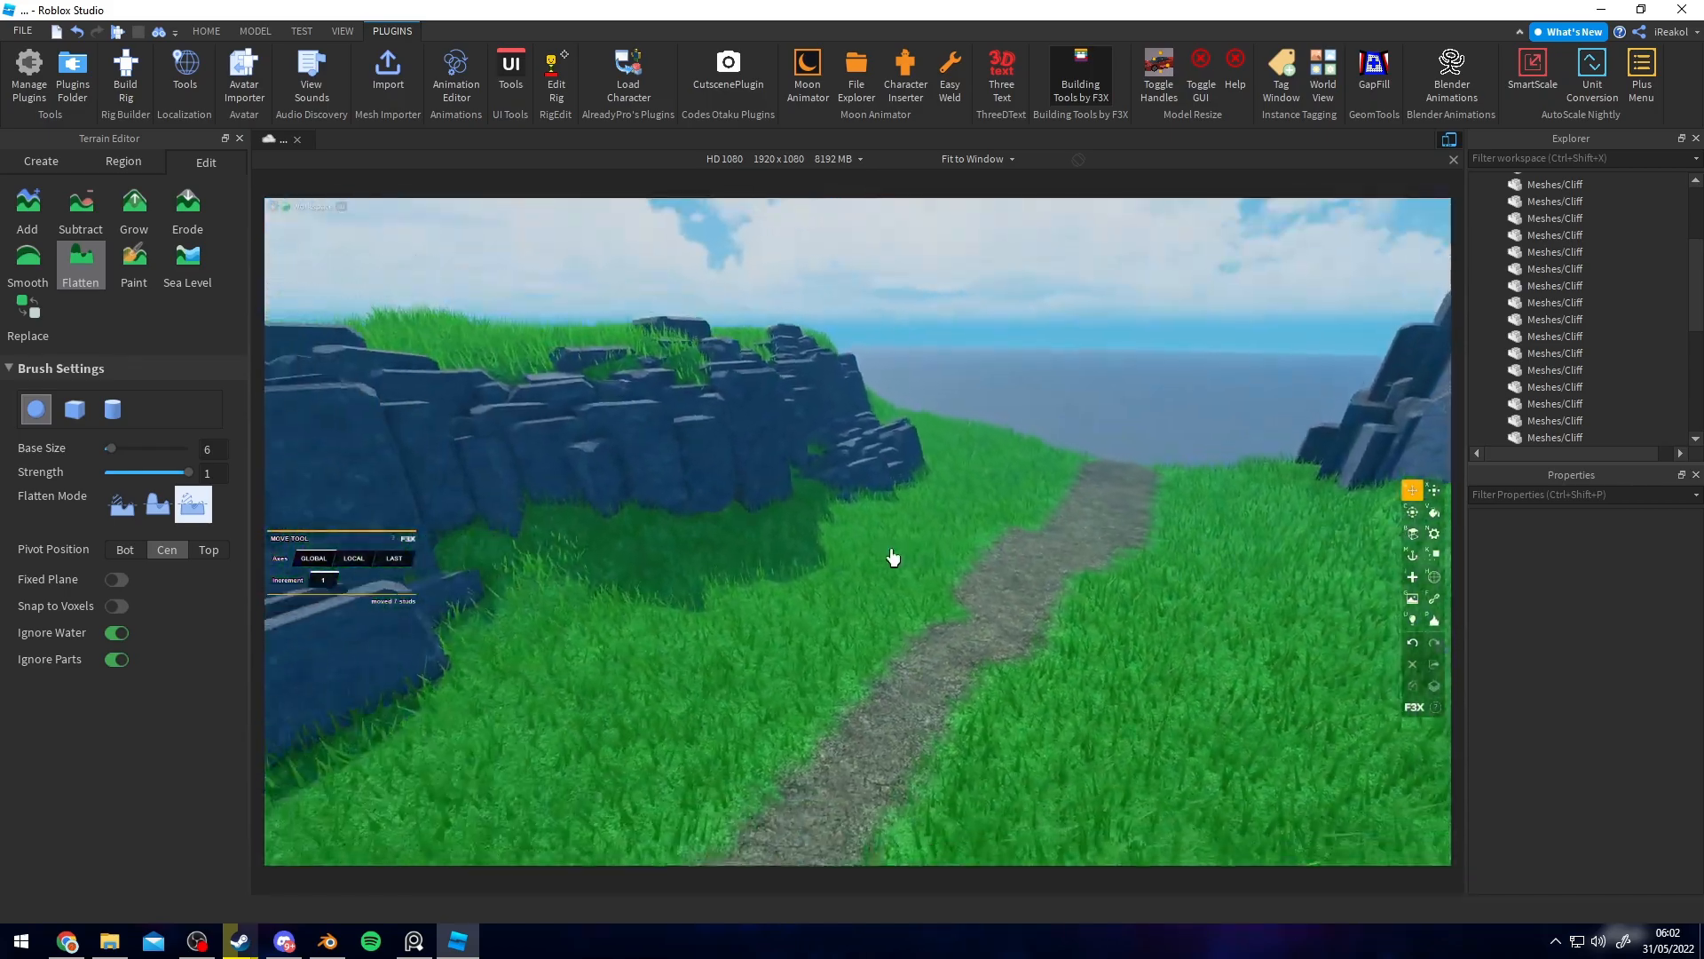
# - Paint a white pointed leaf outline on Layer 1 with the brush
pyautogui.click(500, 941)
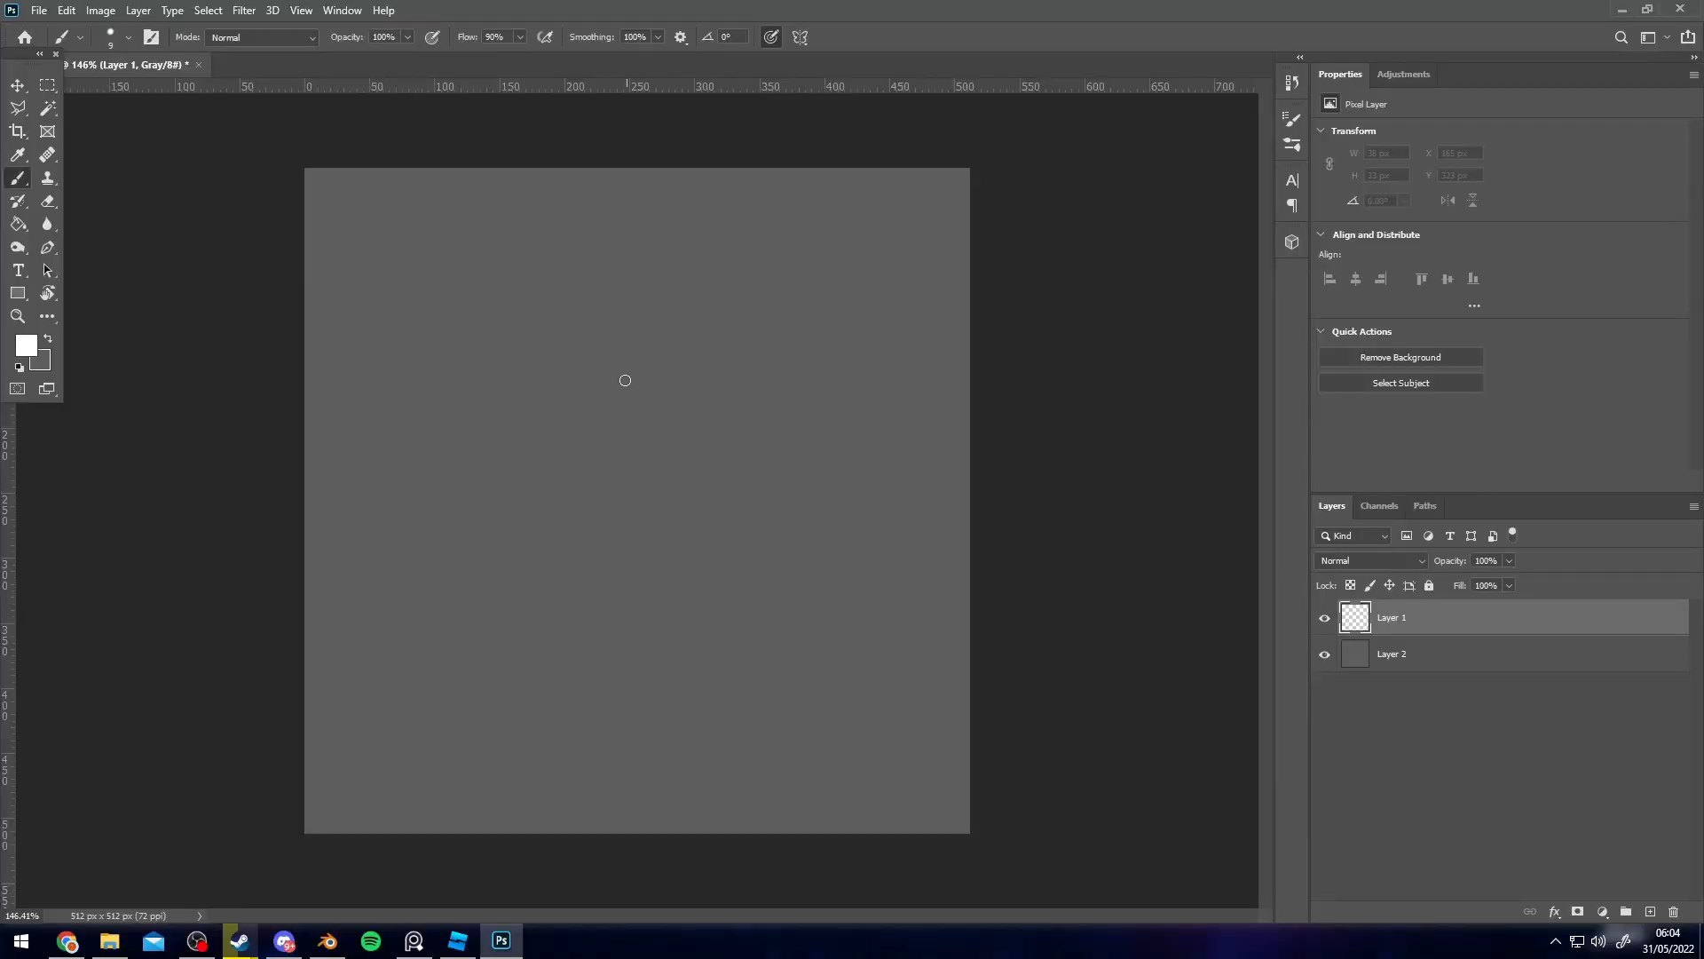
pyautogui.moveTo(435, 574)
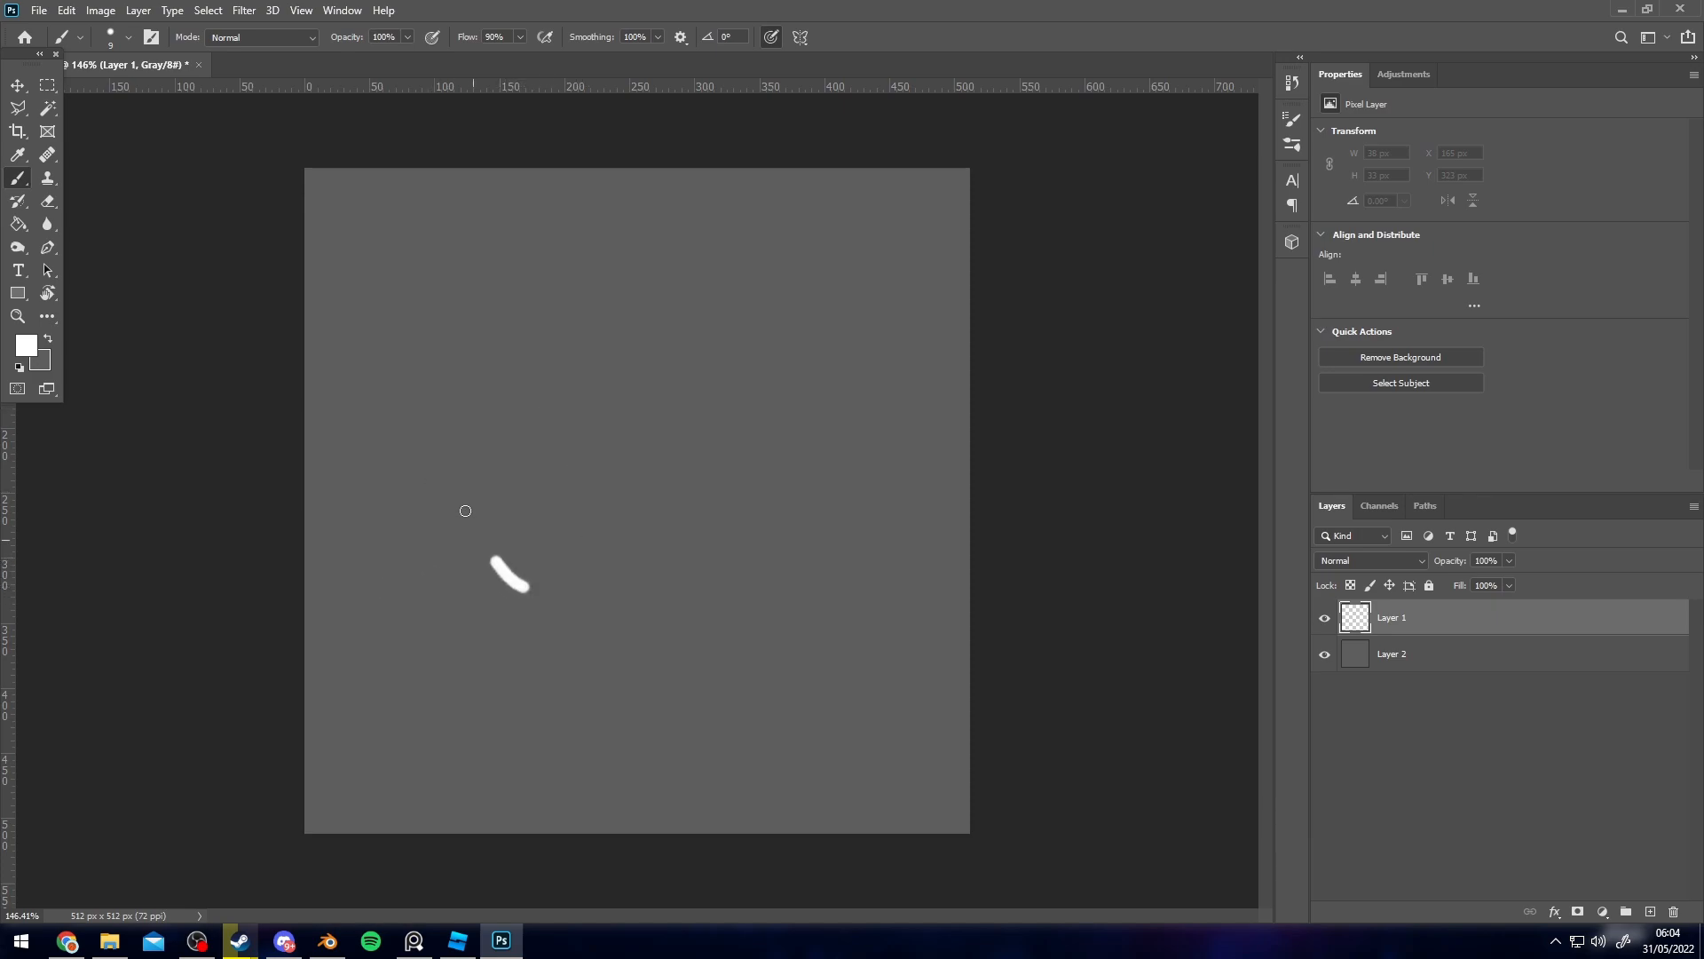
pyautogui.moveTo(512, 587); pyautogui.dragTo(469, 461)
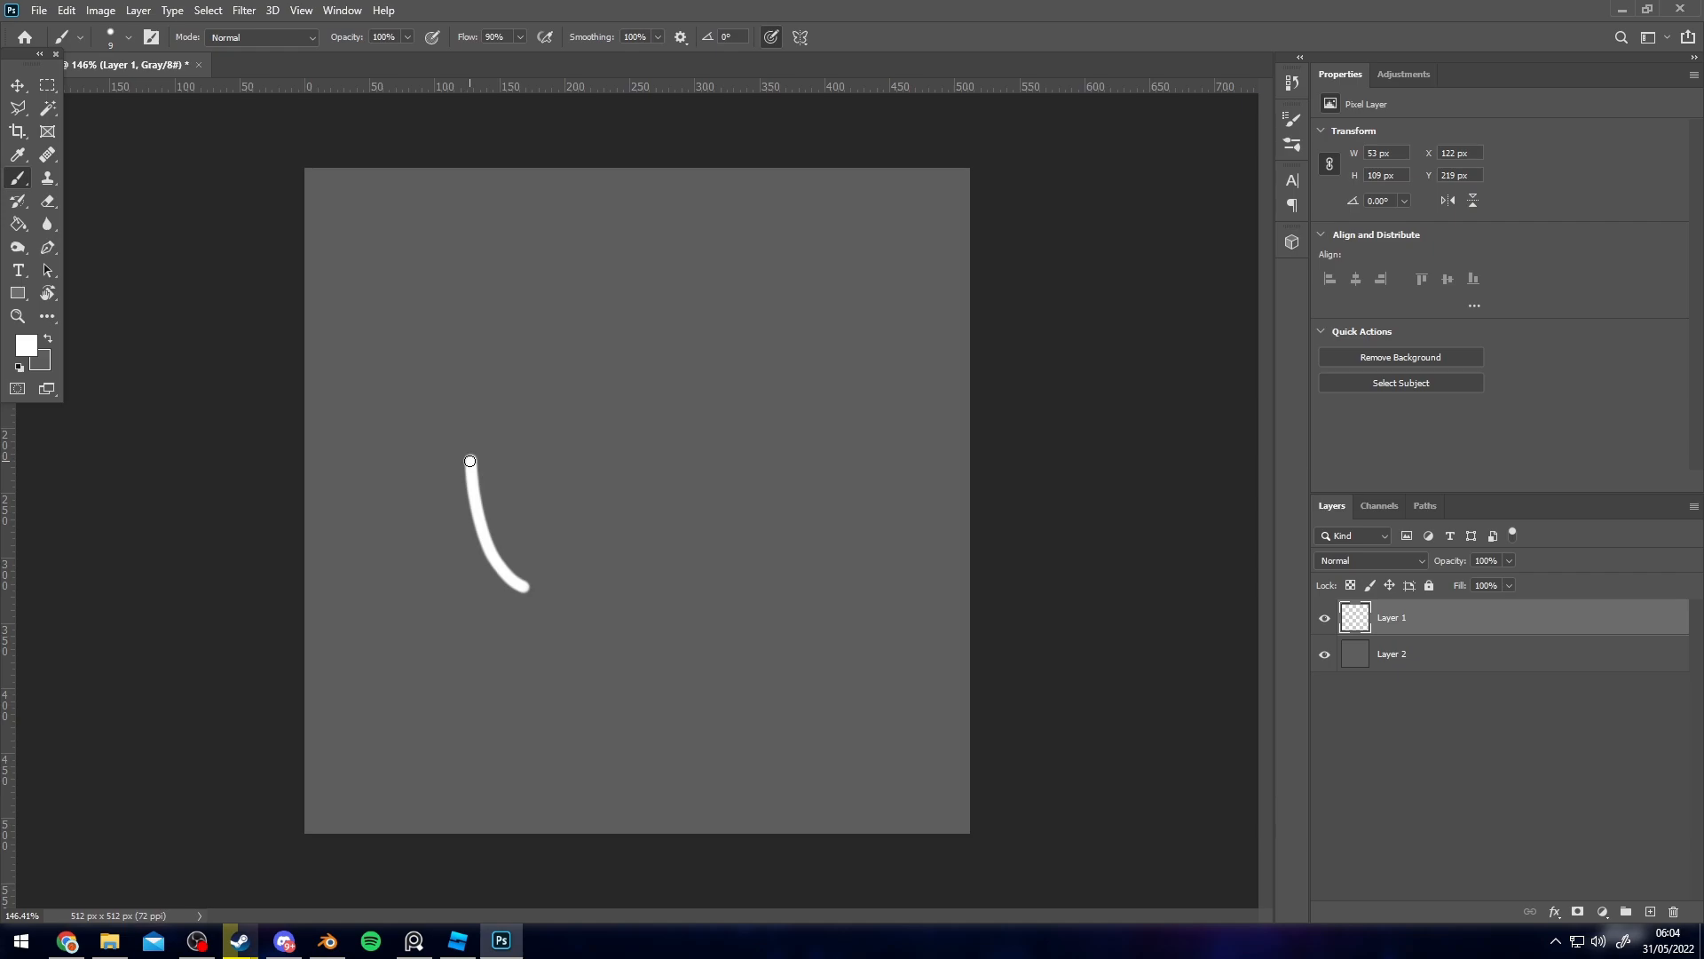
pyautogui.moveTo(470, 460); pyautogui.dragTo(543, 579)
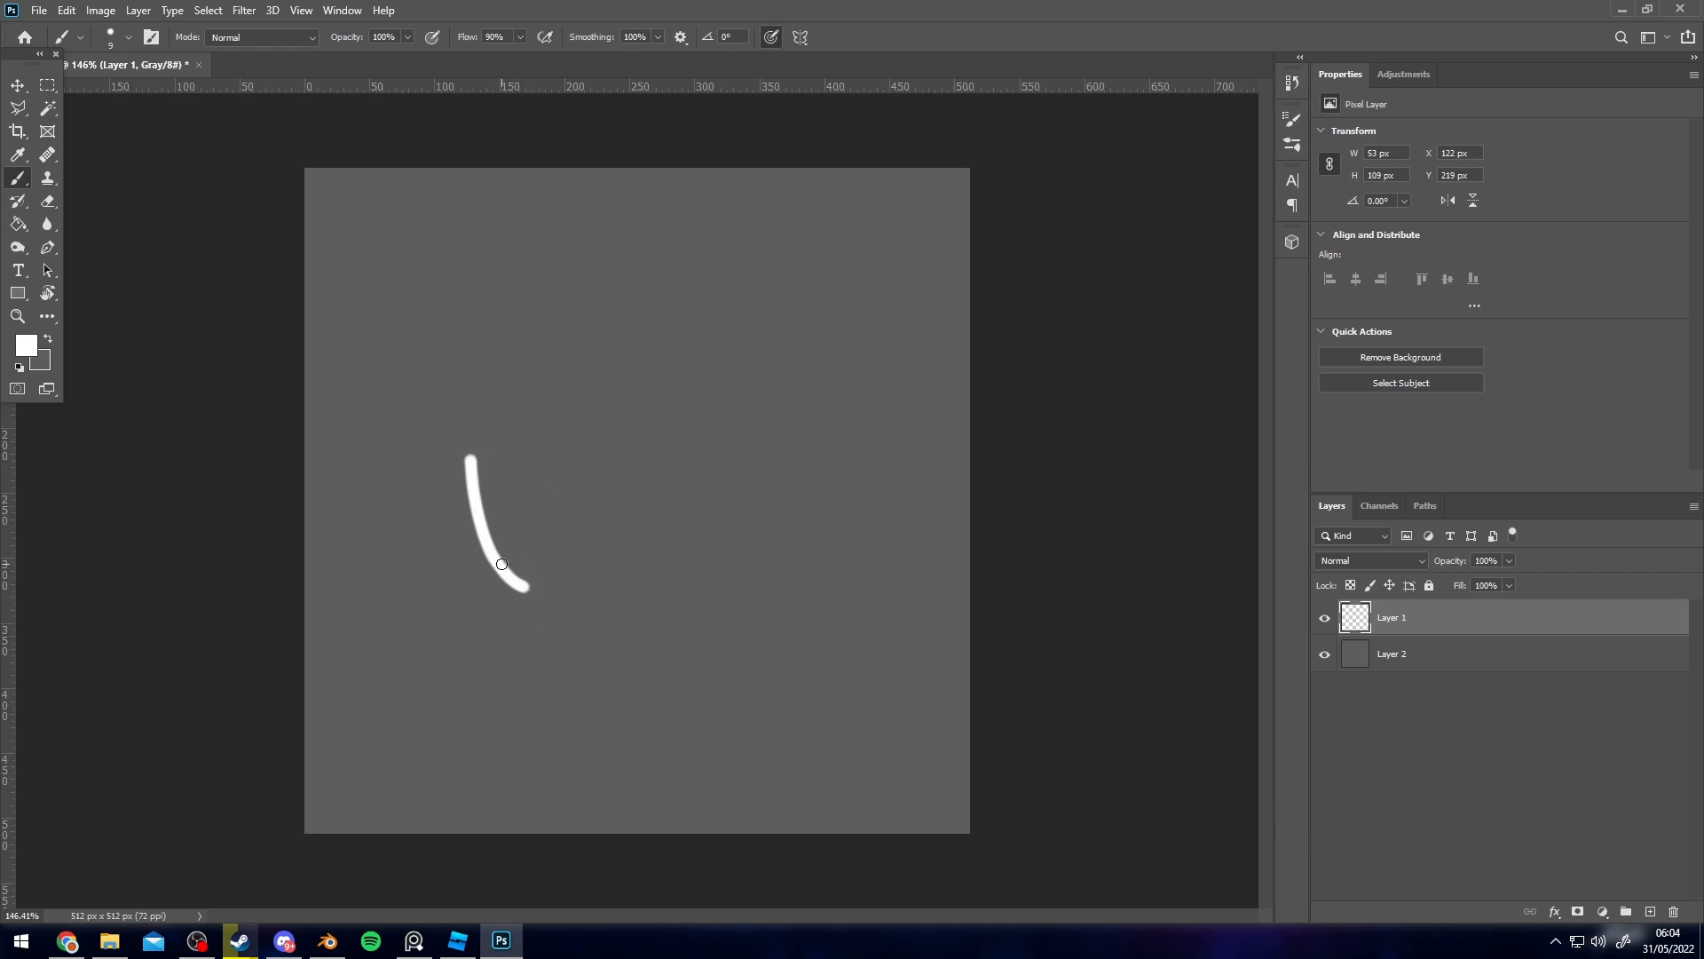
pyautogui.moveTo(501, 564); pyautogui.dragTo(512, 468)
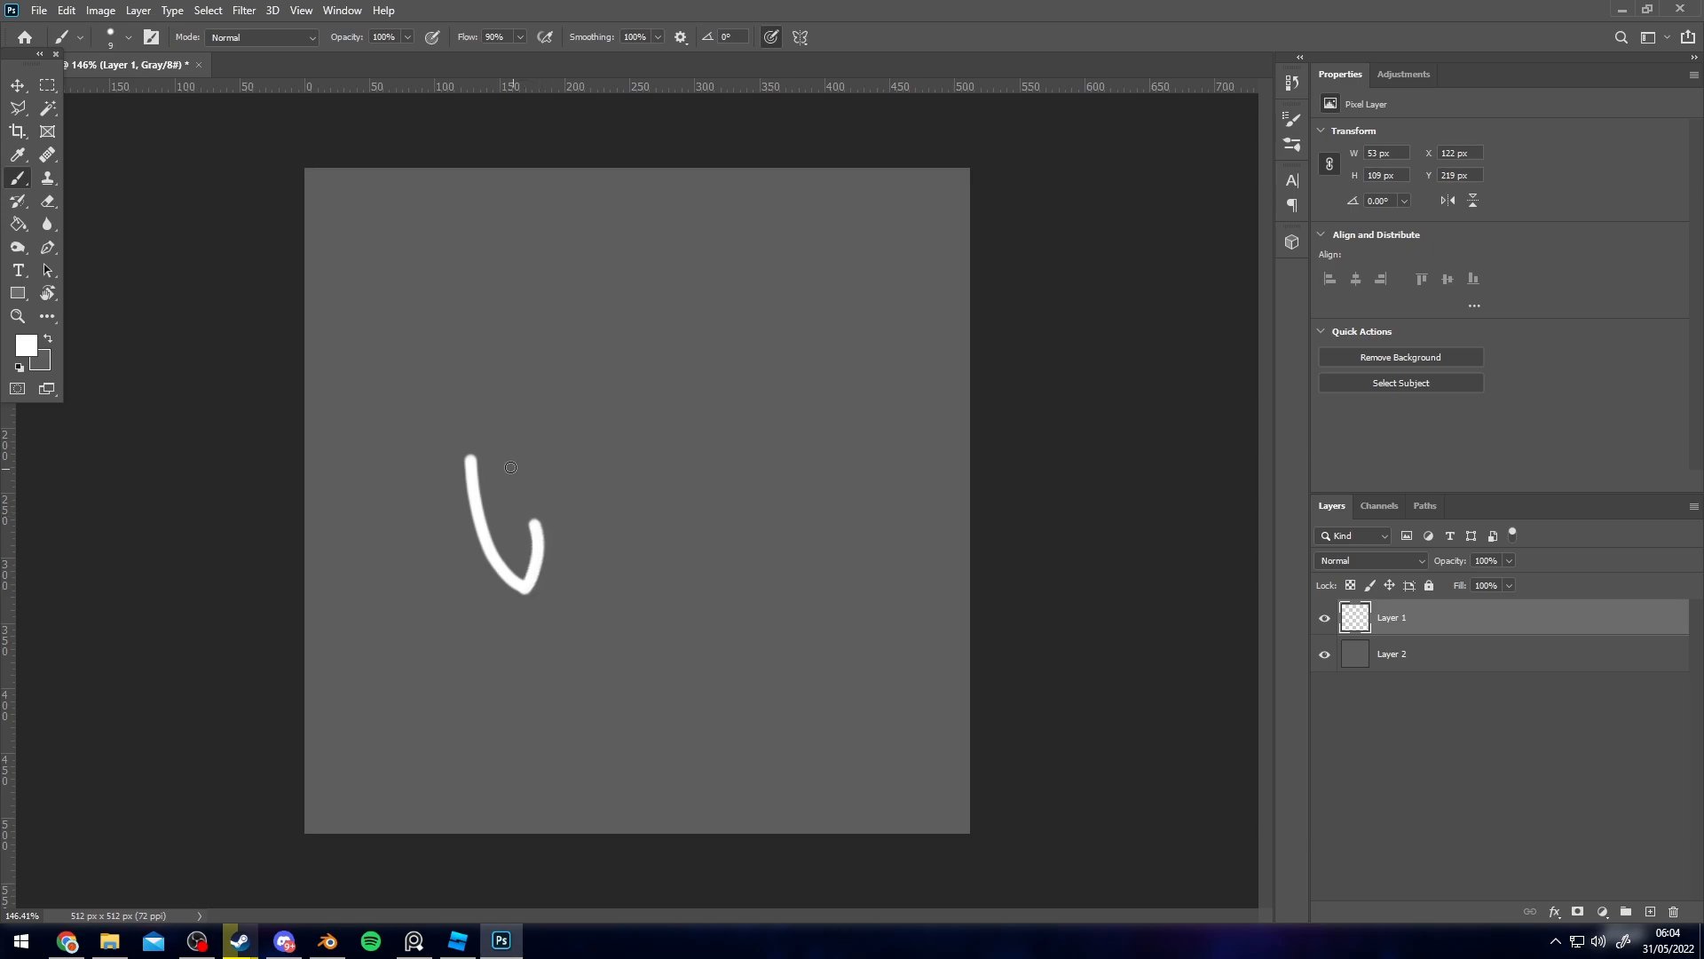
pyautogui.moveTo(512, 466); pyautogui.dragTo(495, 563)
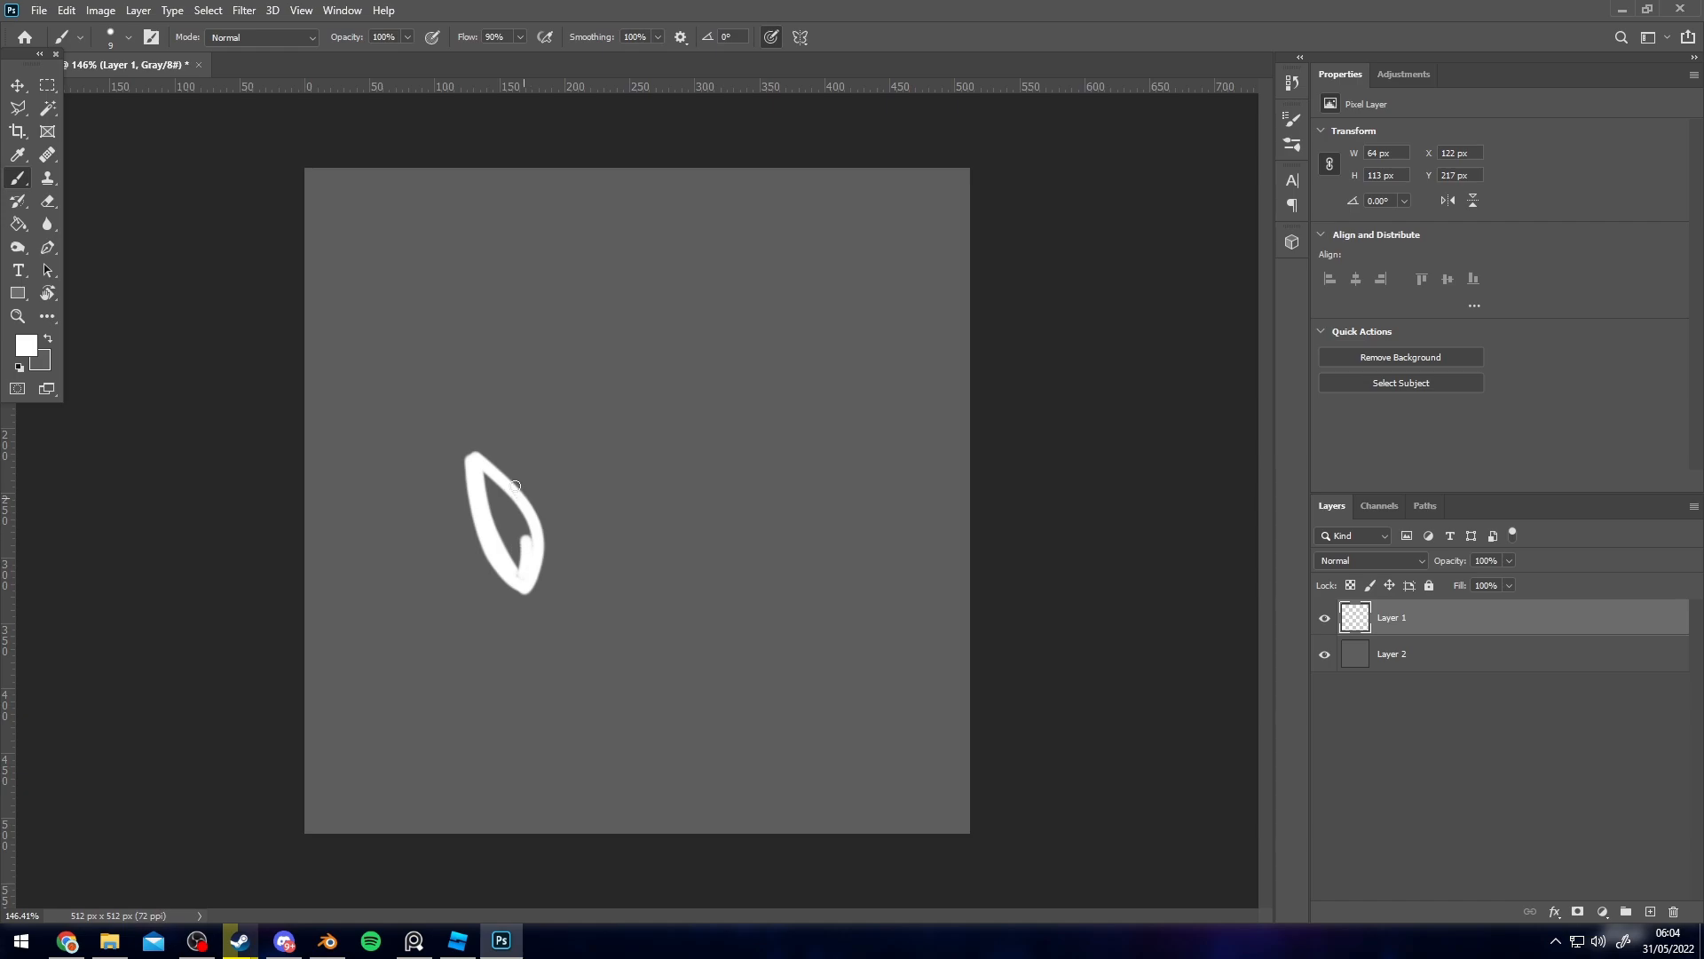
pyautogui.moveTo(516, 484); pyautogui.dragTo(522, 592)
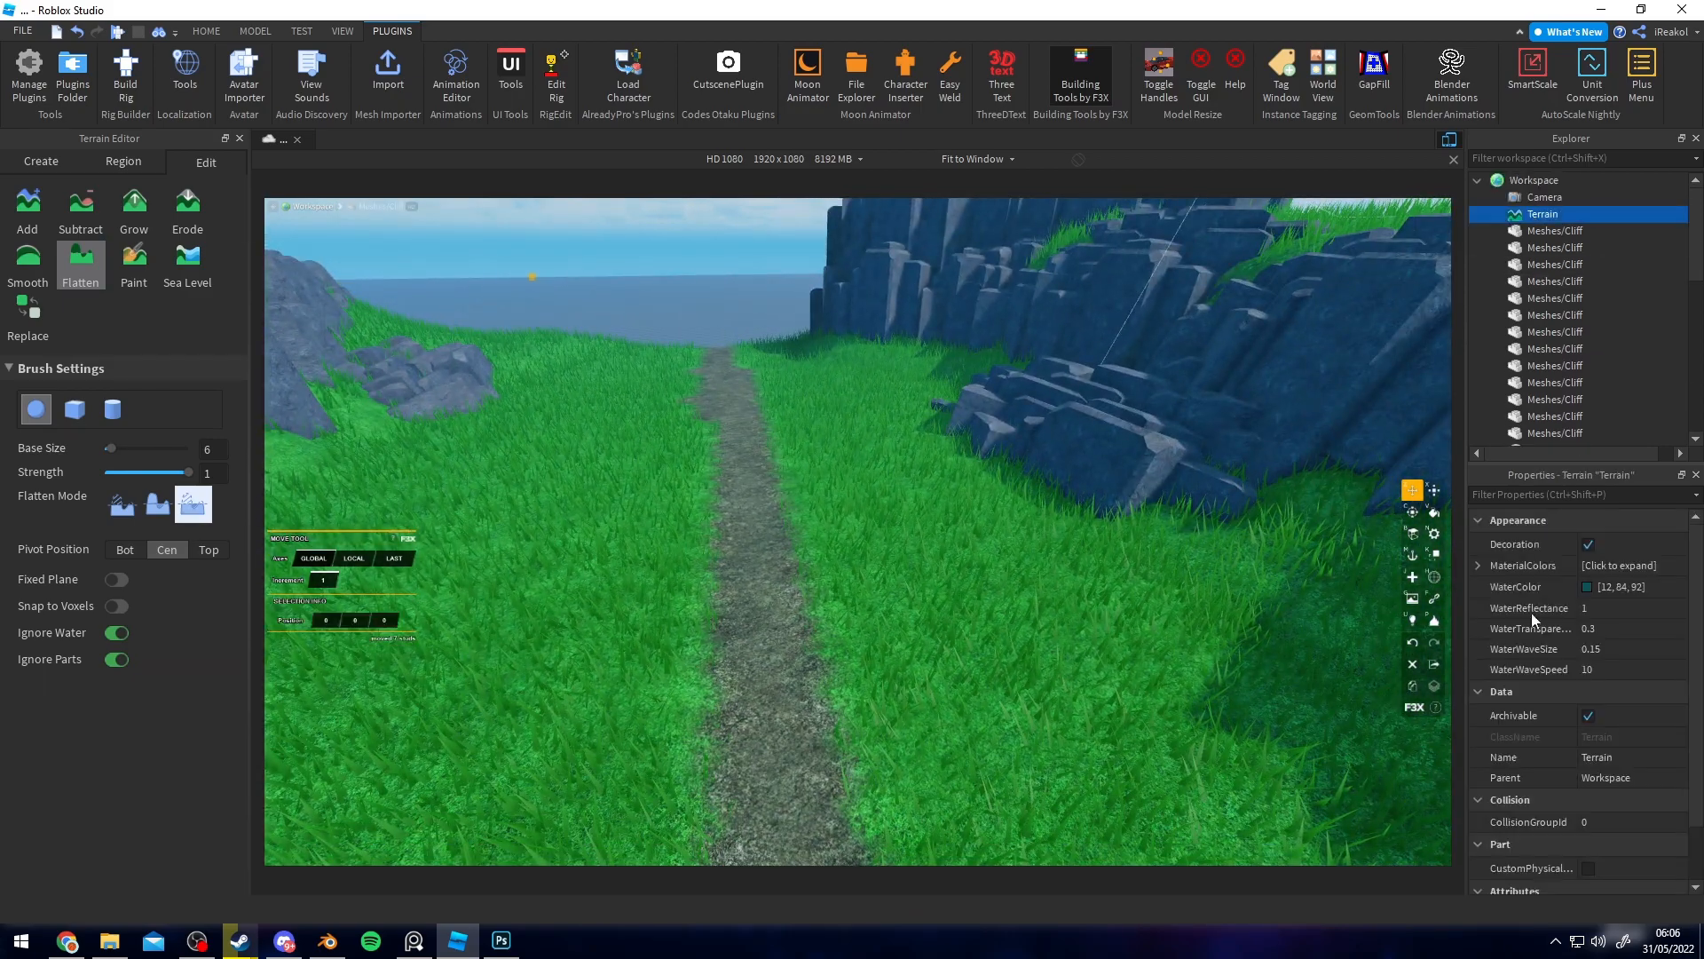
# - Expand Terrain MaterialColors, view the Grass colour in the colour picker, then close it
pyautogui.click(1619, 565)
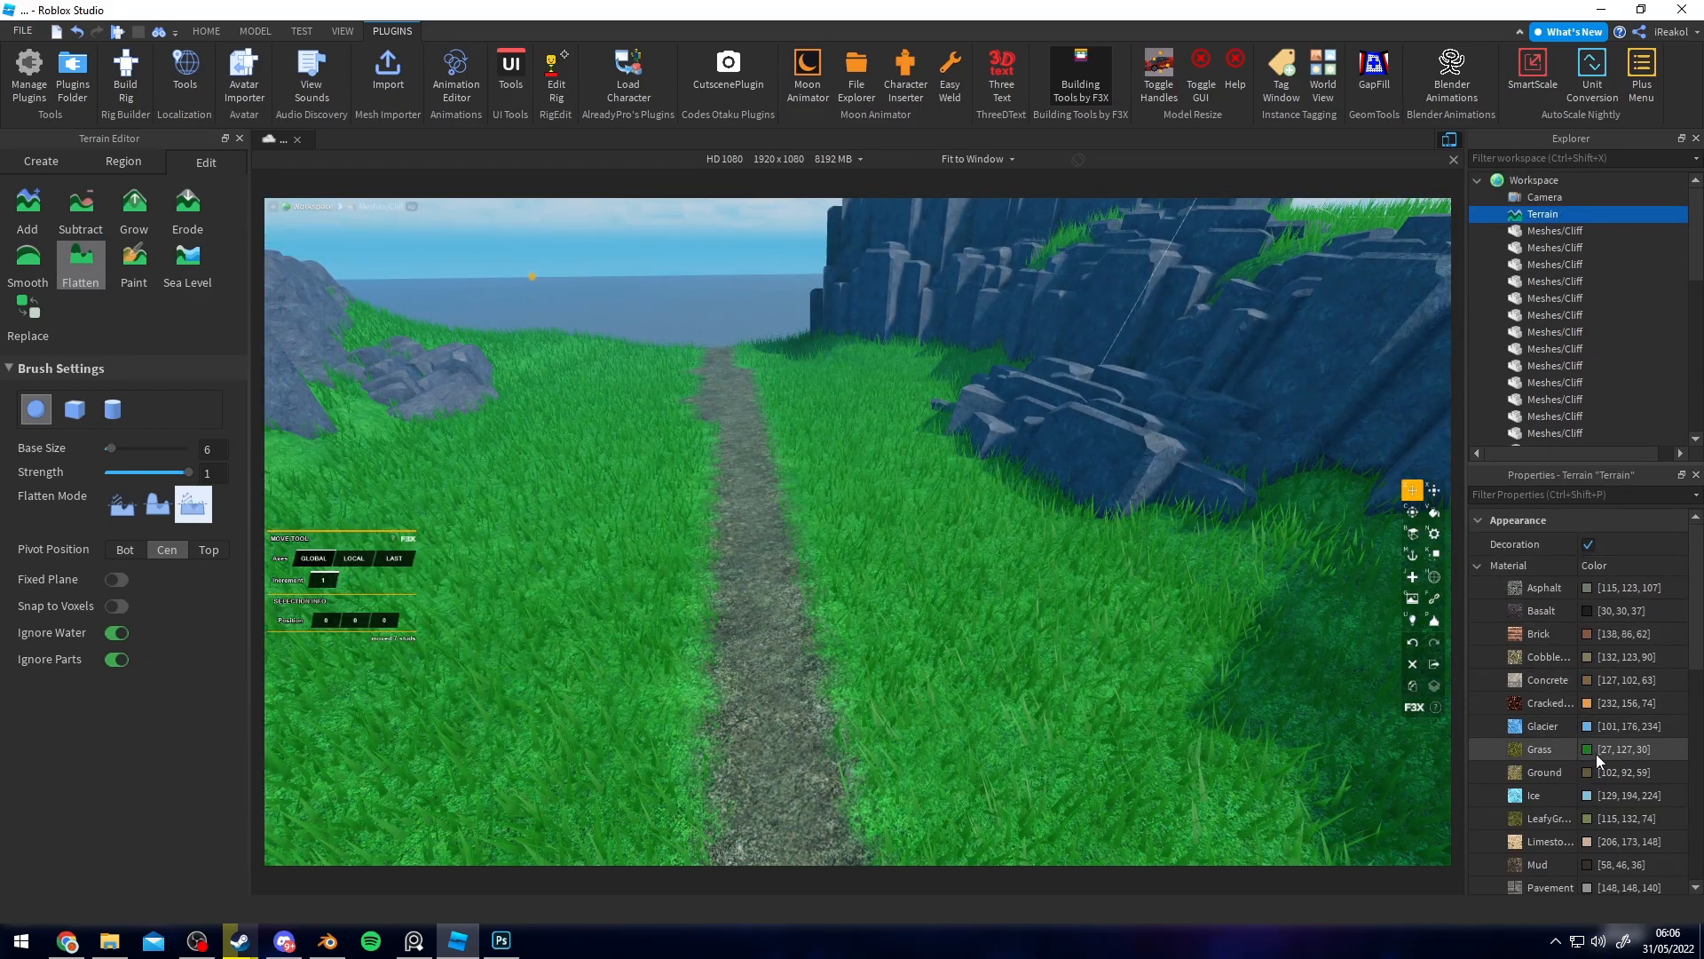
pyautogui.click(1621, 749)
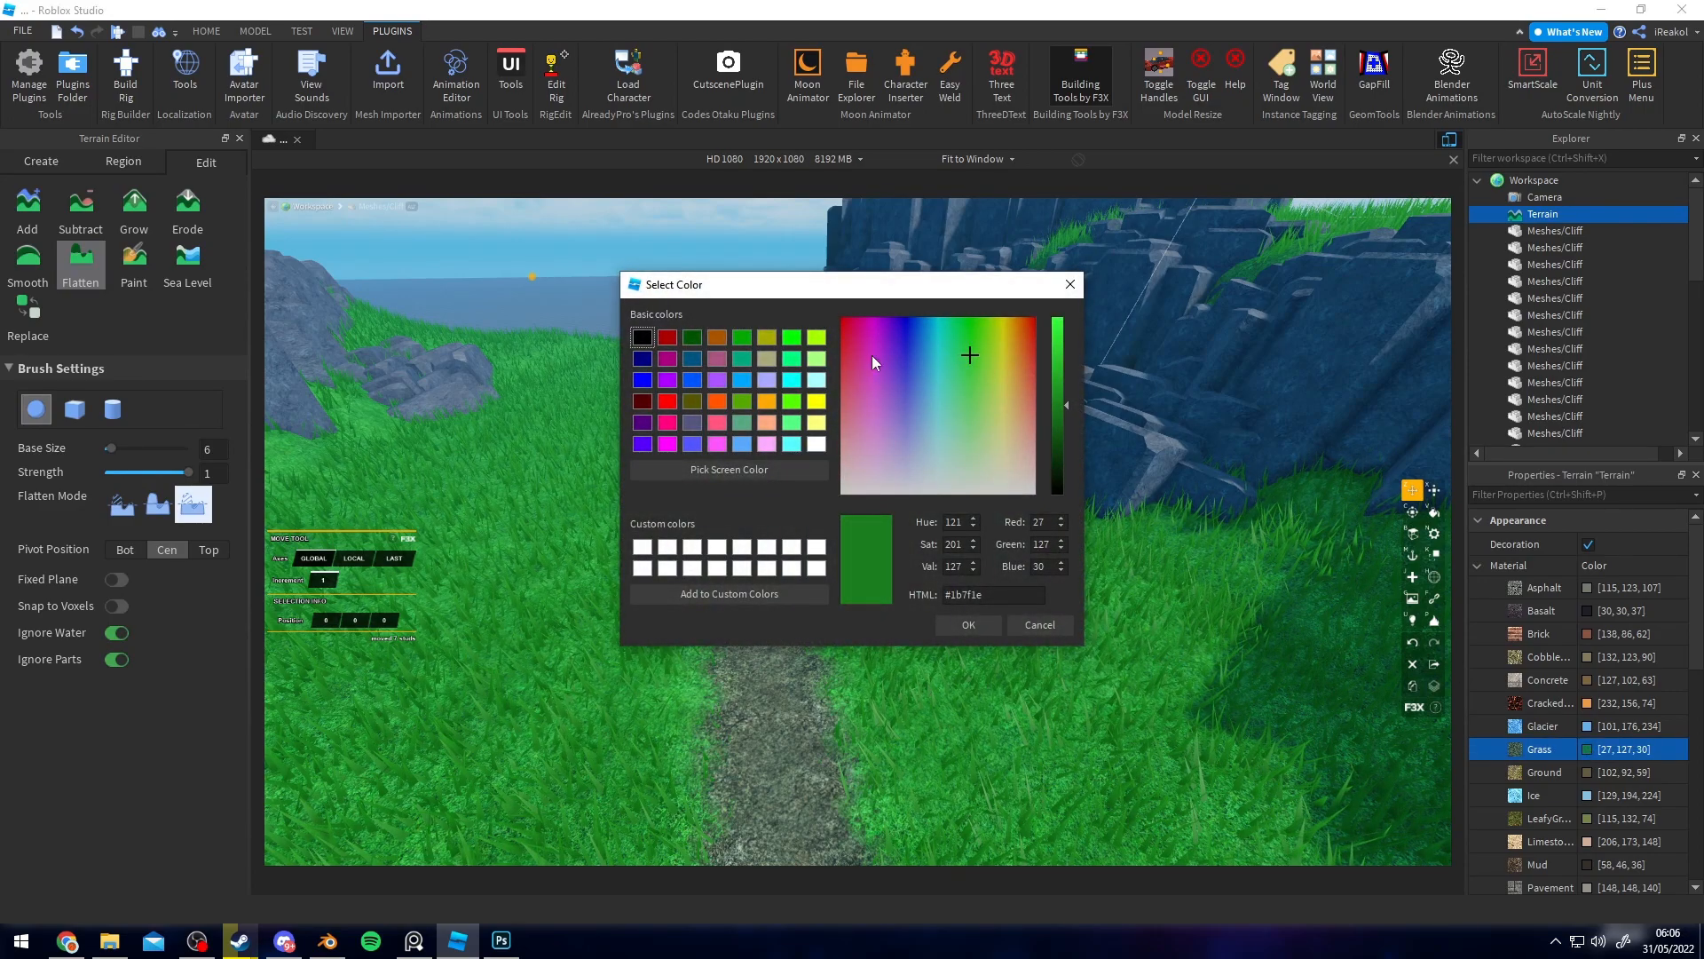
pyautogui.click(989, 595)
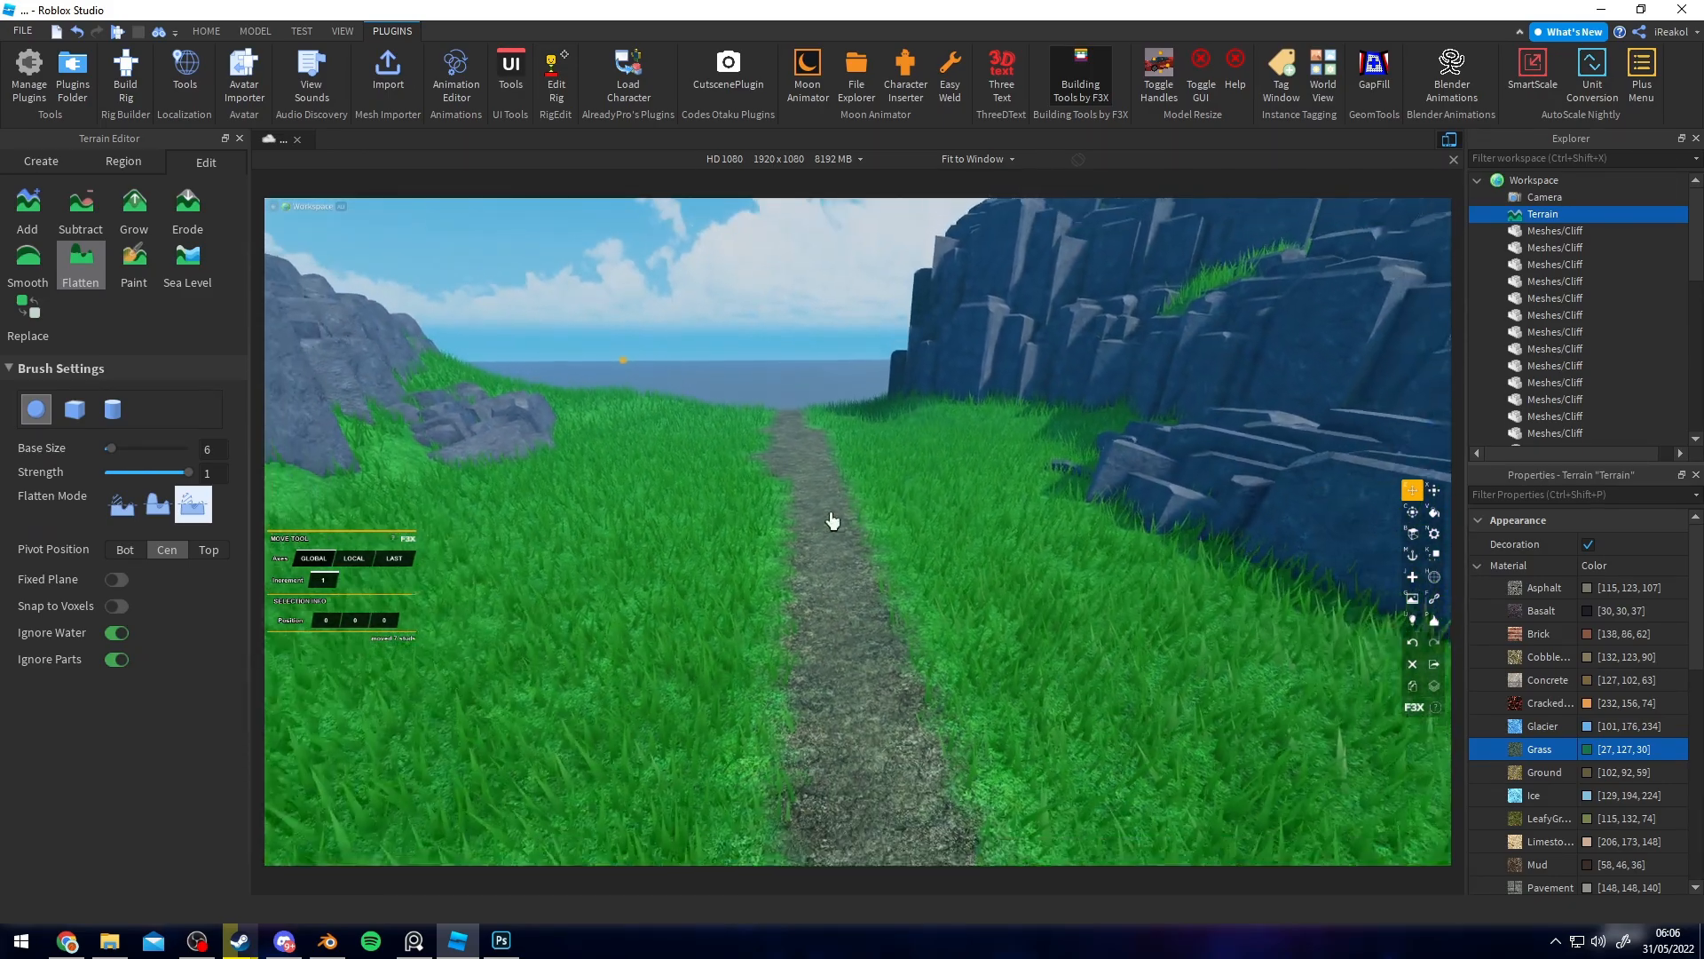
# - Give the leaf layer a green Color Overlay and hide the grey background layer
pyautogui.click(501, 940)
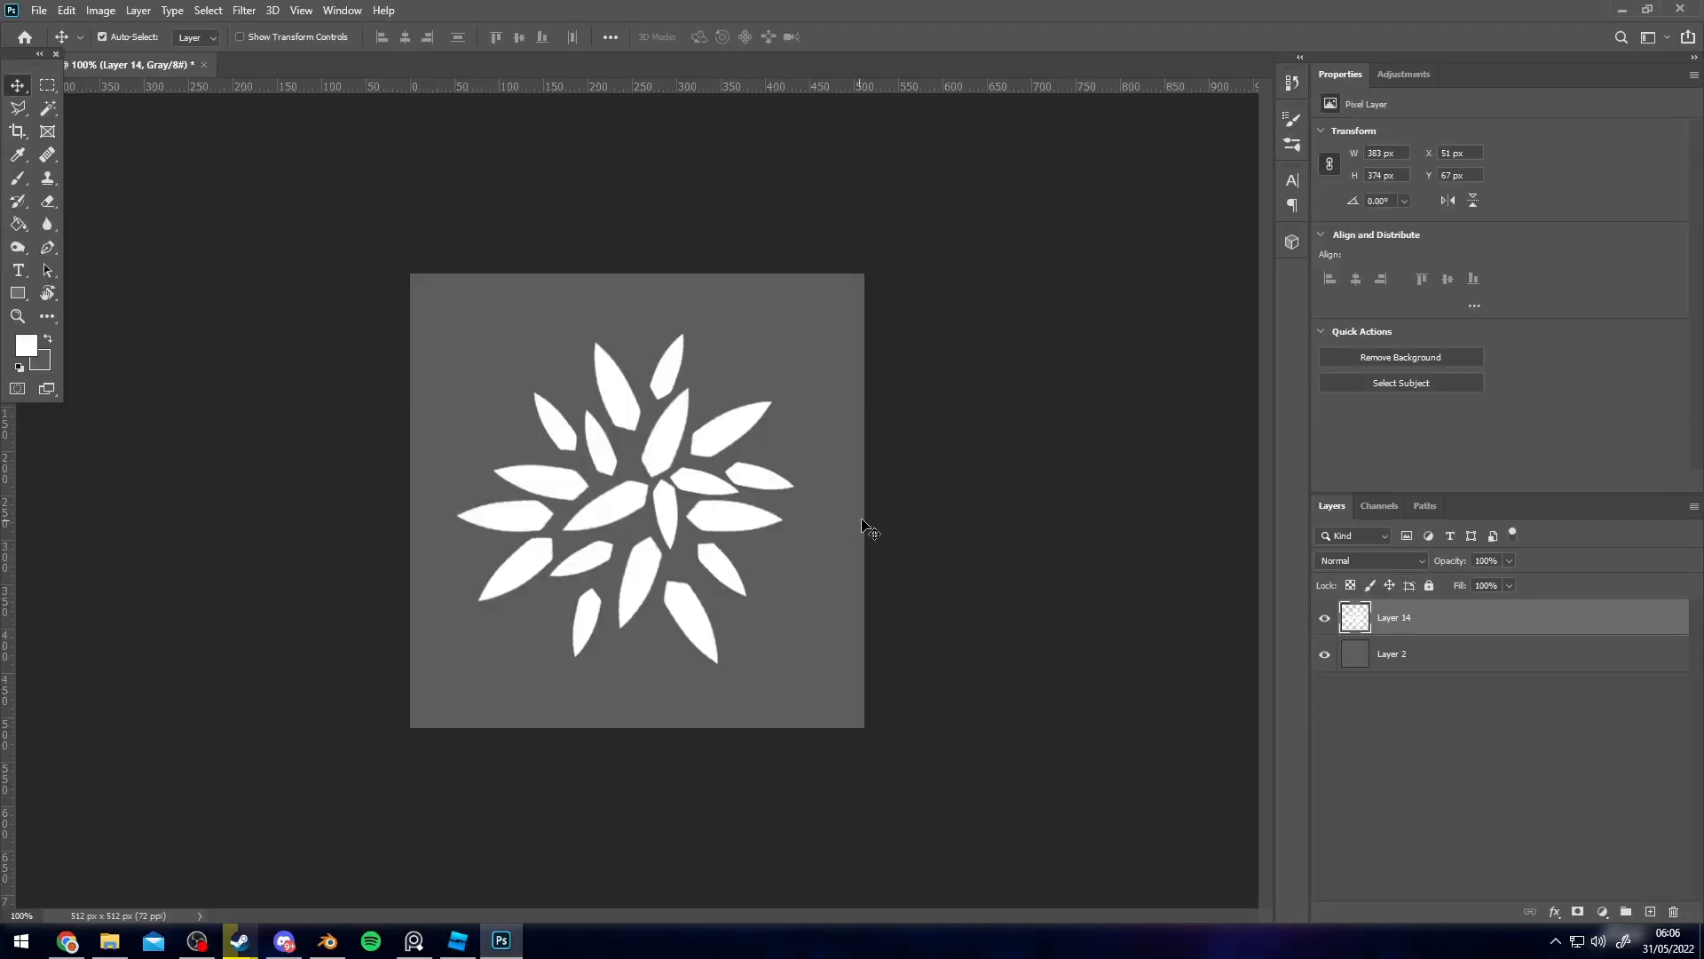
pyautogui.click(139, 10)
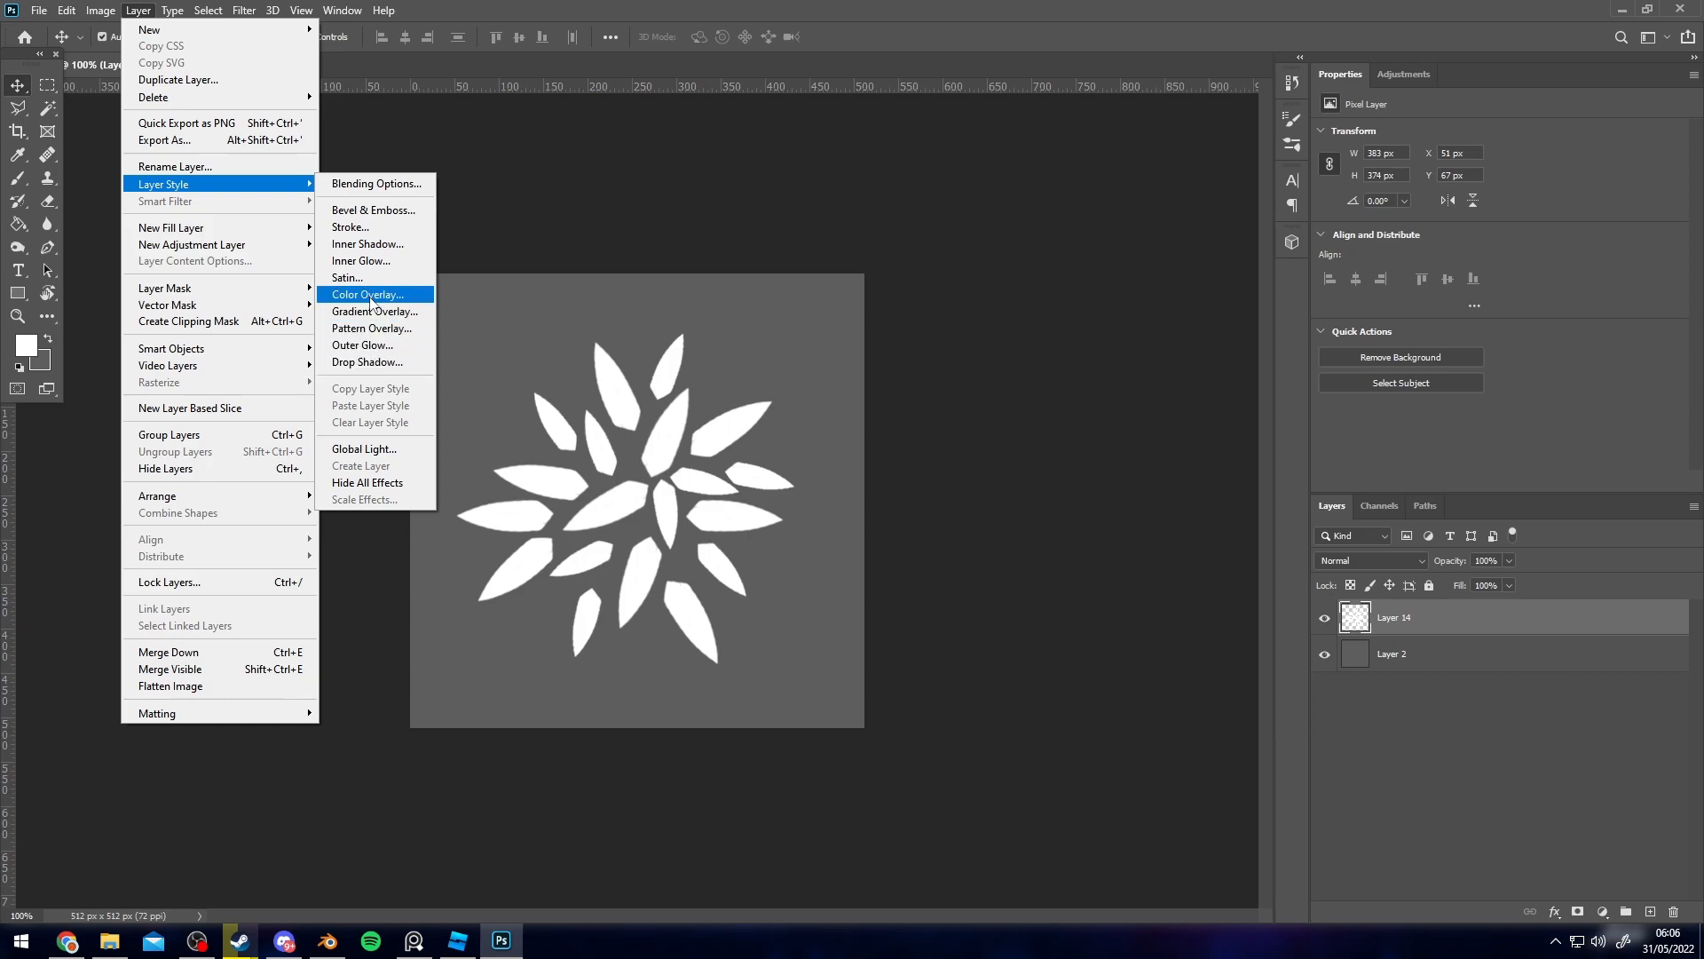
pyautogui.click(368, 295)
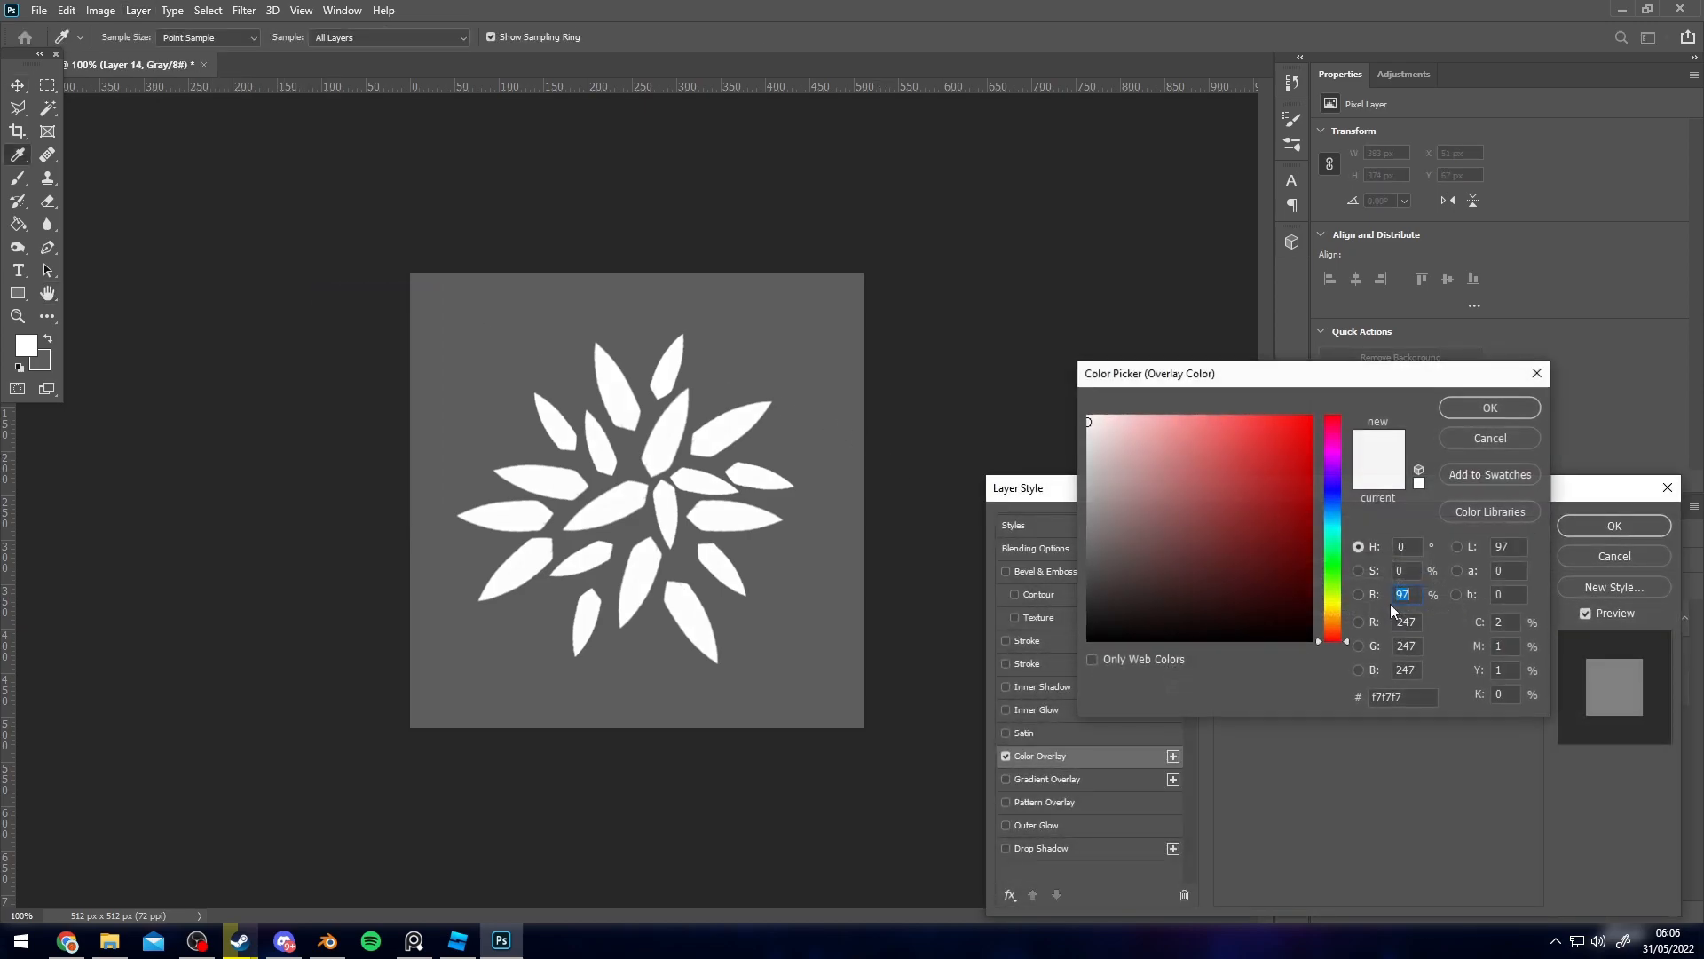
pyautogui.click(1261, 525)
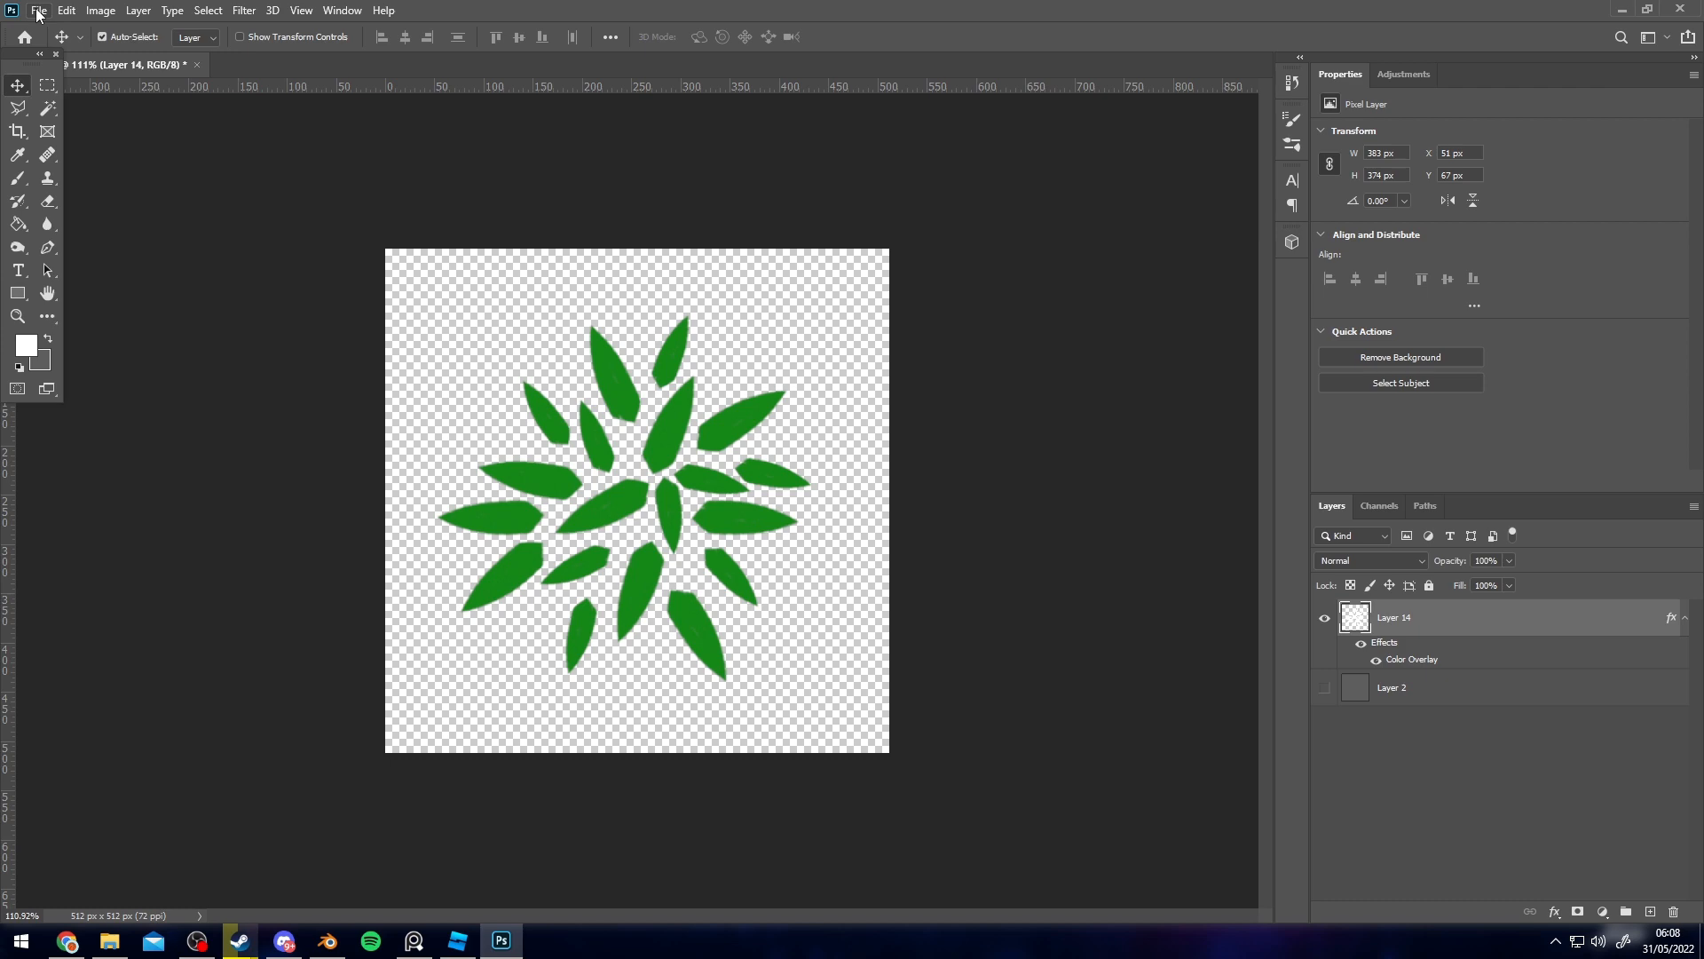
pyautogui.click(328, 940)
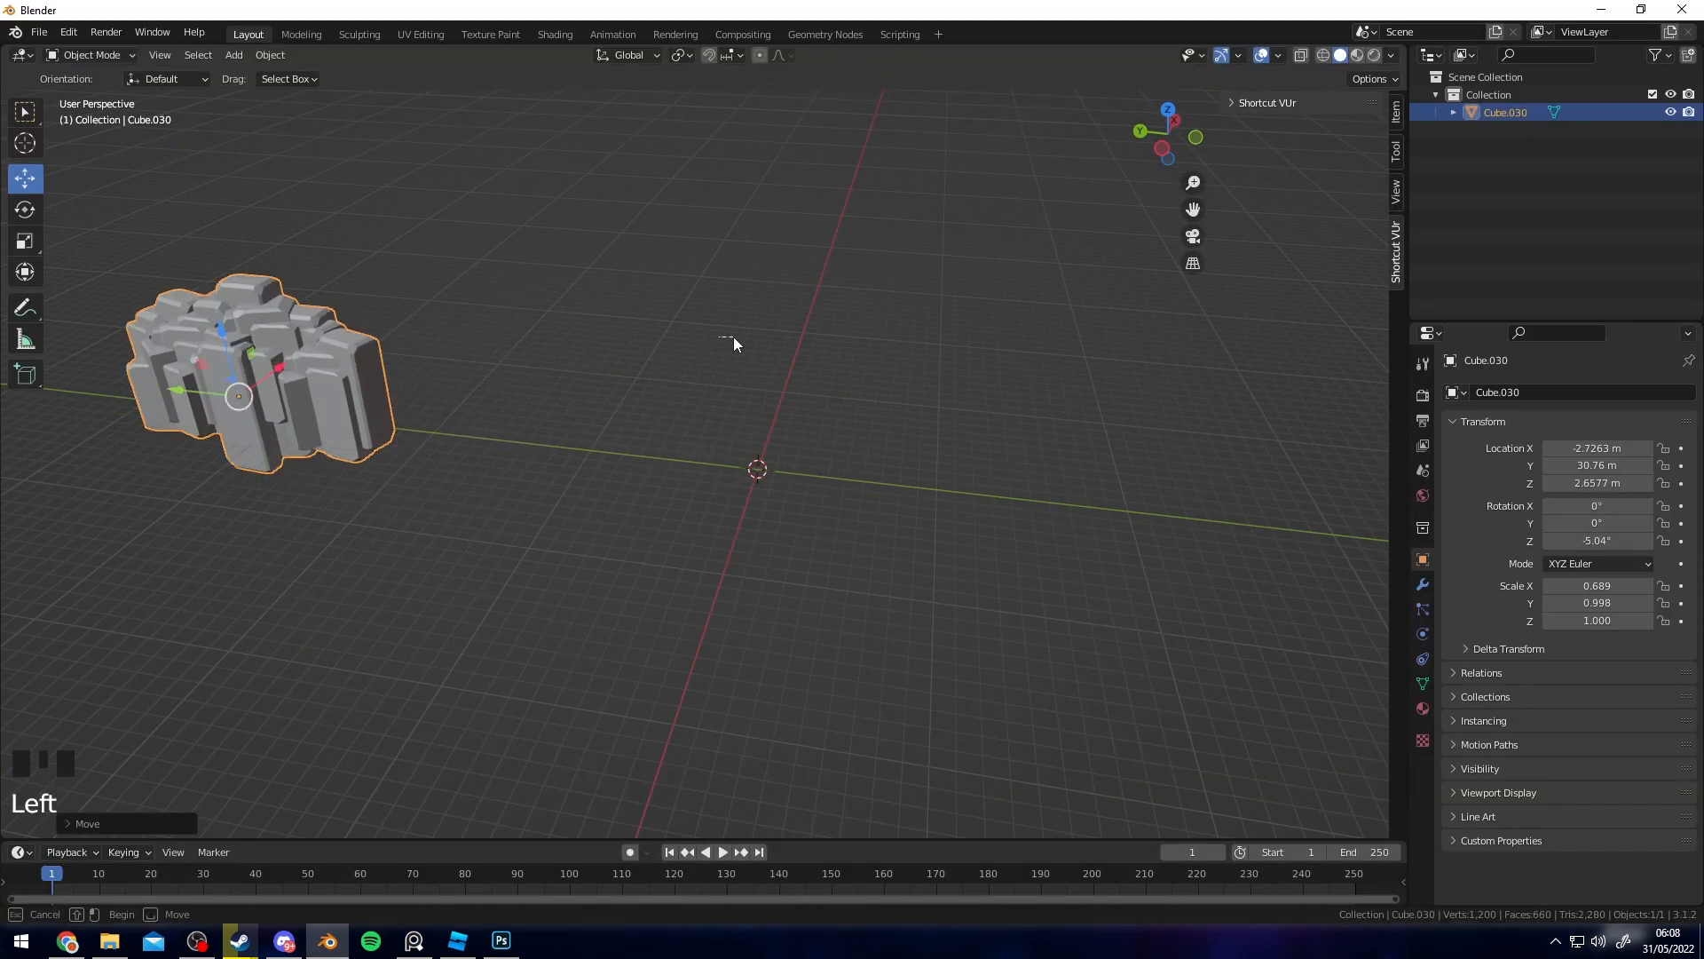
# - Add a plane mesh, stood upright 1 m above the origin beside the cliff
pyautogui.click(233, 54)
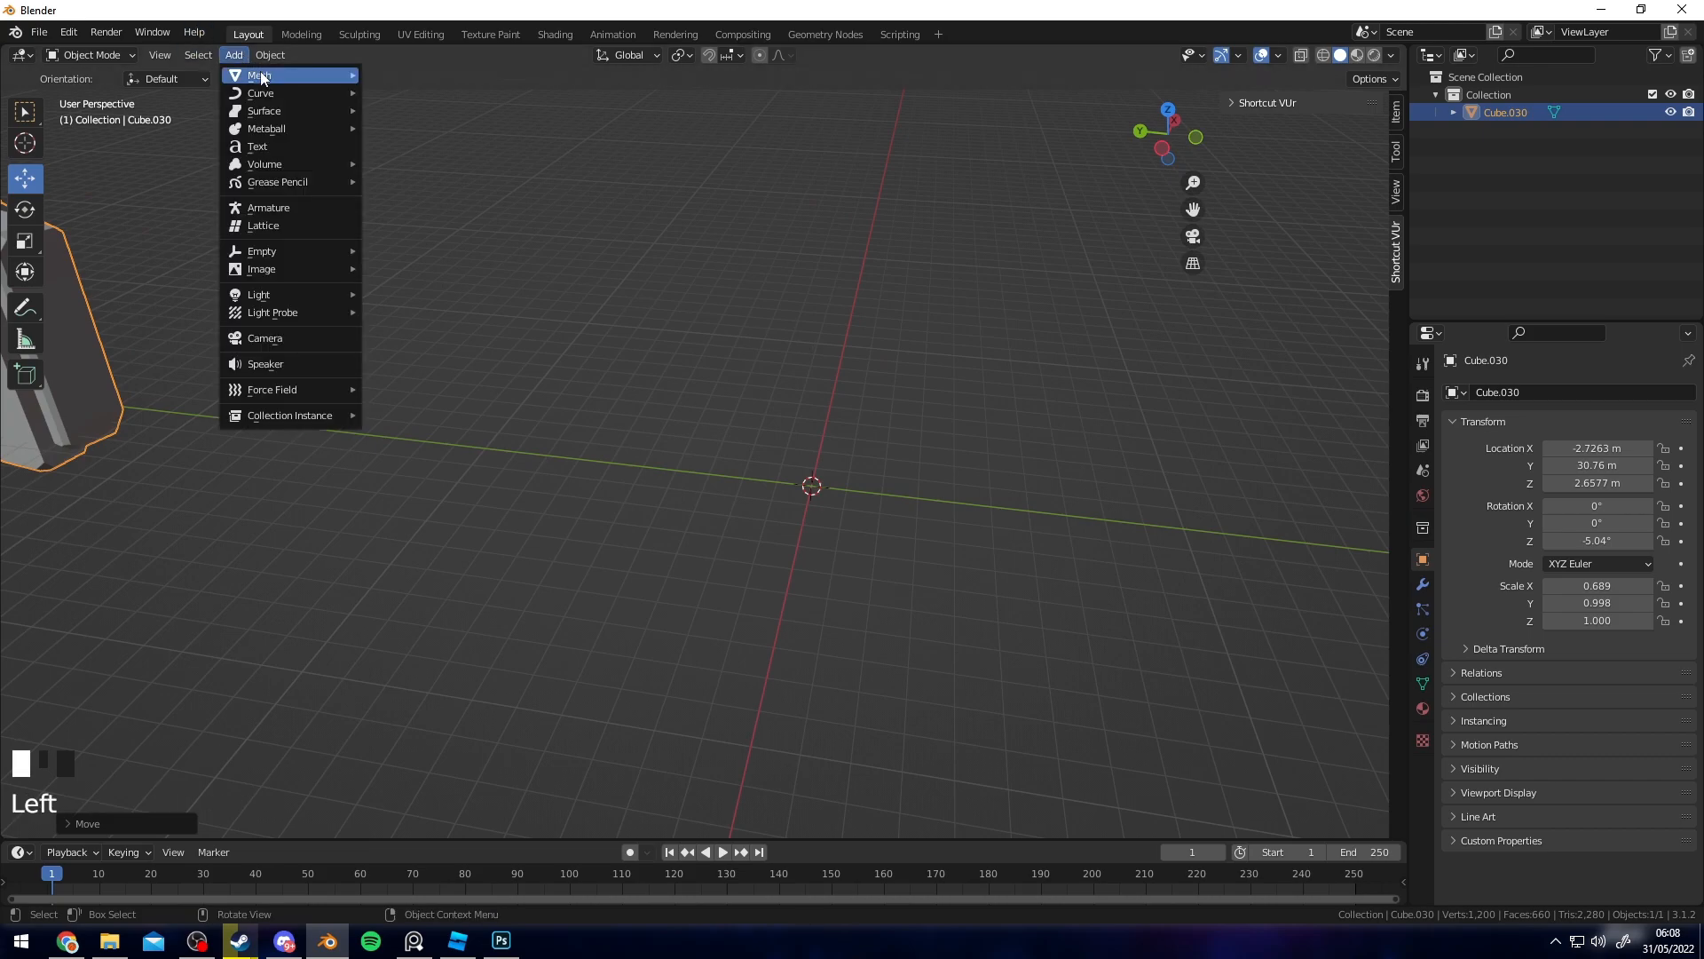
pyautogui.click(258, 74)
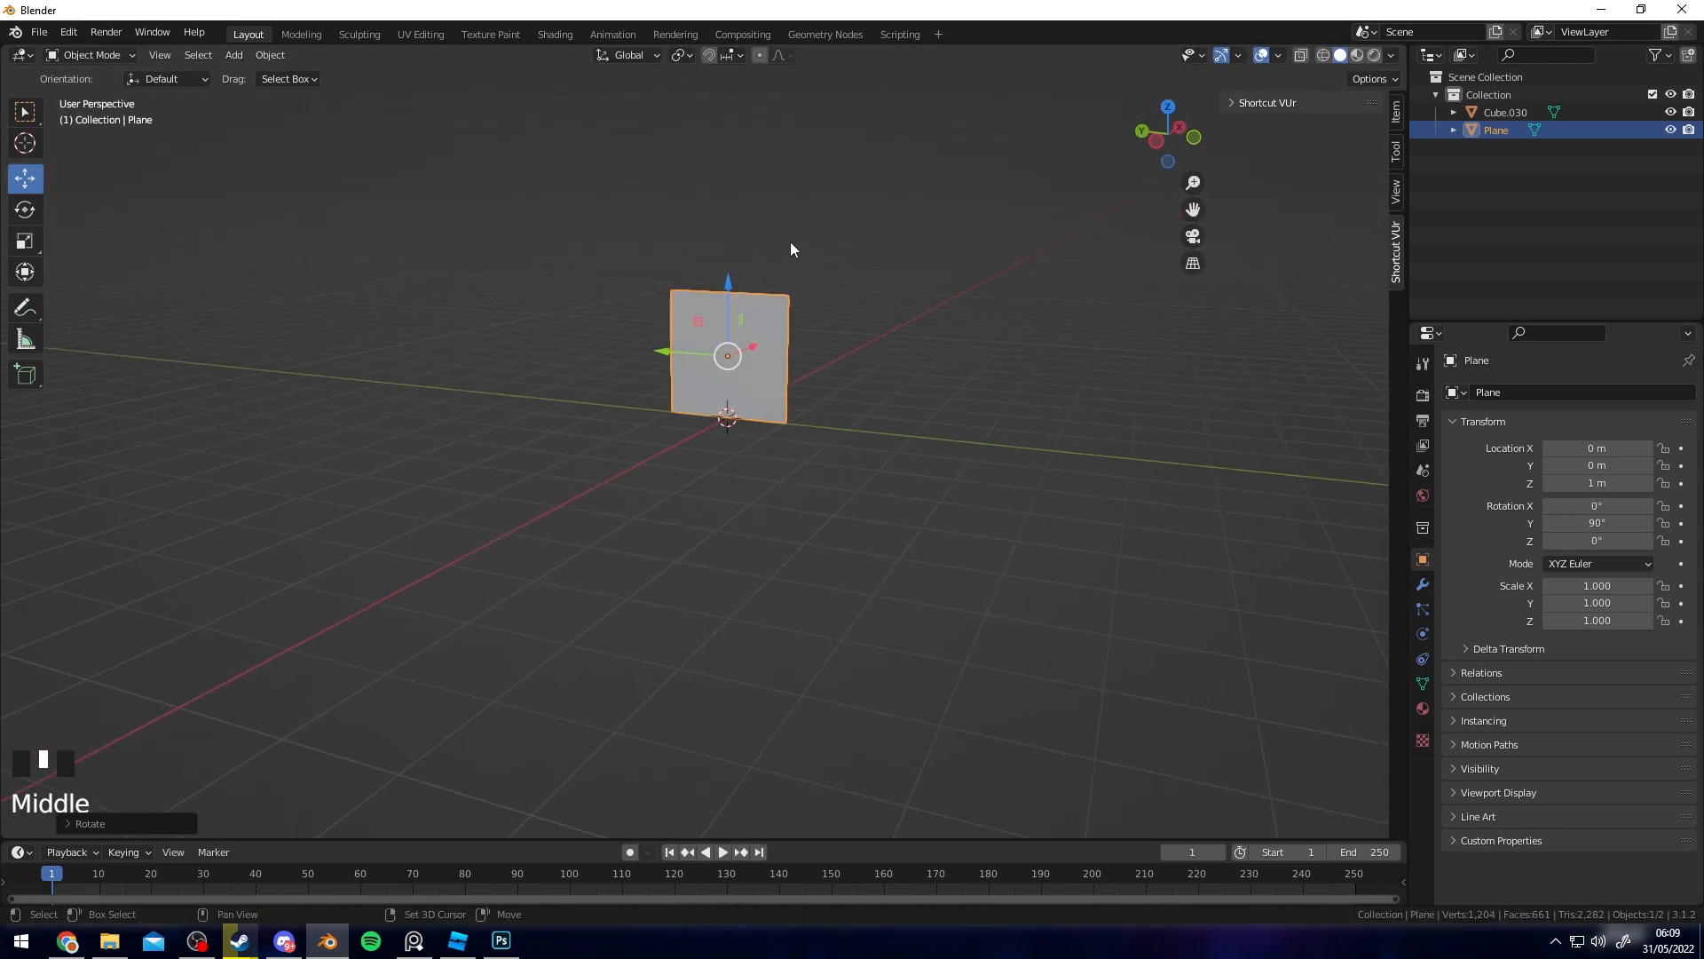
# - Give the plane a new material using LeafTexture.png colour and alpha with Alpha Clip blending
pyautogui.click(554, 34)
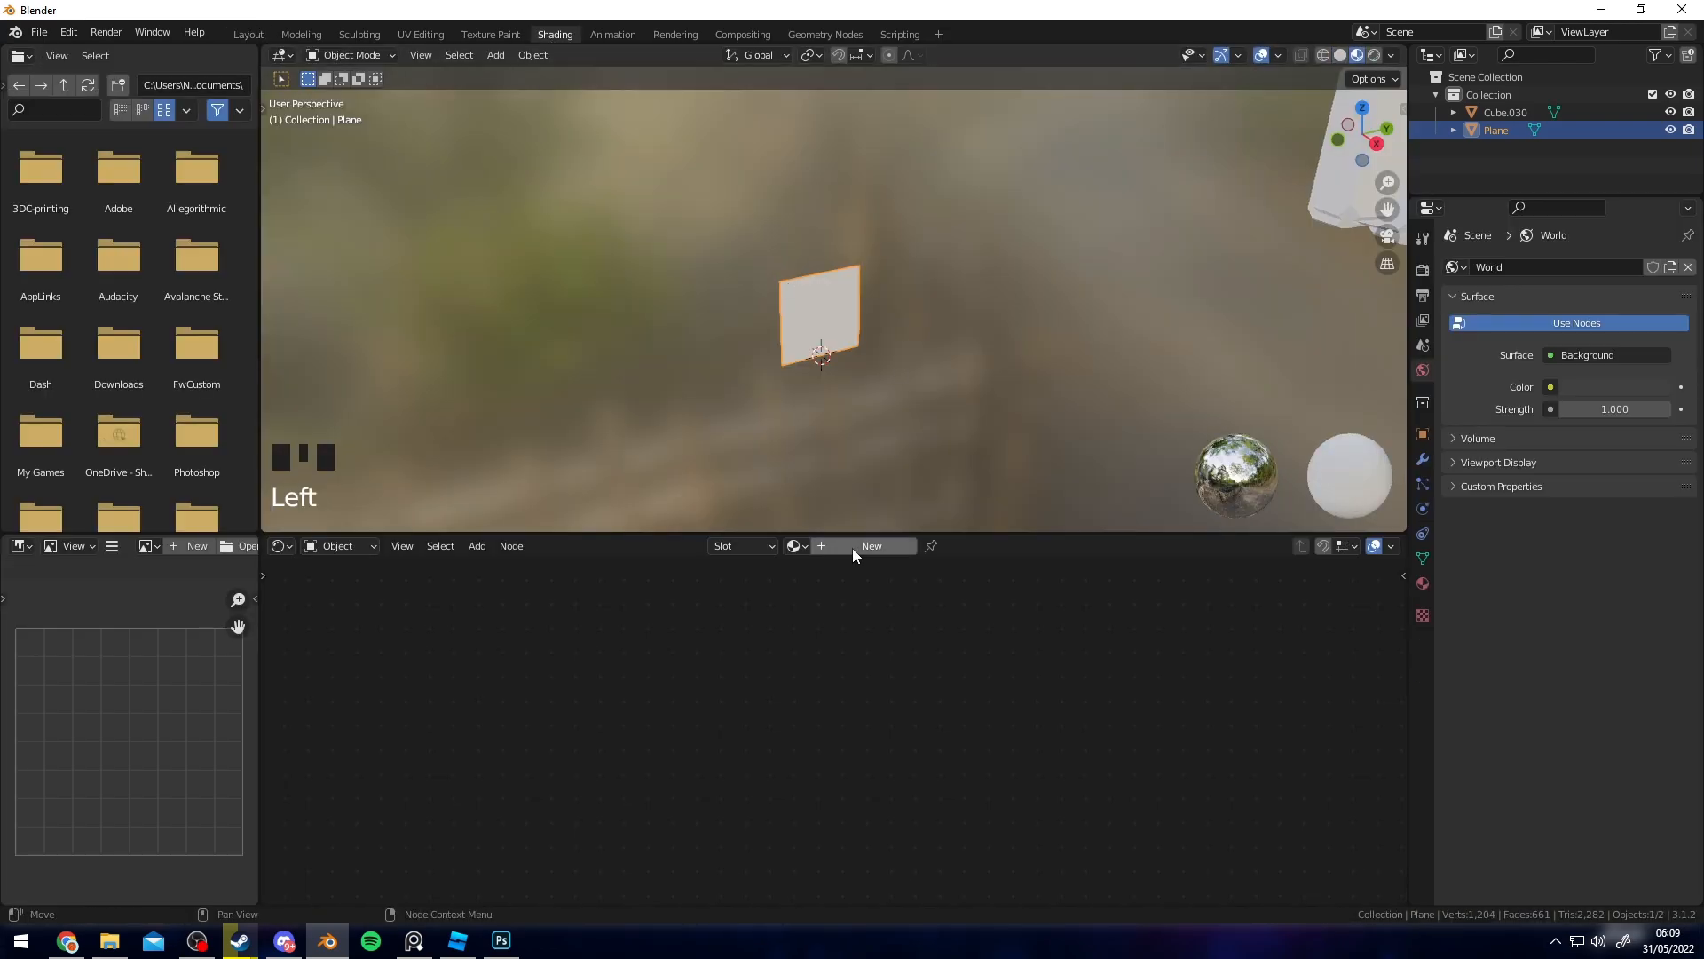
pyautogui.click(871, 546)
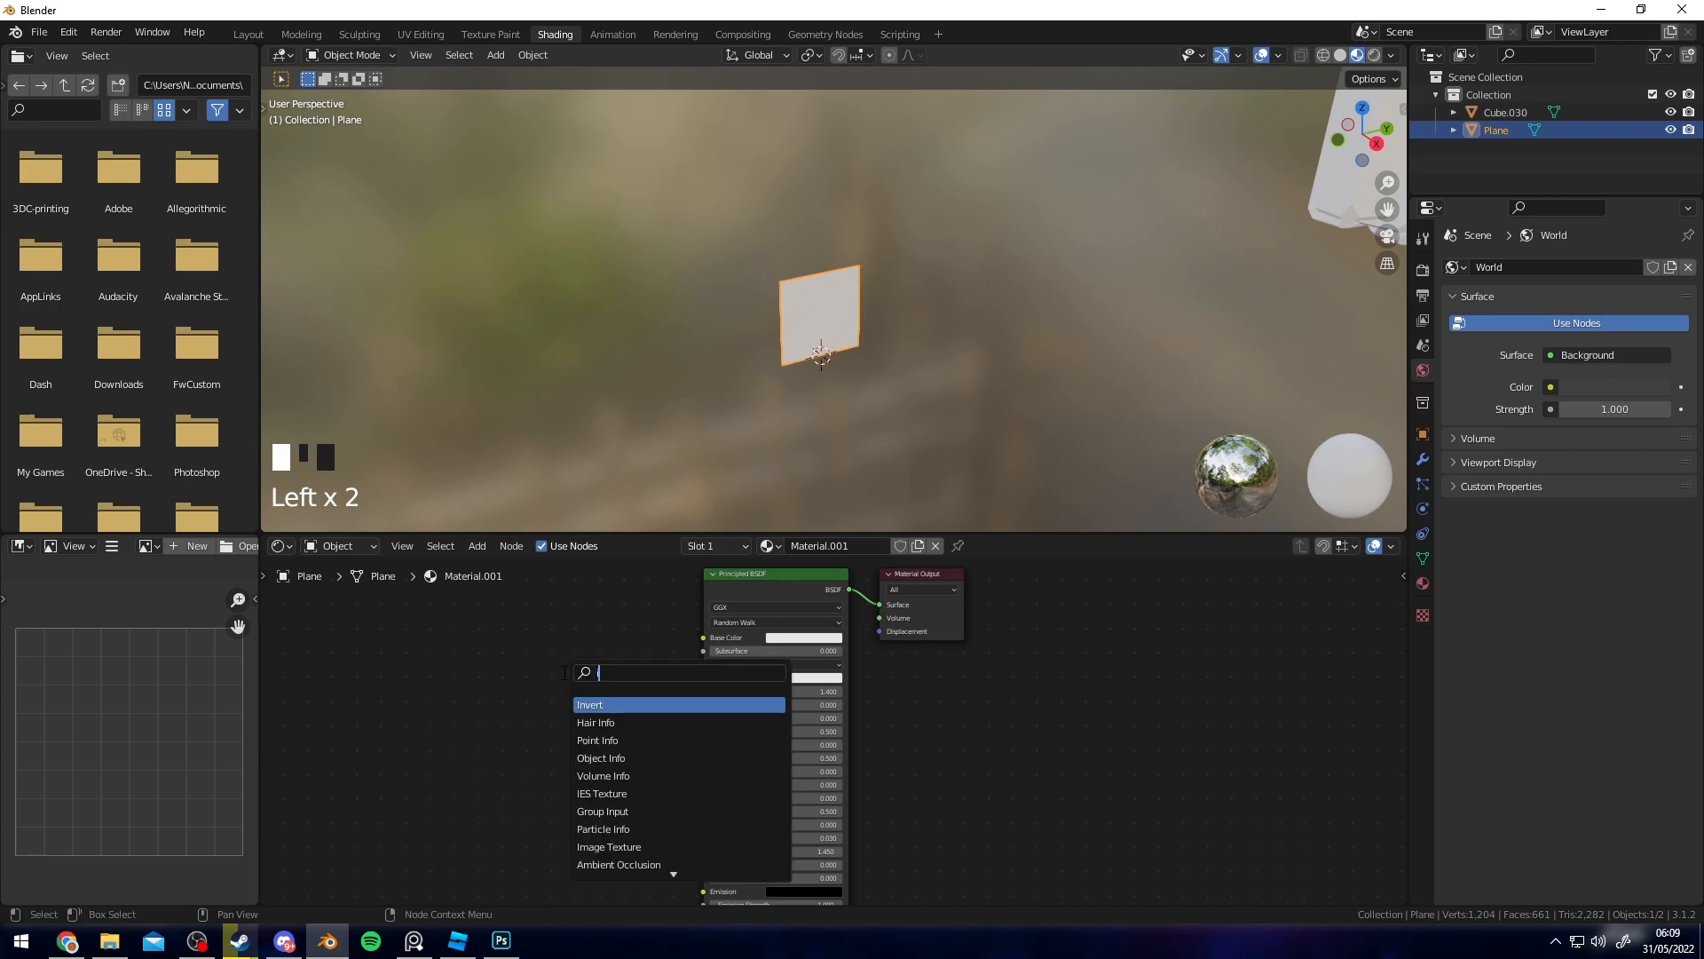
pyautogui.click(609, 847)
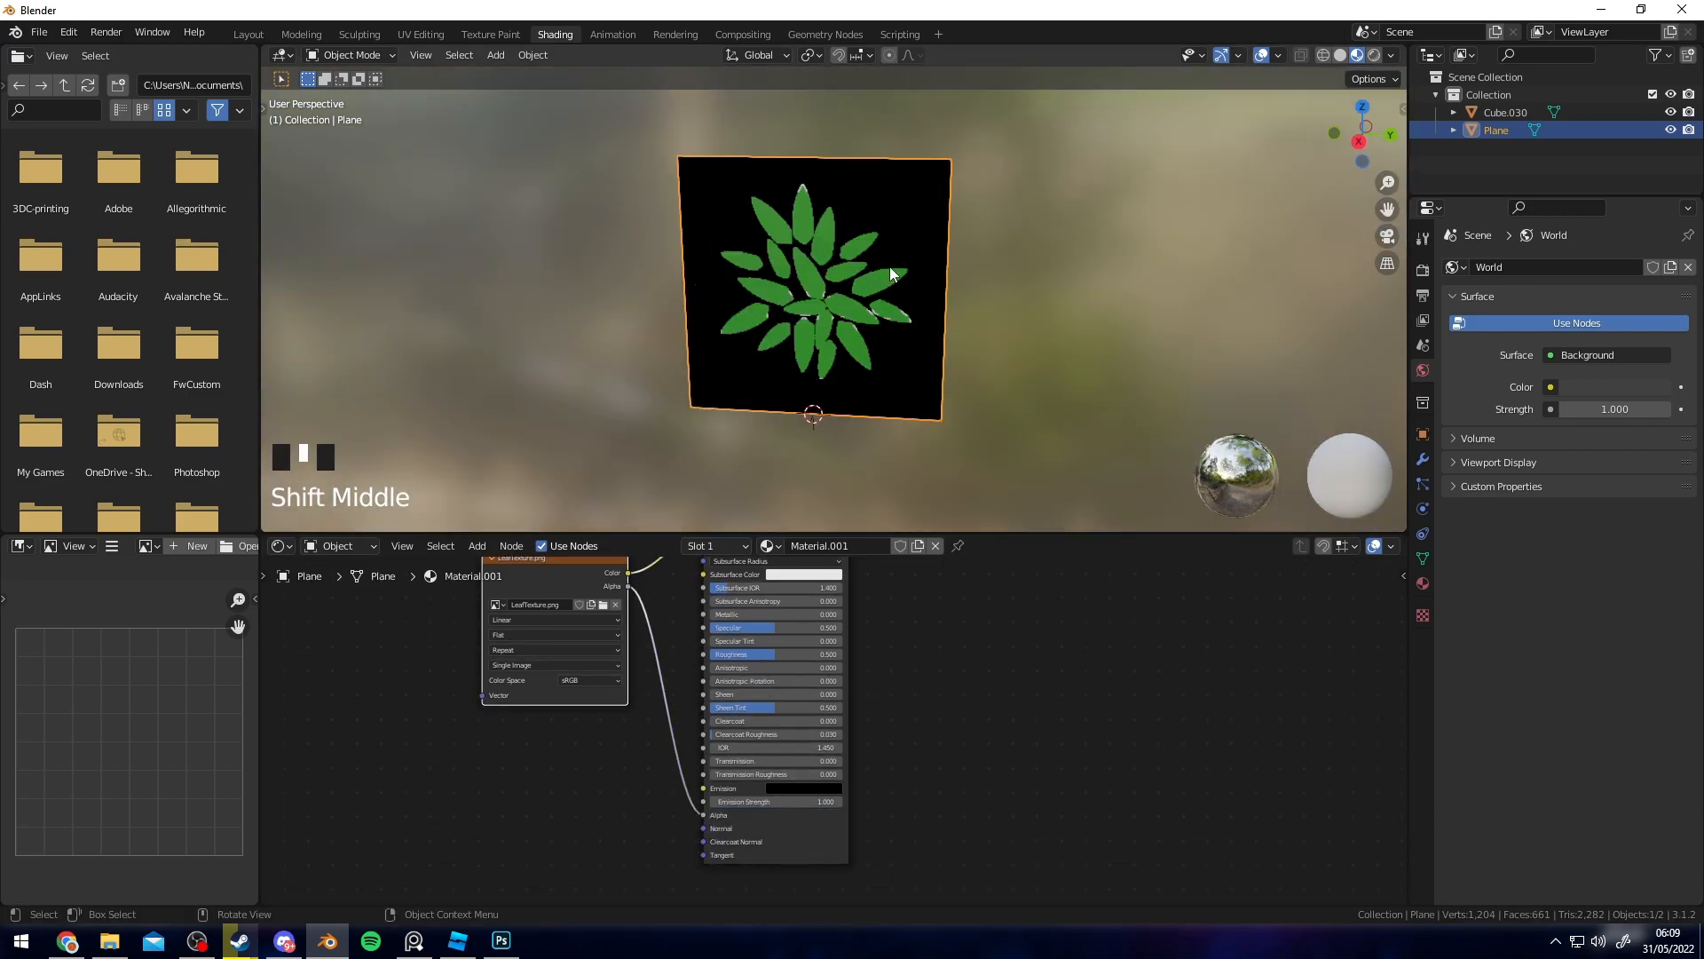
pyautogui.moveTo(1020, 272)
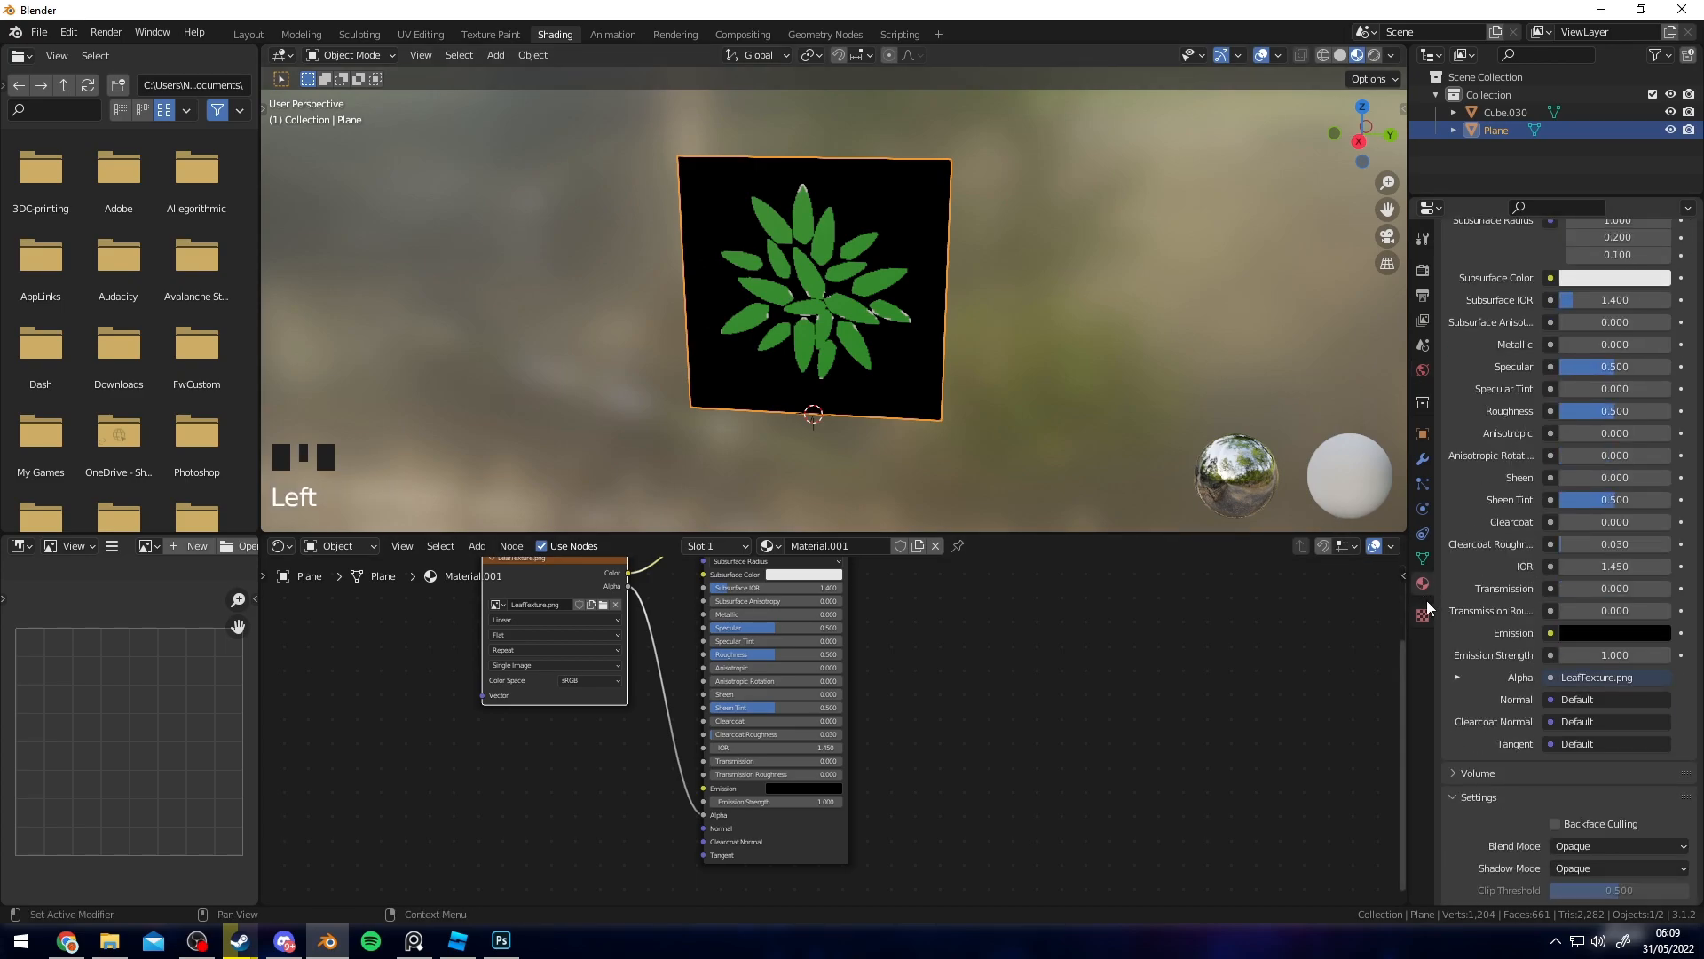
pyautogui.moveTo(1423, 587)
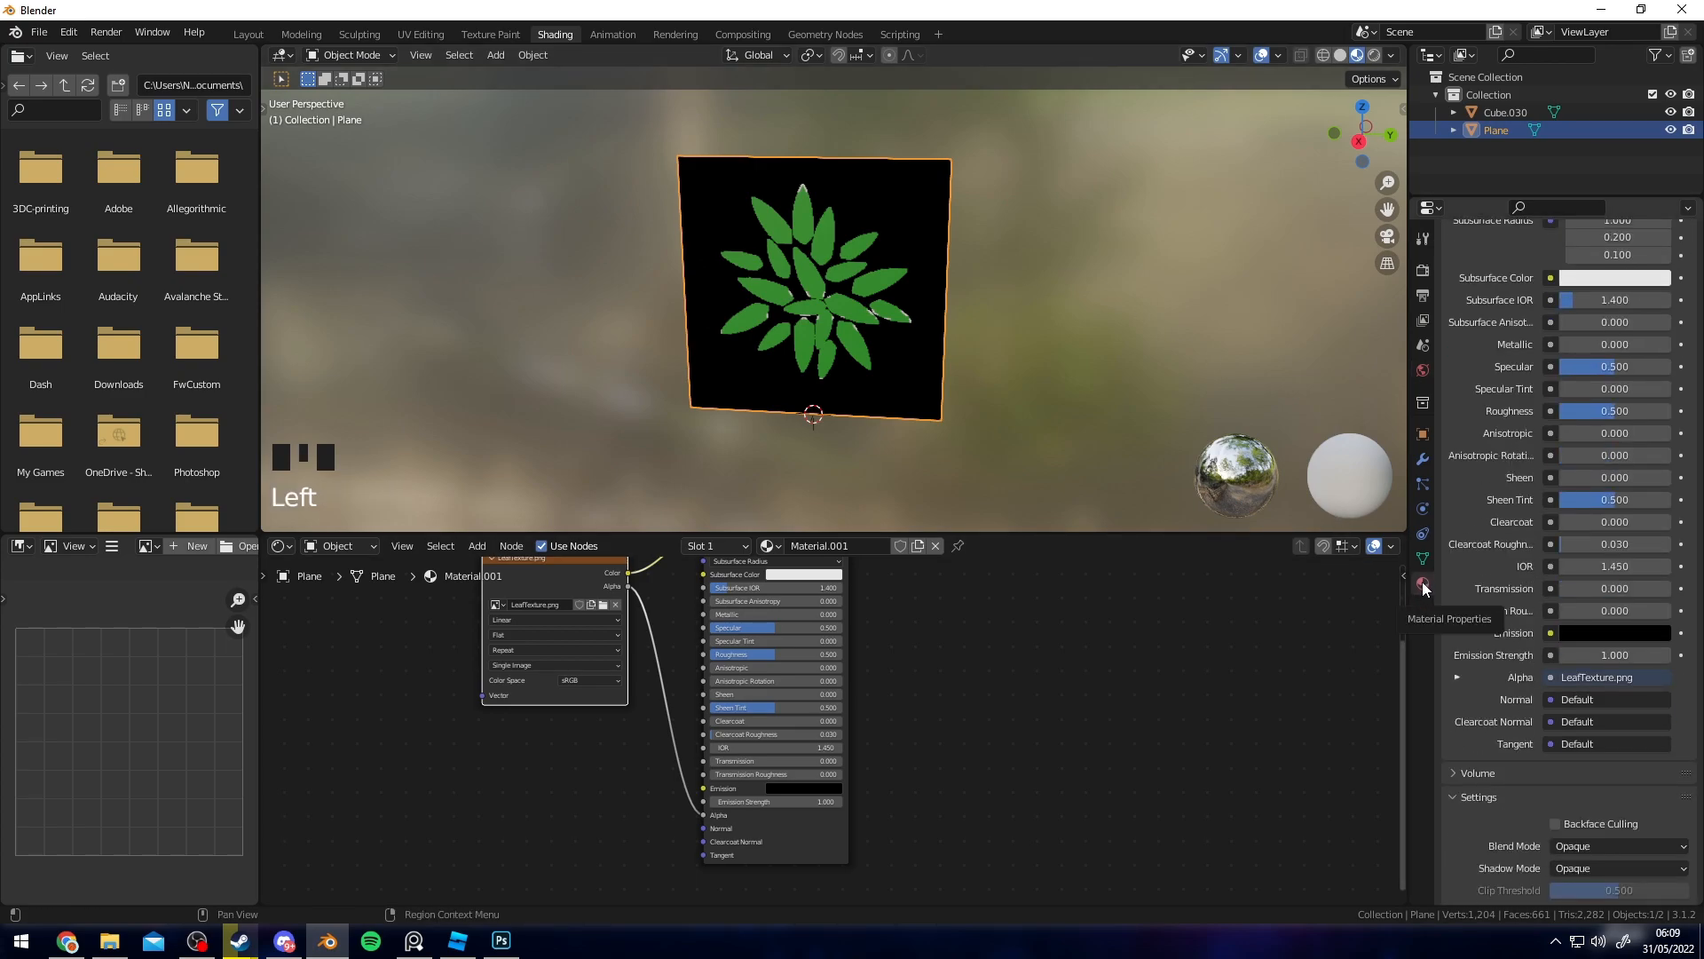
pyautogui.click(1614, 740)
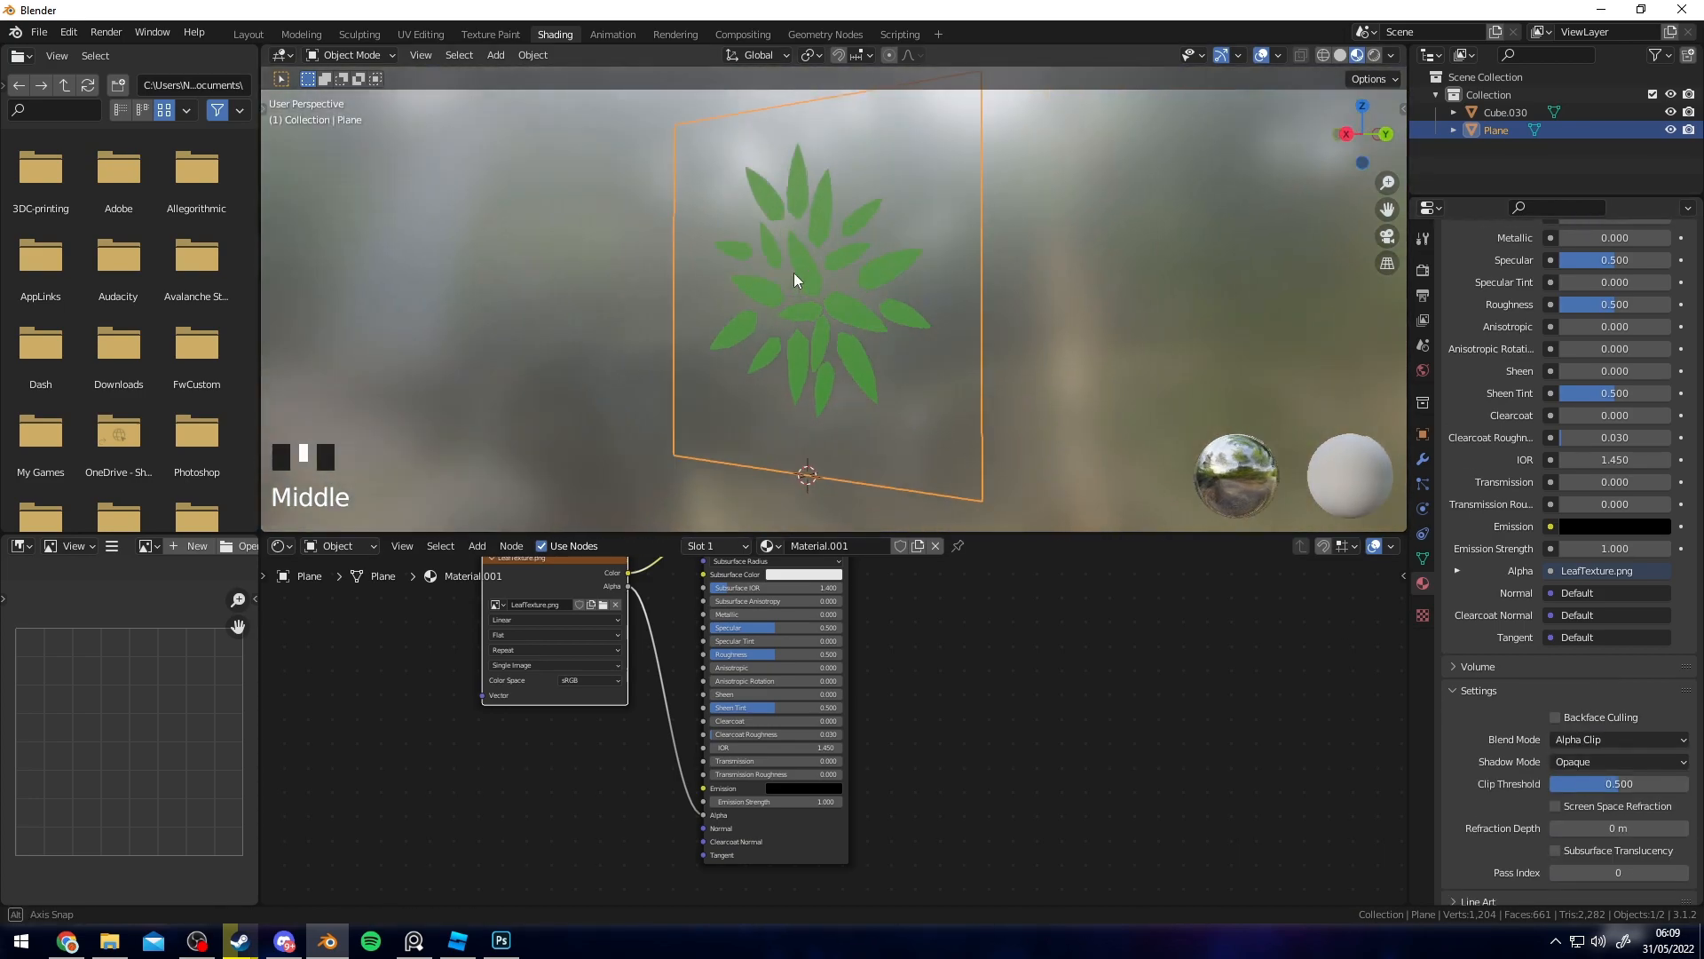
pyautogui.click(247, 34)
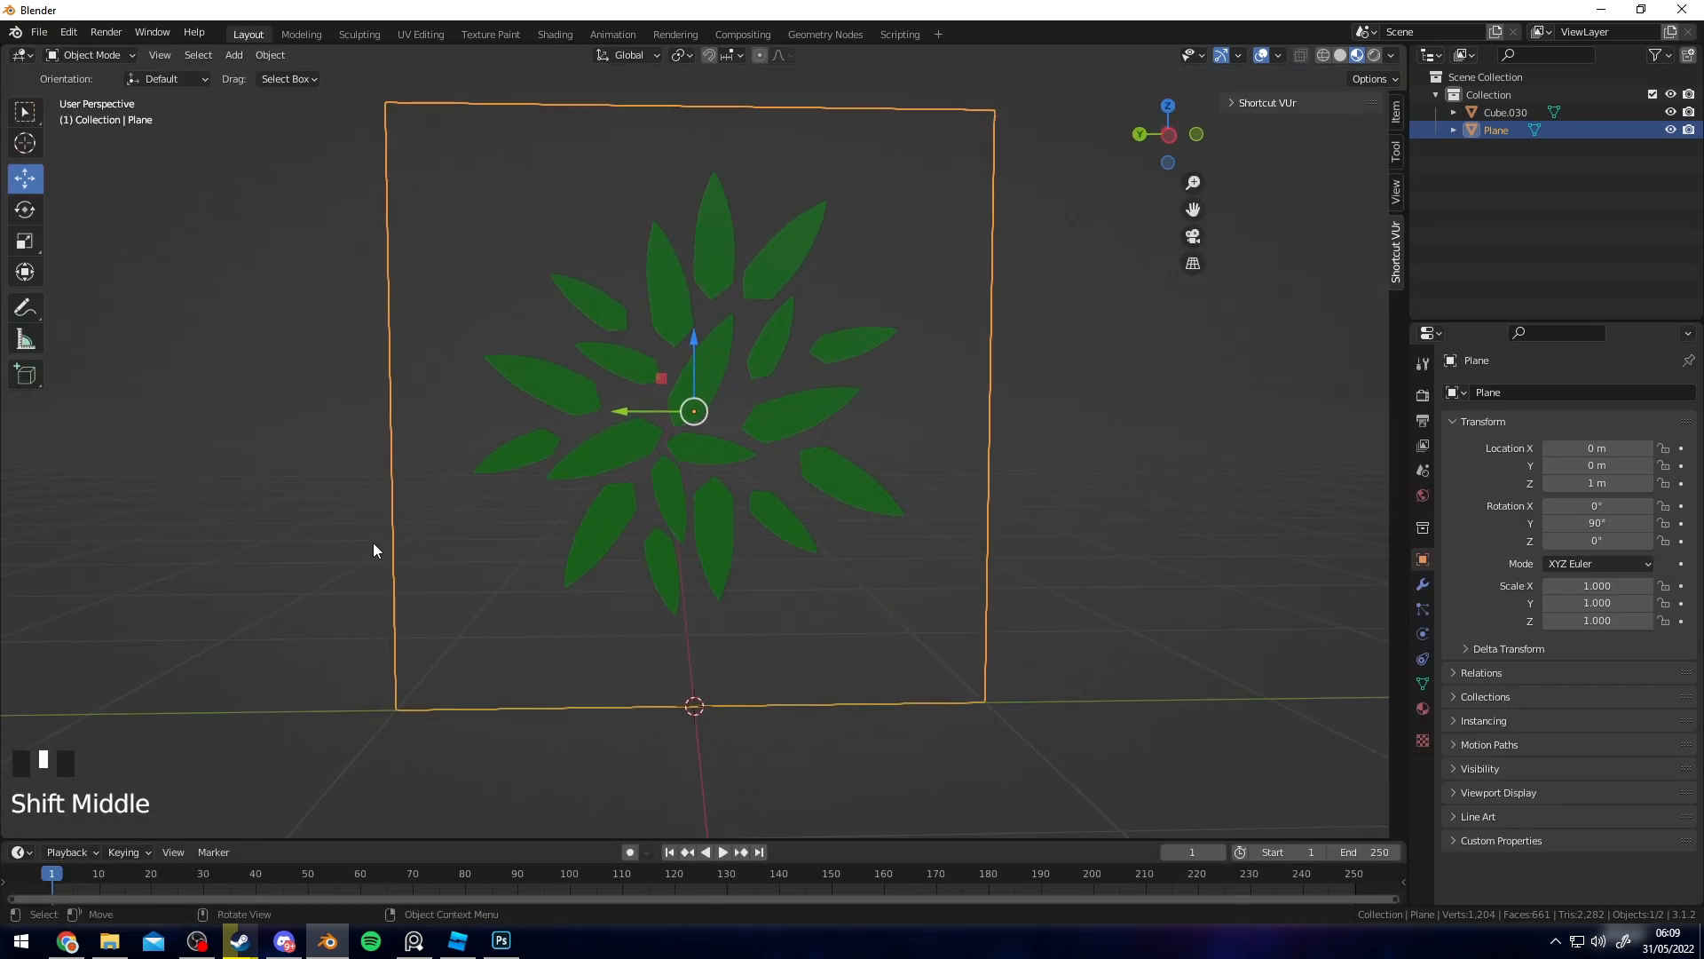
# - Duplicate and rotate copies of the leaf plane into a crossed-plane bush
pyautogui.click(500, 941)
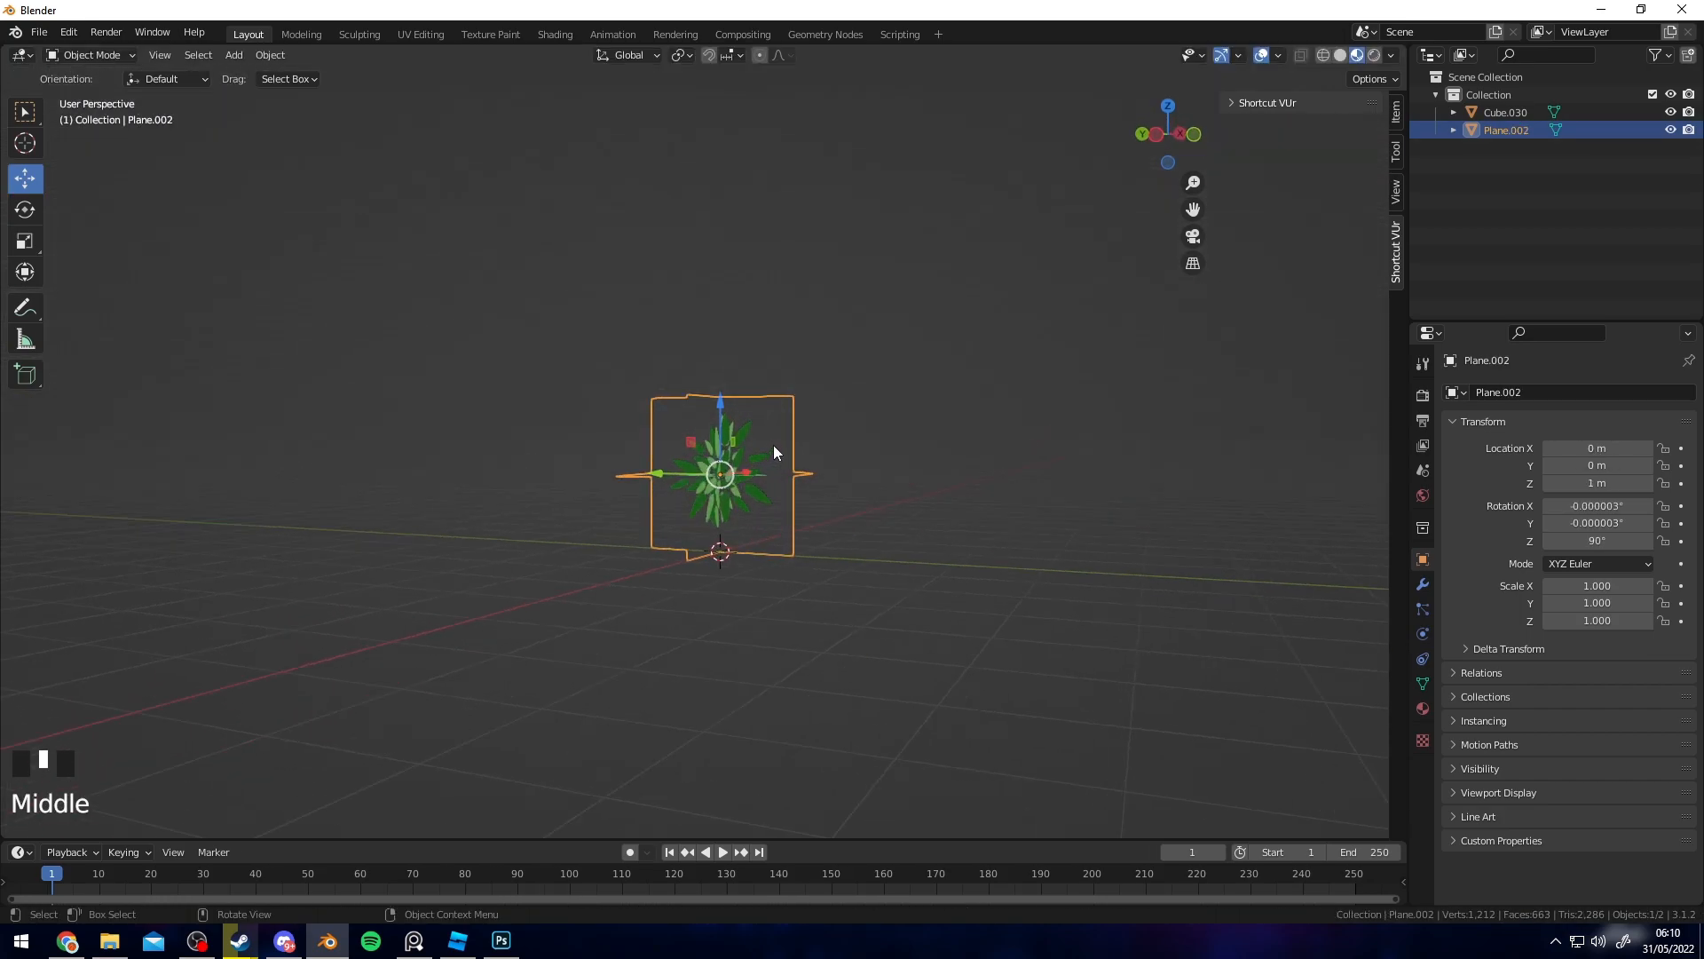
pyautogui.scroll(-3)
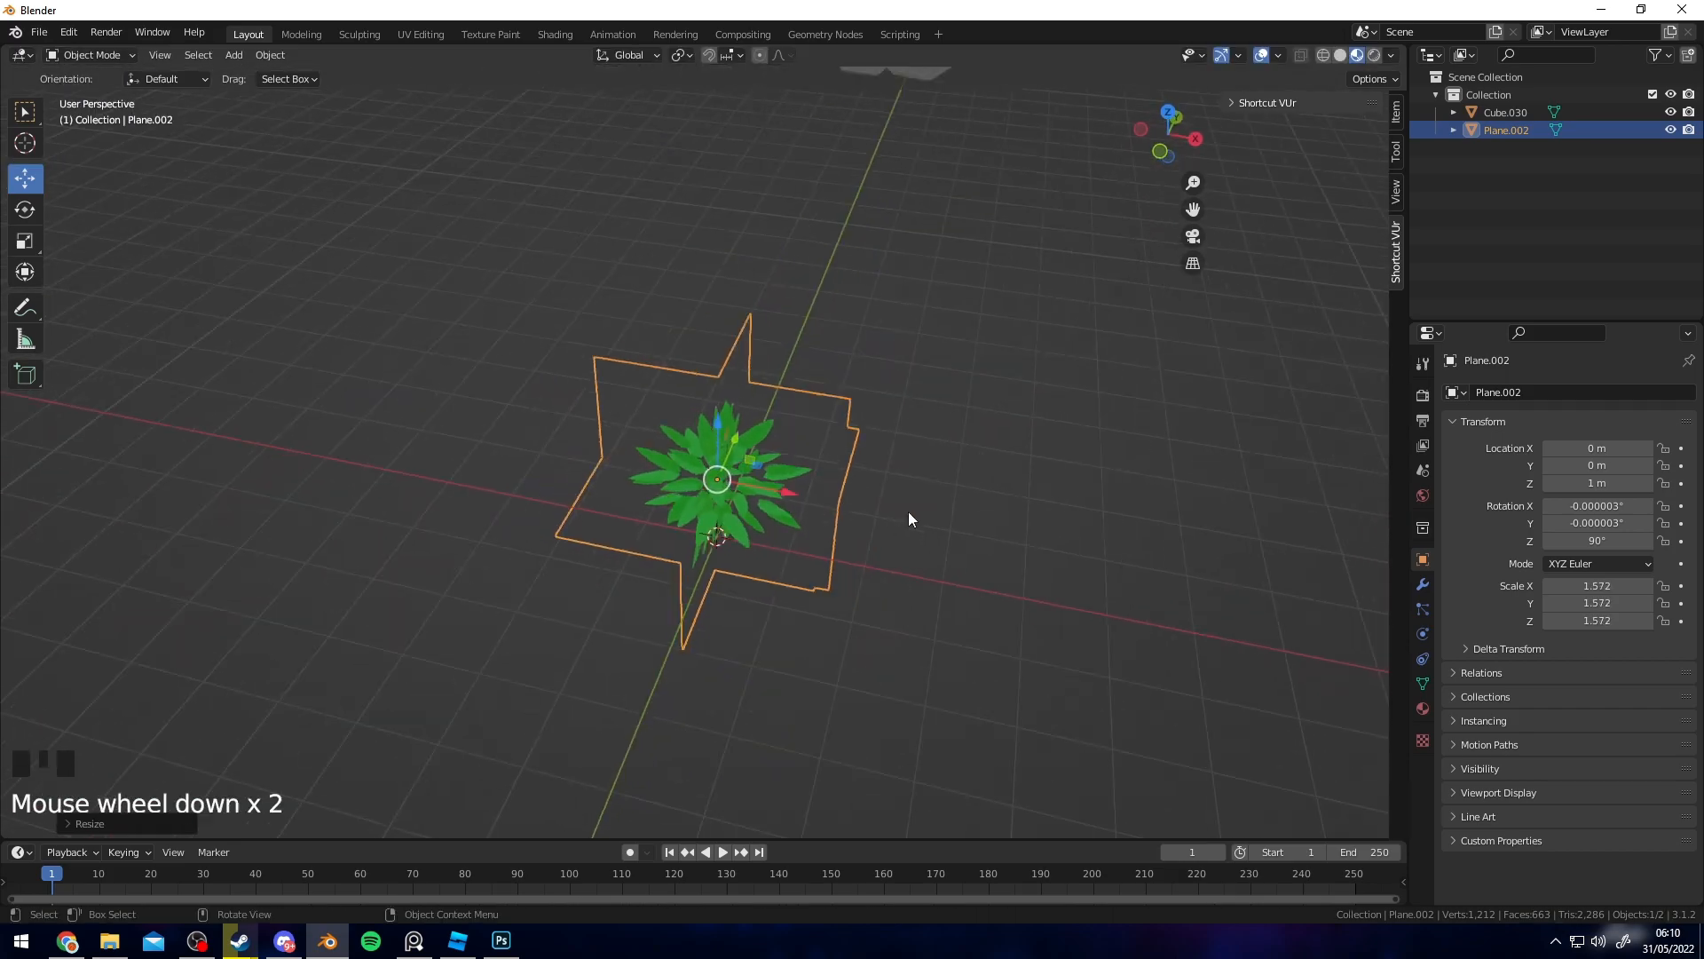
pyautogui.press('shift+d')
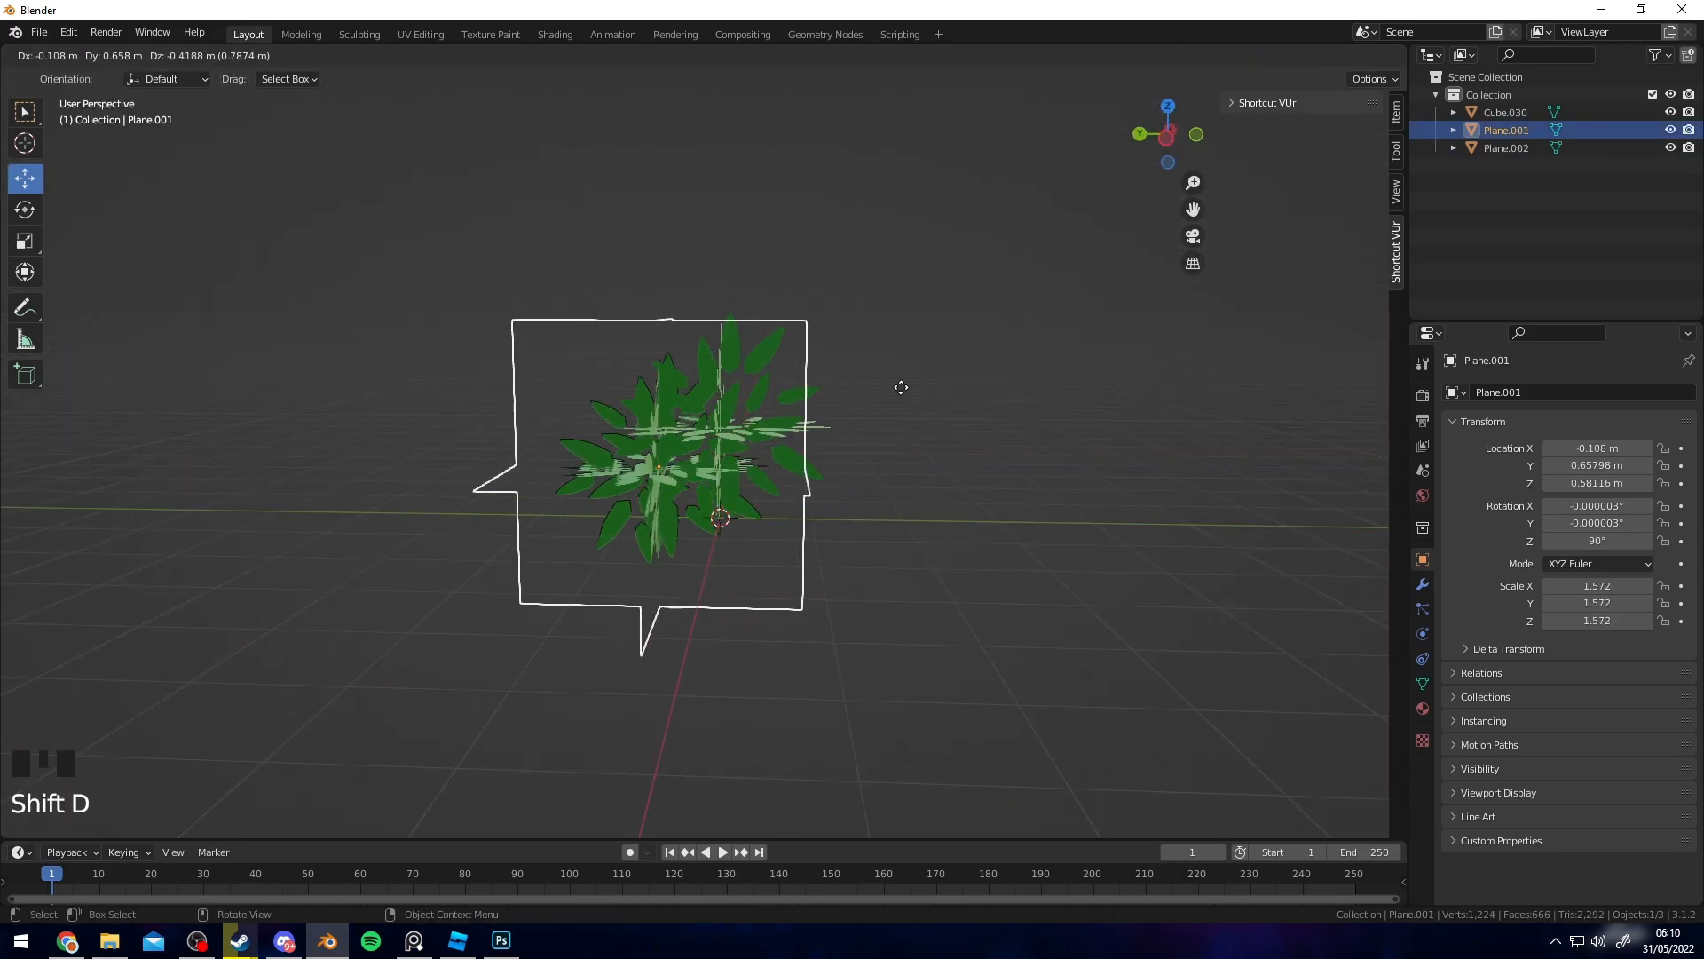
pyautogui.press('r')
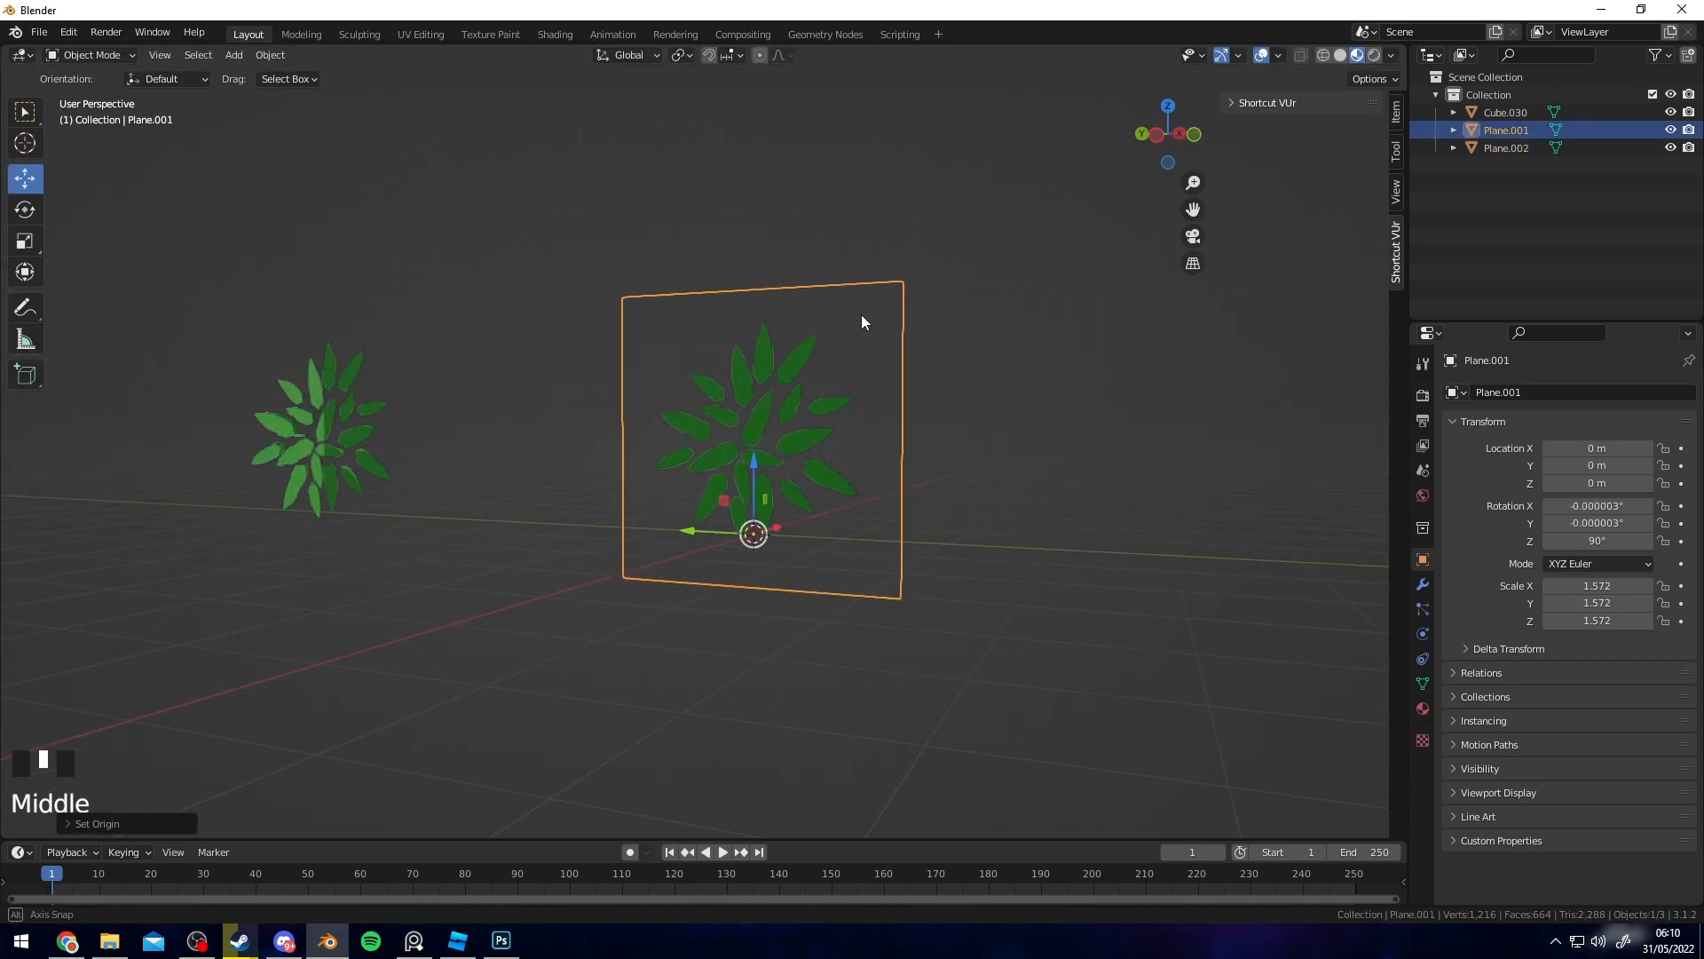
pyautogui.press('Tab')
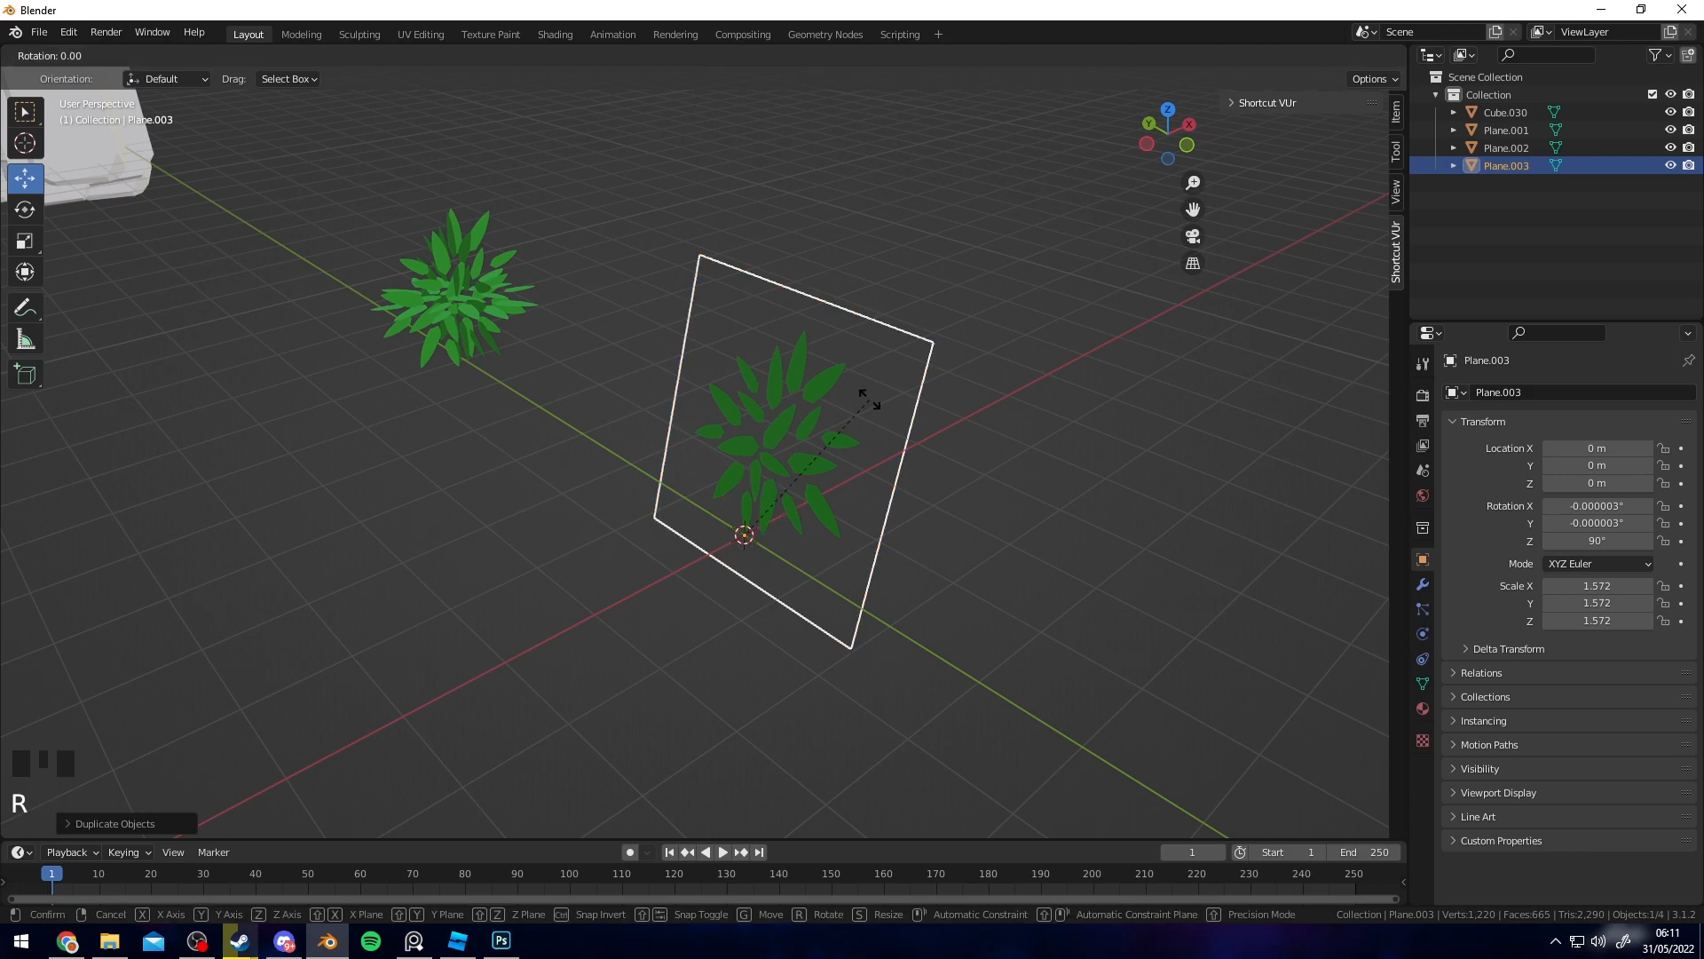
pyautogui.press('shift+d')
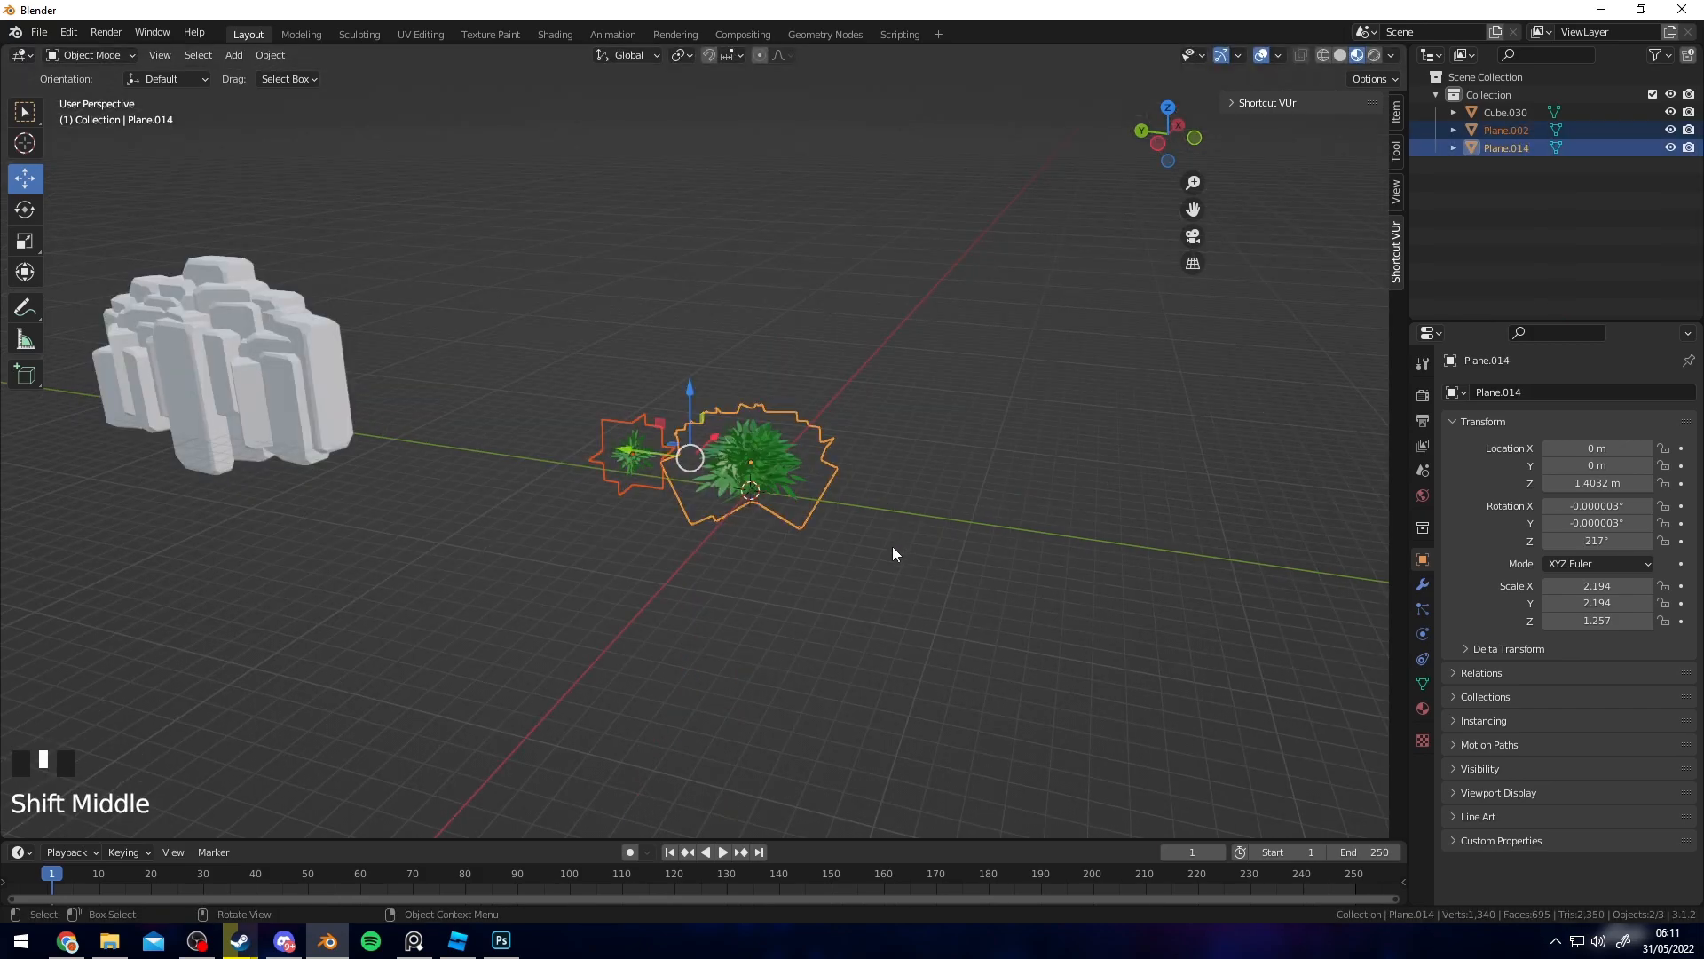
pyautogui.scroll(3)
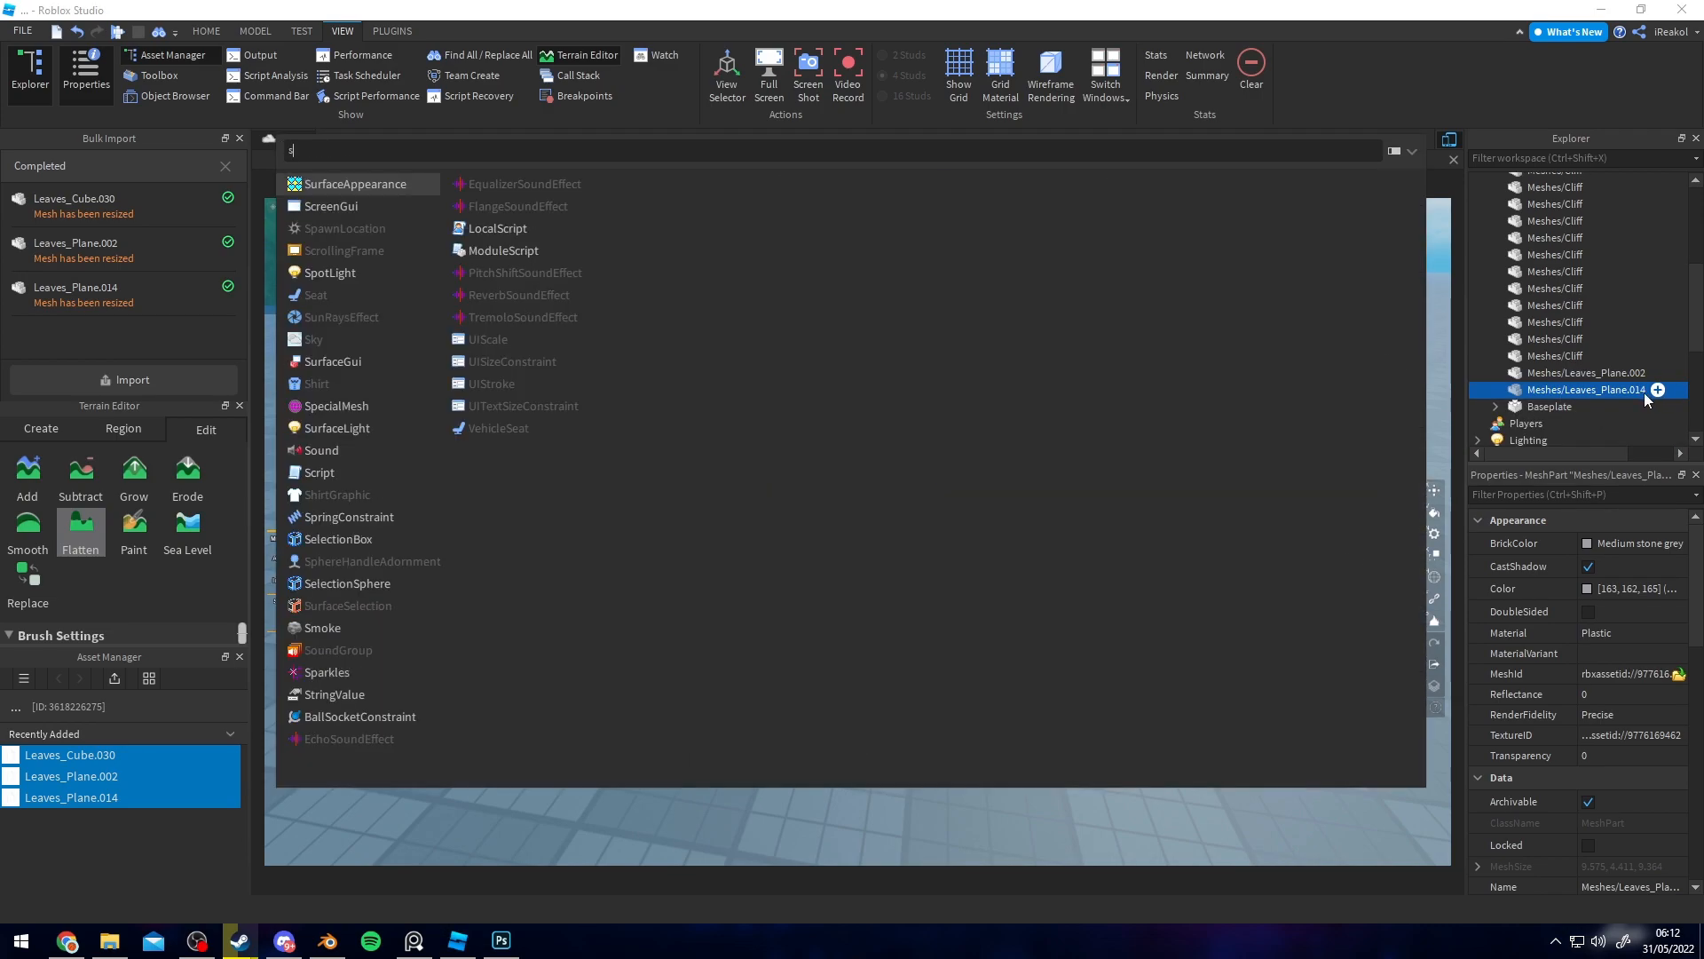
# - Add a SurfaceAppearance to the bush mesh with AlphaMode Transparency and a new ColorMap image
pyautogui.click(354, 183)
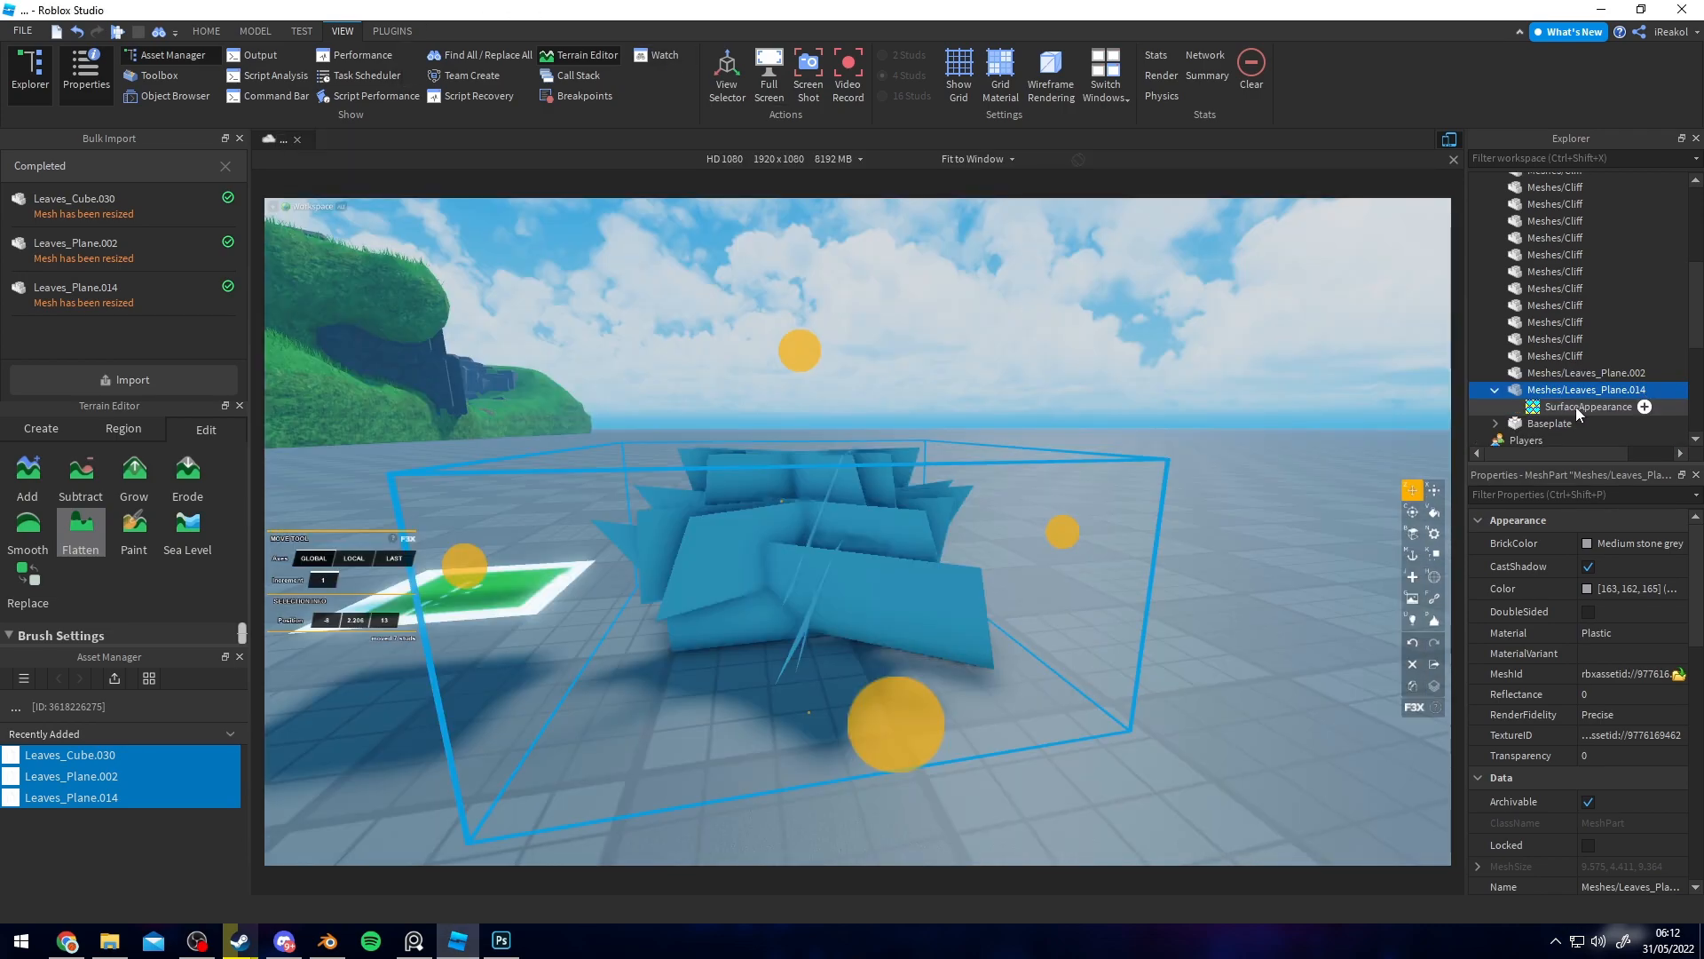
pyautogui.click(1588, 406)
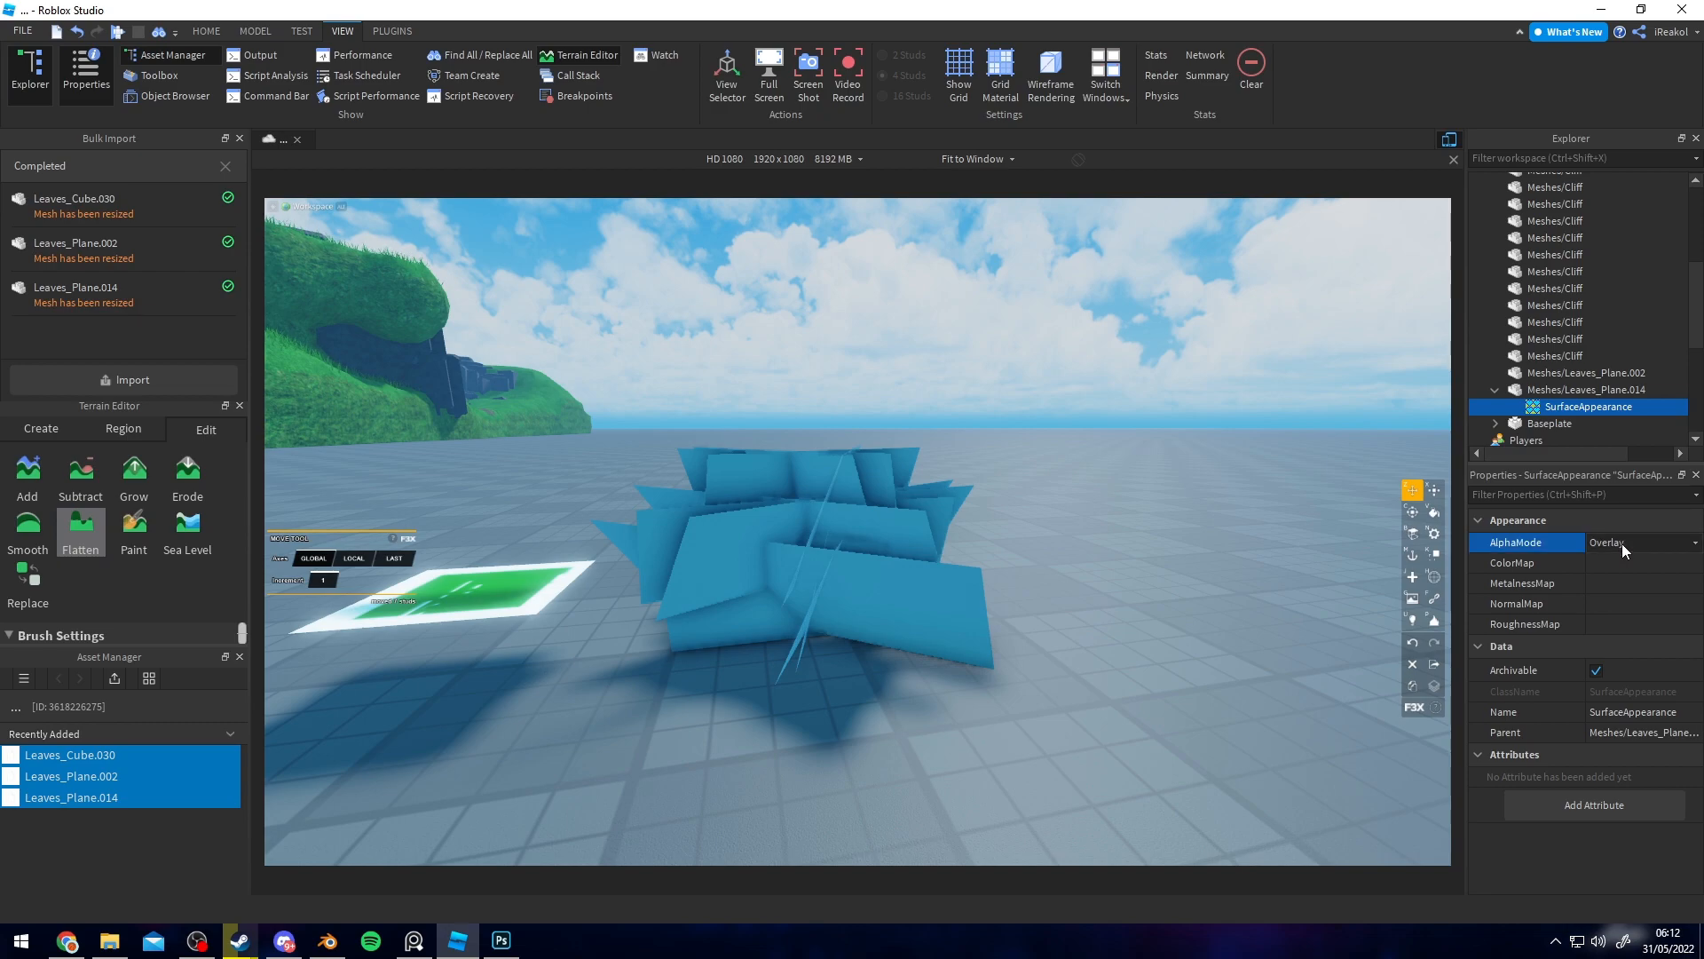
pyautogui.click(1645, 543)
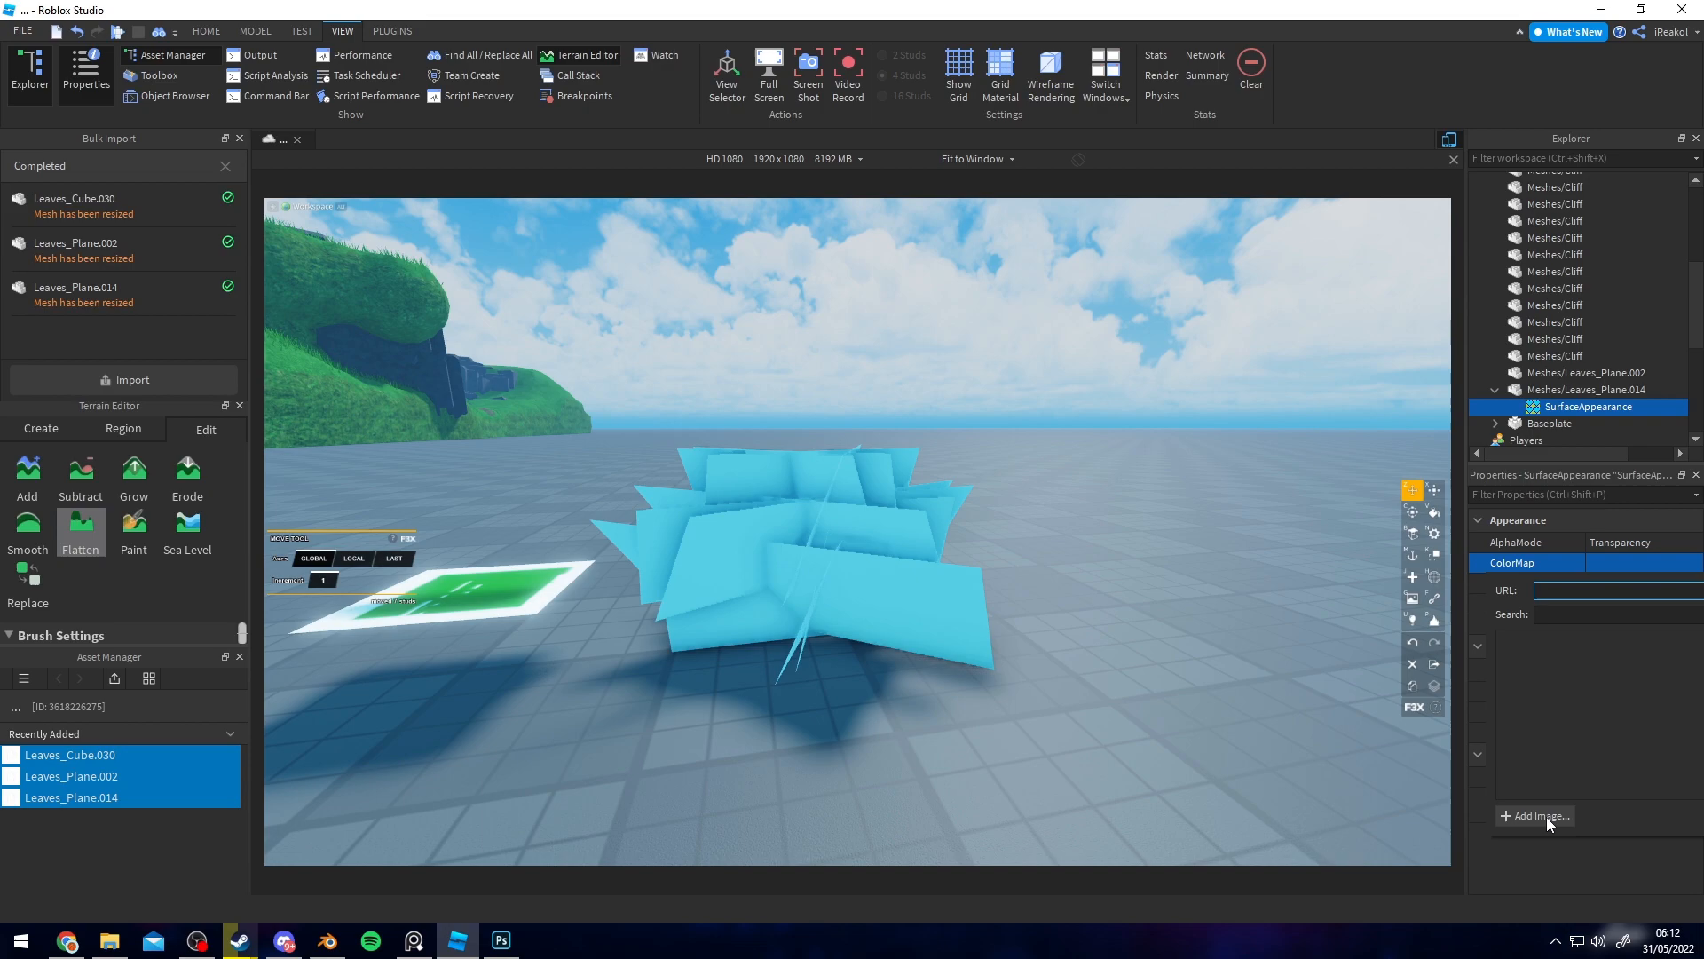
pyautogui.click(1589, 406)
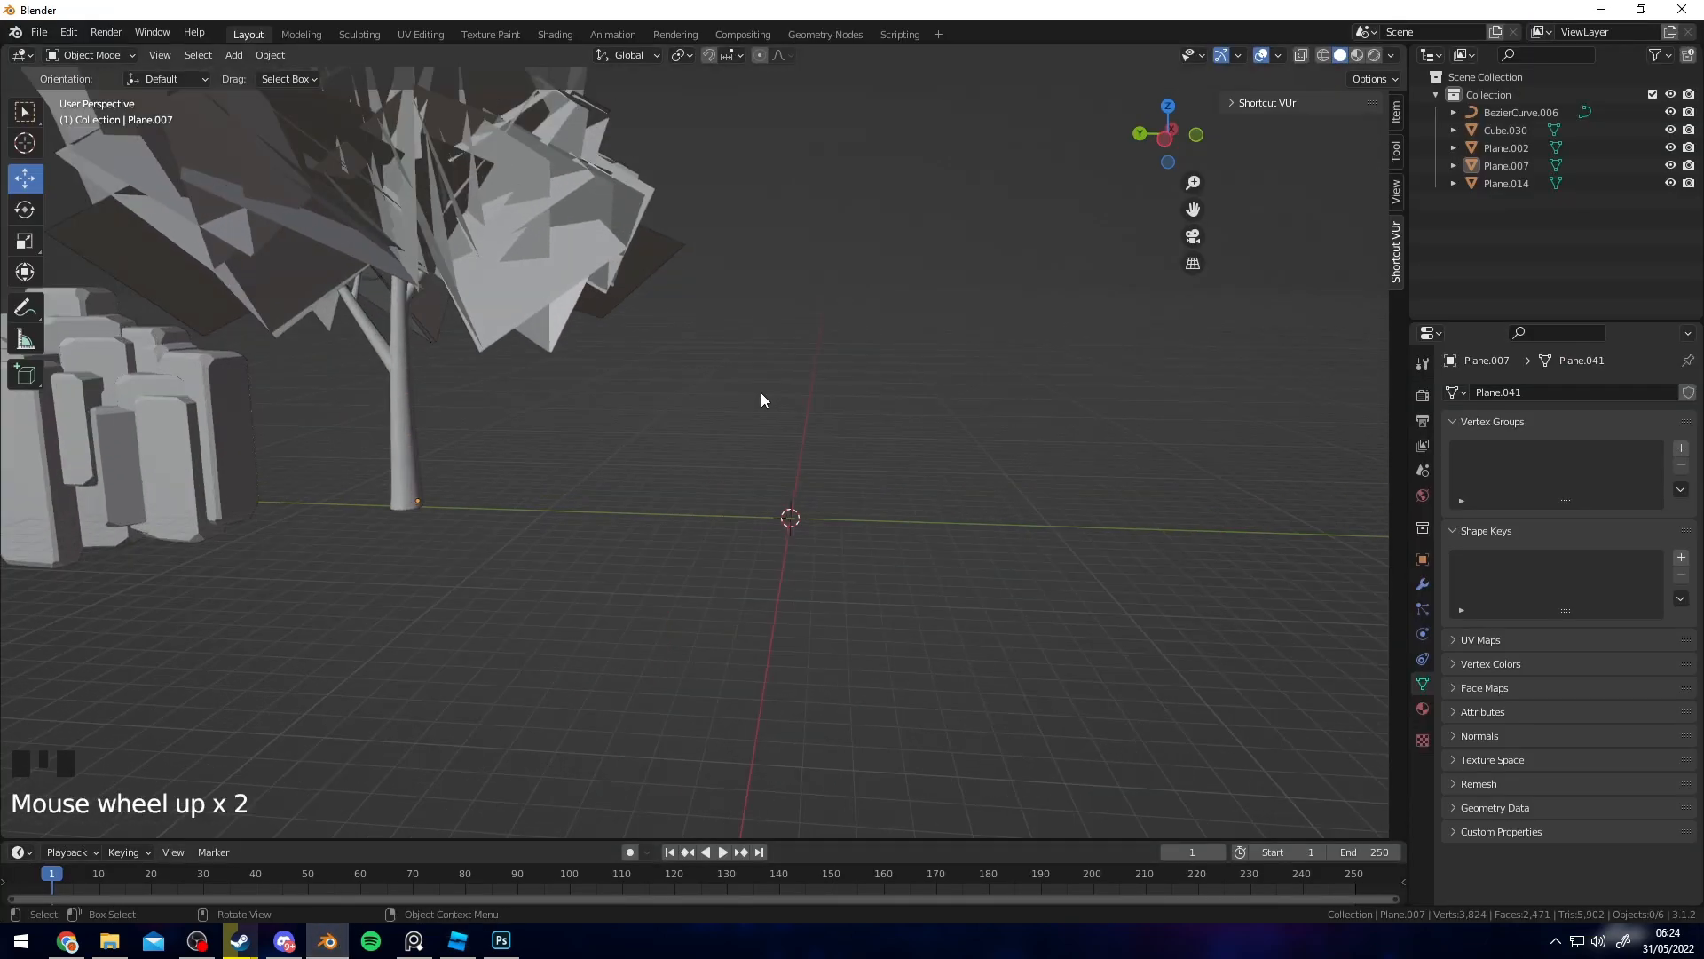
# - Add a Bezier curve trunk, shape its points and select its tip
pyautogui.click(232, 54)
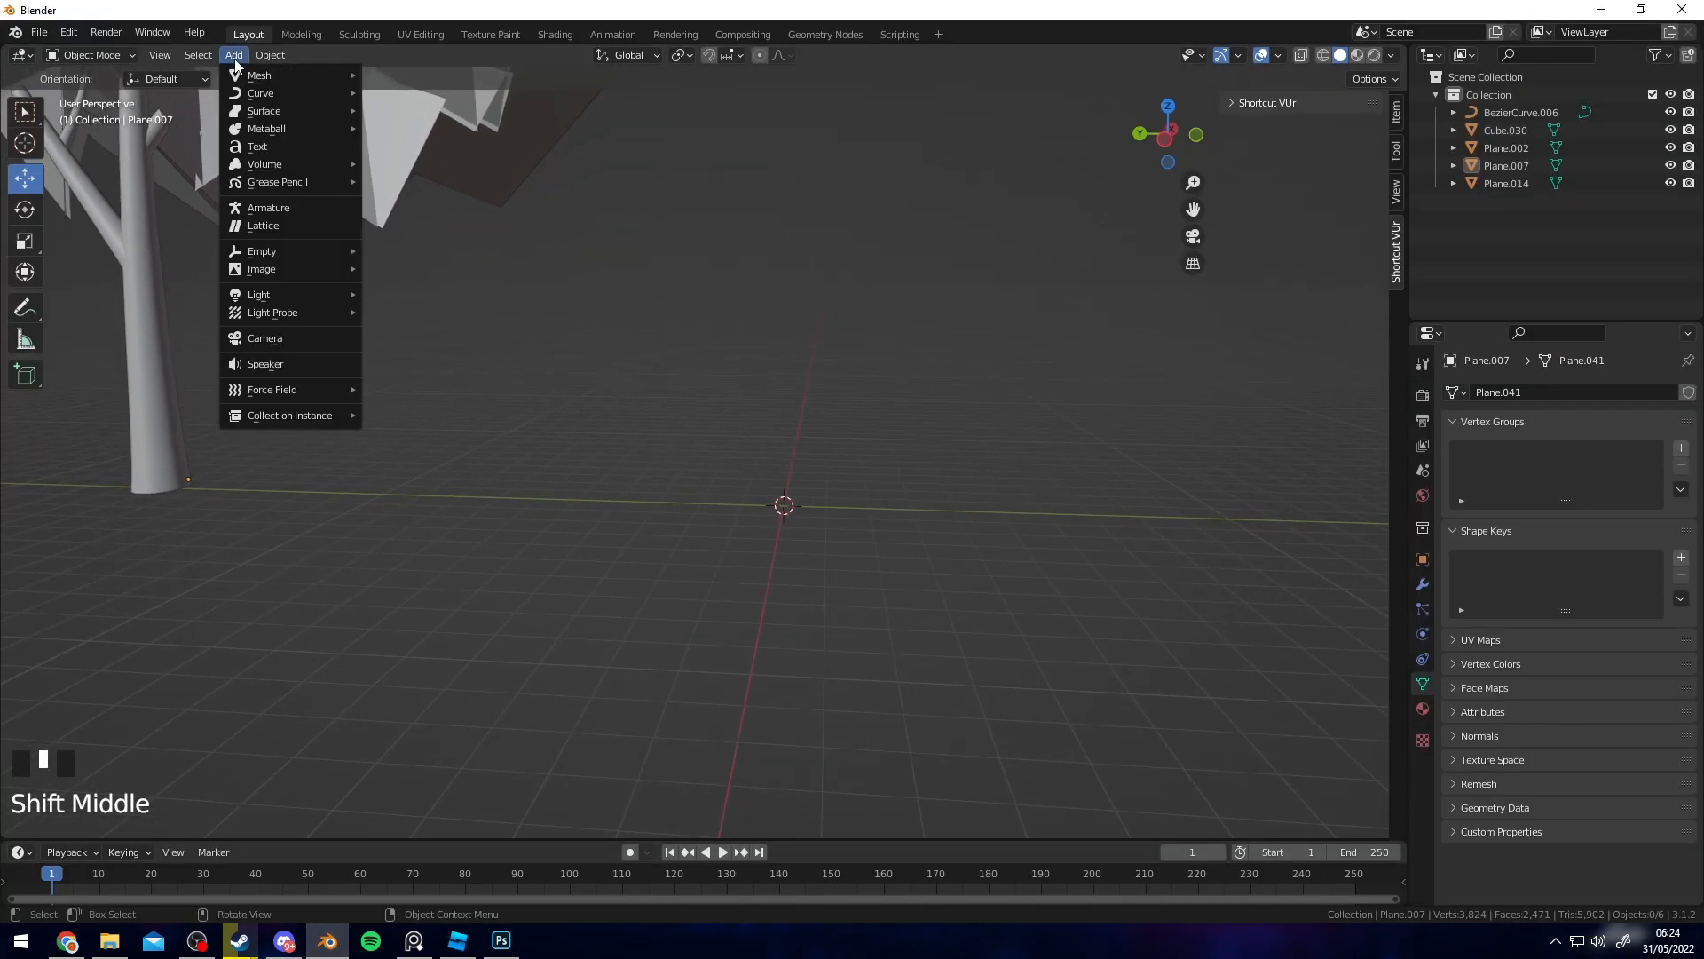
pyautogui.moveTo(261, 92)
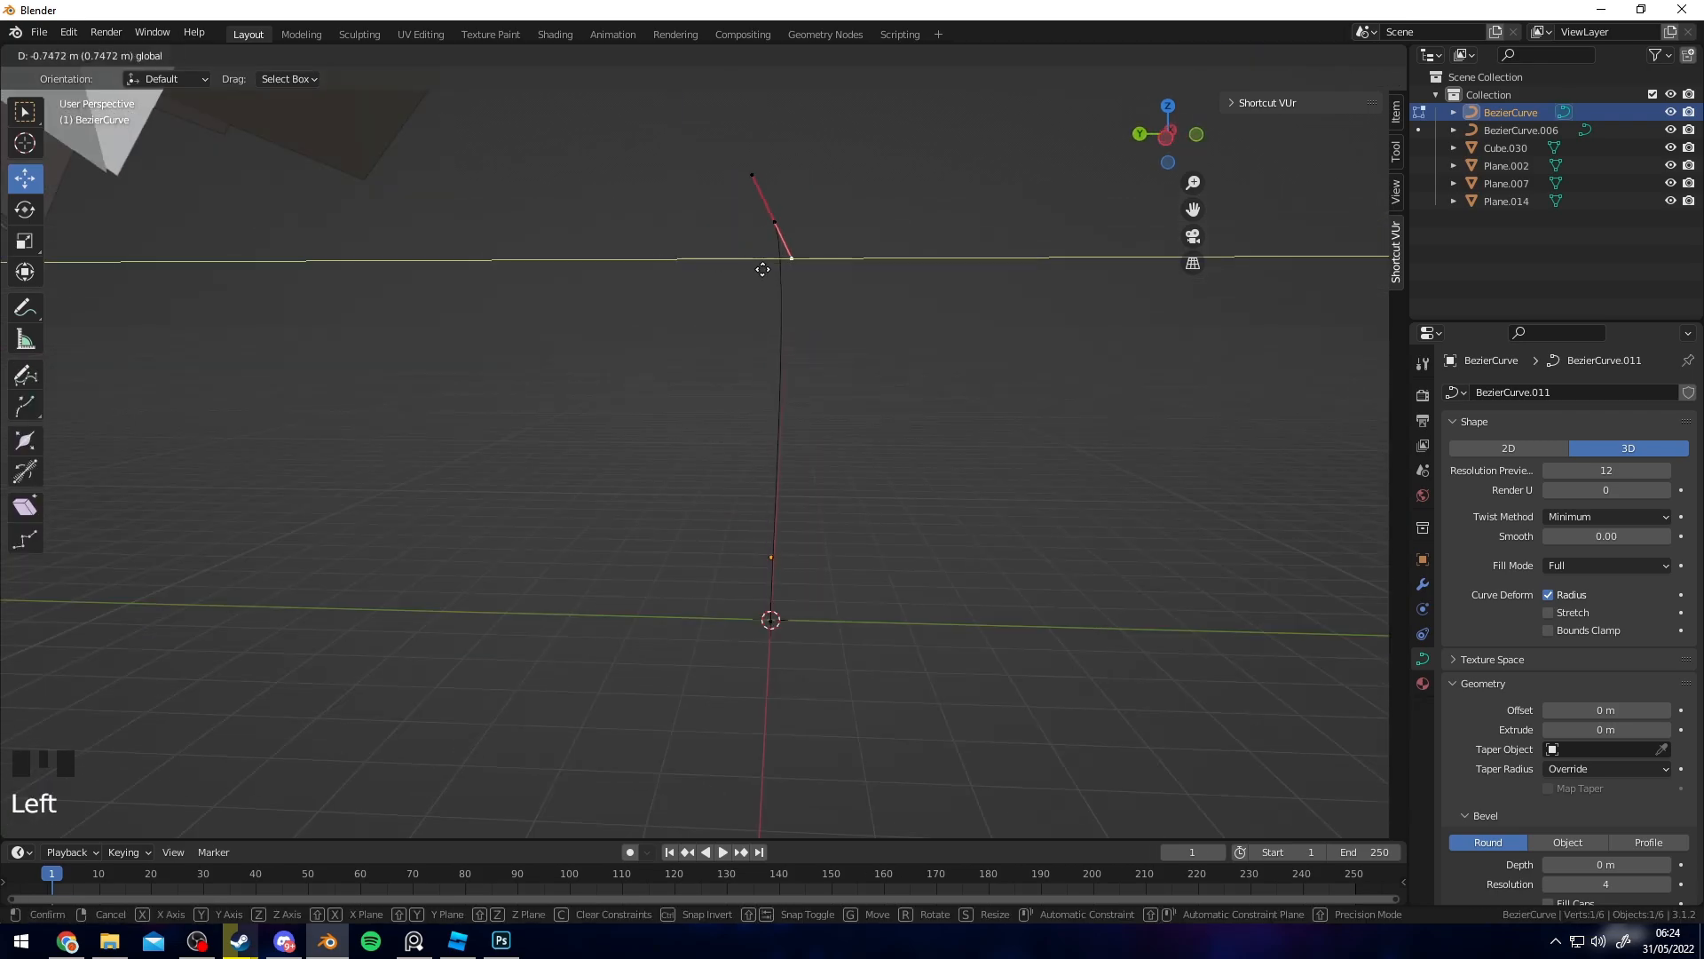
pyautogui.press('Tab')
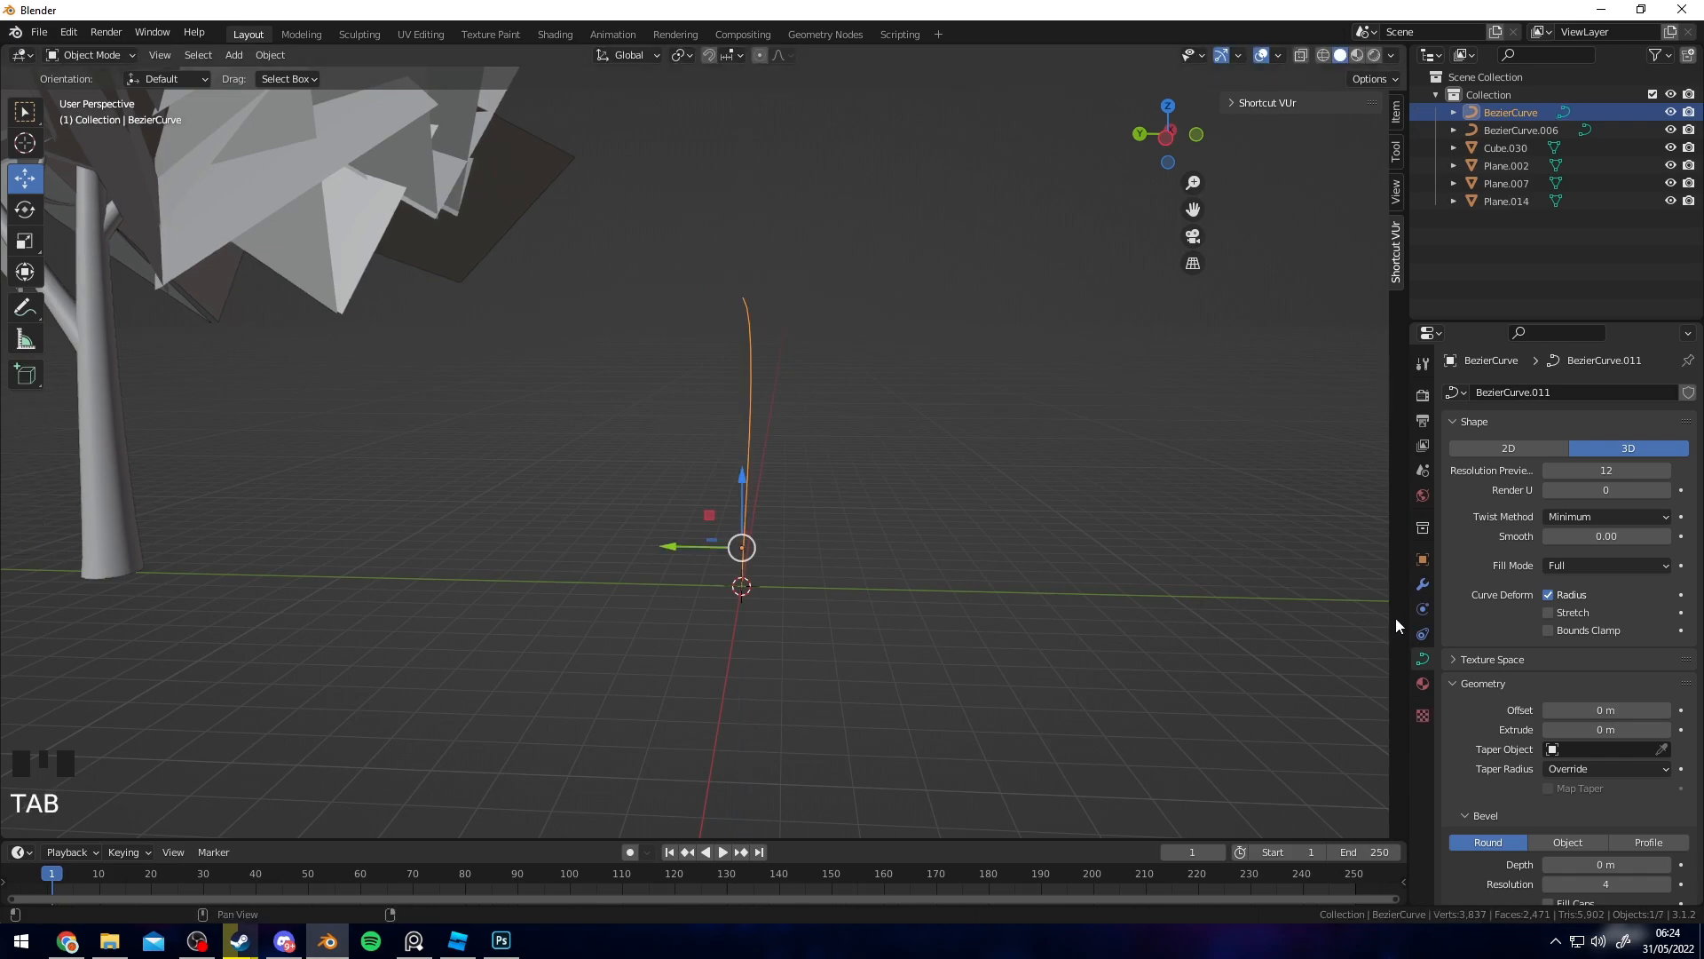
pyautogui.moveTo(1423, 659)
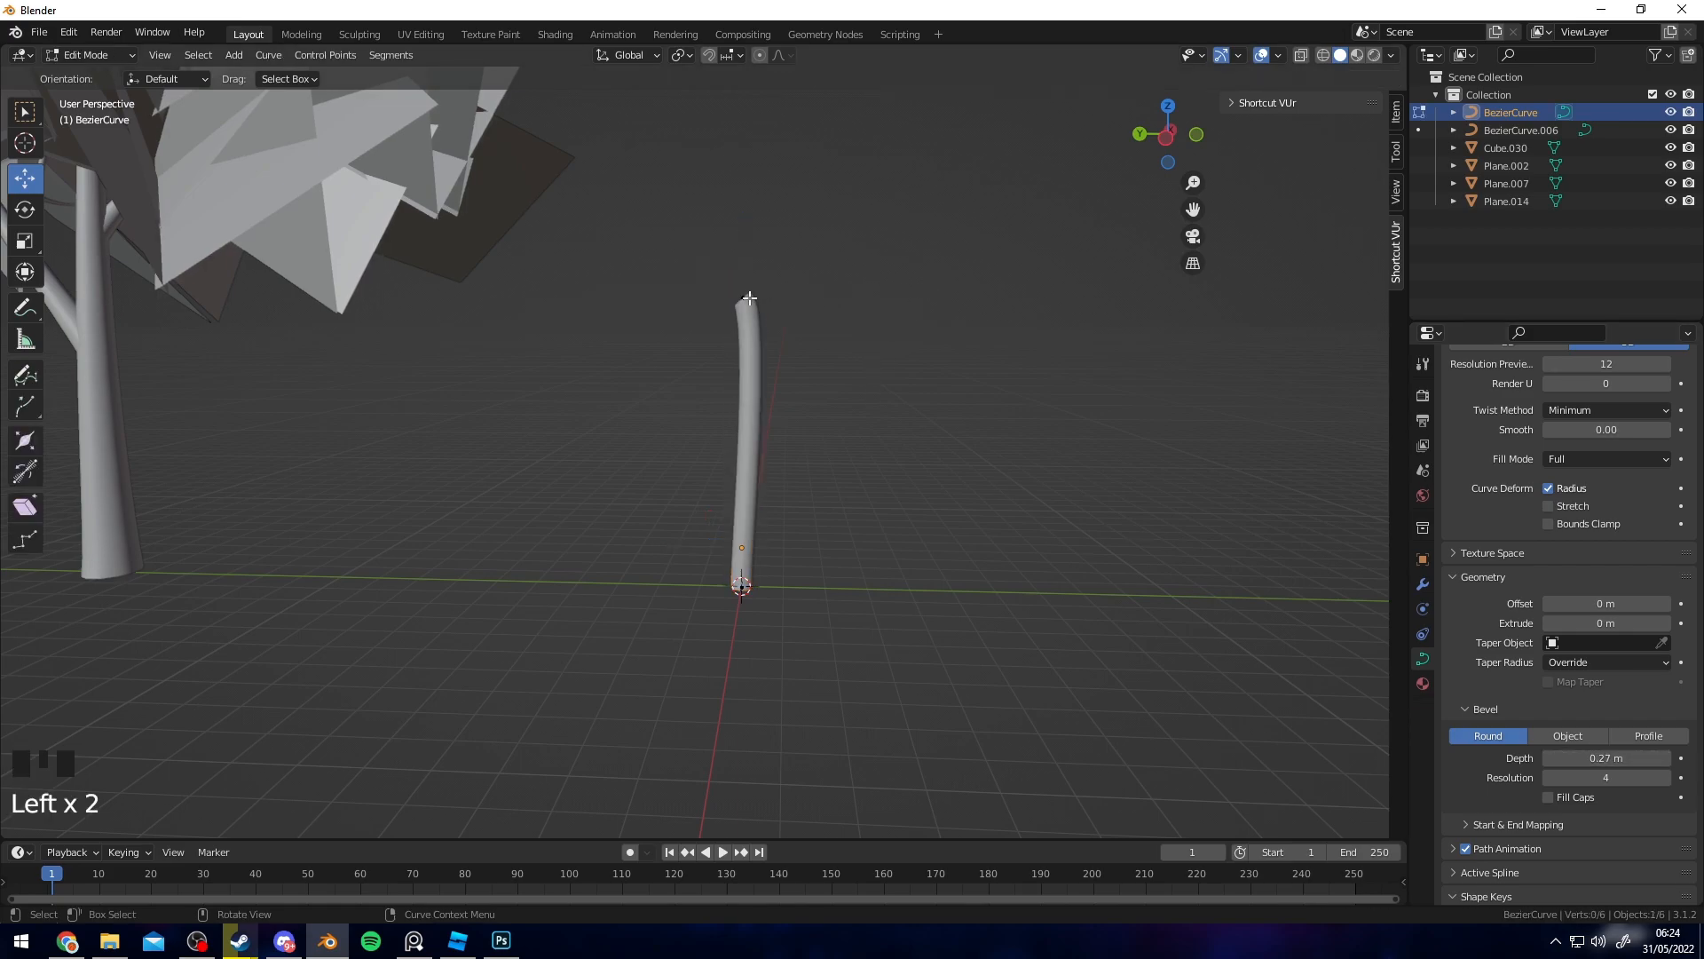
pyautogui.click(747, 299)
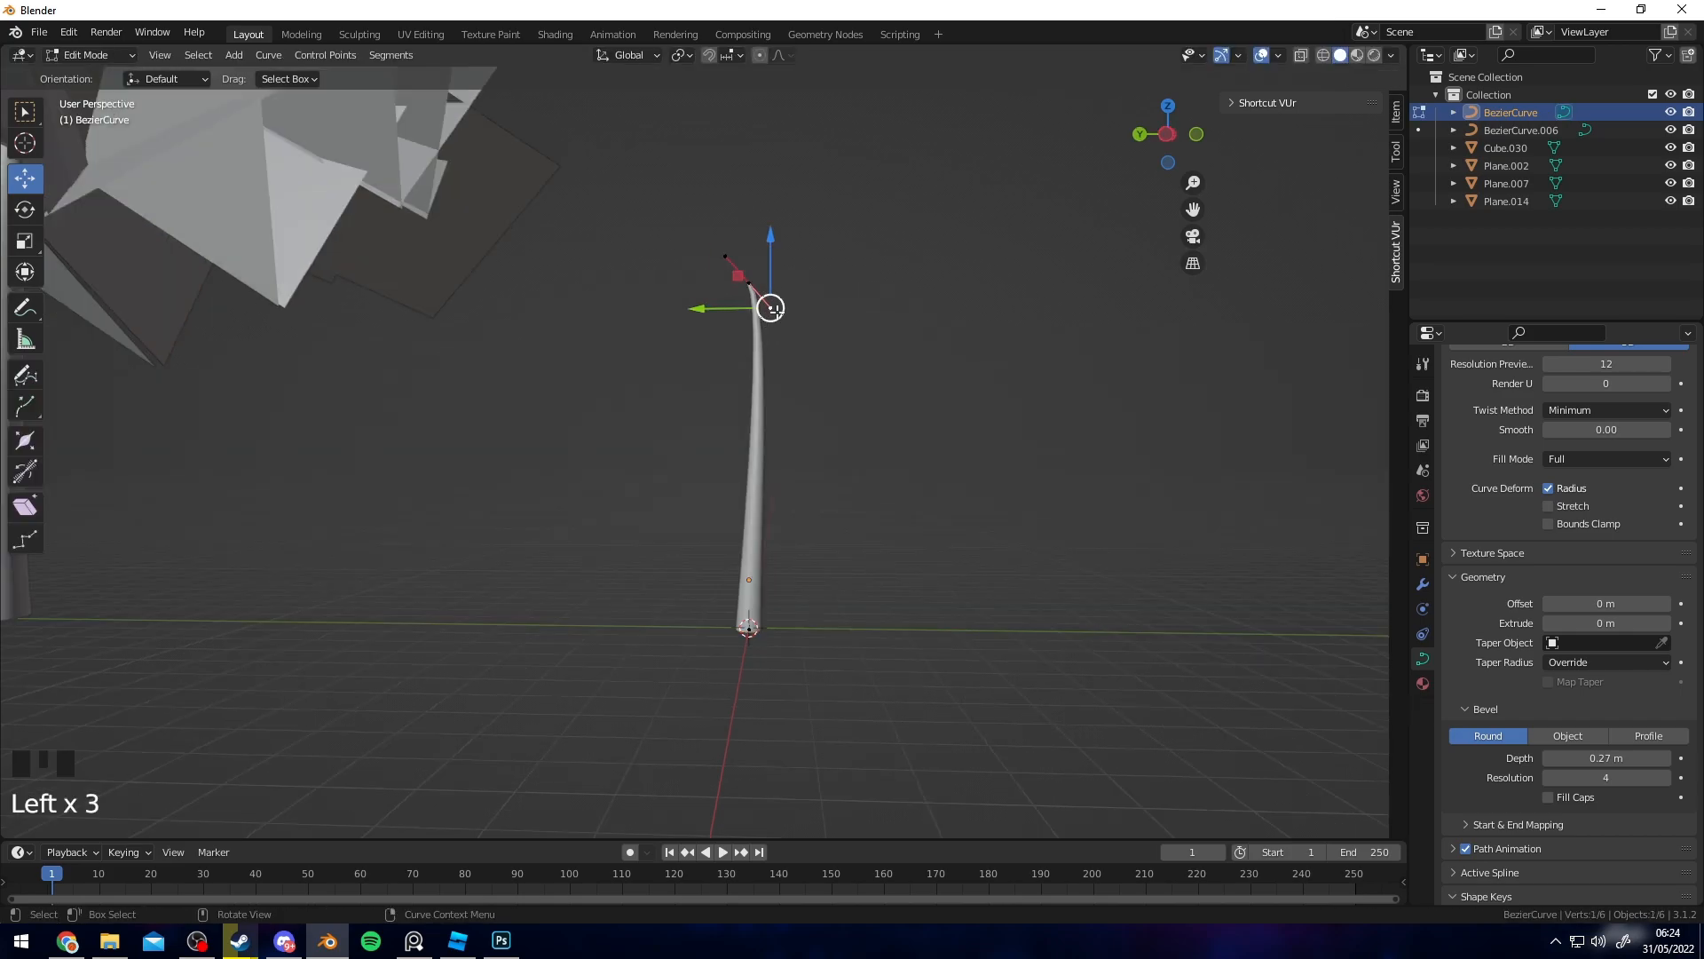
# - Duplicate the curve into a rotated branch and adjust its points
pyautogui.press('Shift+D')
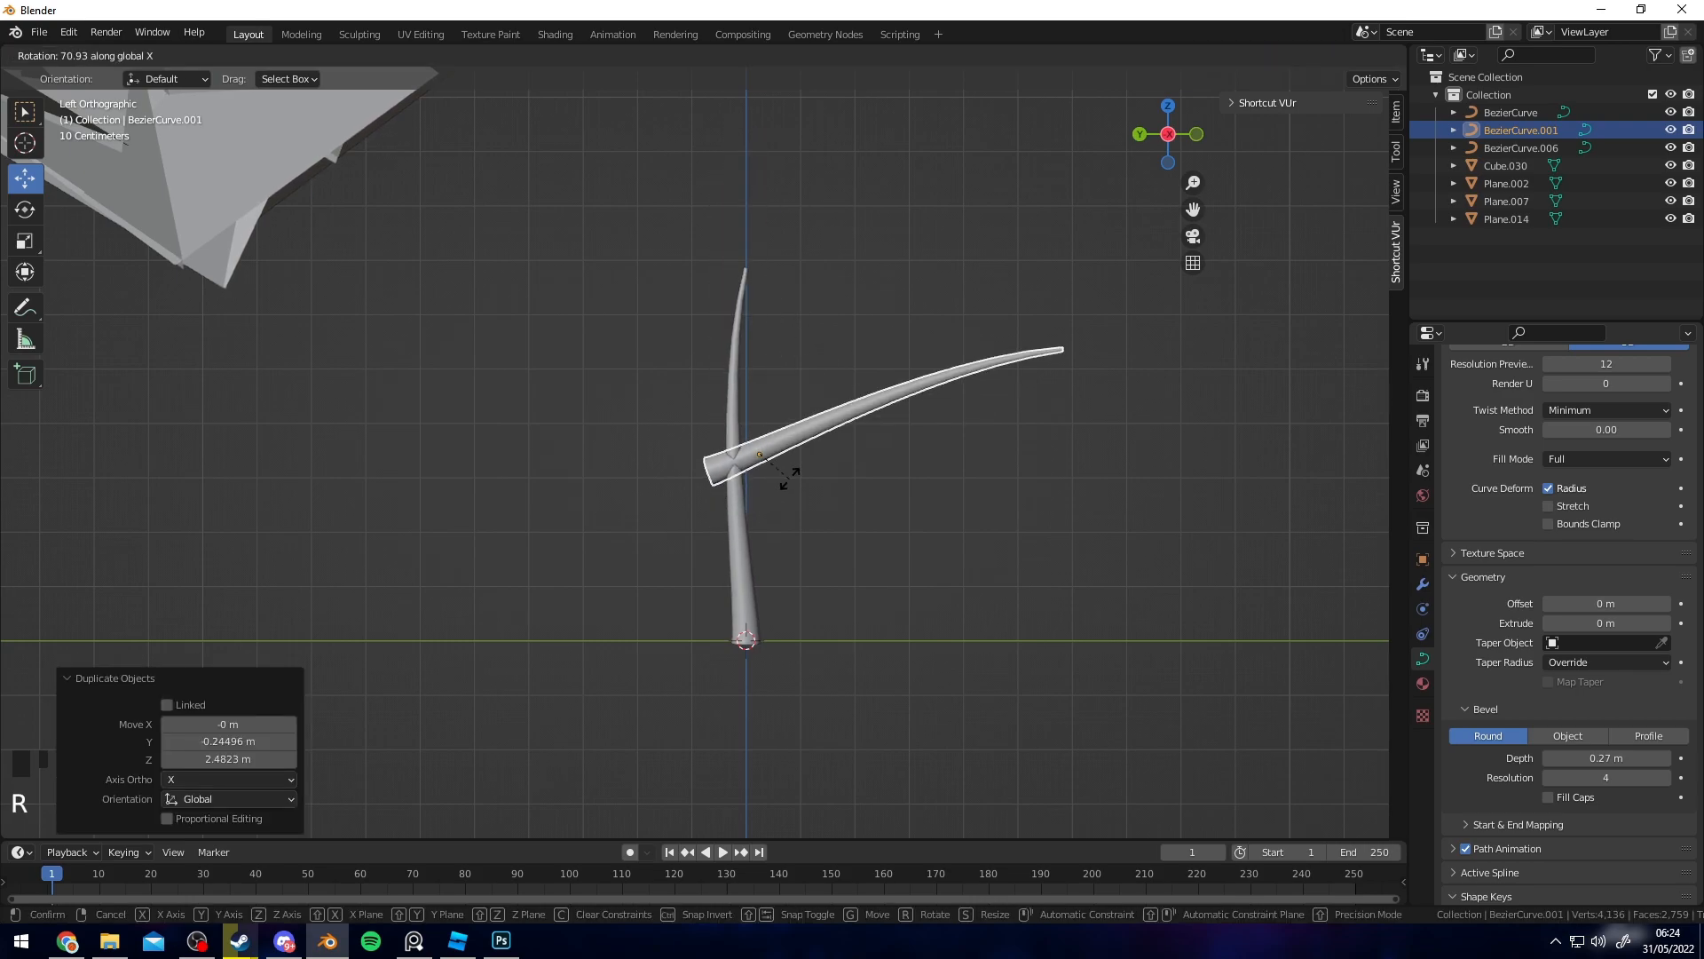
pyautogui.press('Tab')
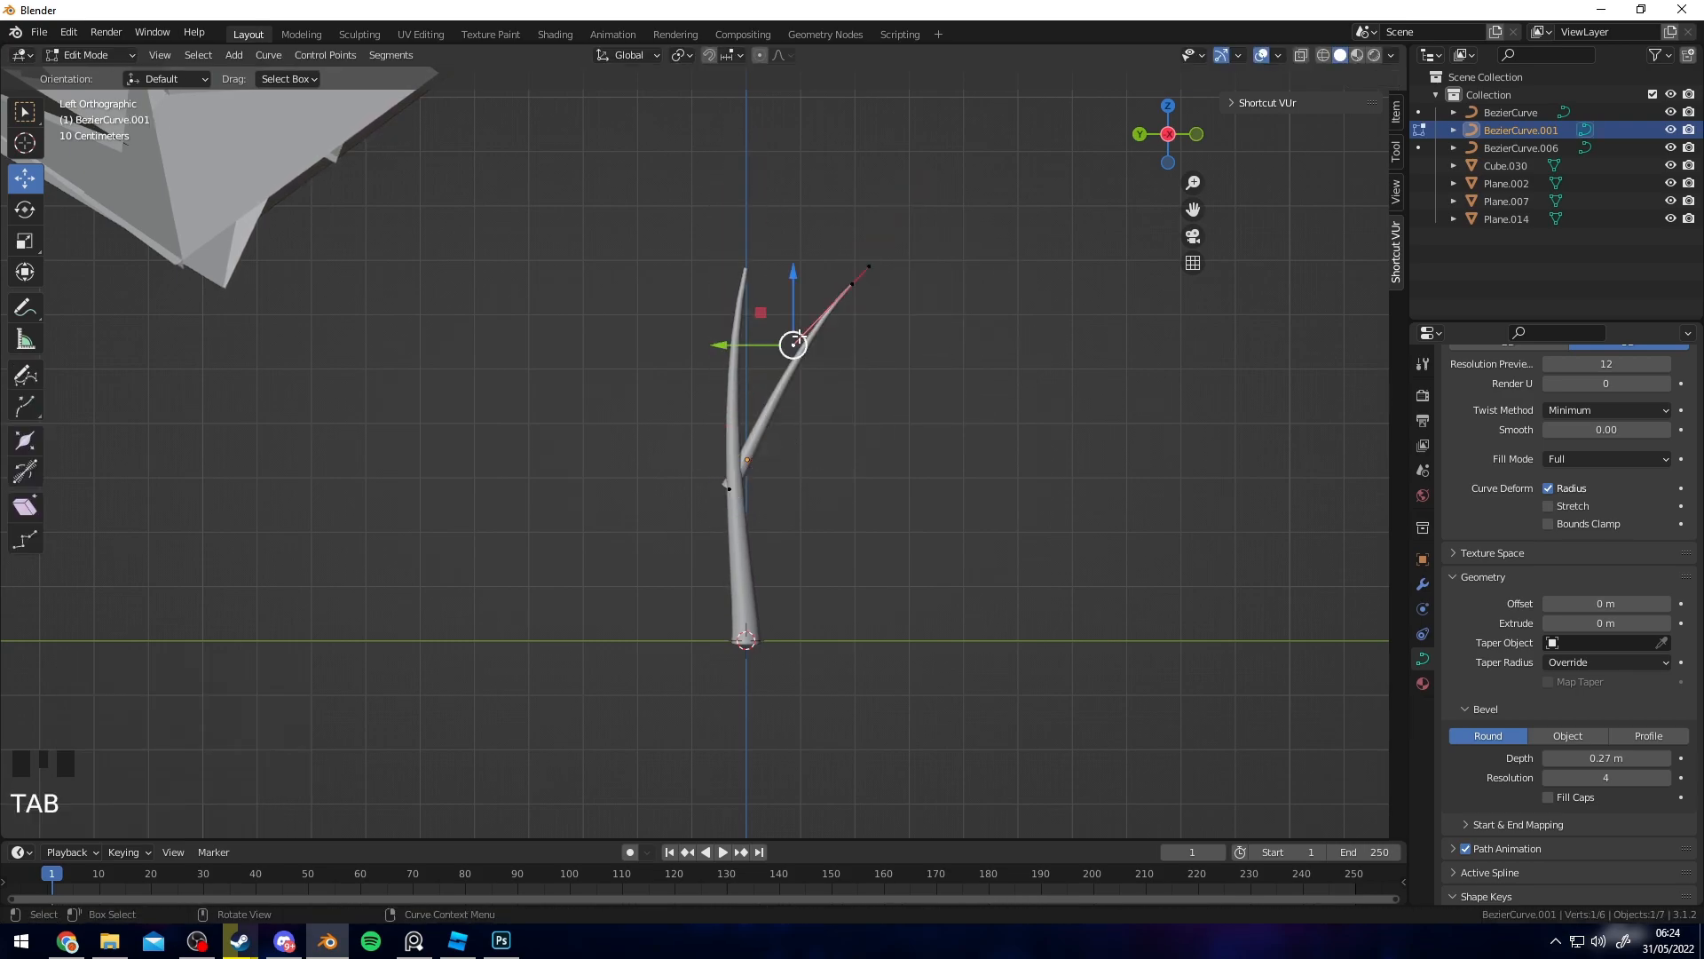
pyautogui.press('Tab')
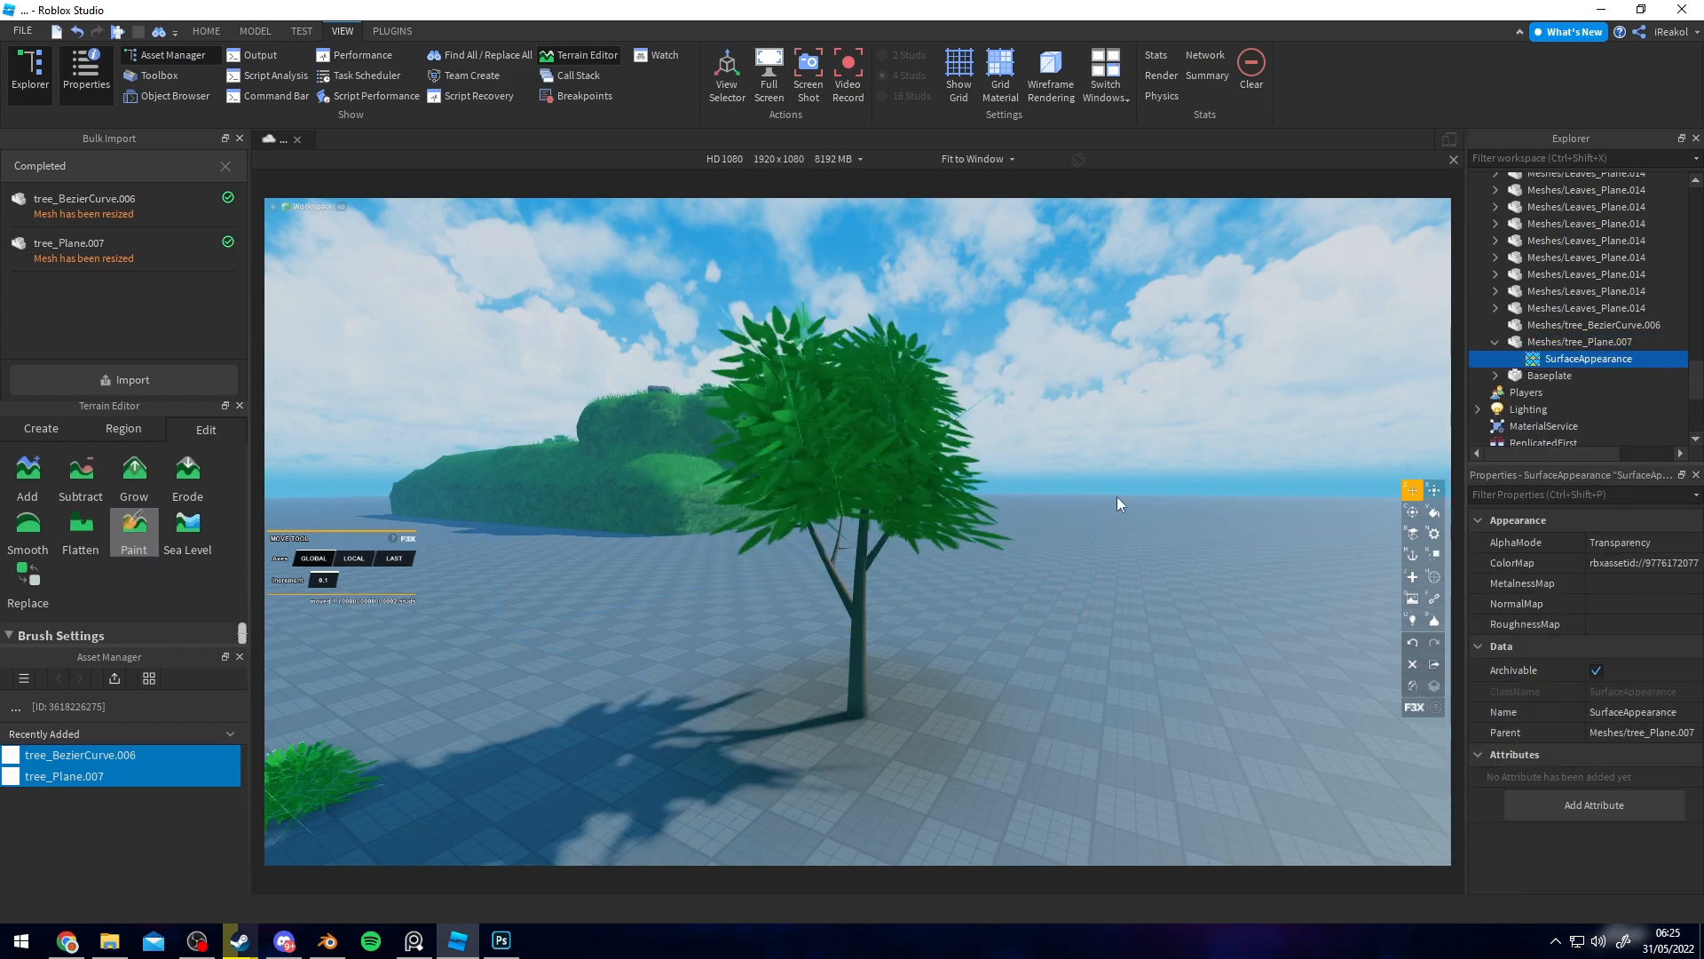
# - Apply a SurfaceAppearance ColorMap to the imported tree's leaves
pyautogui.click(1580, 341)
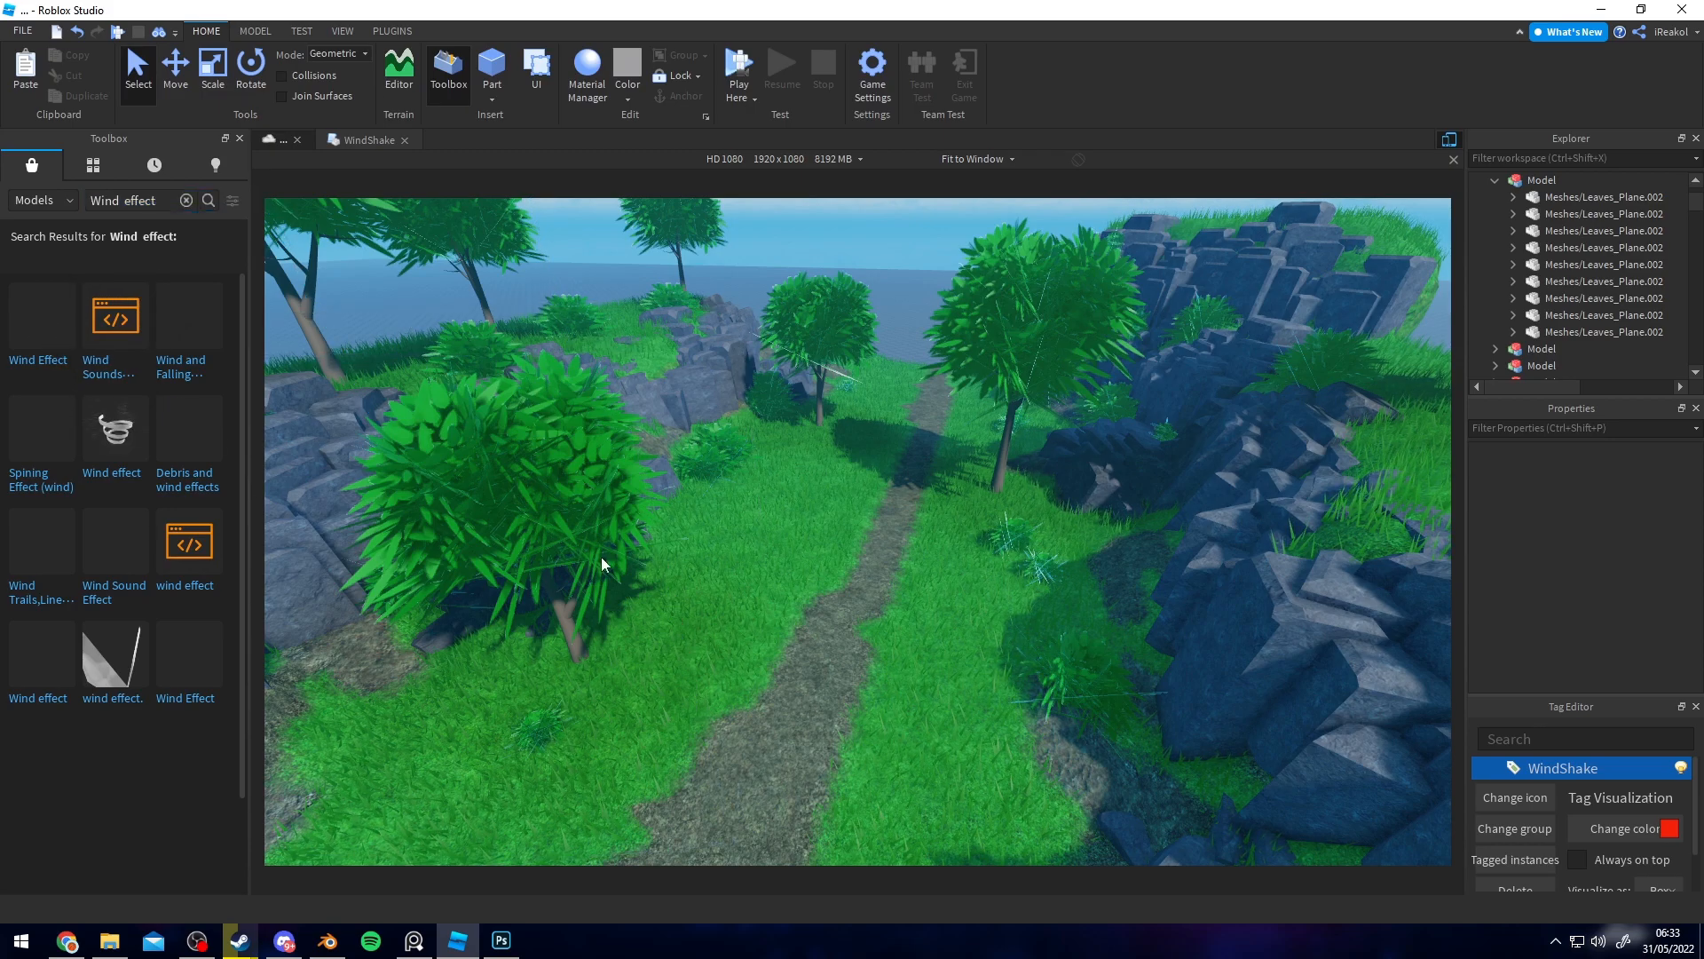
pyautogui.moveTo(40, 315)
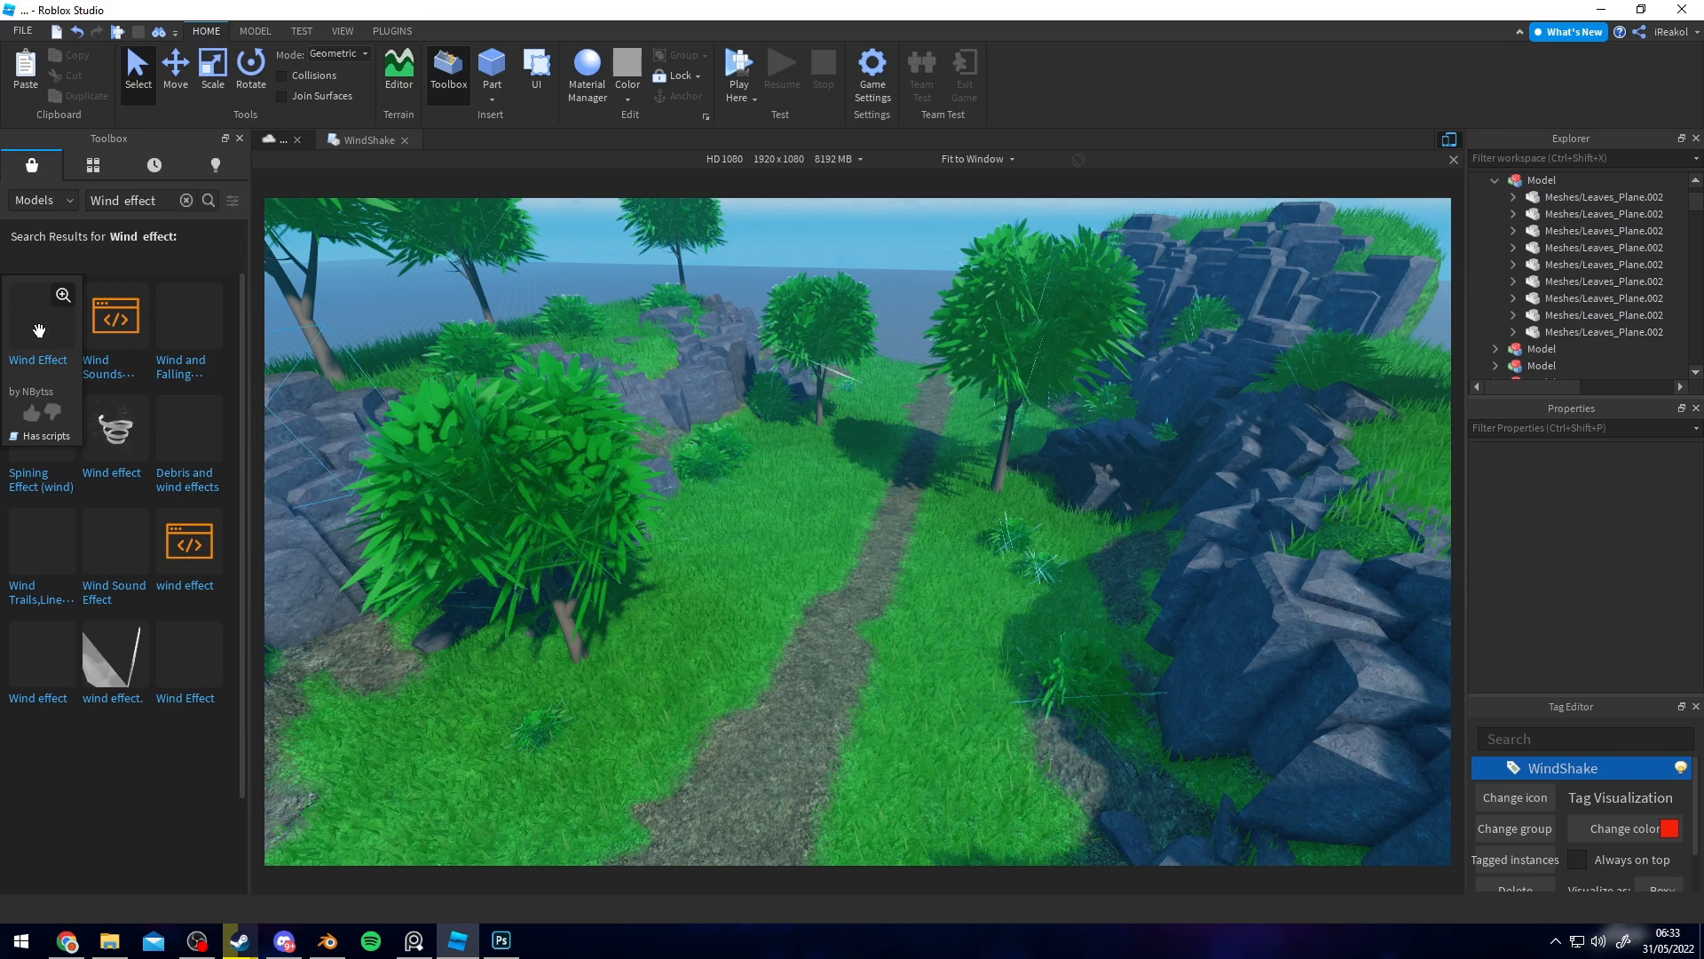
# - Insert the Wind Effect model and move its WindController into StarterPlayerScripts
pyautogui.click(1540, 281)
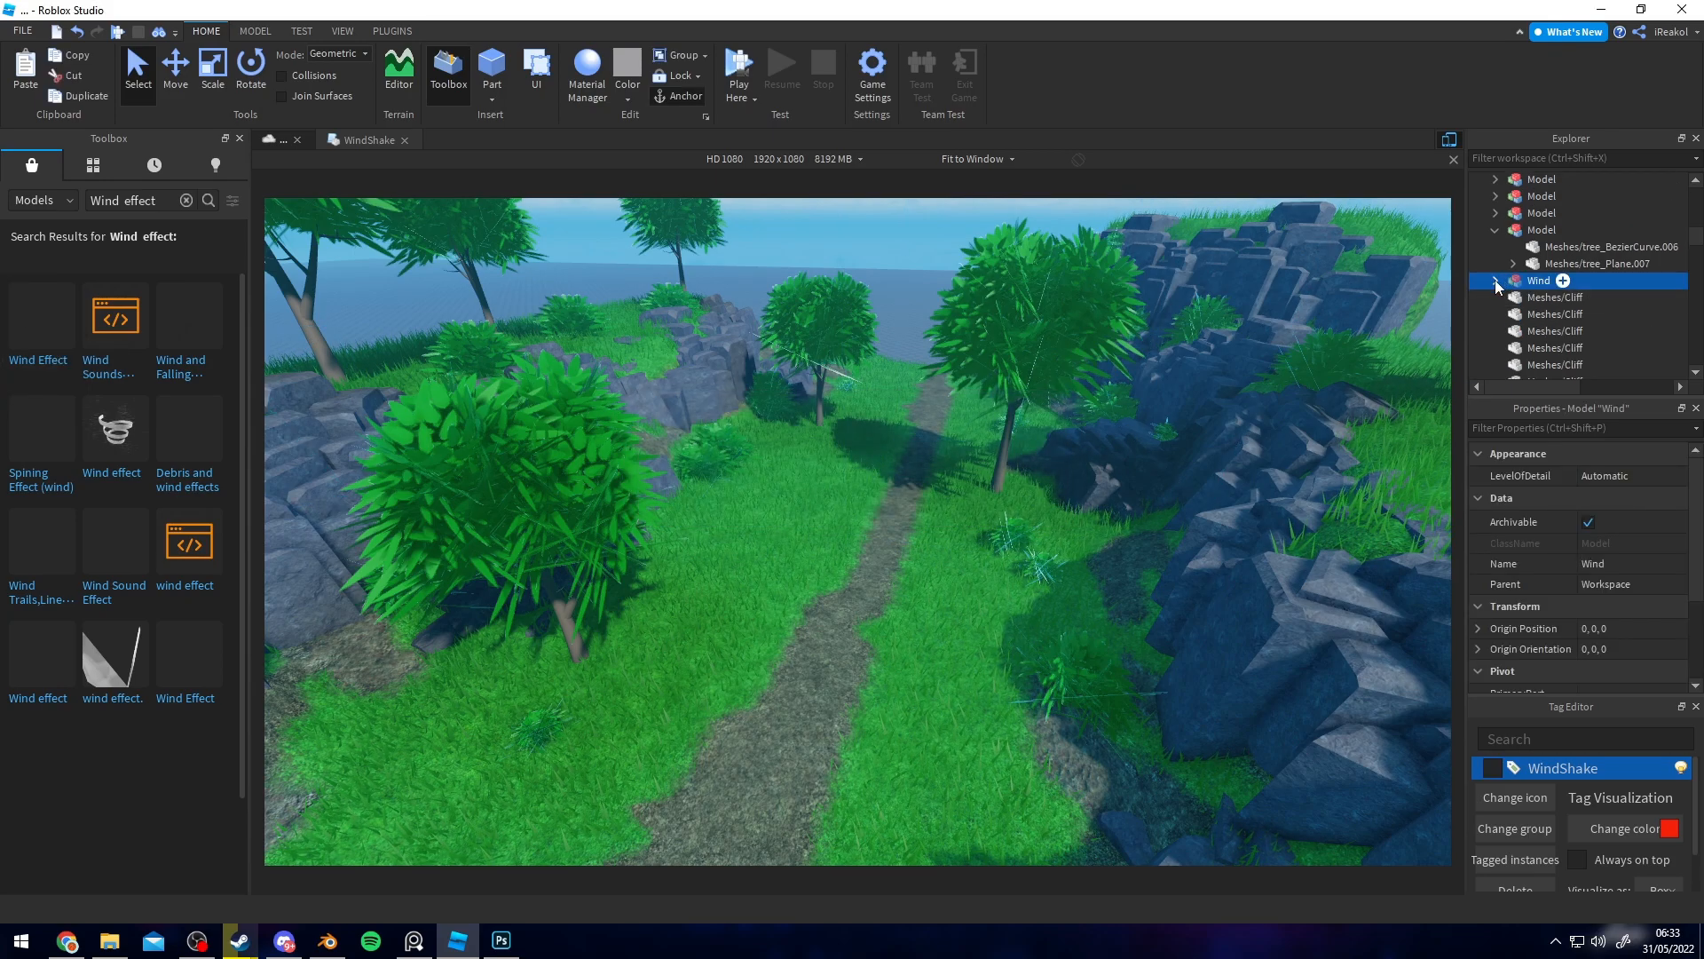
pyautogui.click(1495, 281)
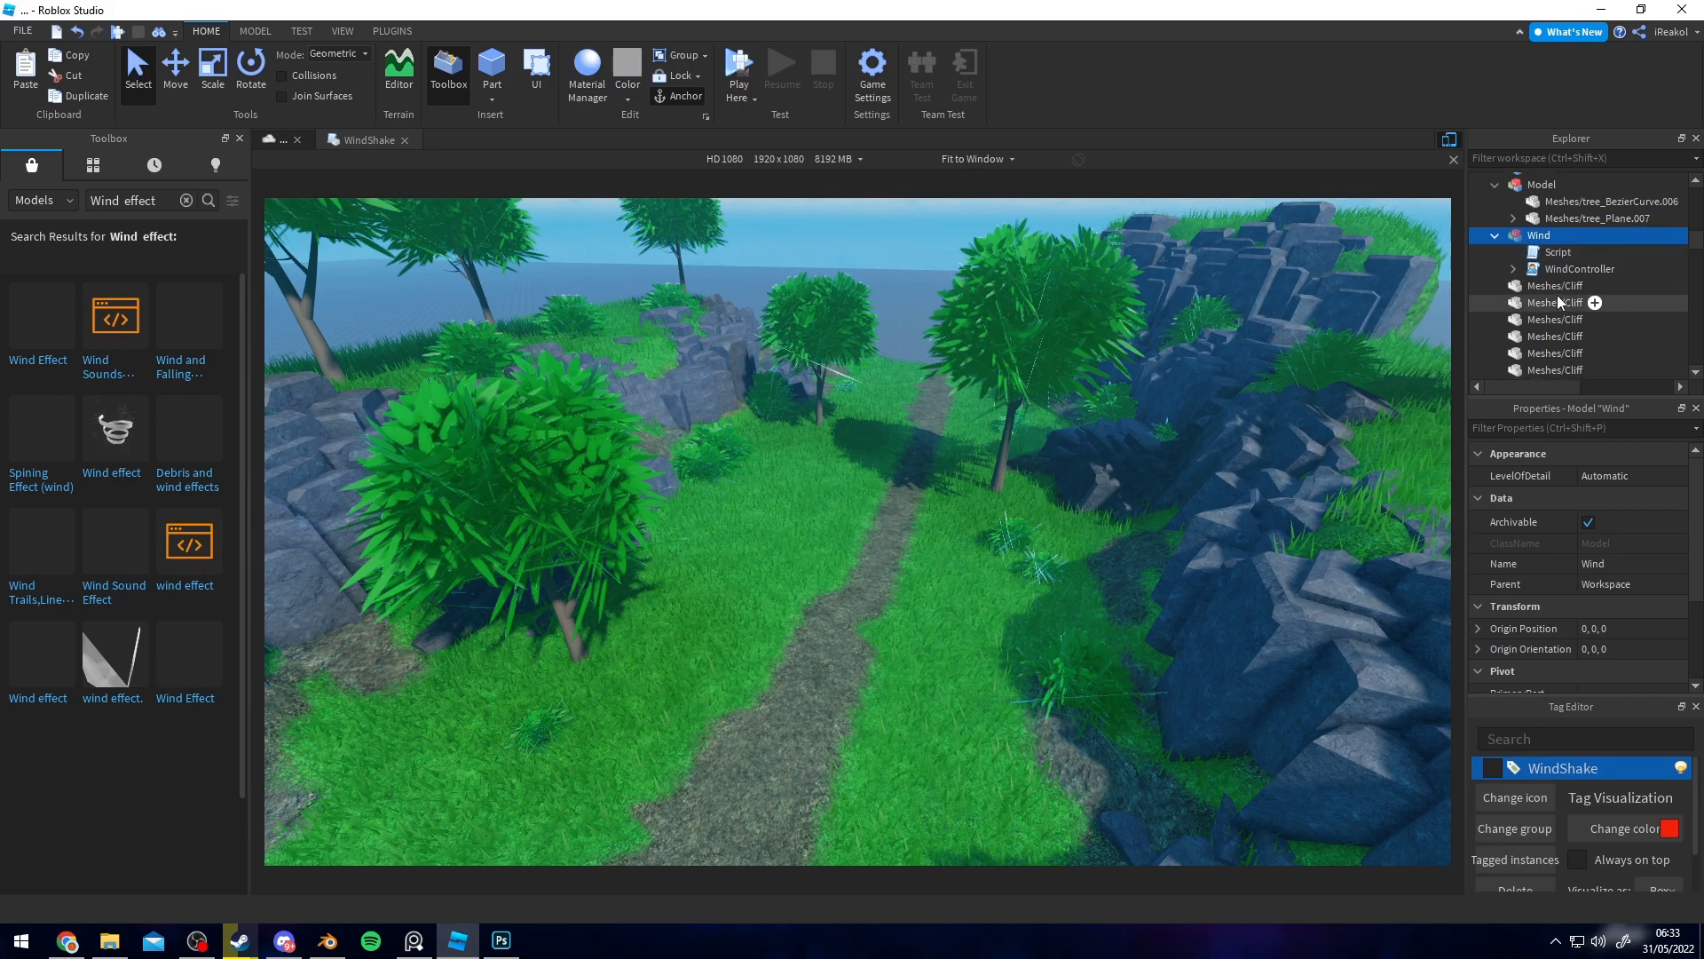
pyautogui.click(1579, 268)
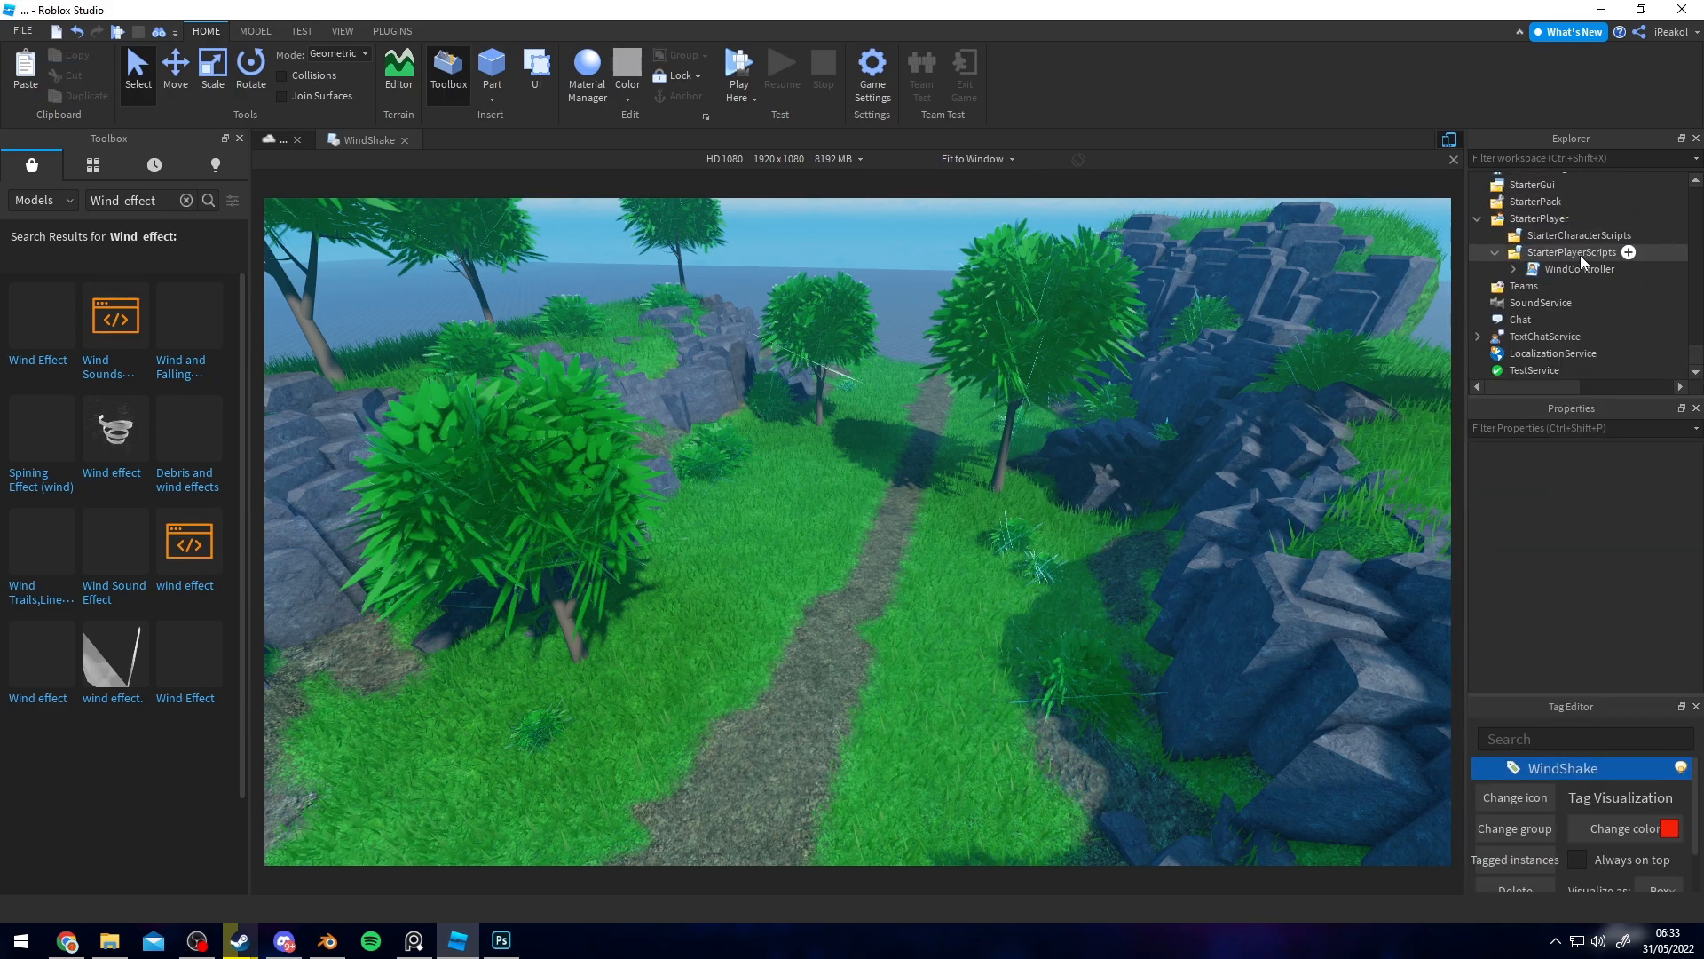
pyautogui.click(1511, 268)
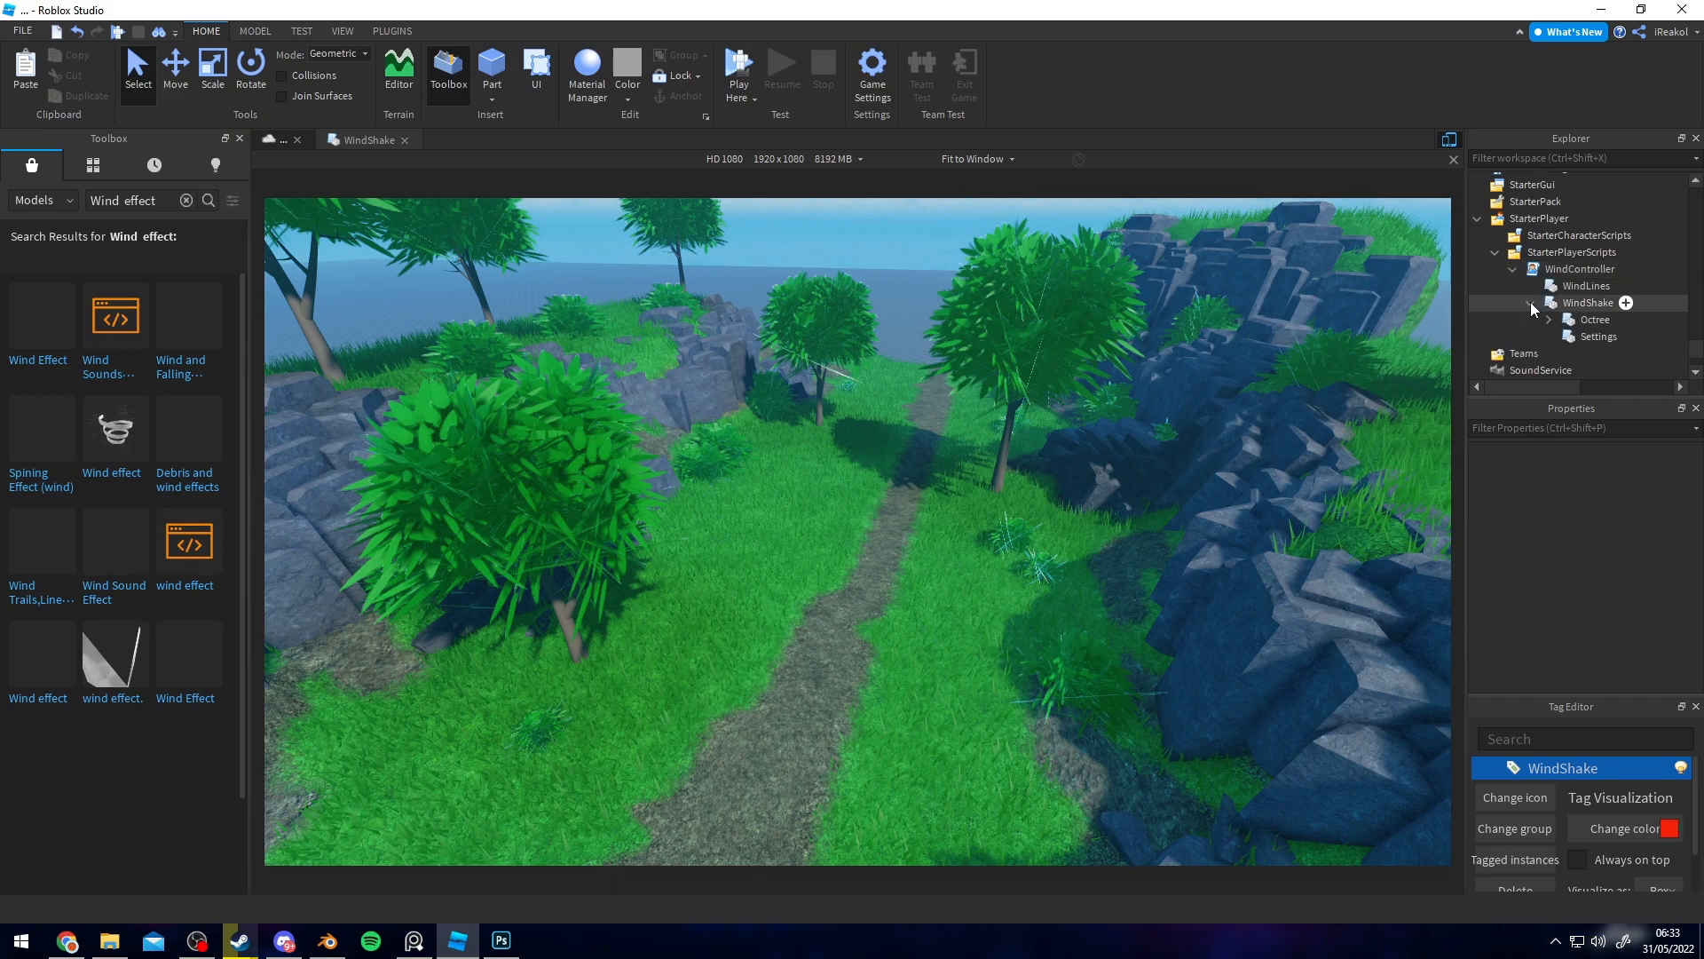
pyautogui.click(1531, 302)
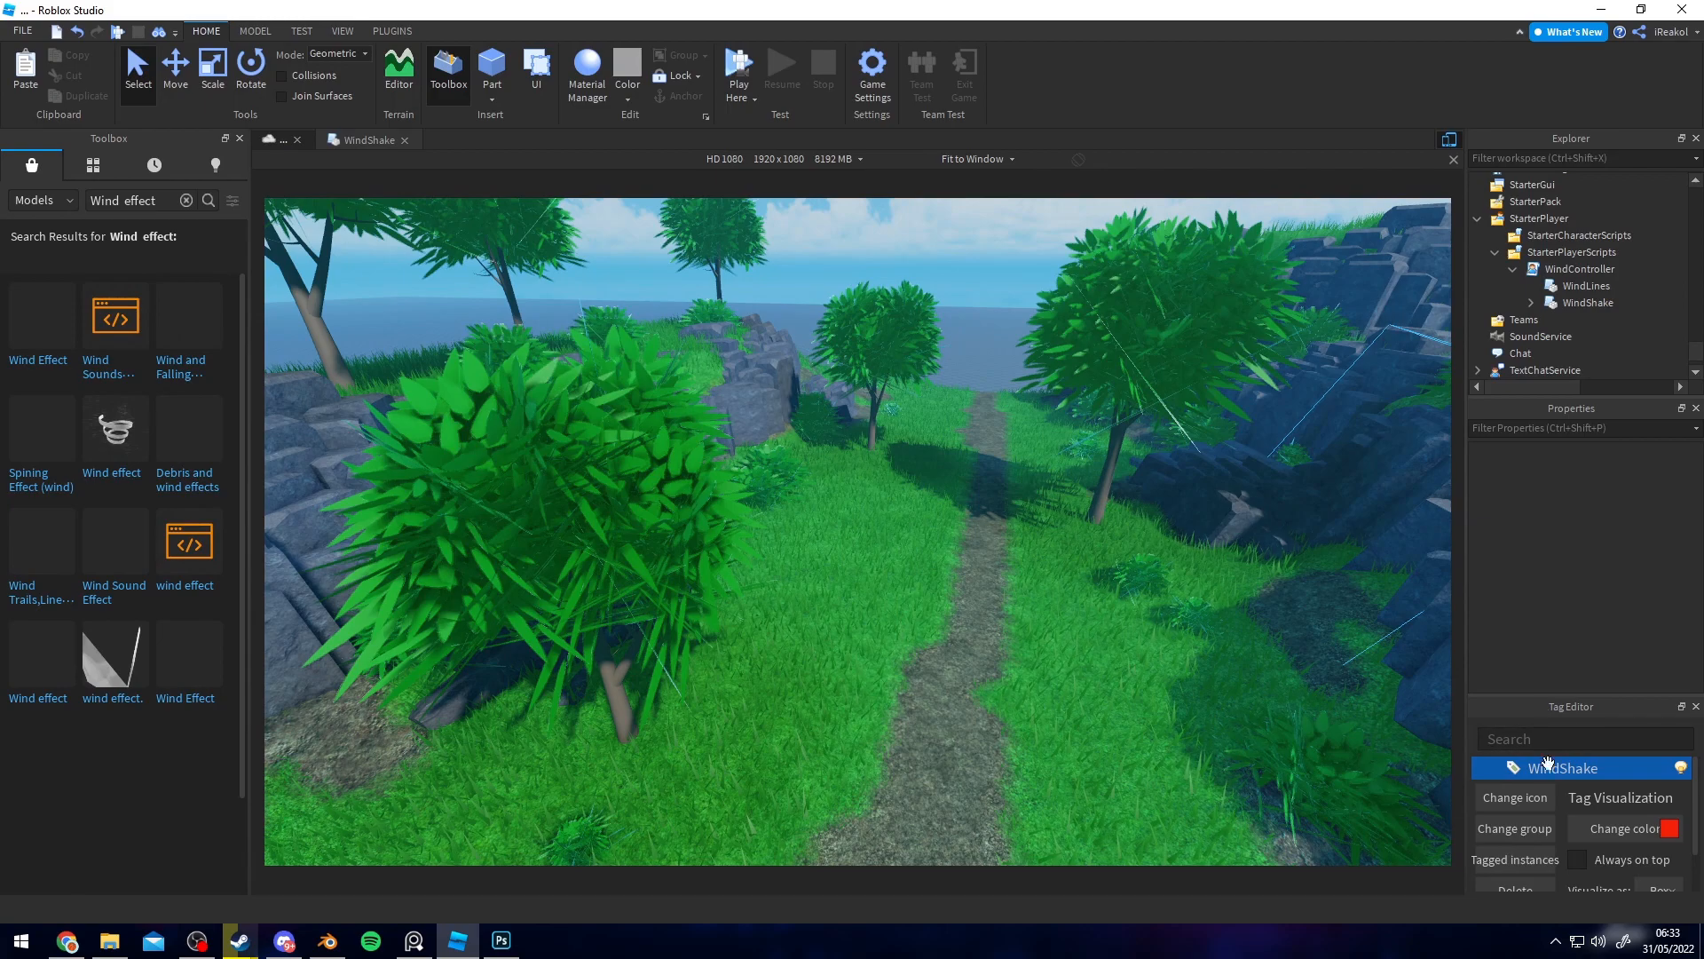
# - Open the Tag Window and tag the tree leaf mesh with WindShake
pyautogui.click(391, 30)
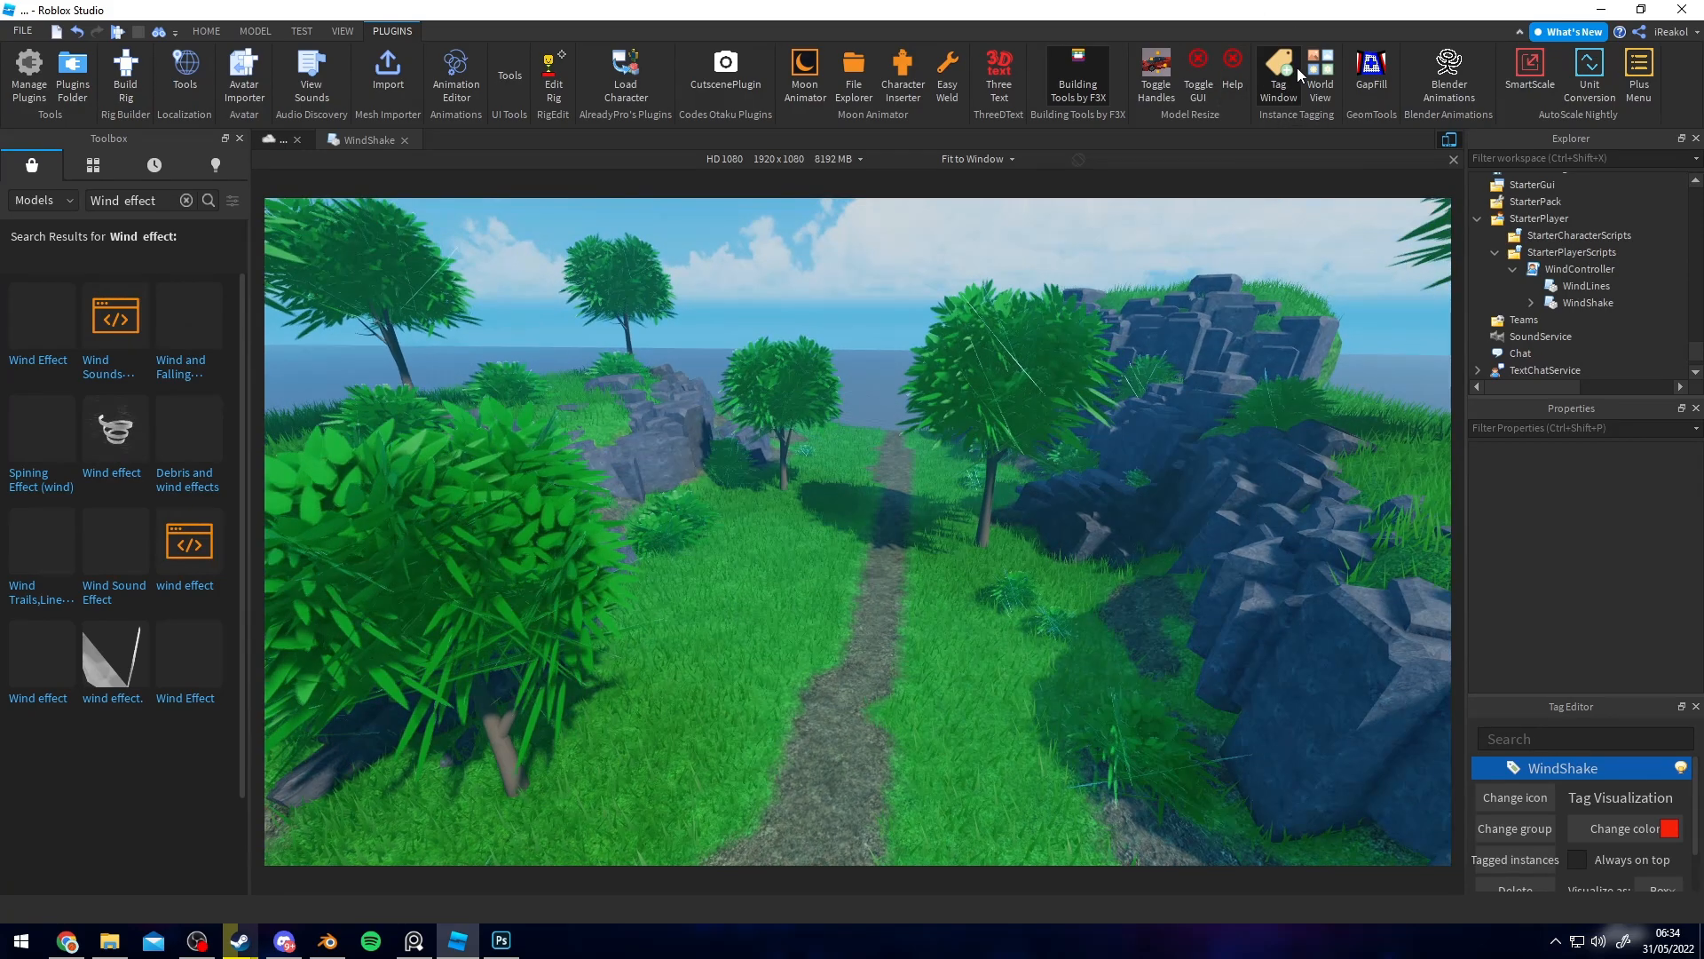
pyautogui.click(1006, 329)
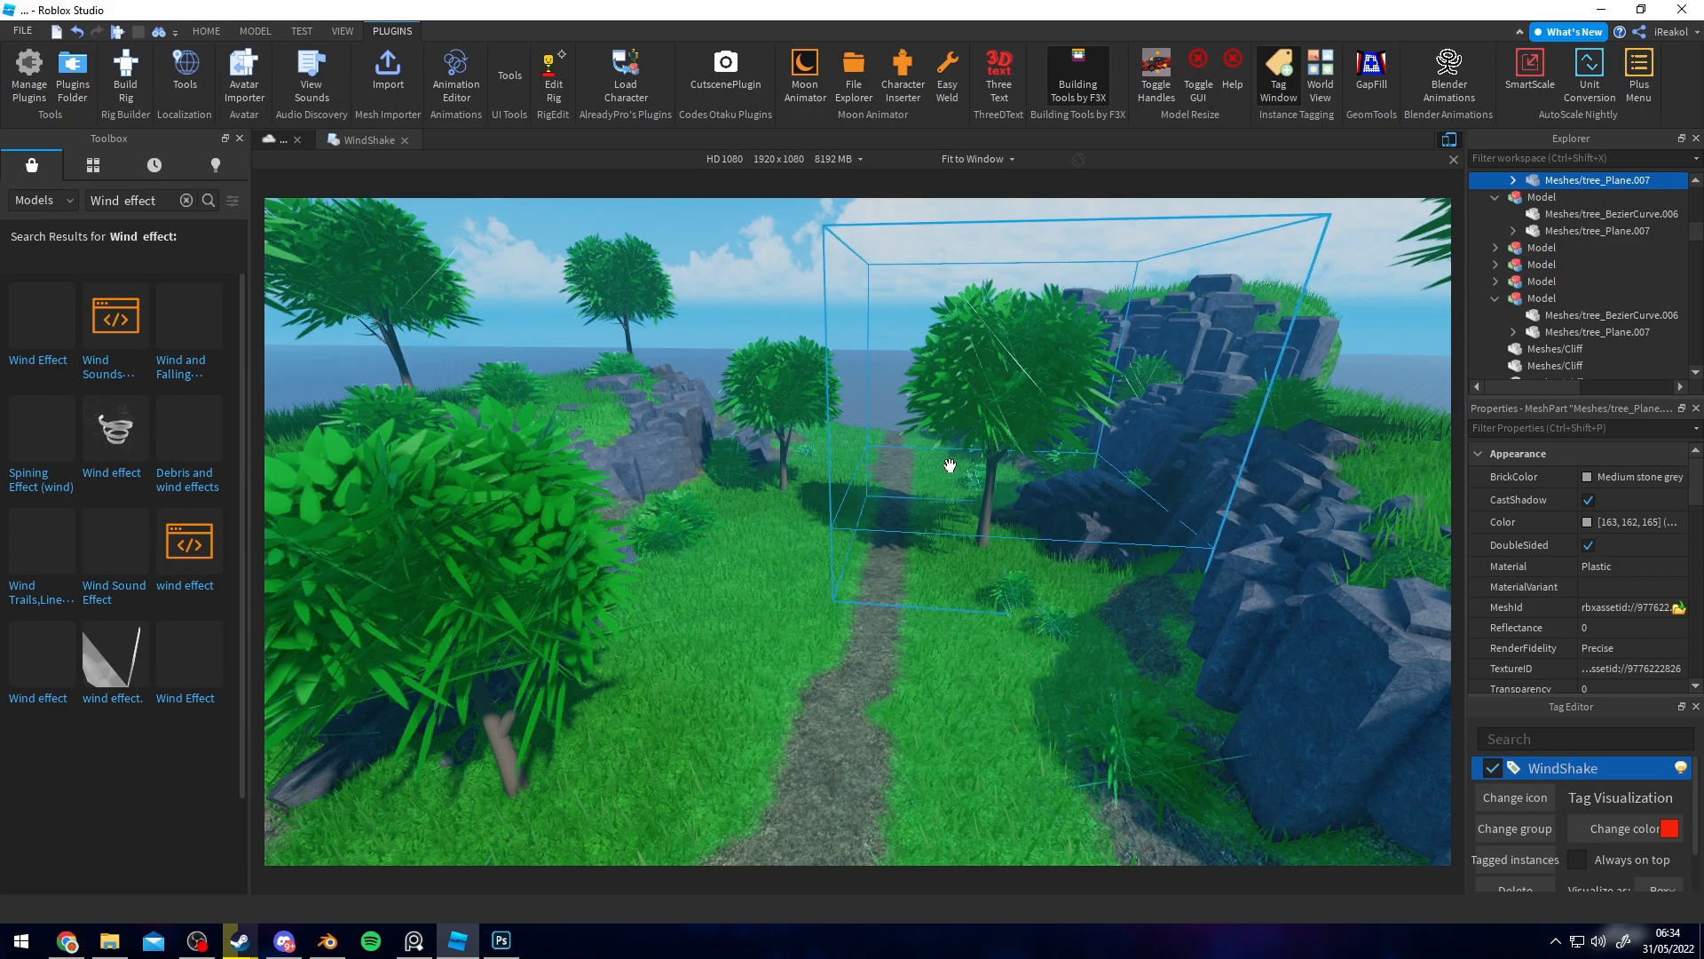
pyautogui.click(205, 30)
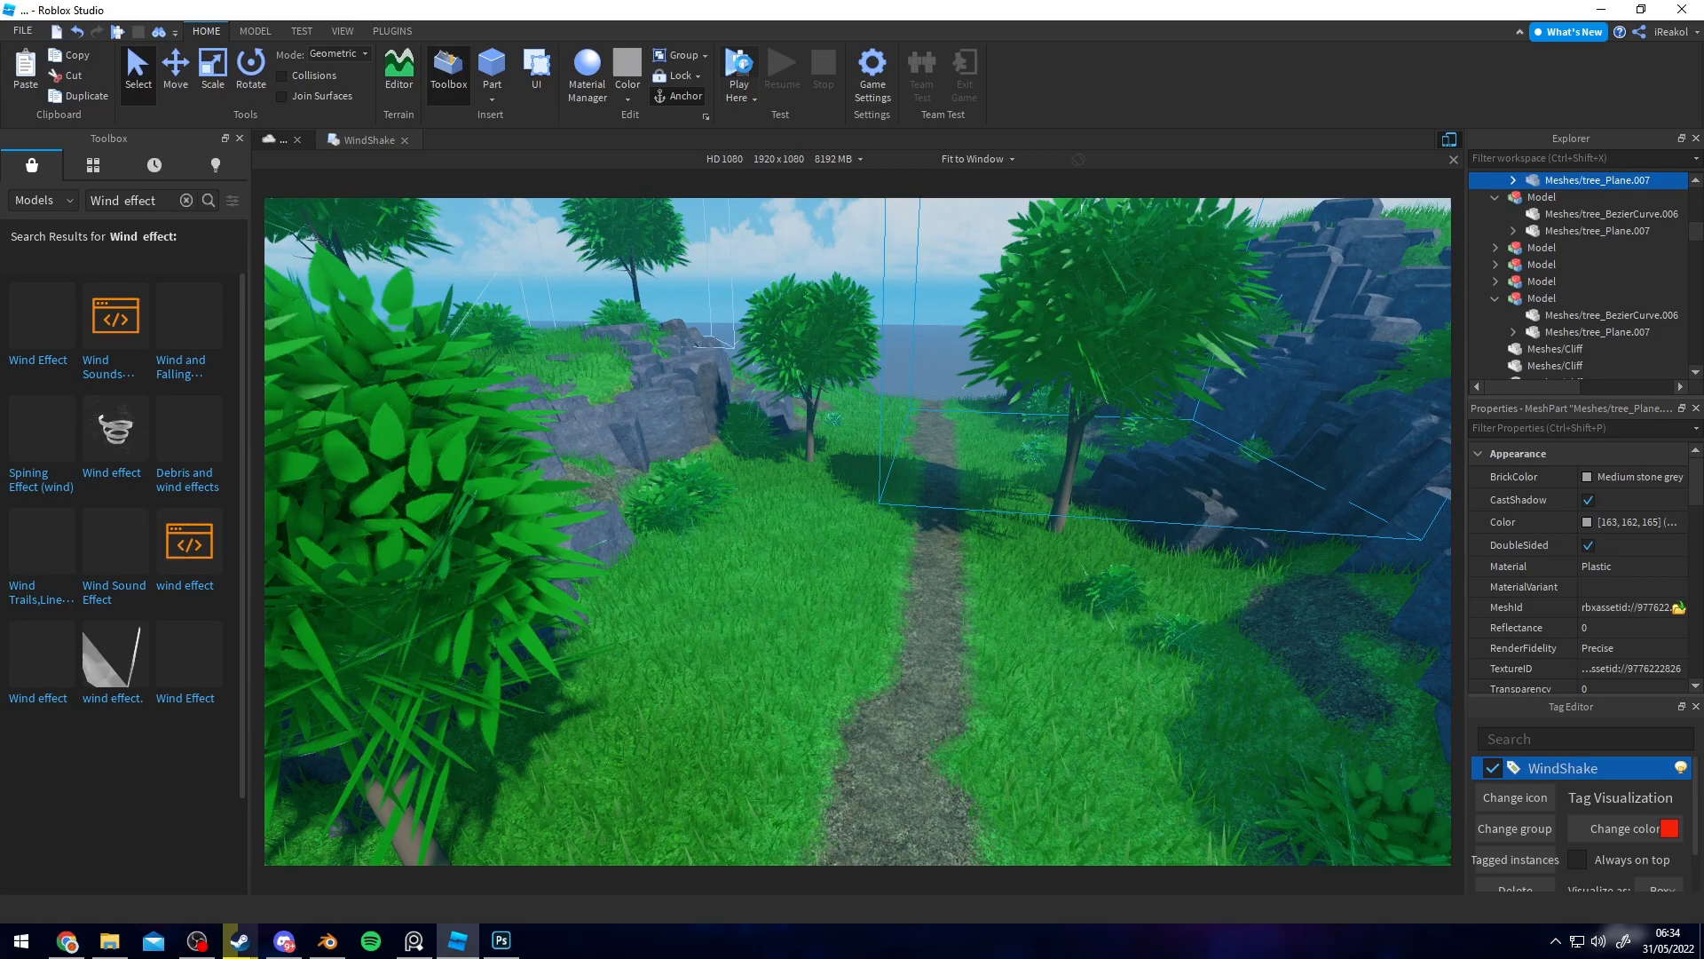
# - Start a Play test with the character on the grassy dirt path
pyautogui.click(738, 65)
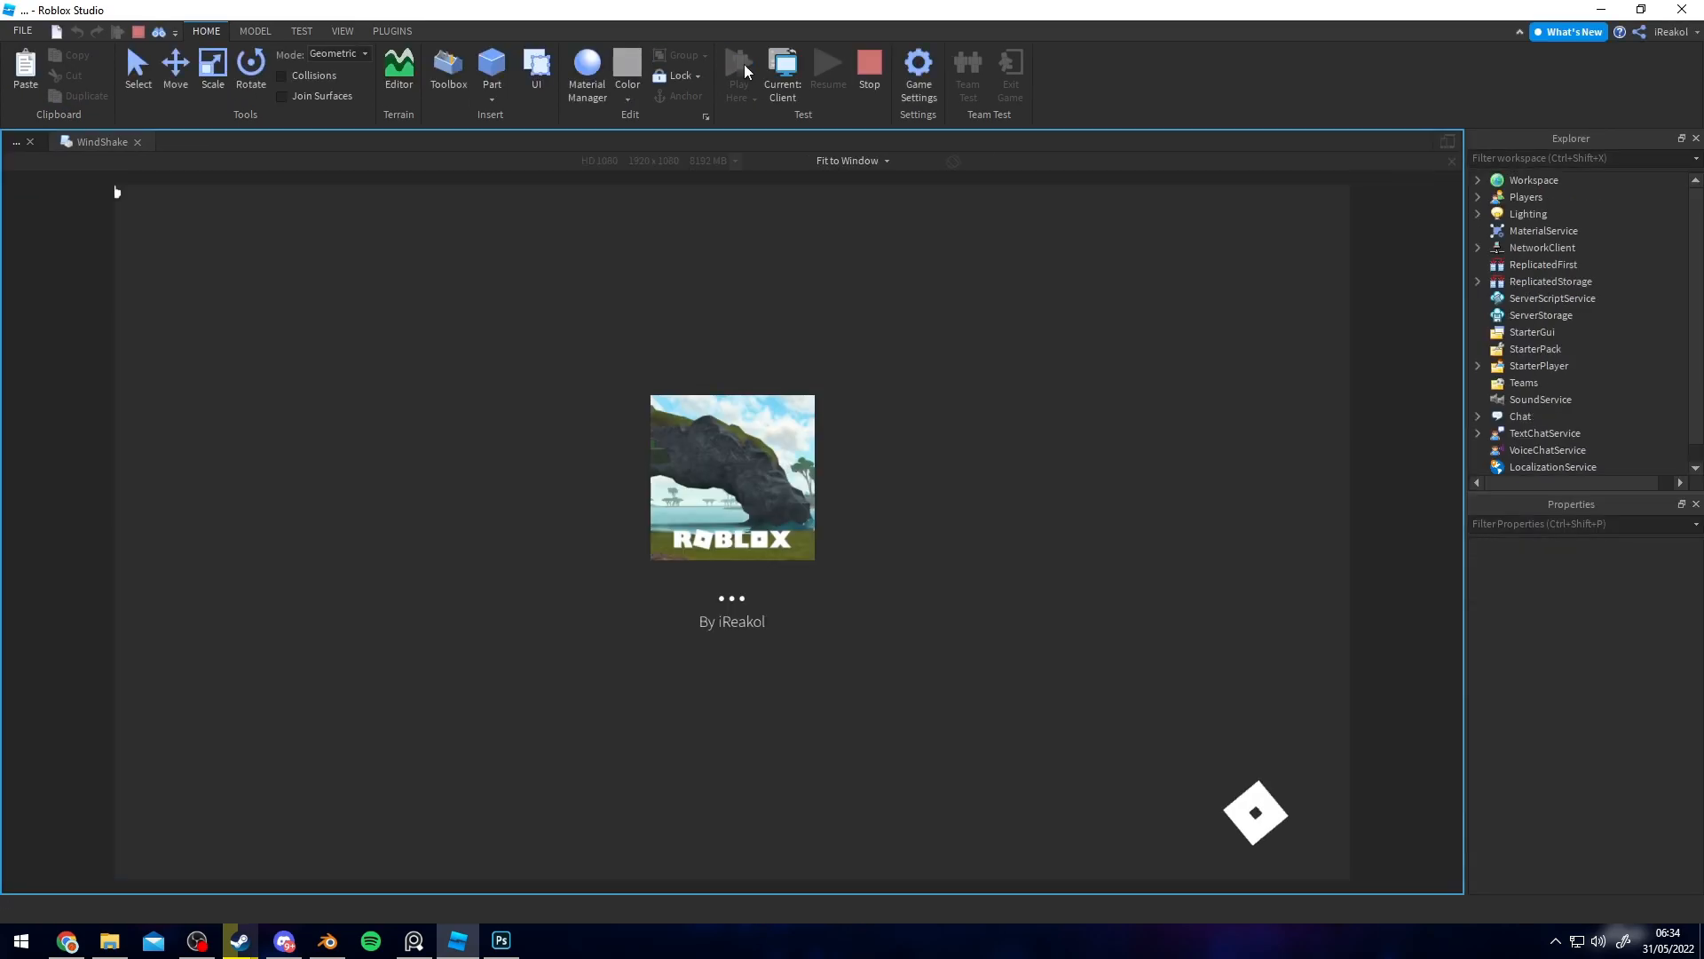
pyautogui.click(398, 68)
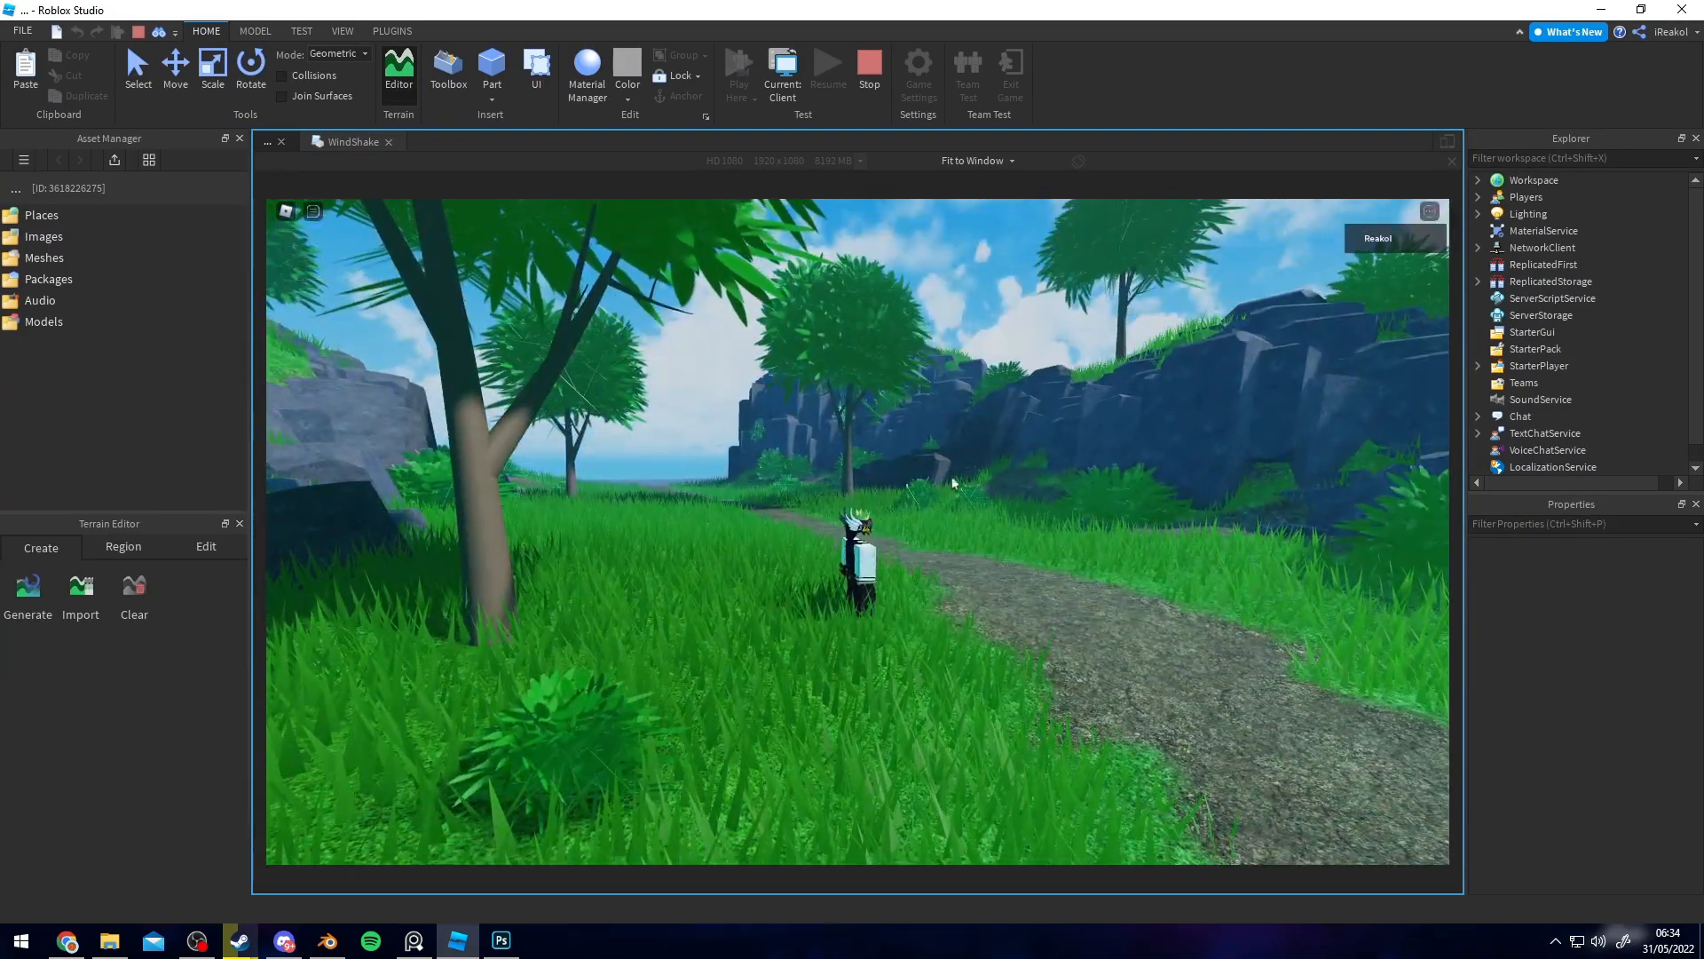